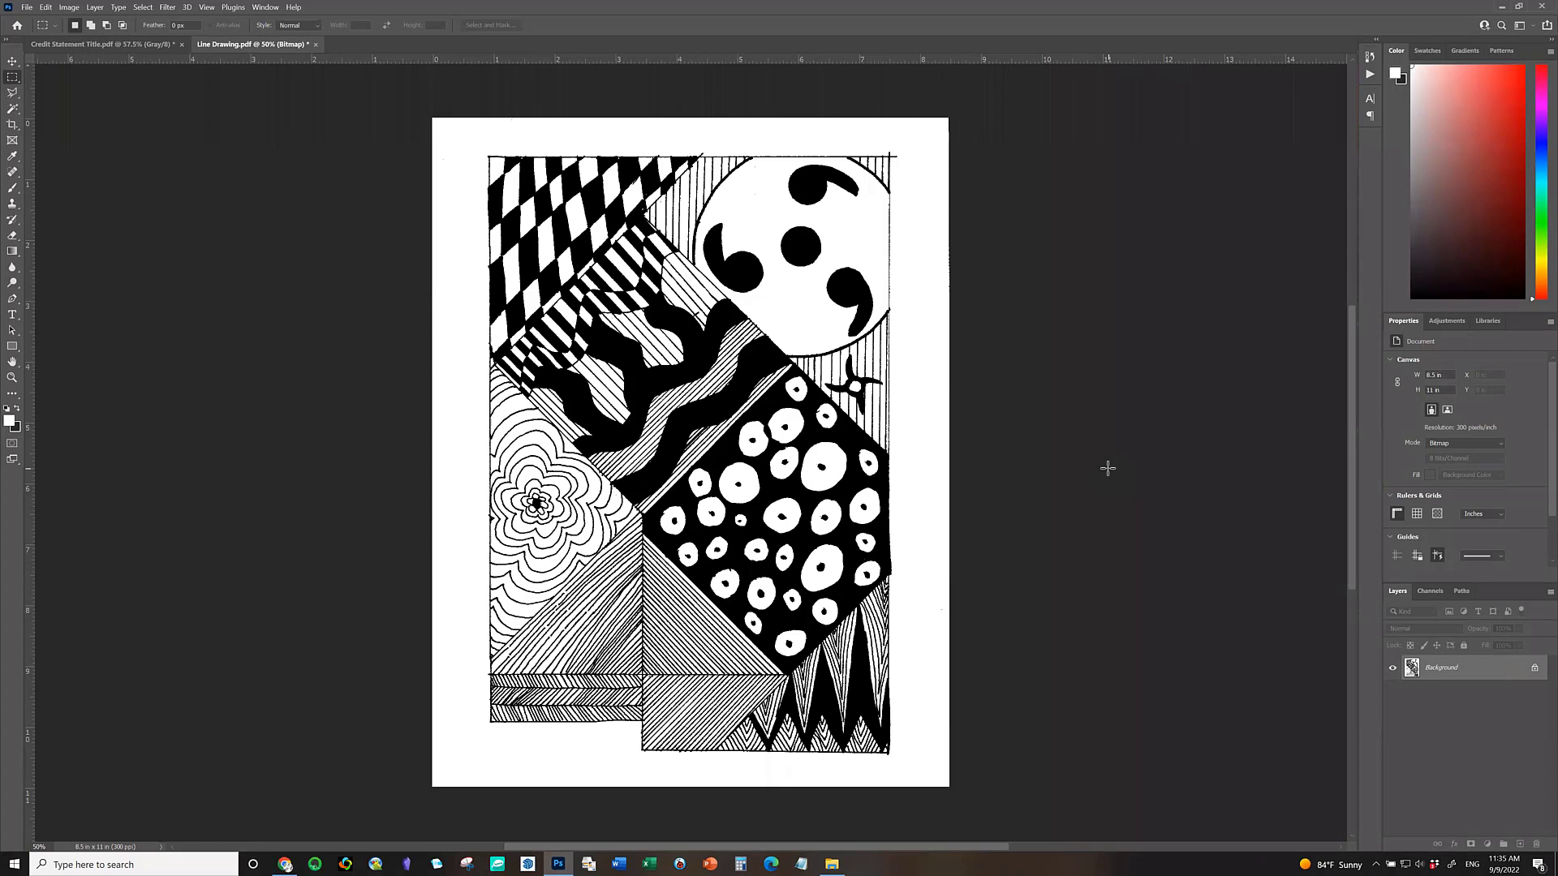
mouse_move(460, 230)
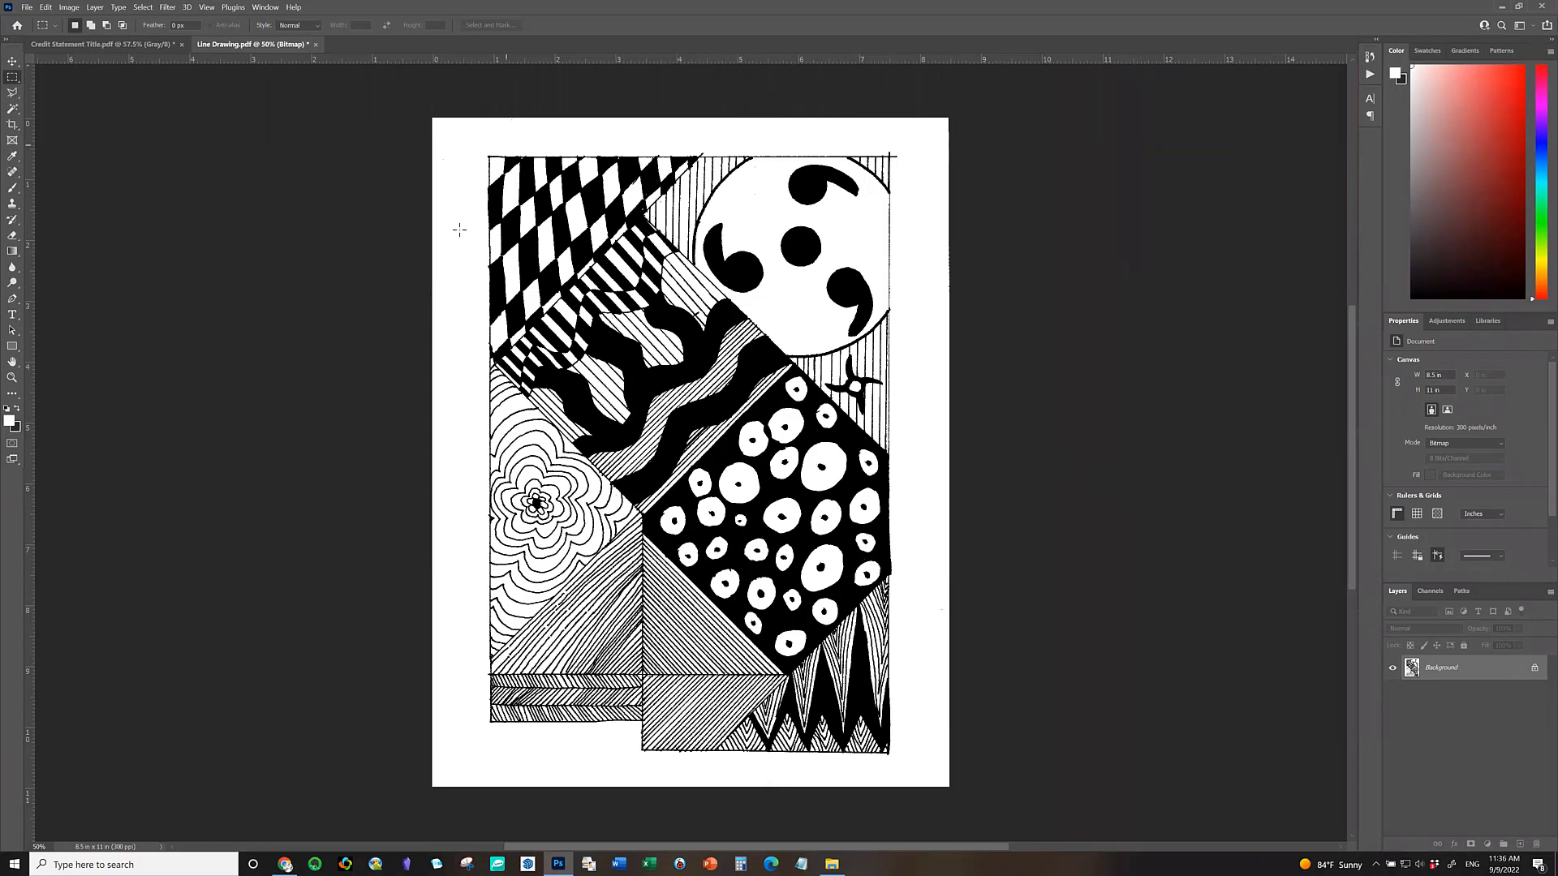
mouse_move(459, 253)
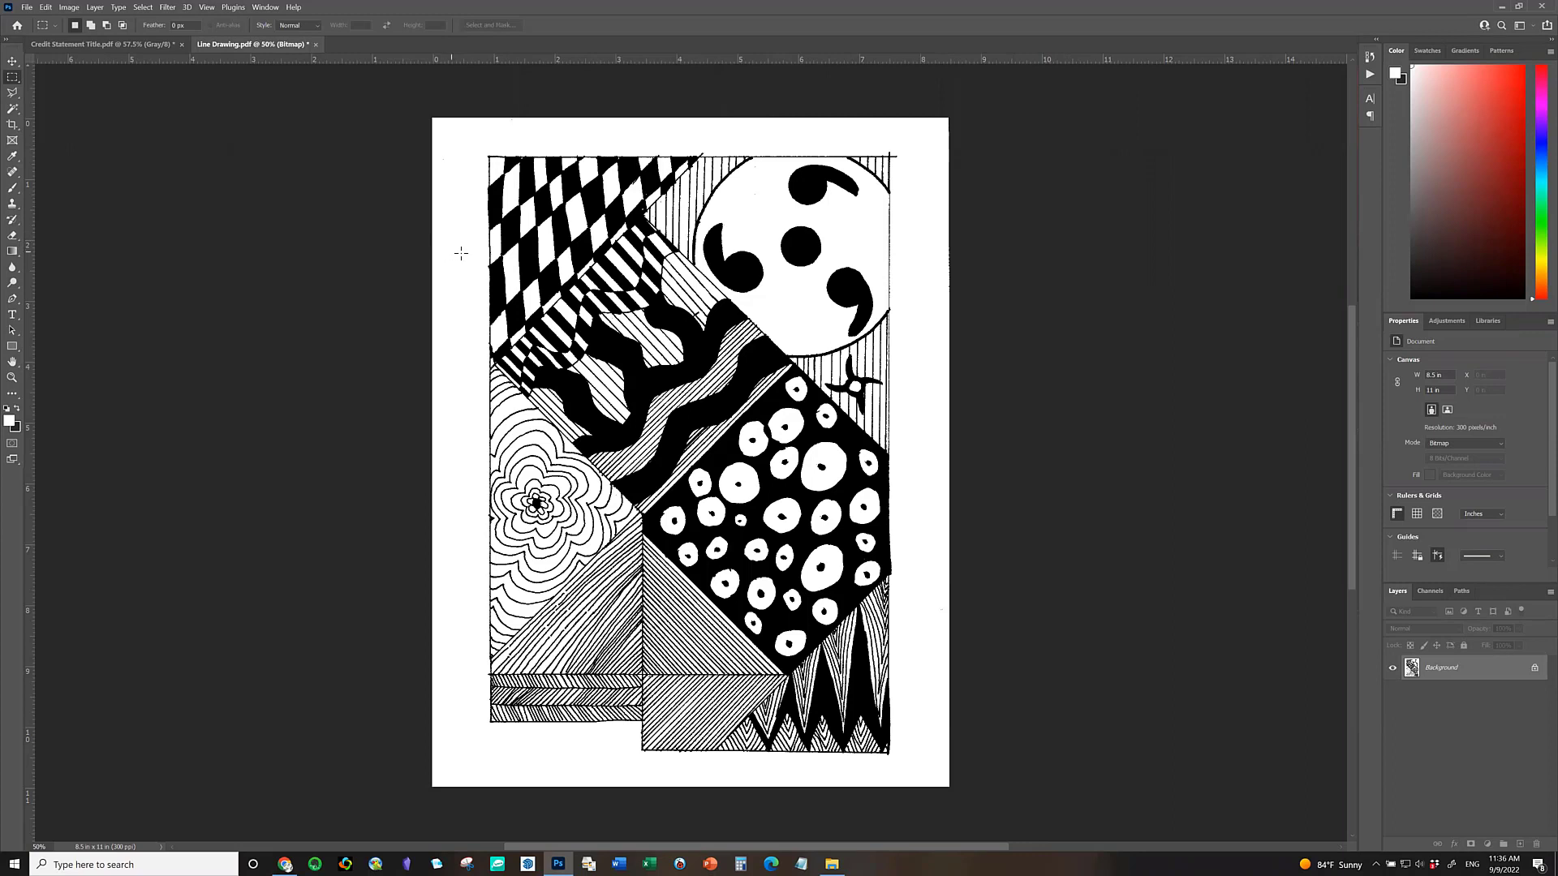
mouse_move(386, 381)
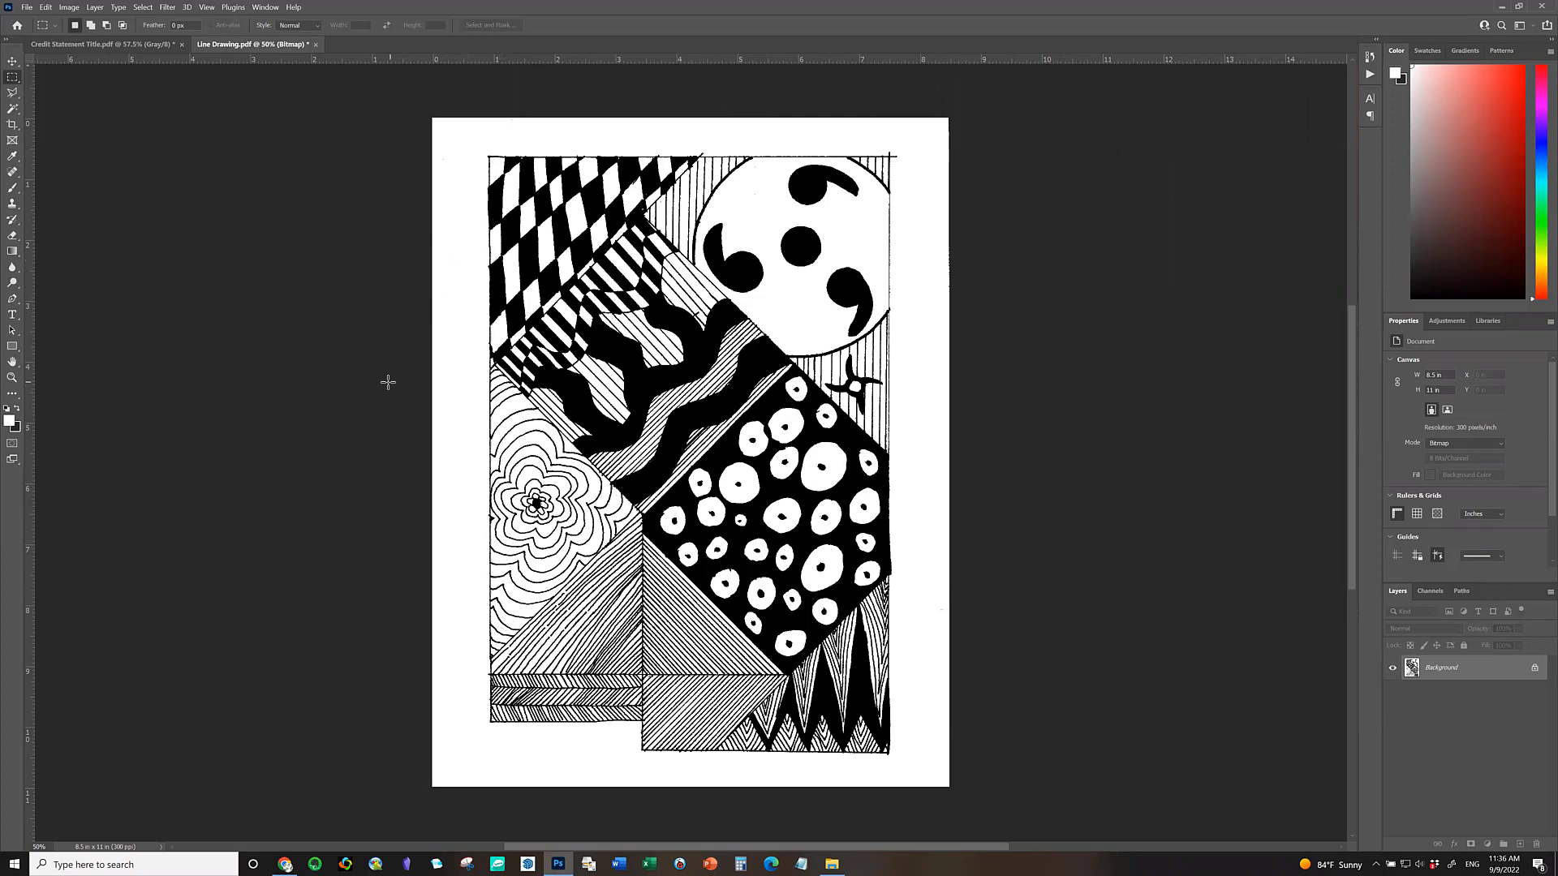
mouse_move(276, 405)
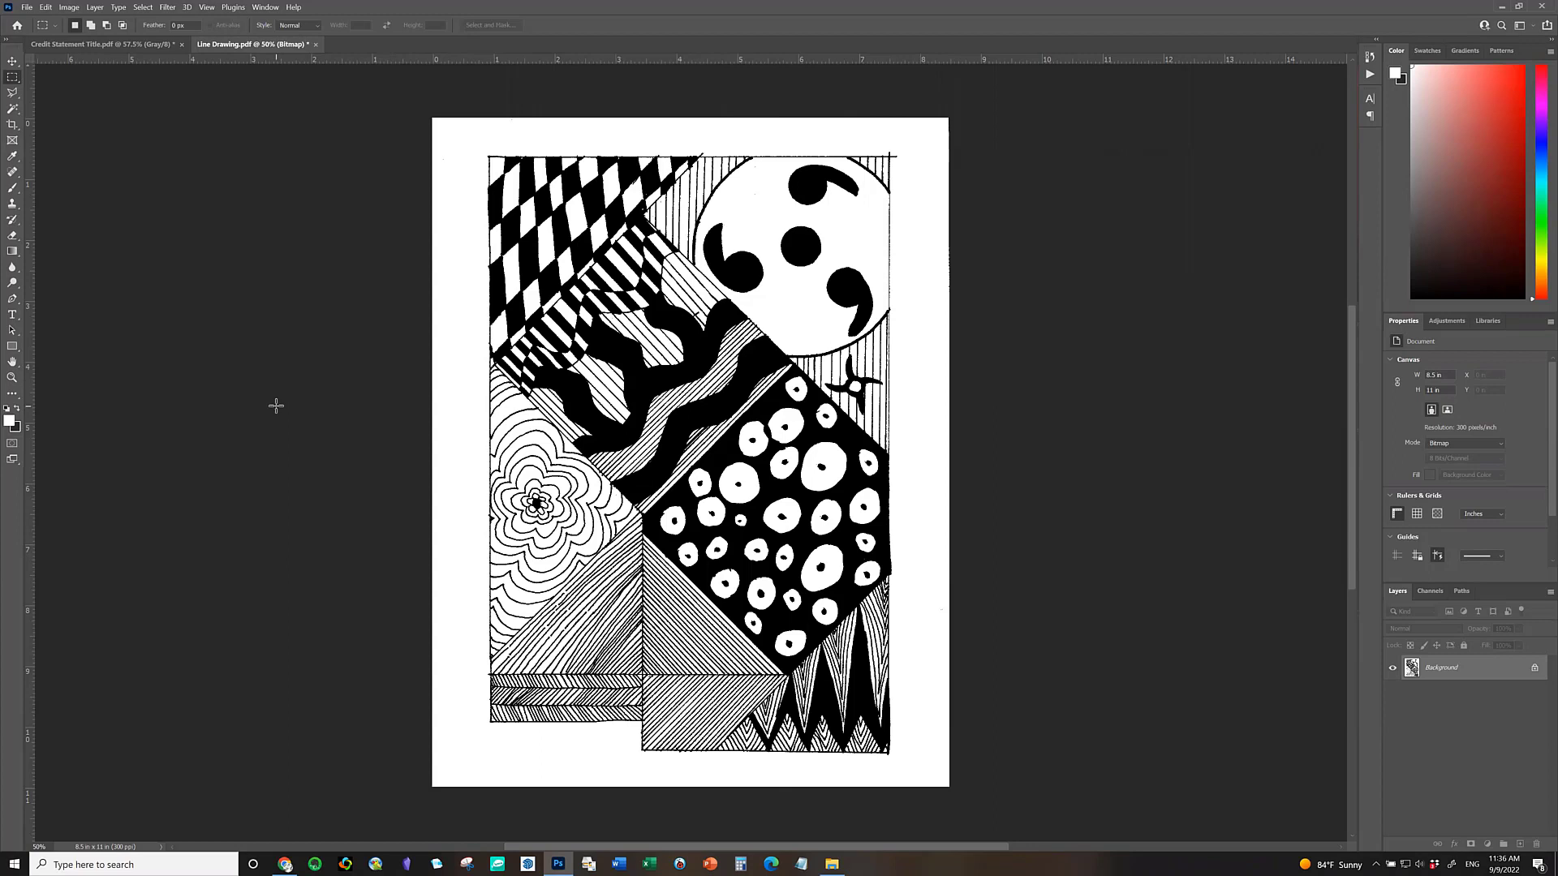
mouse_move(296, 280)
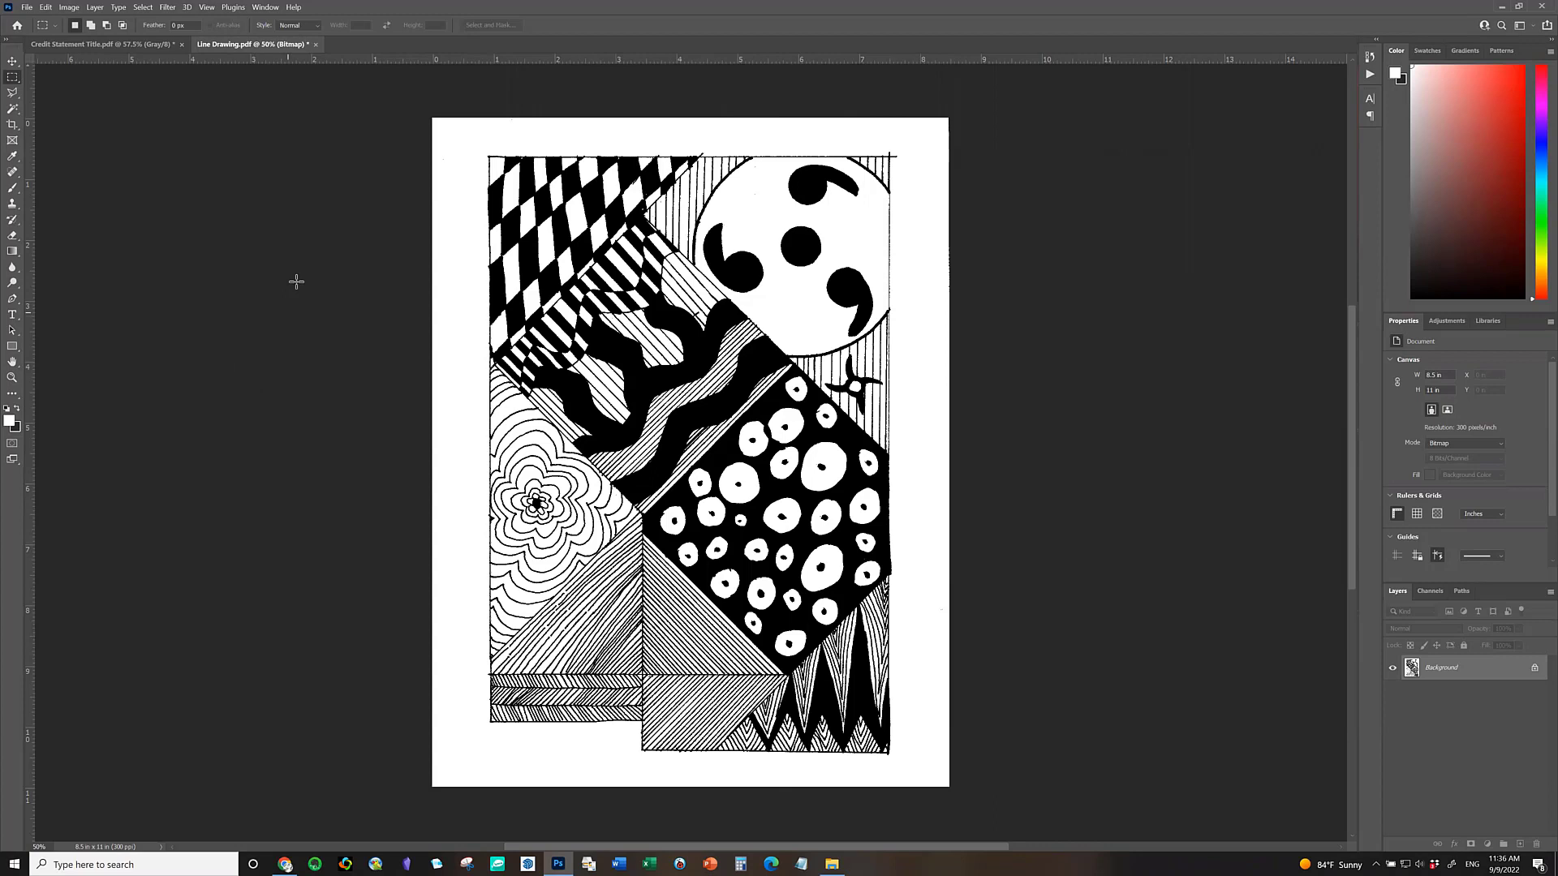
mouse_move(688, 214)
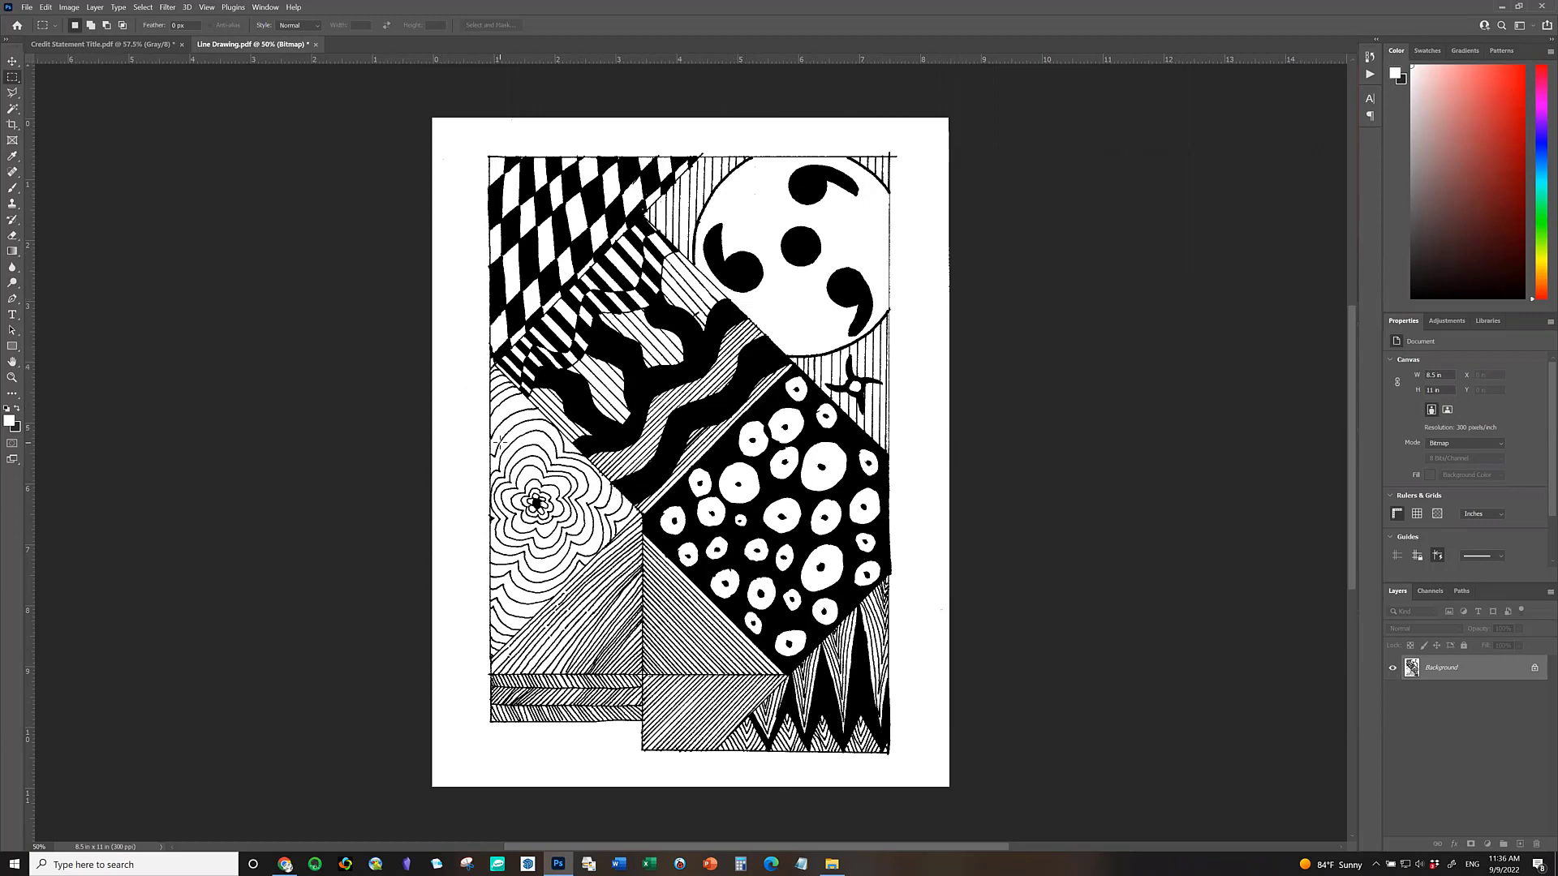
mouse_move(998, 636)
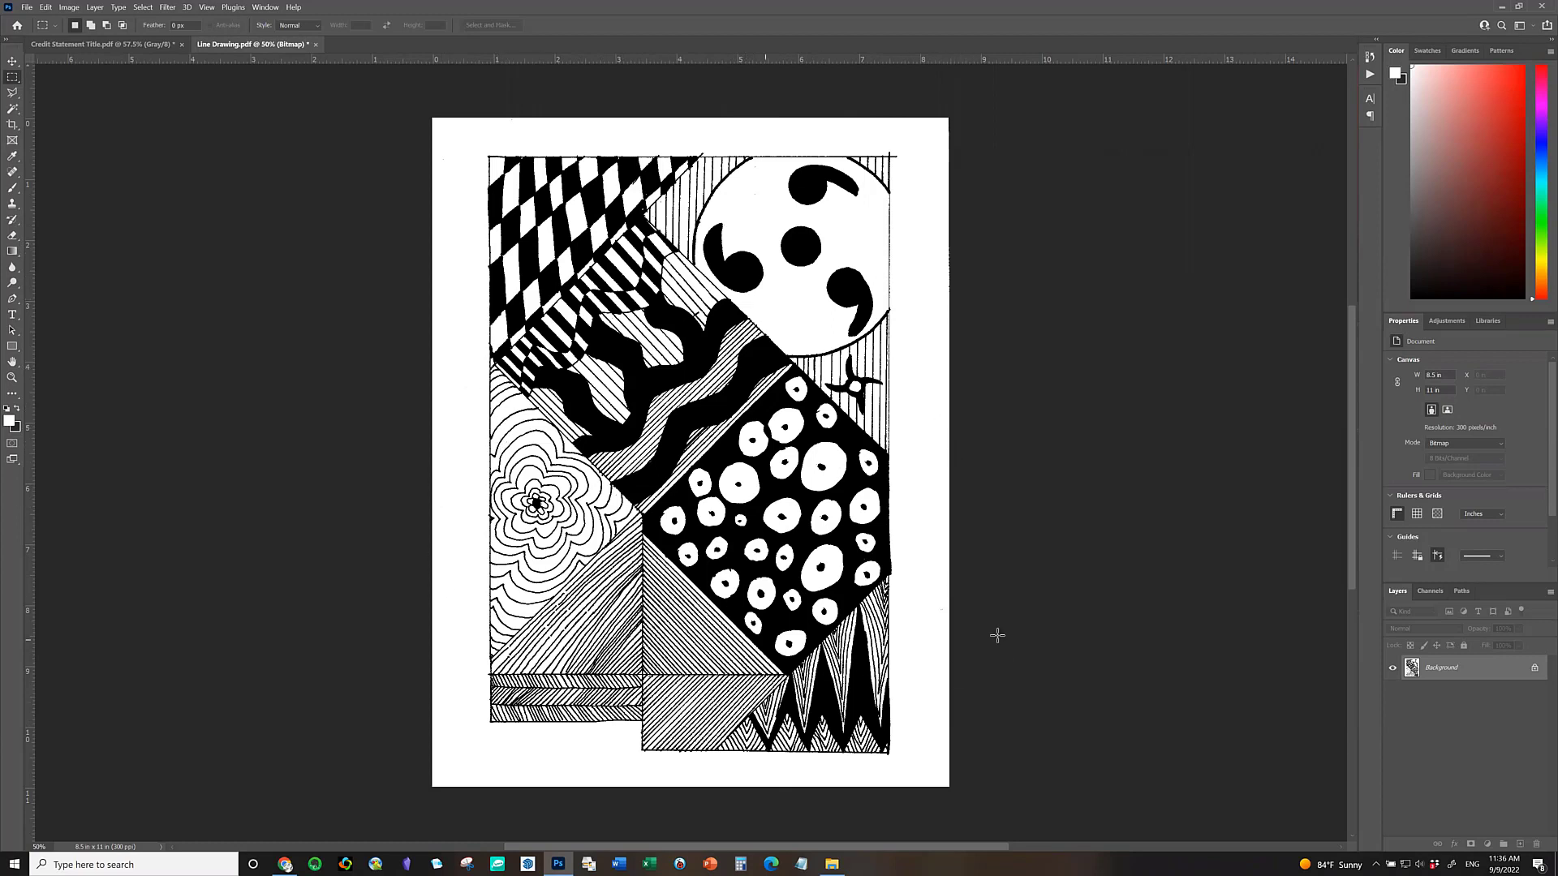
mouse_move(957, 519)
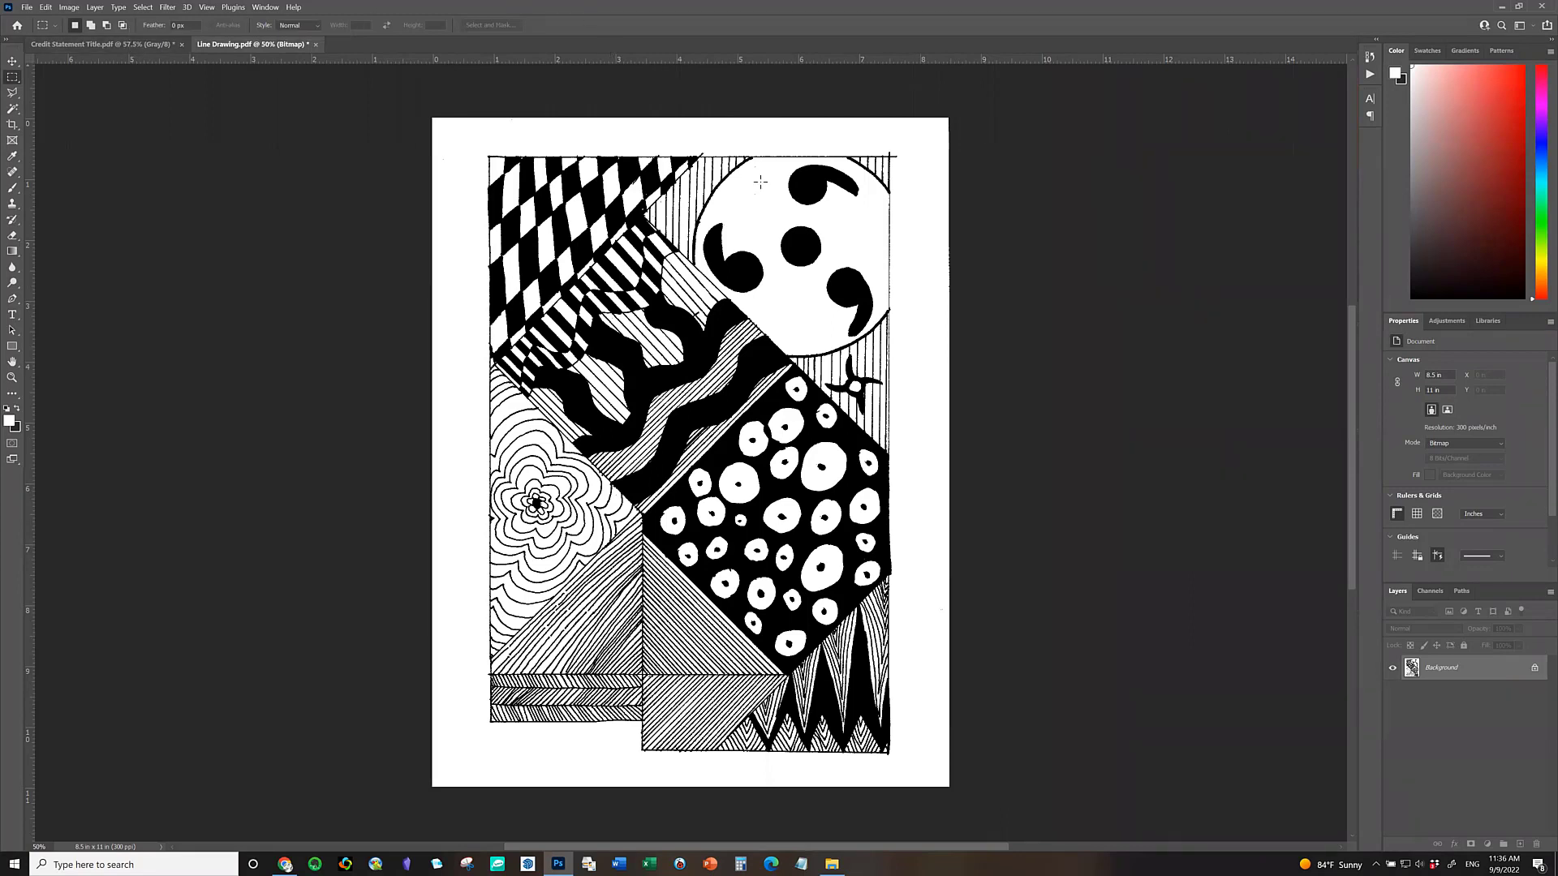
mouse_move(885, 143)
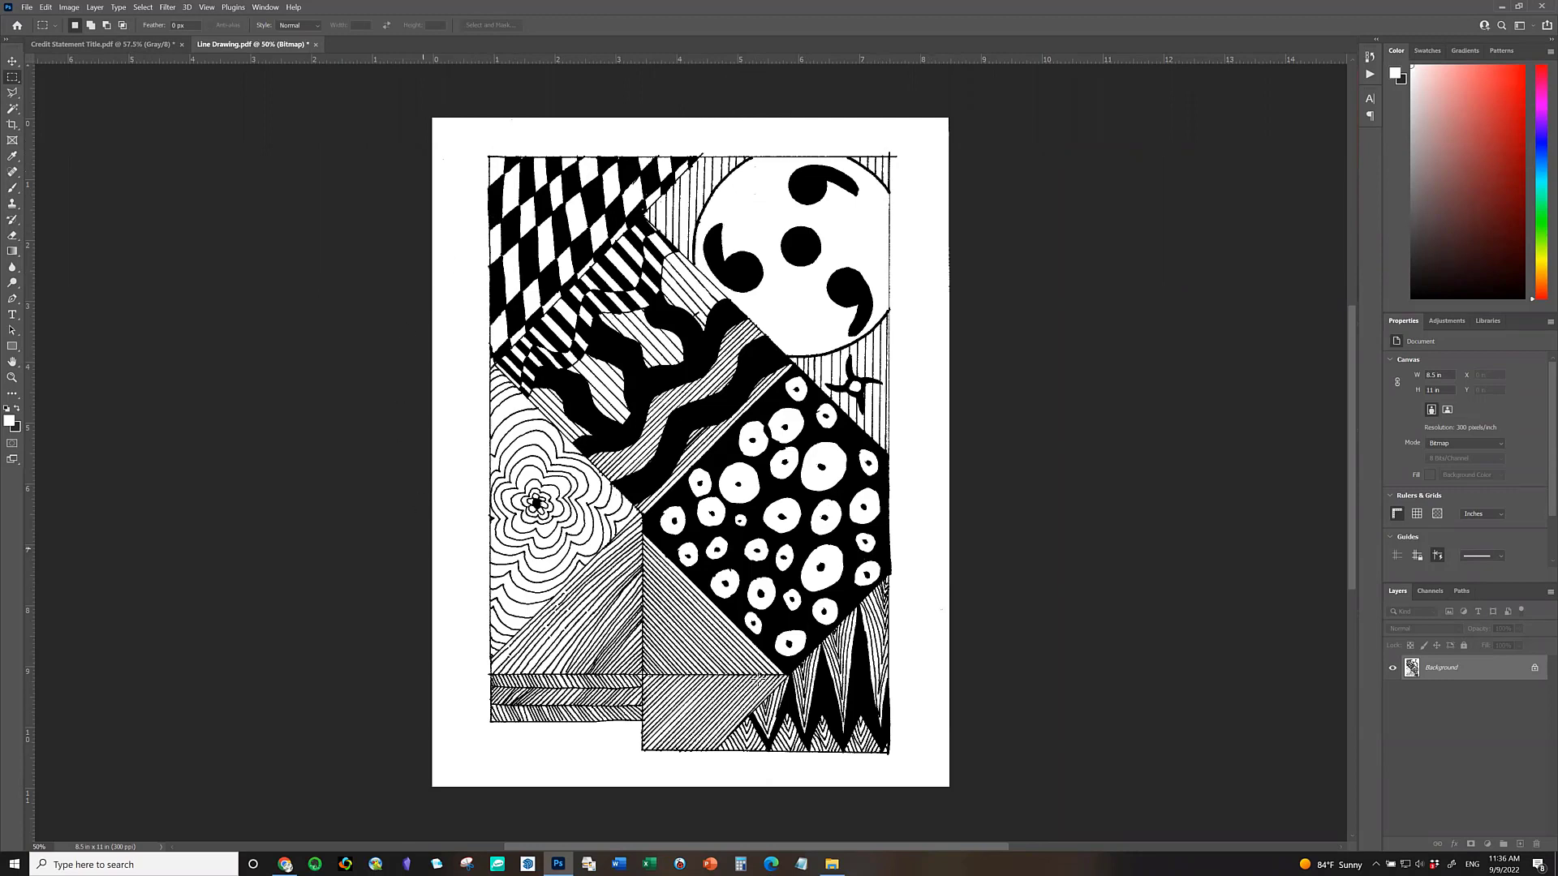
mouse_move(769, 596)
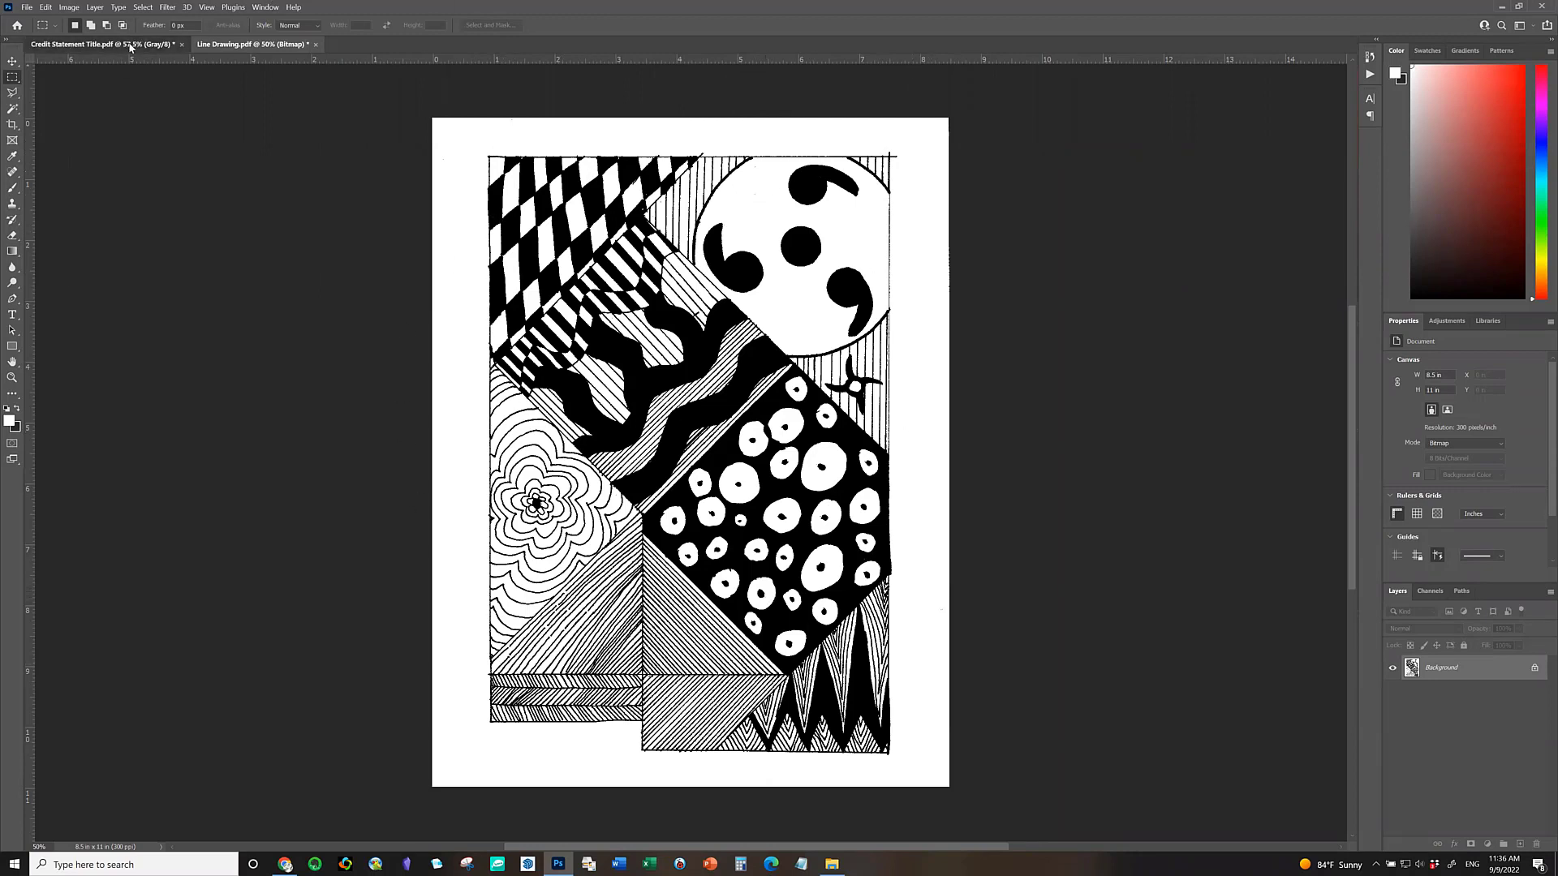
Make Credit Statement Title.pdf the active document instead of the line drawing.
left_click(94, 44)
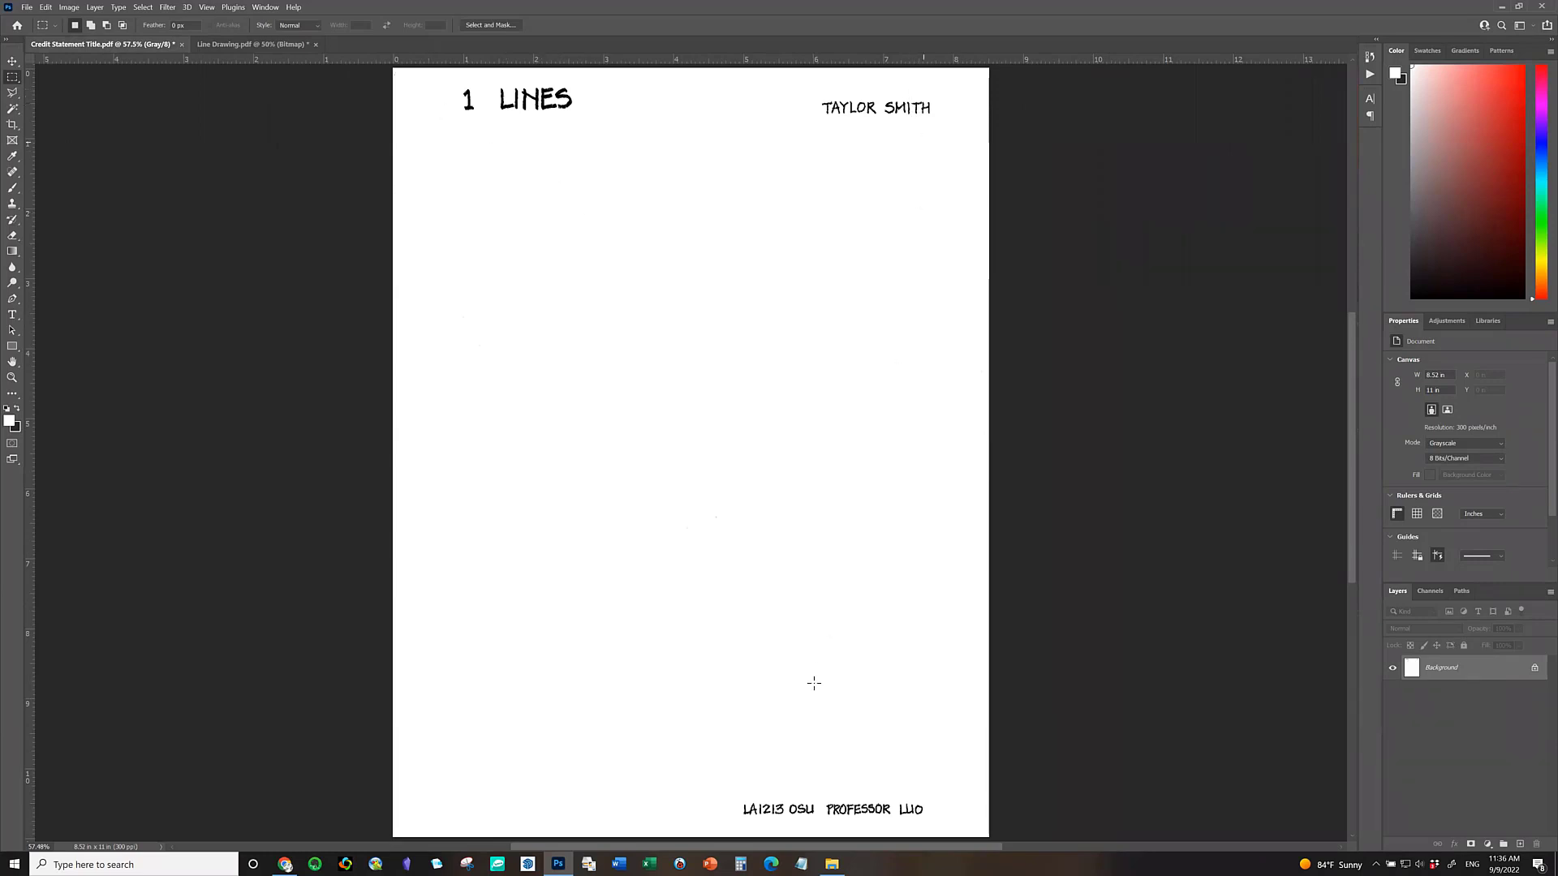
mouse_move(838, 668)
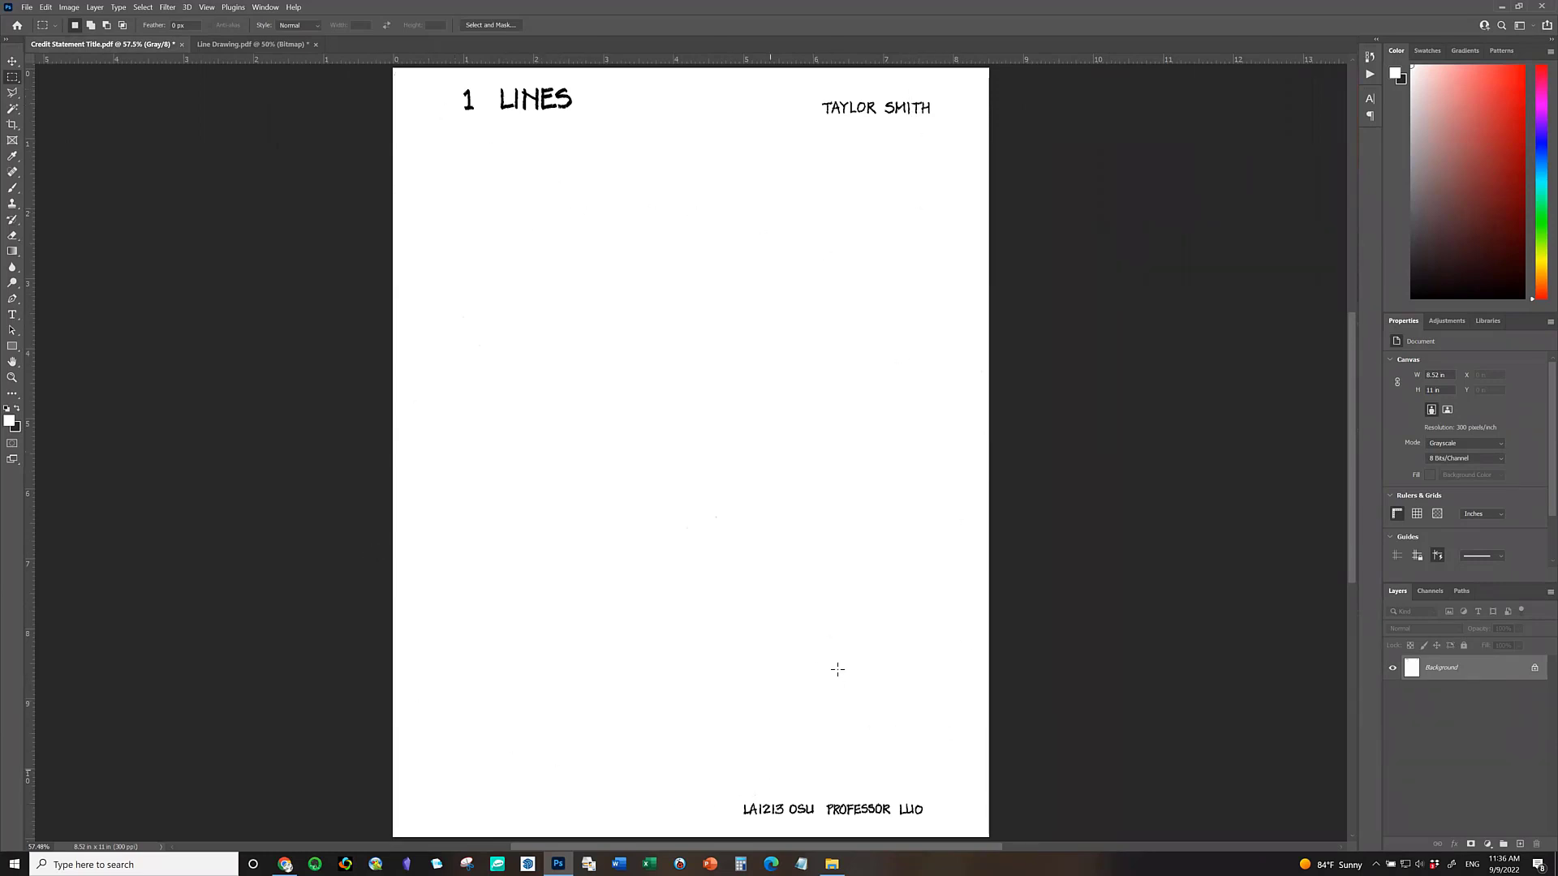
mouse_move(643, 99)
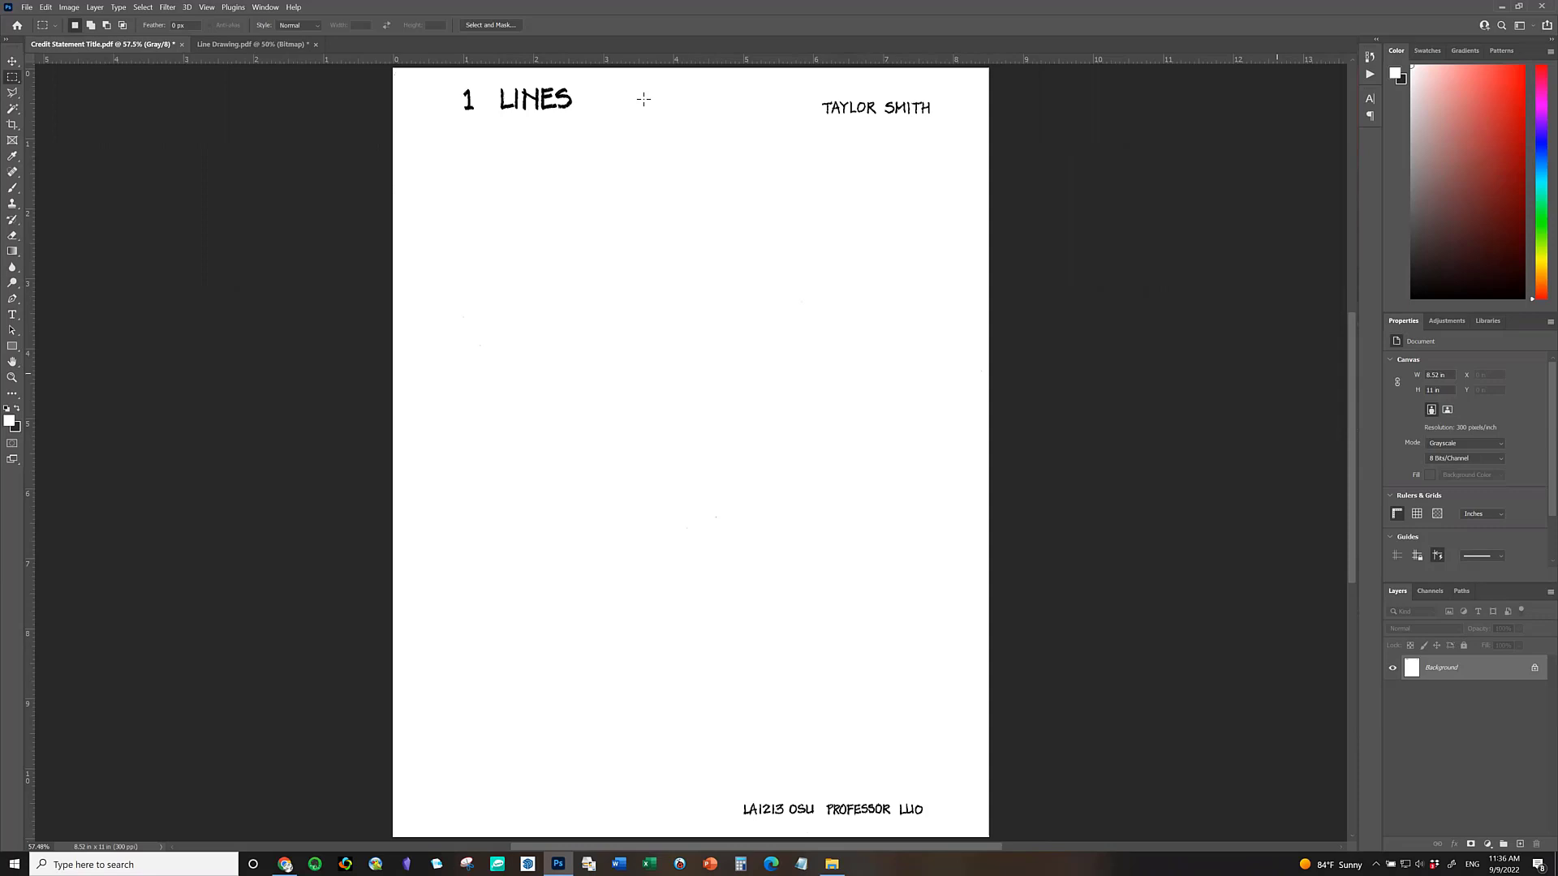
mouse_move(463, 111)
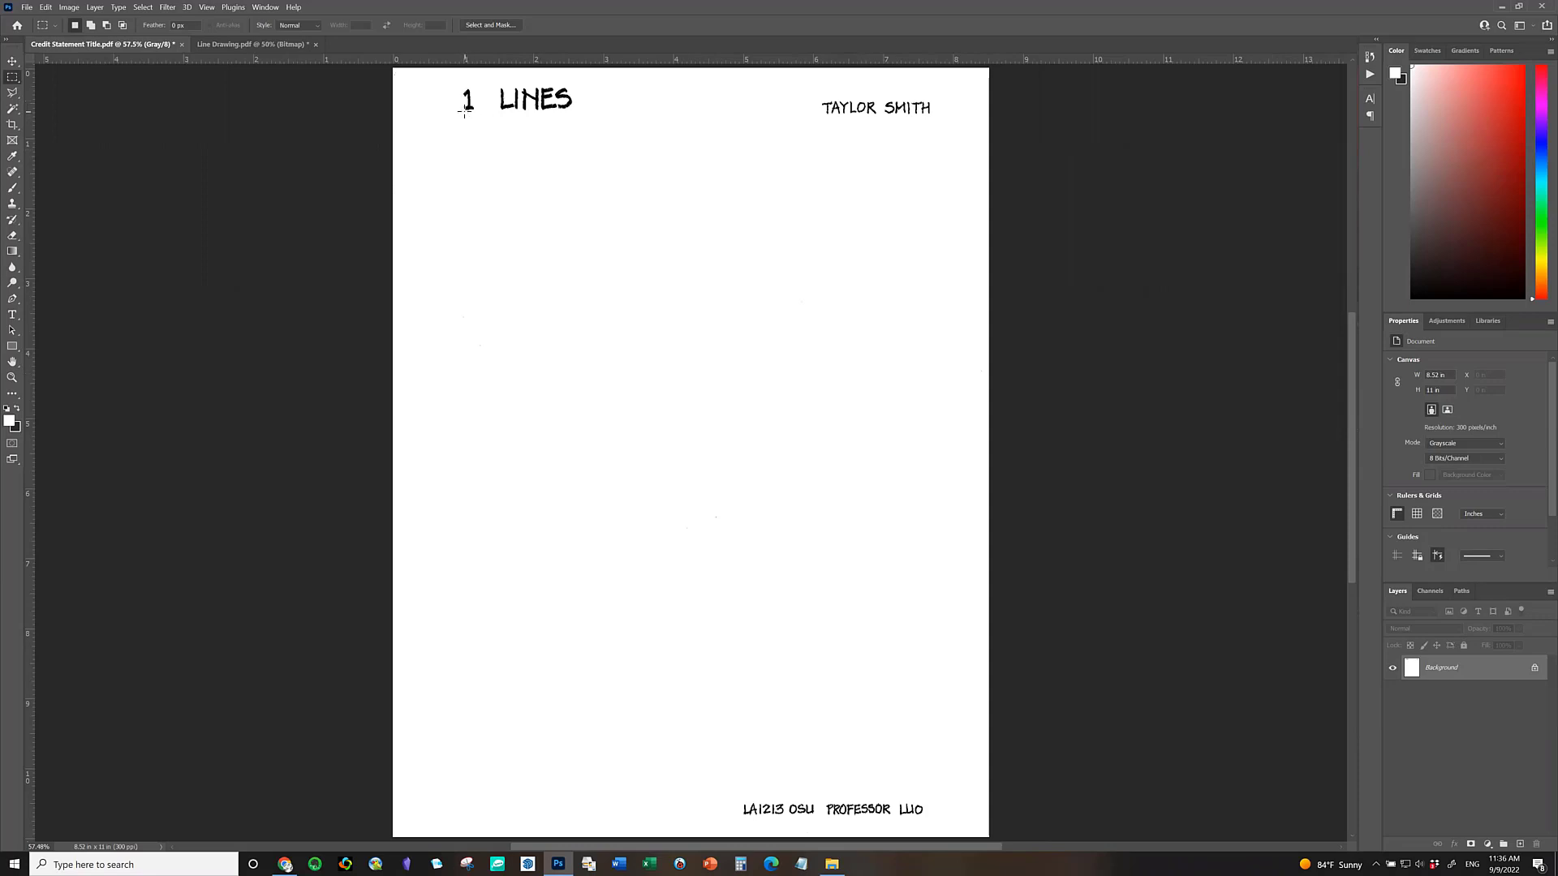
mouse_move(698, 114)
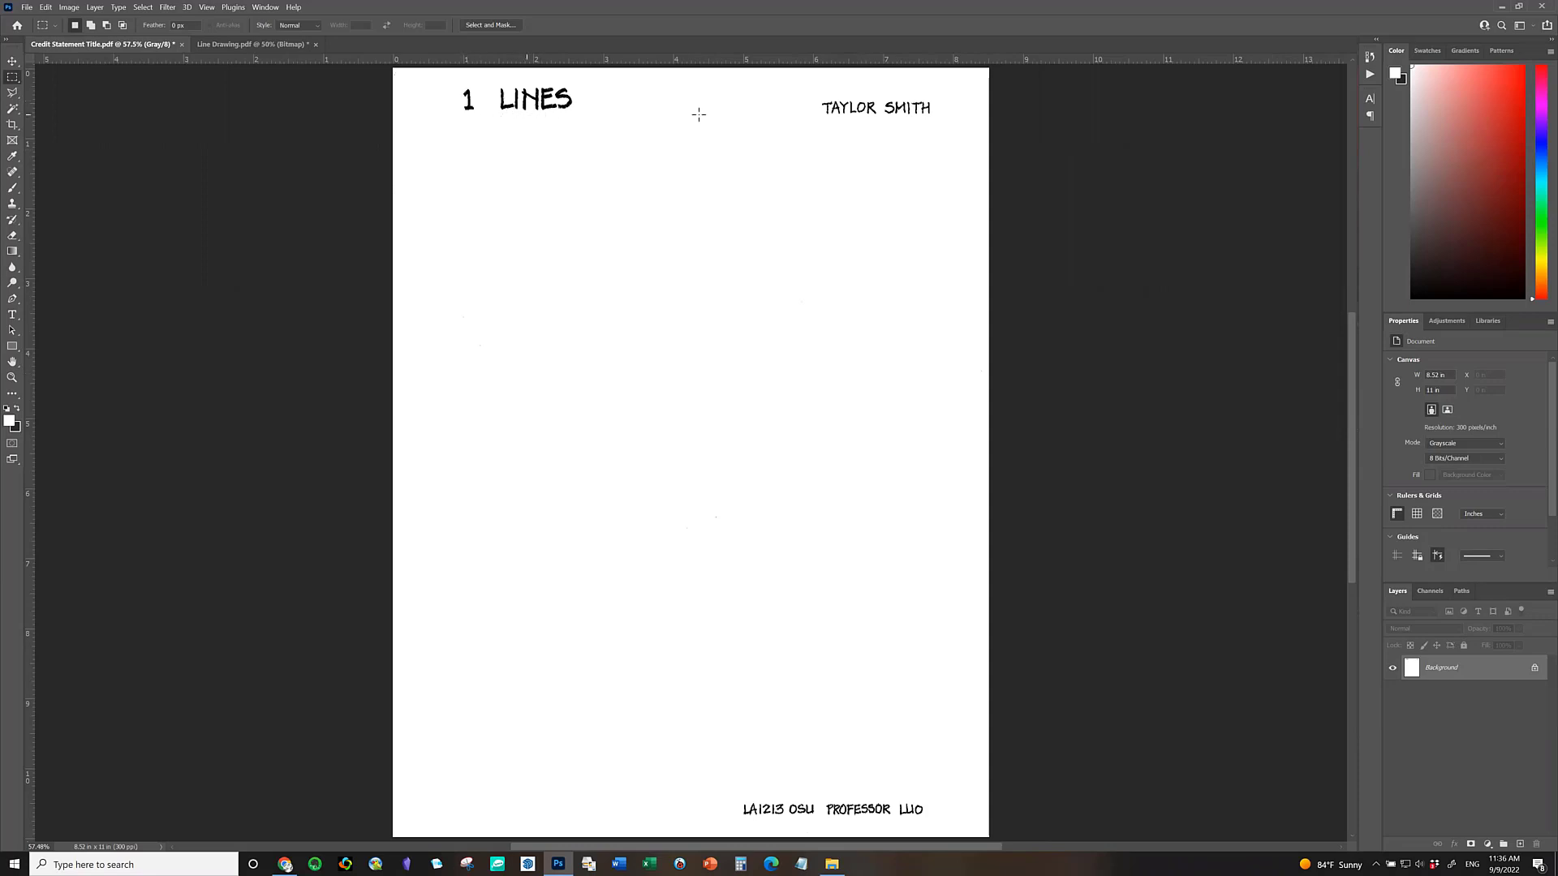
mouse_move(782, 99)
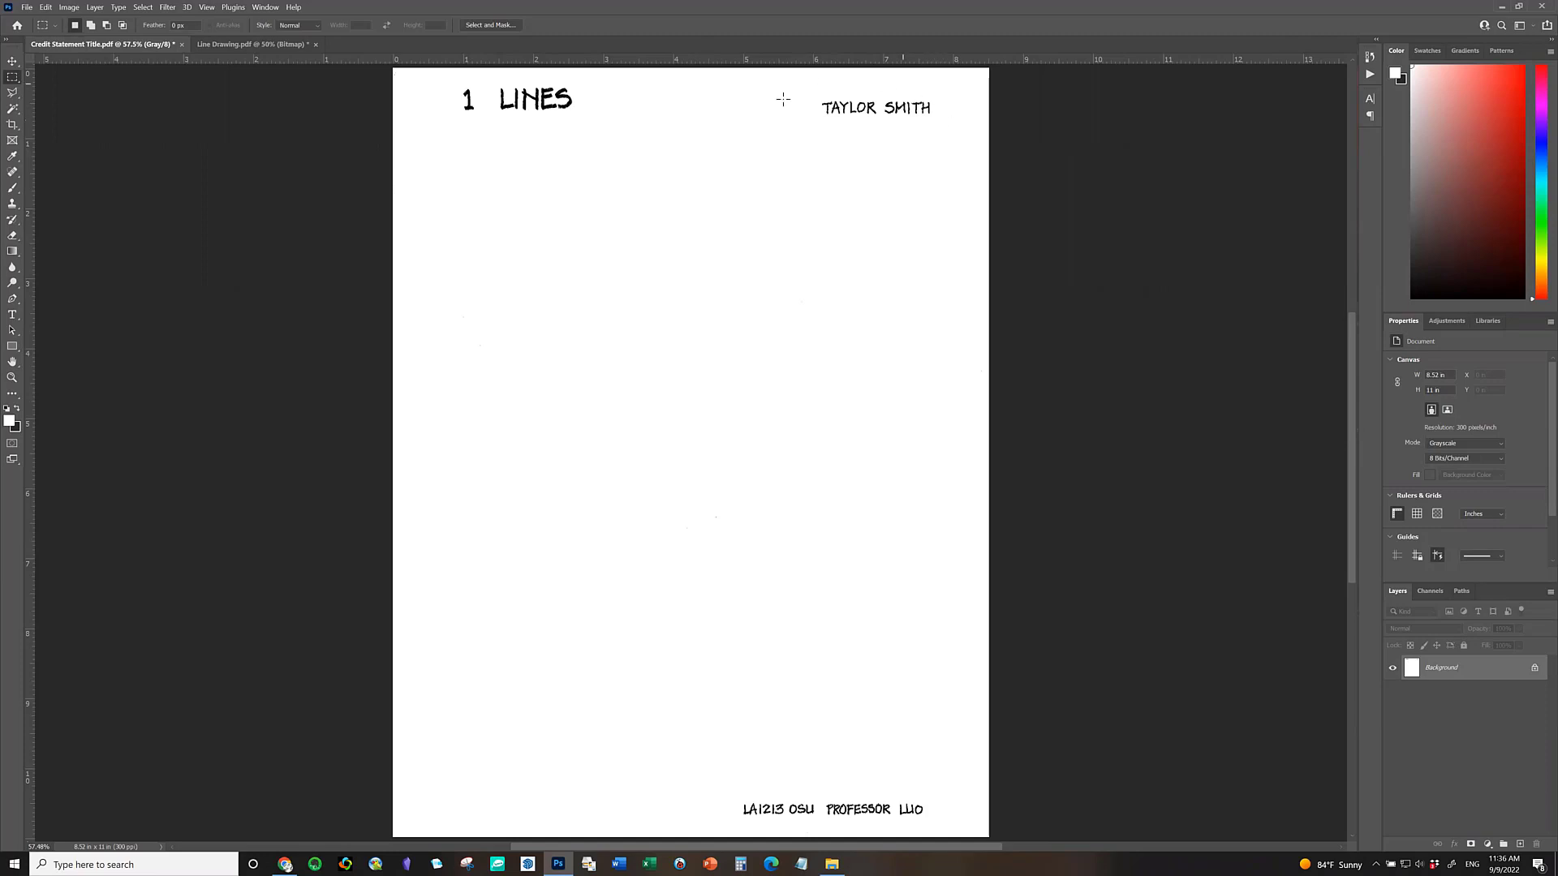
mouse_move(1108, 637)
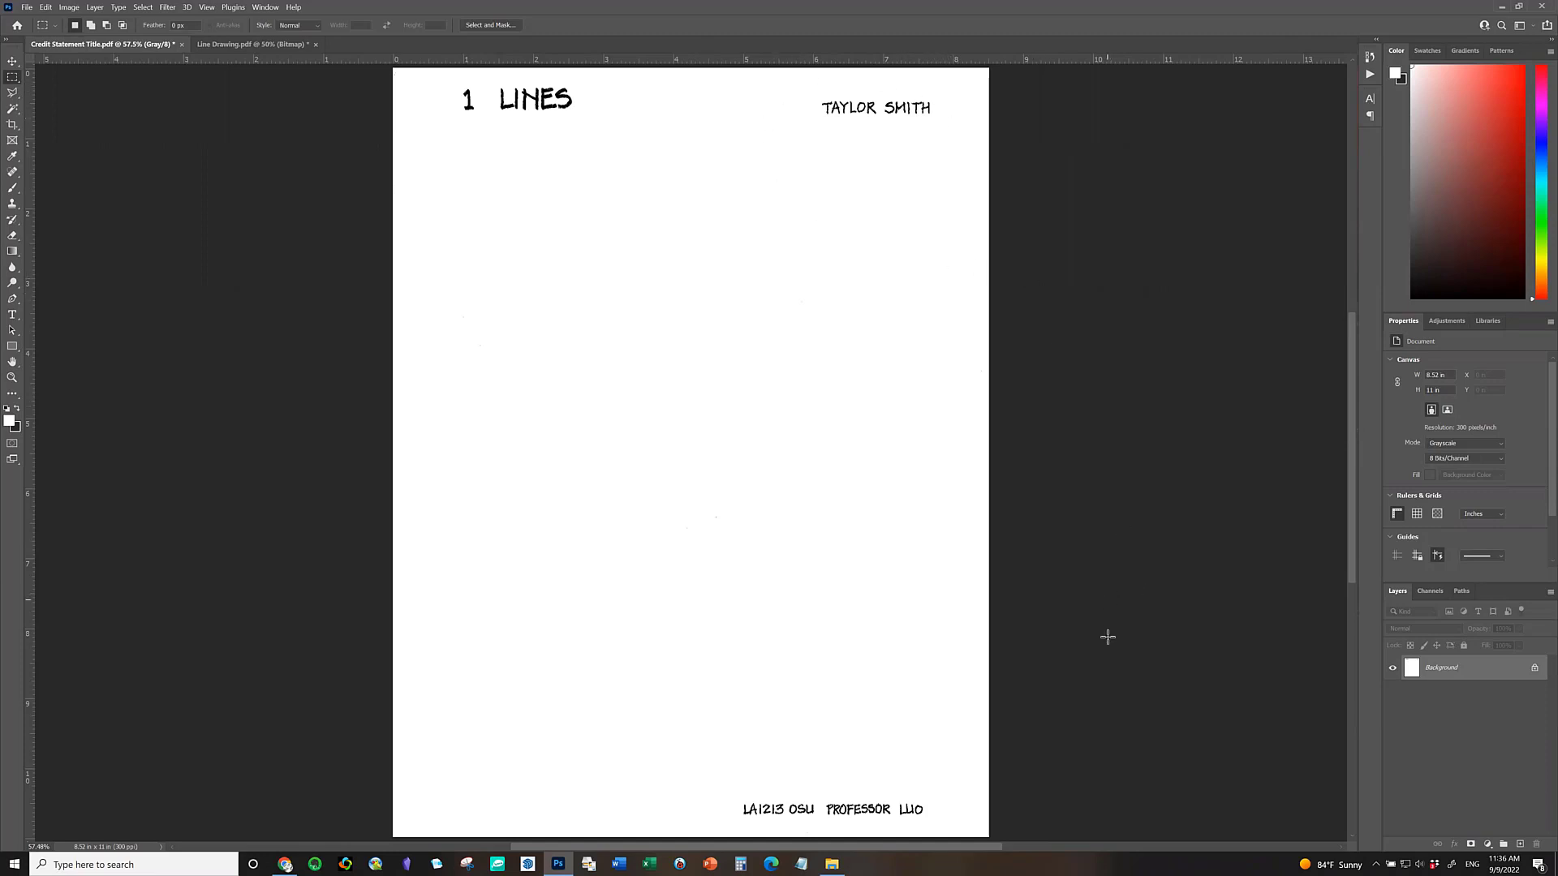
mouse_move(755, 797)
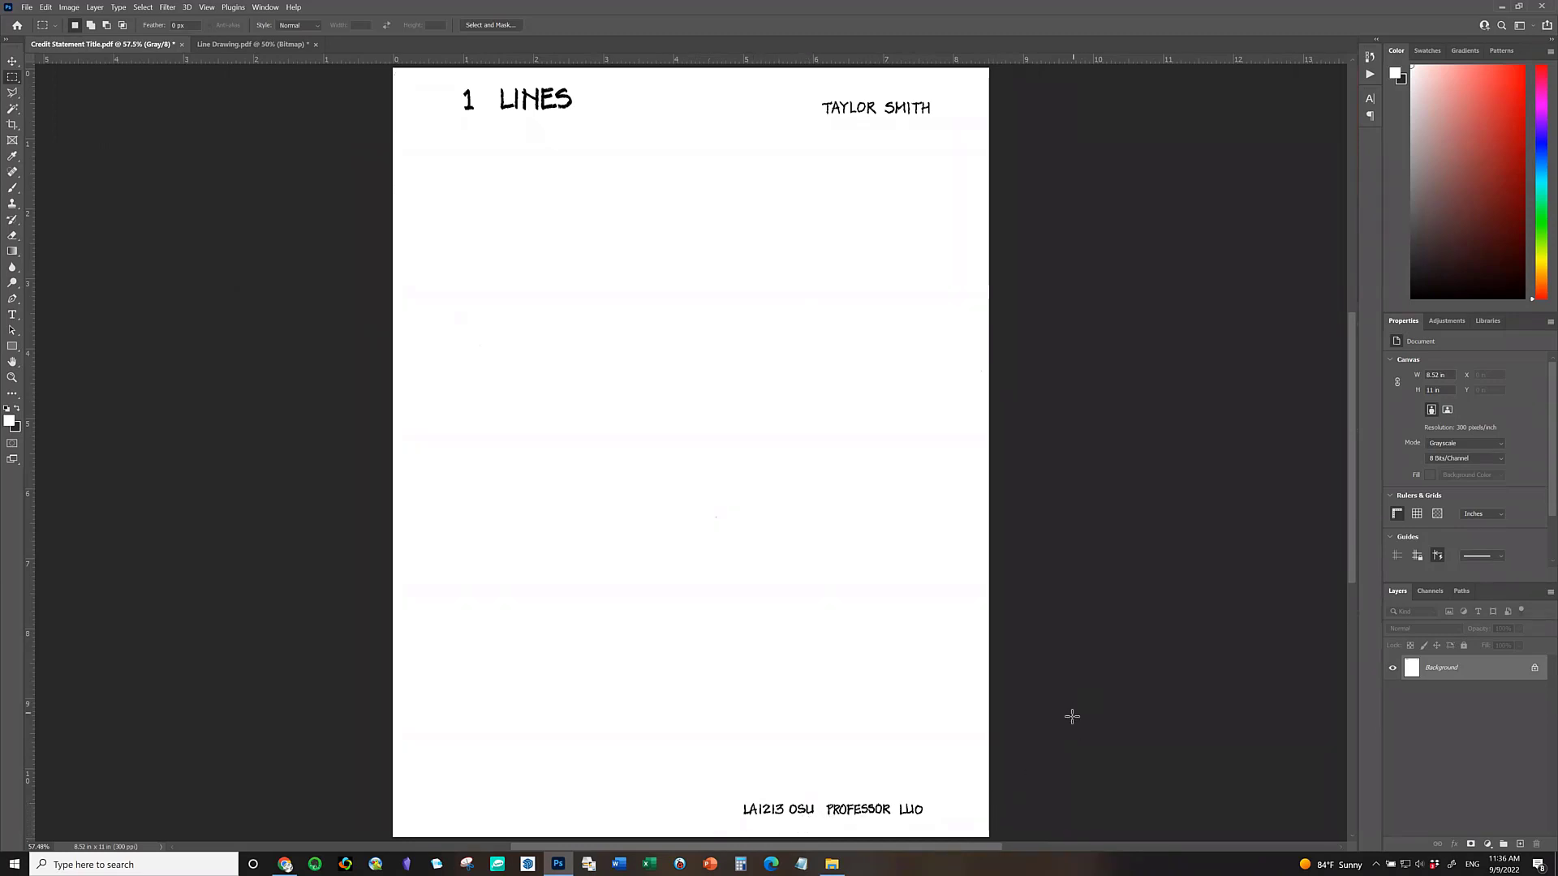
mouse_move(1134, 513)
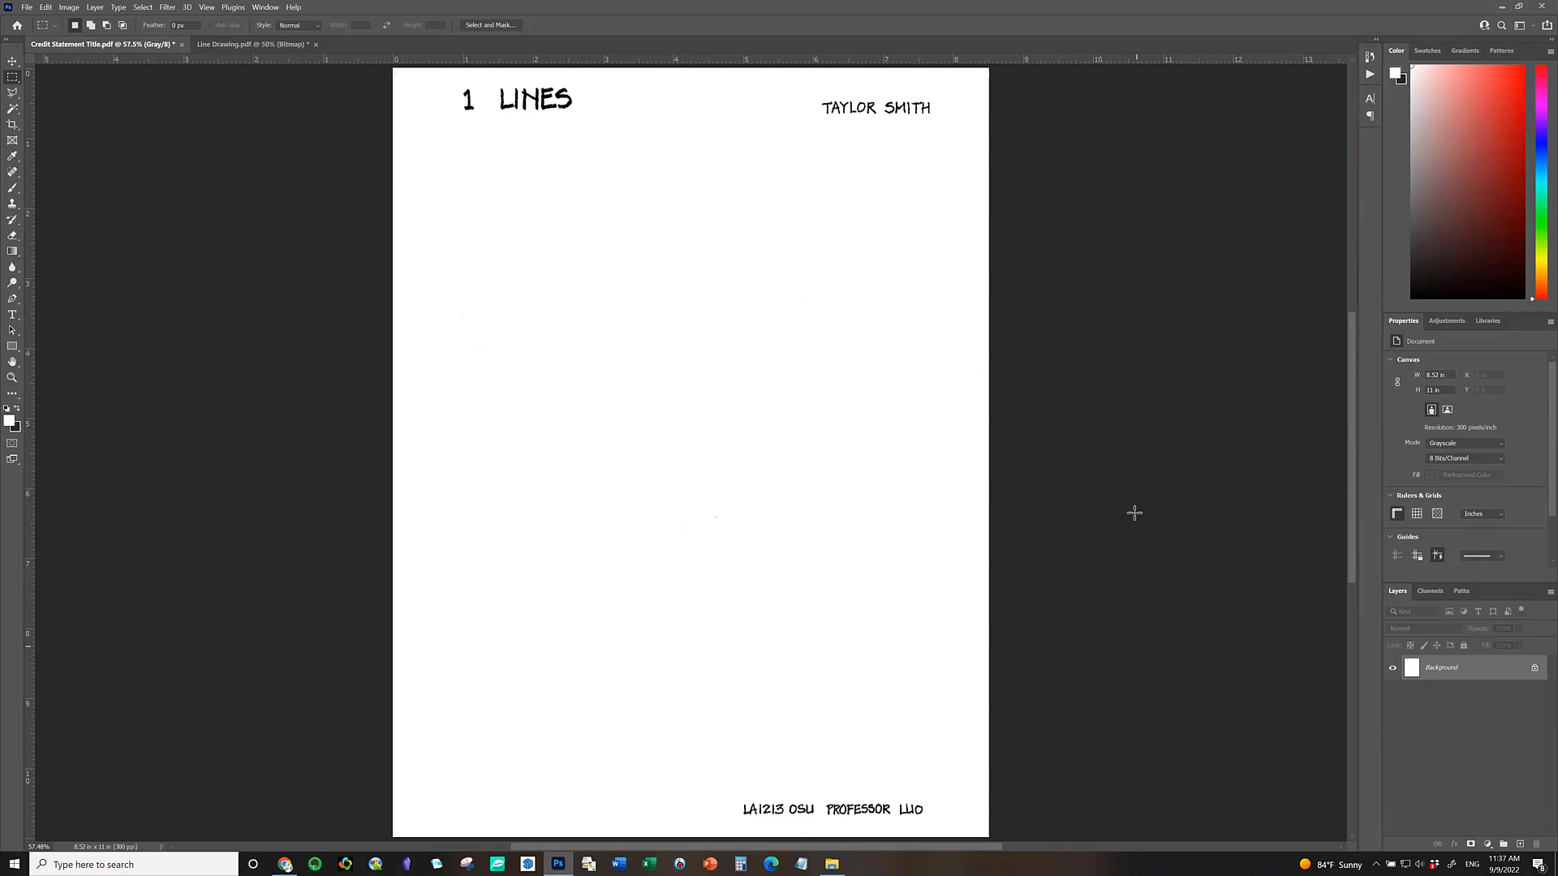
mouse_move(620, 617)
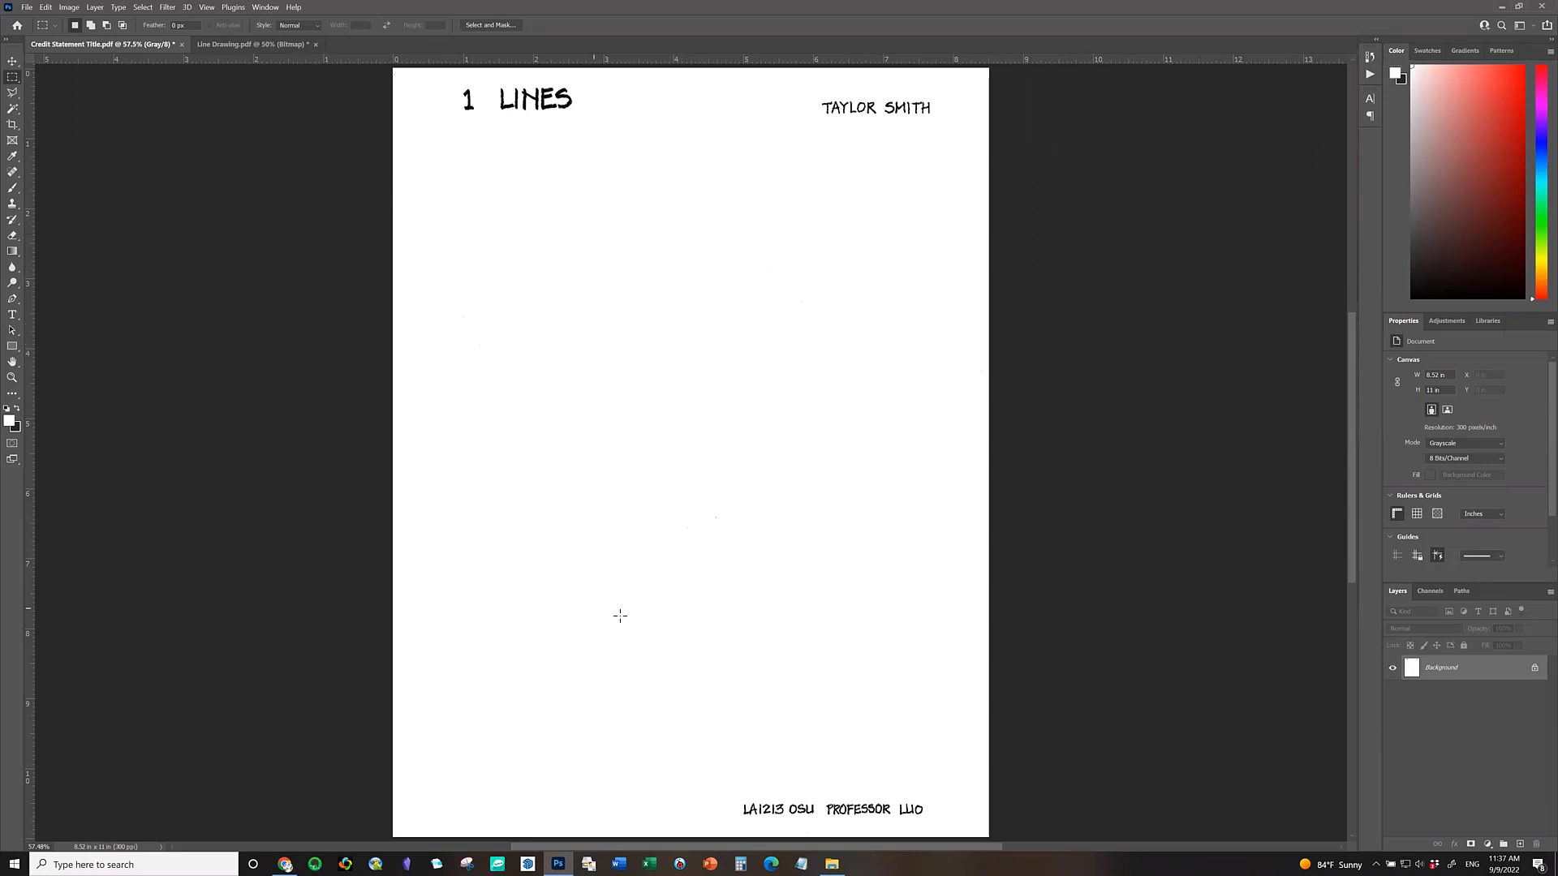
mouse_move(614, 369)
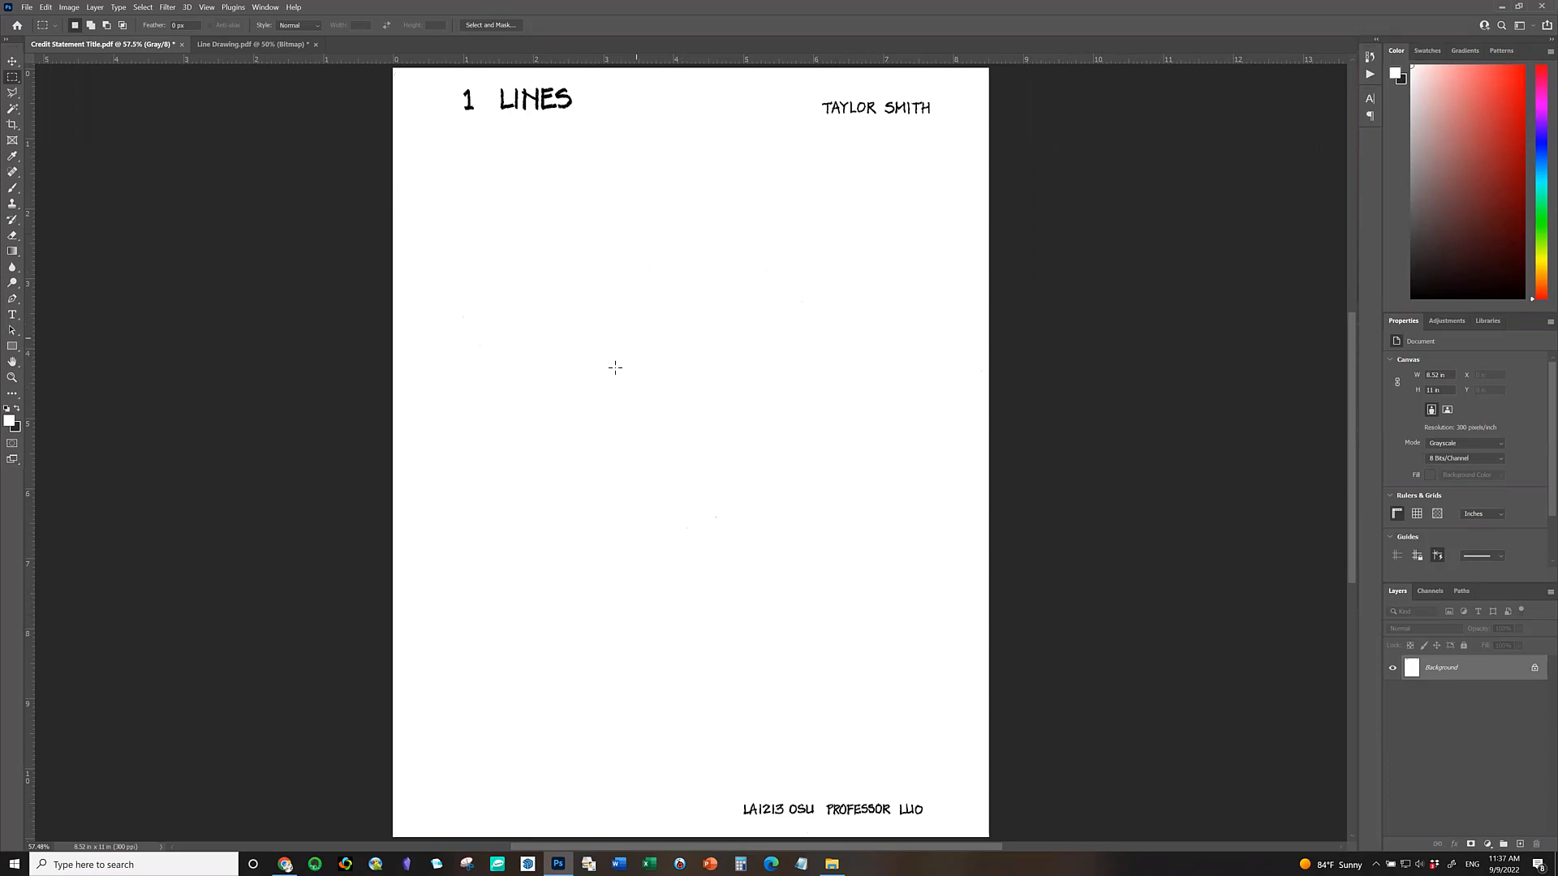
mouse_move(599, 393)
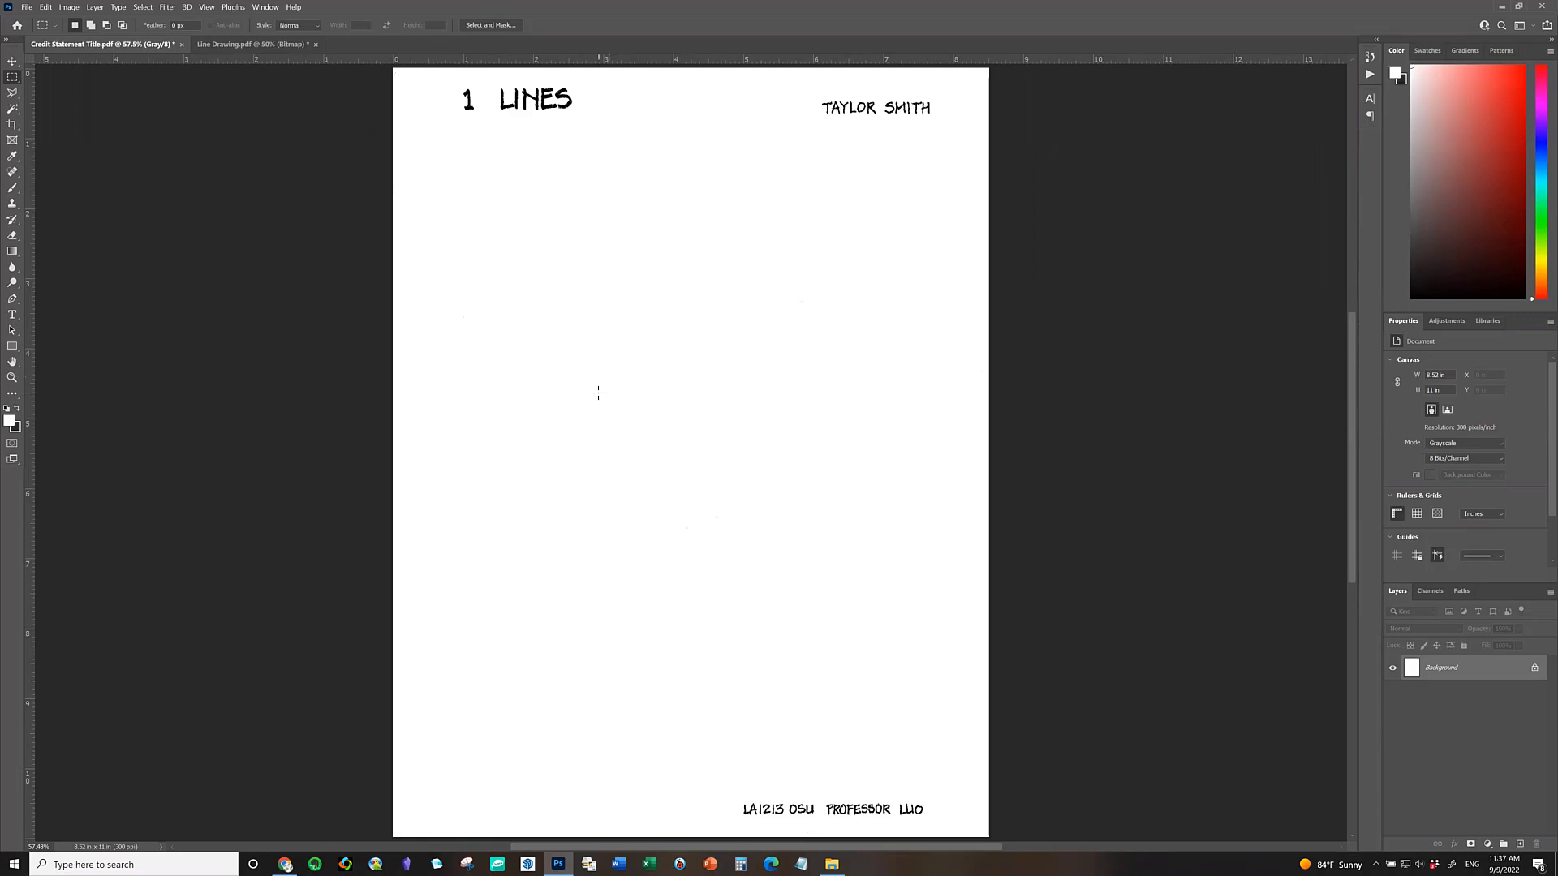
mouse_move(616, 370)
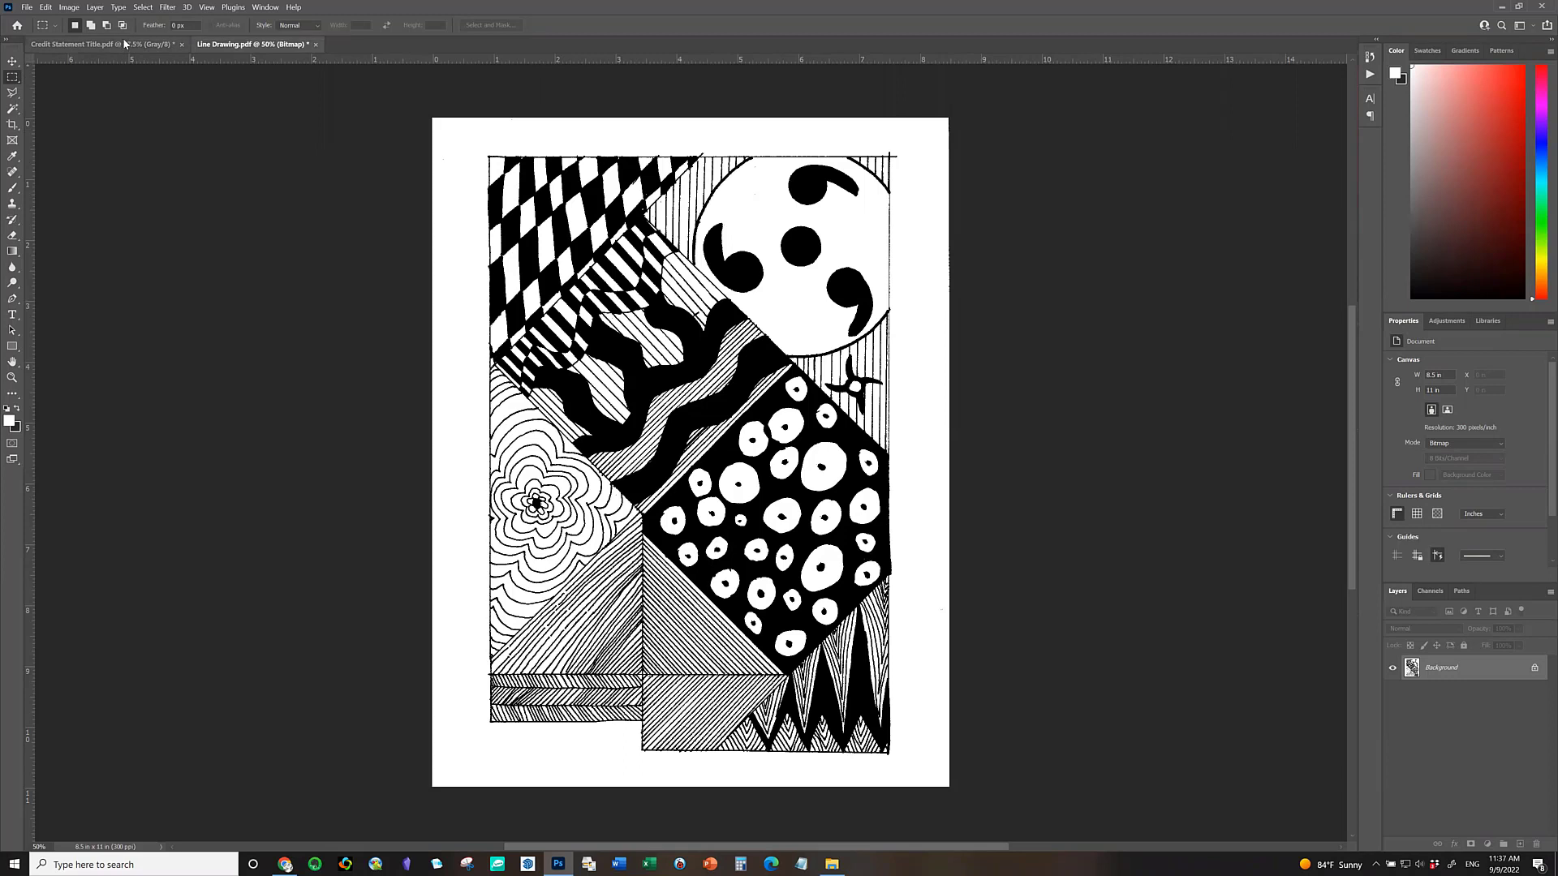
left_click(89, 44)
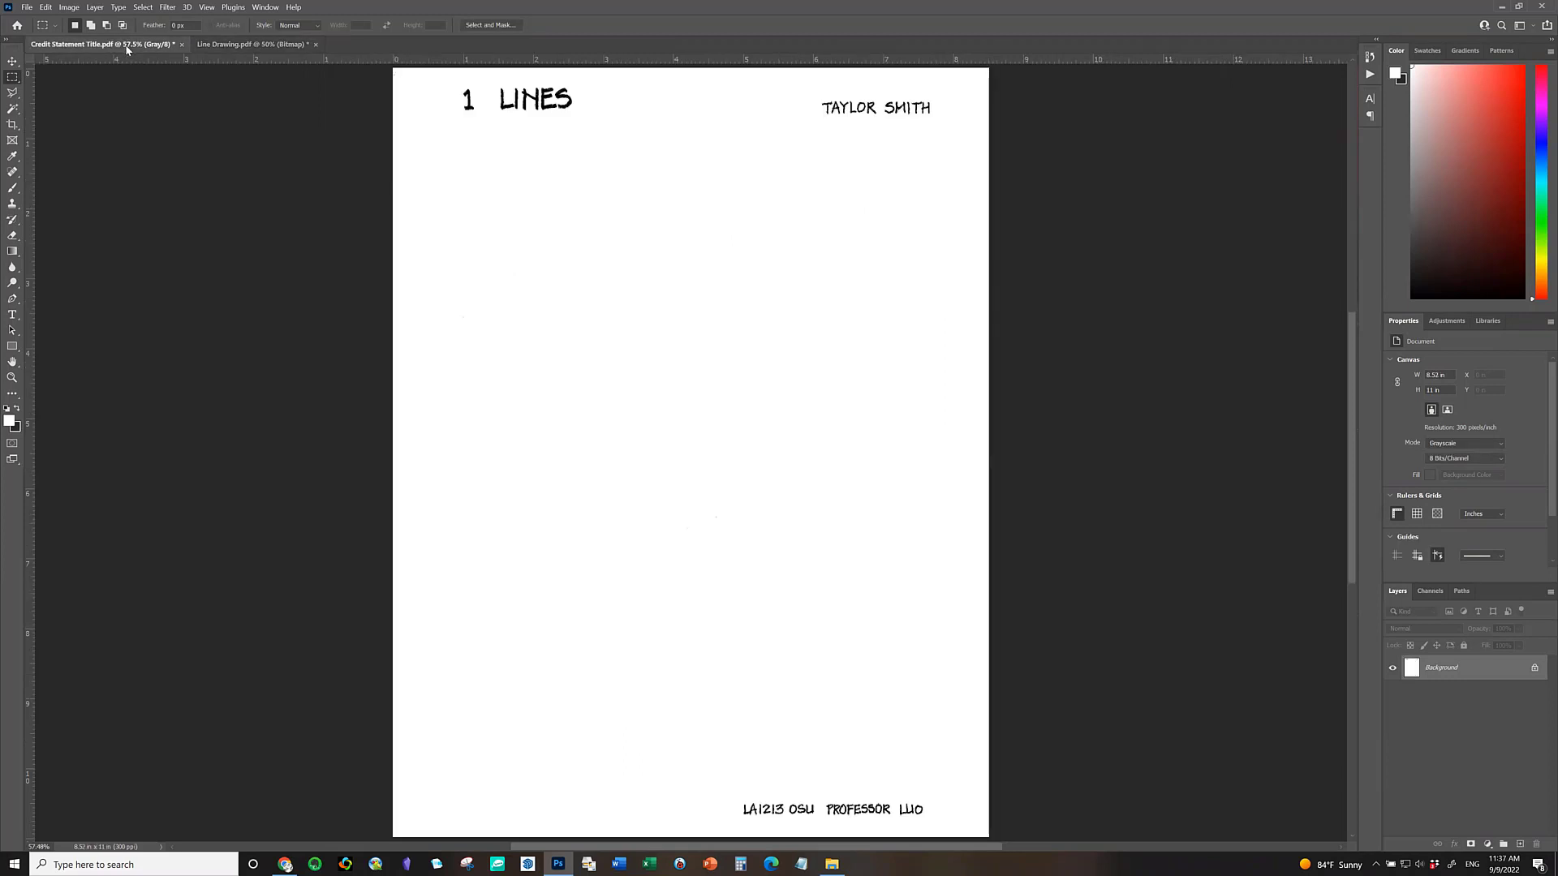
mouse_move(99, 43)
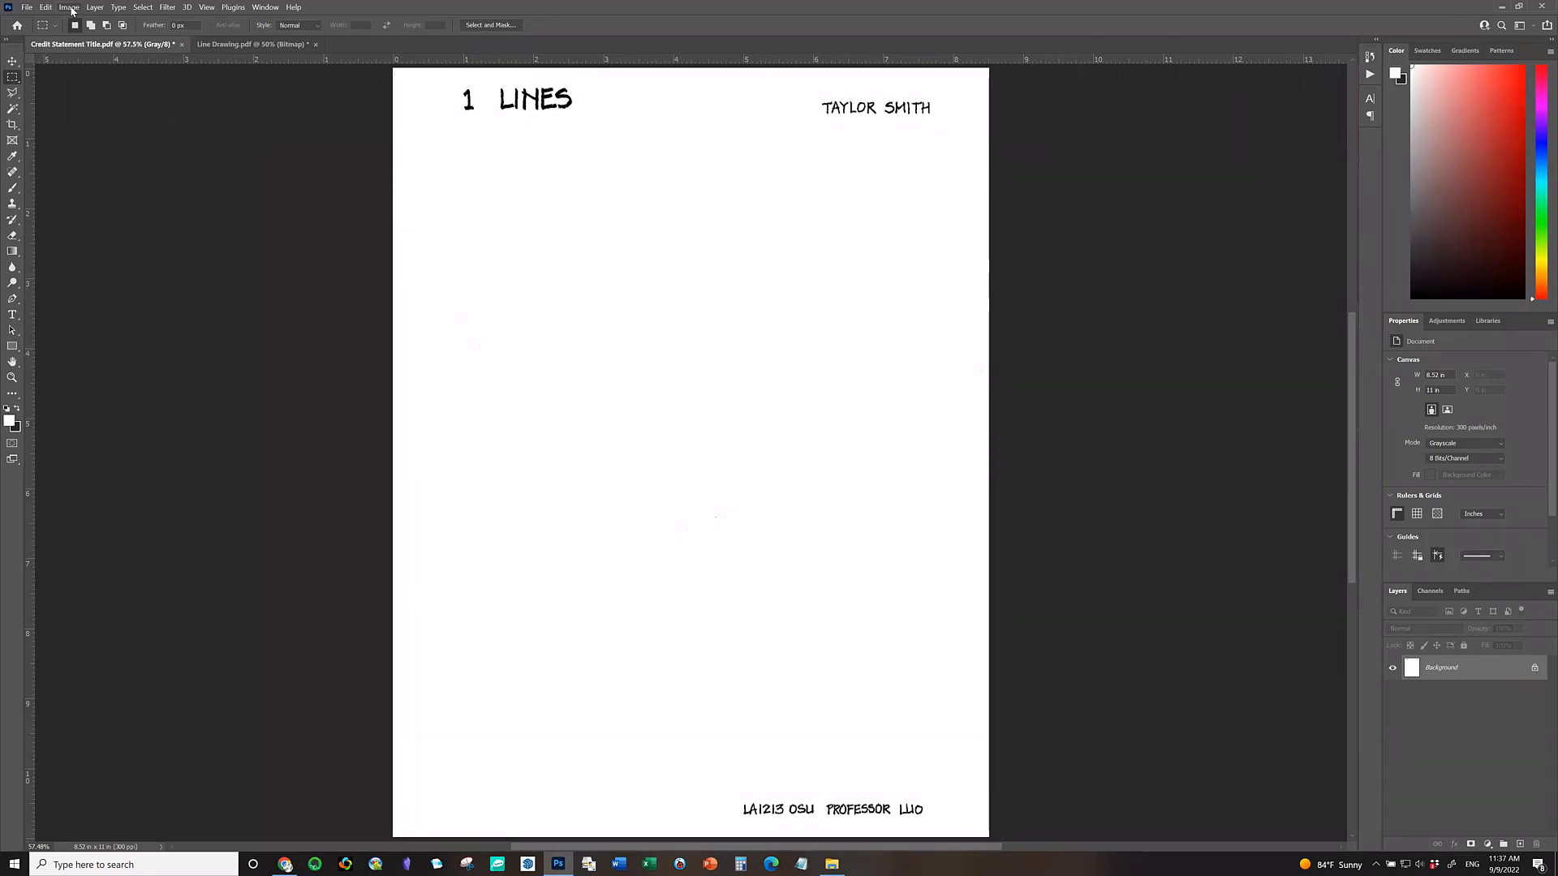
left_click(68, 6)
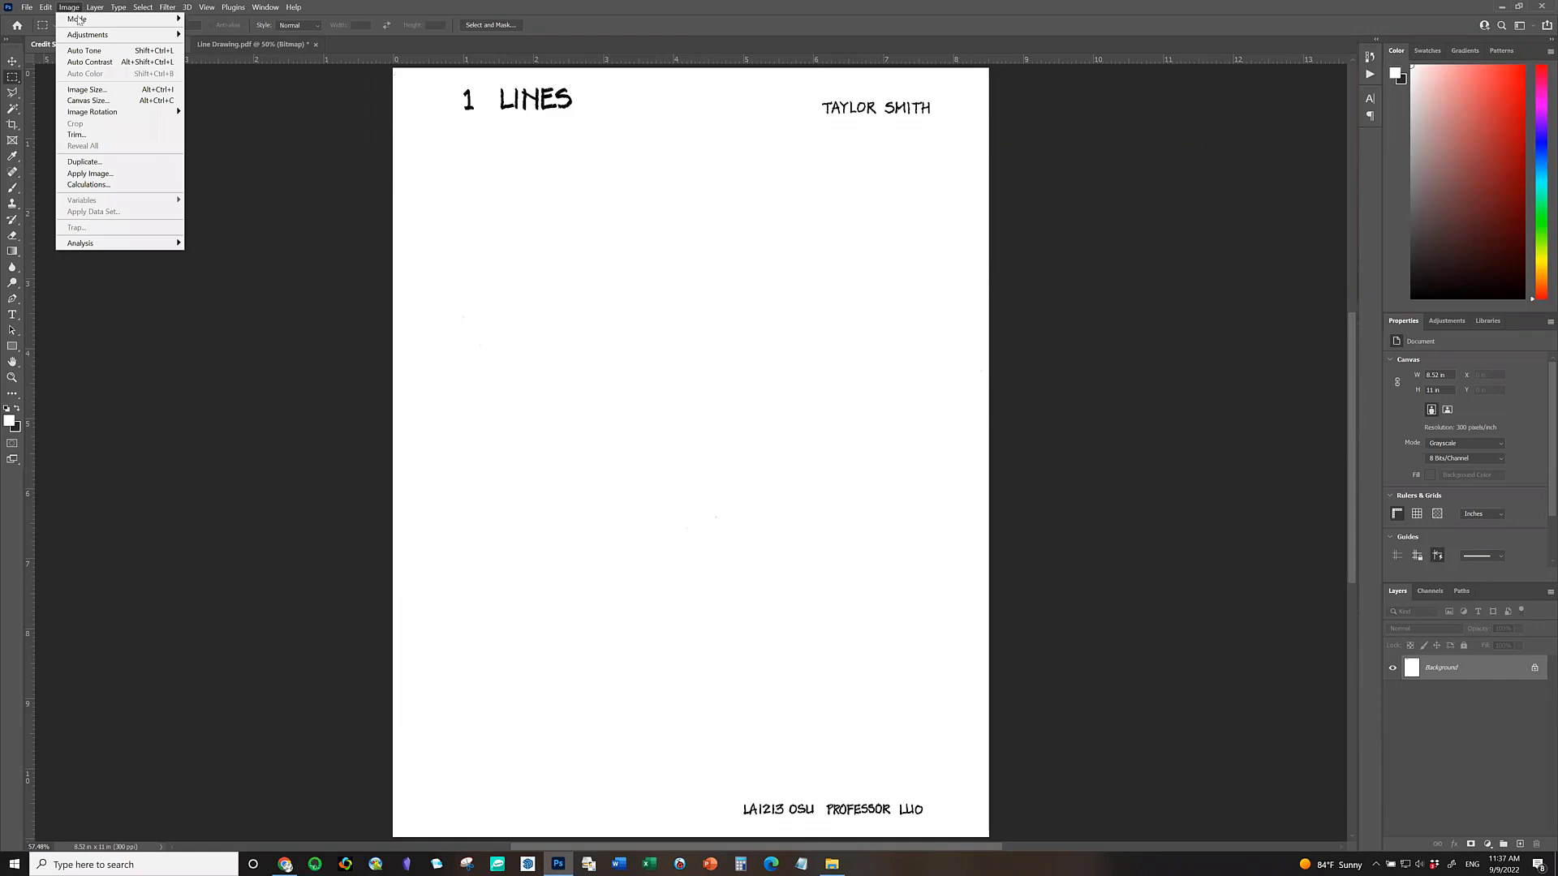
left_click(206, 6)
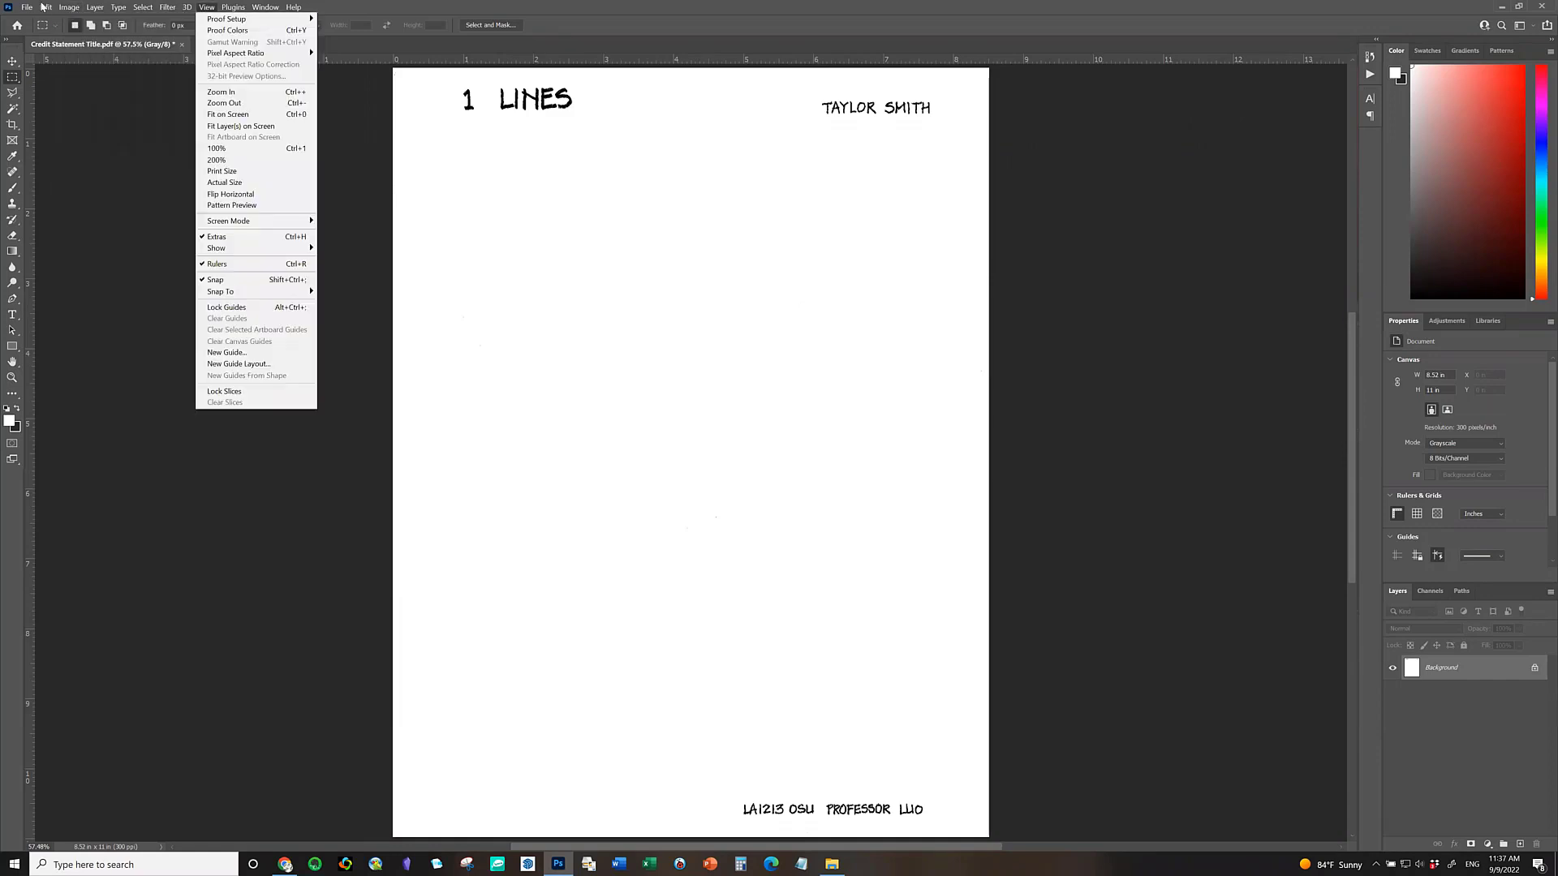
left_click(68, 7)
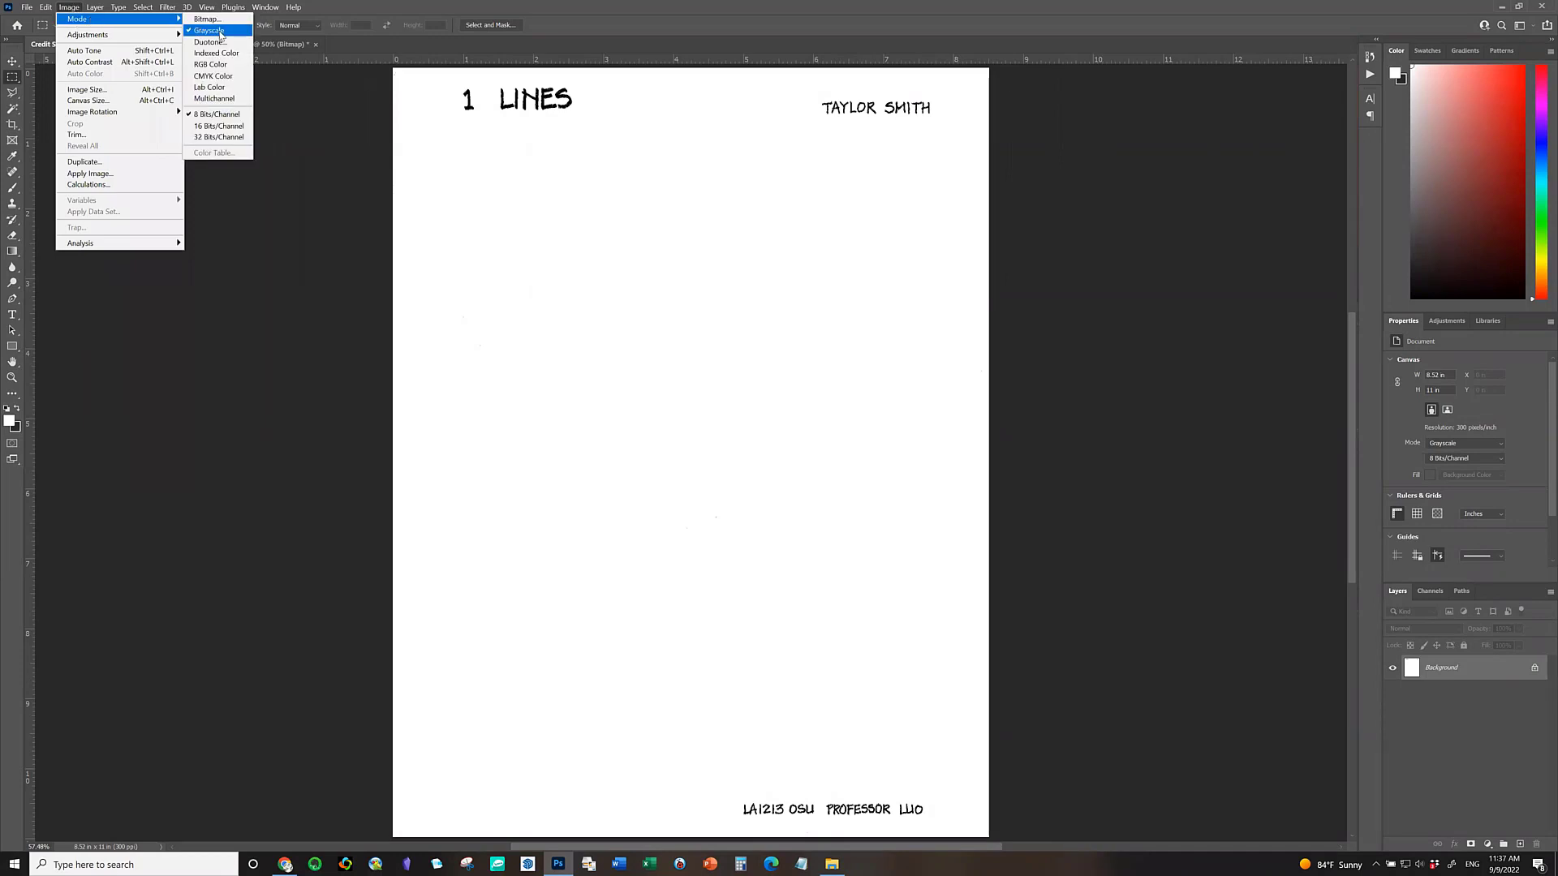
mouse_move(209, 42)
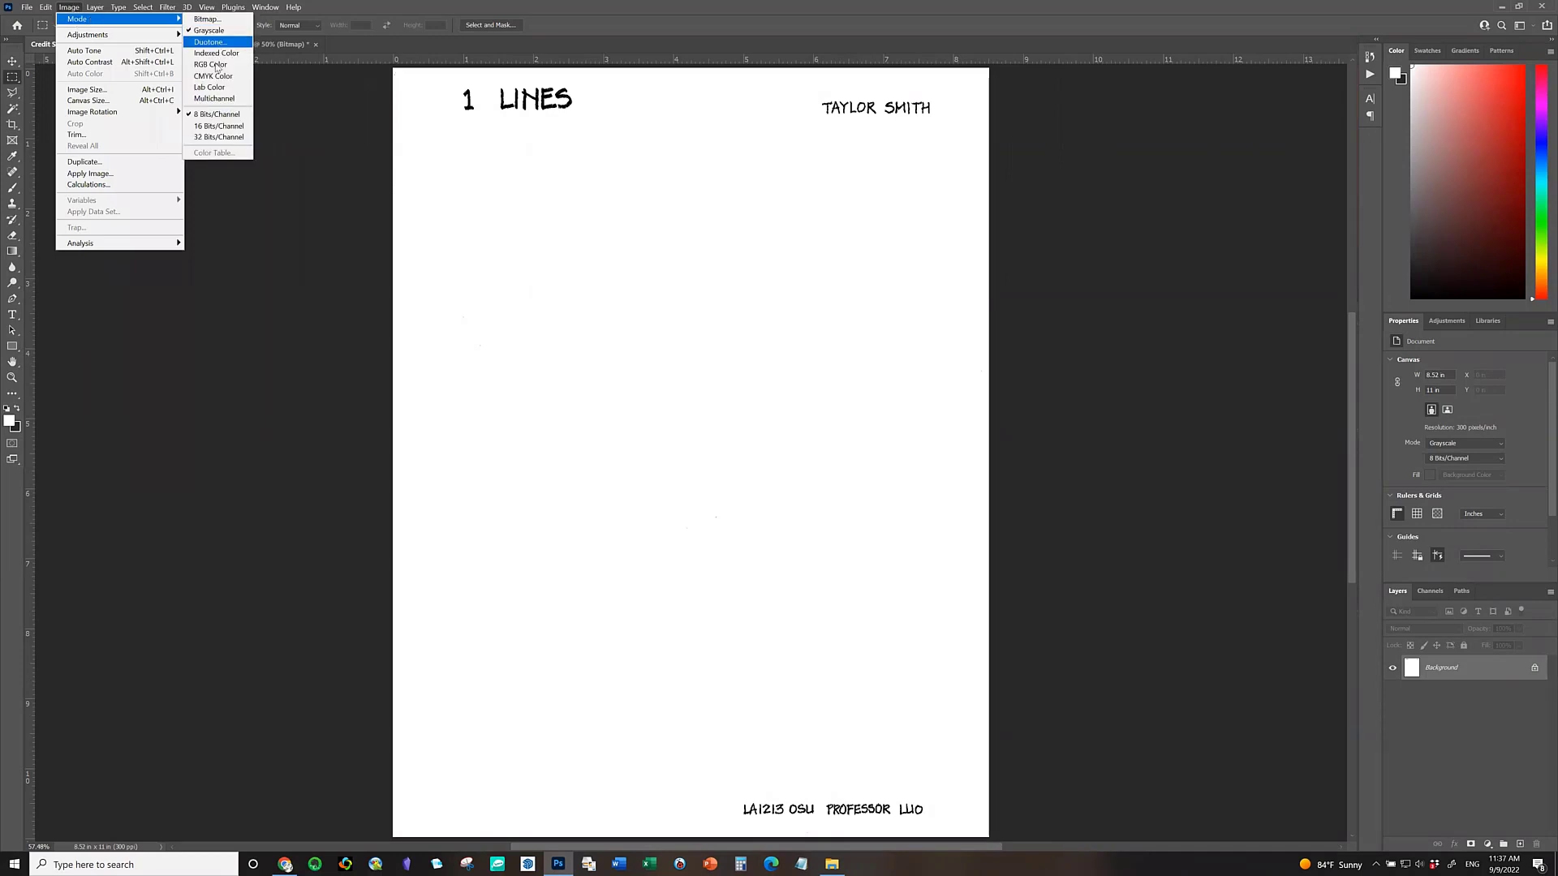
mouse_move(209, 65)
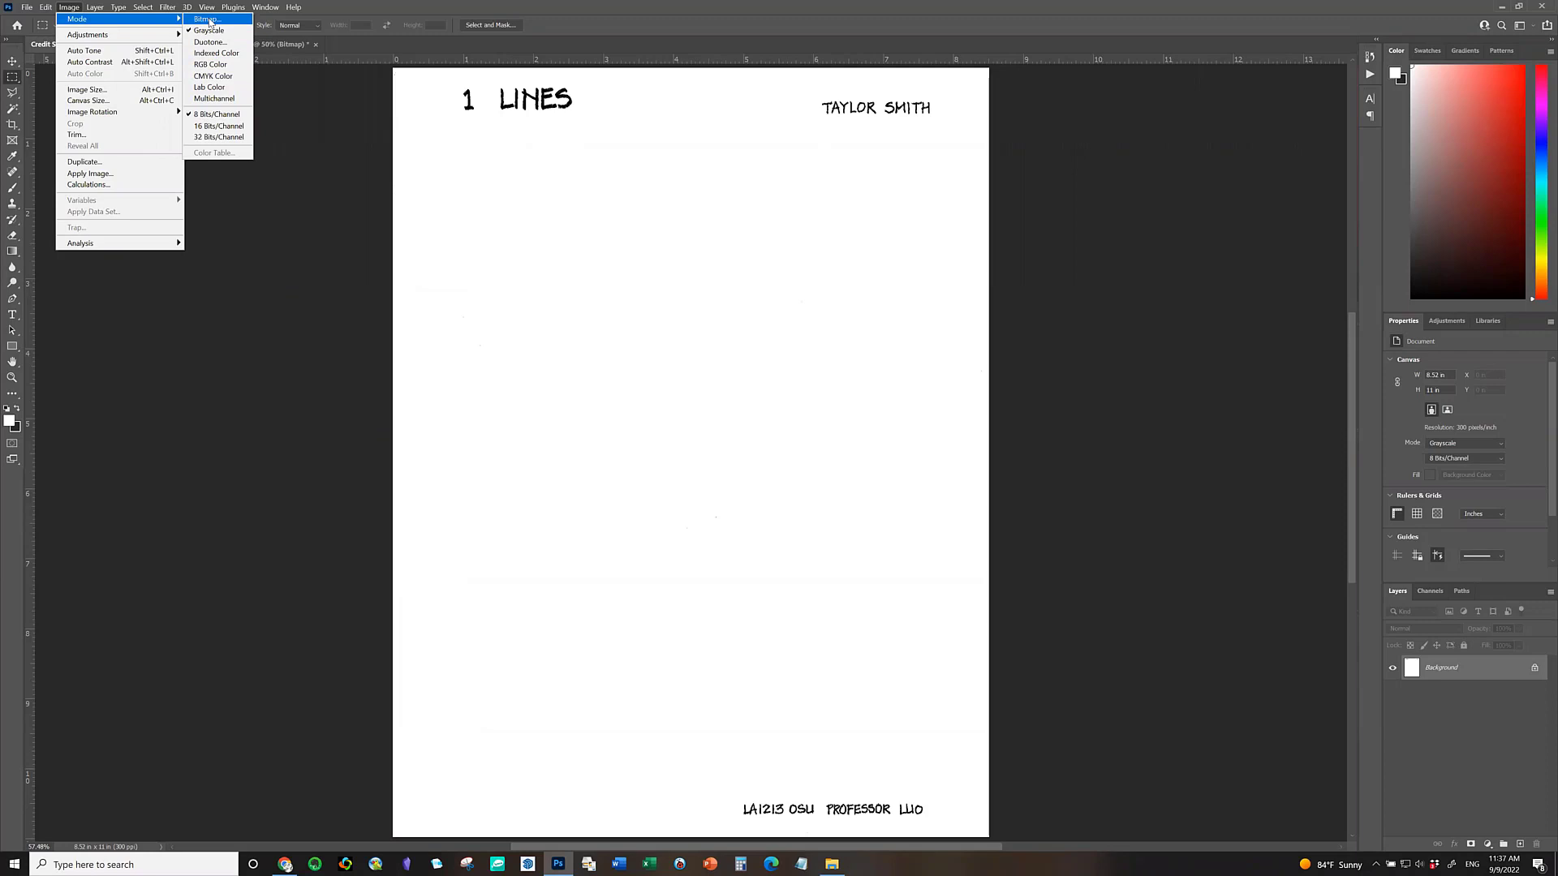
mouse_move(209, 29)
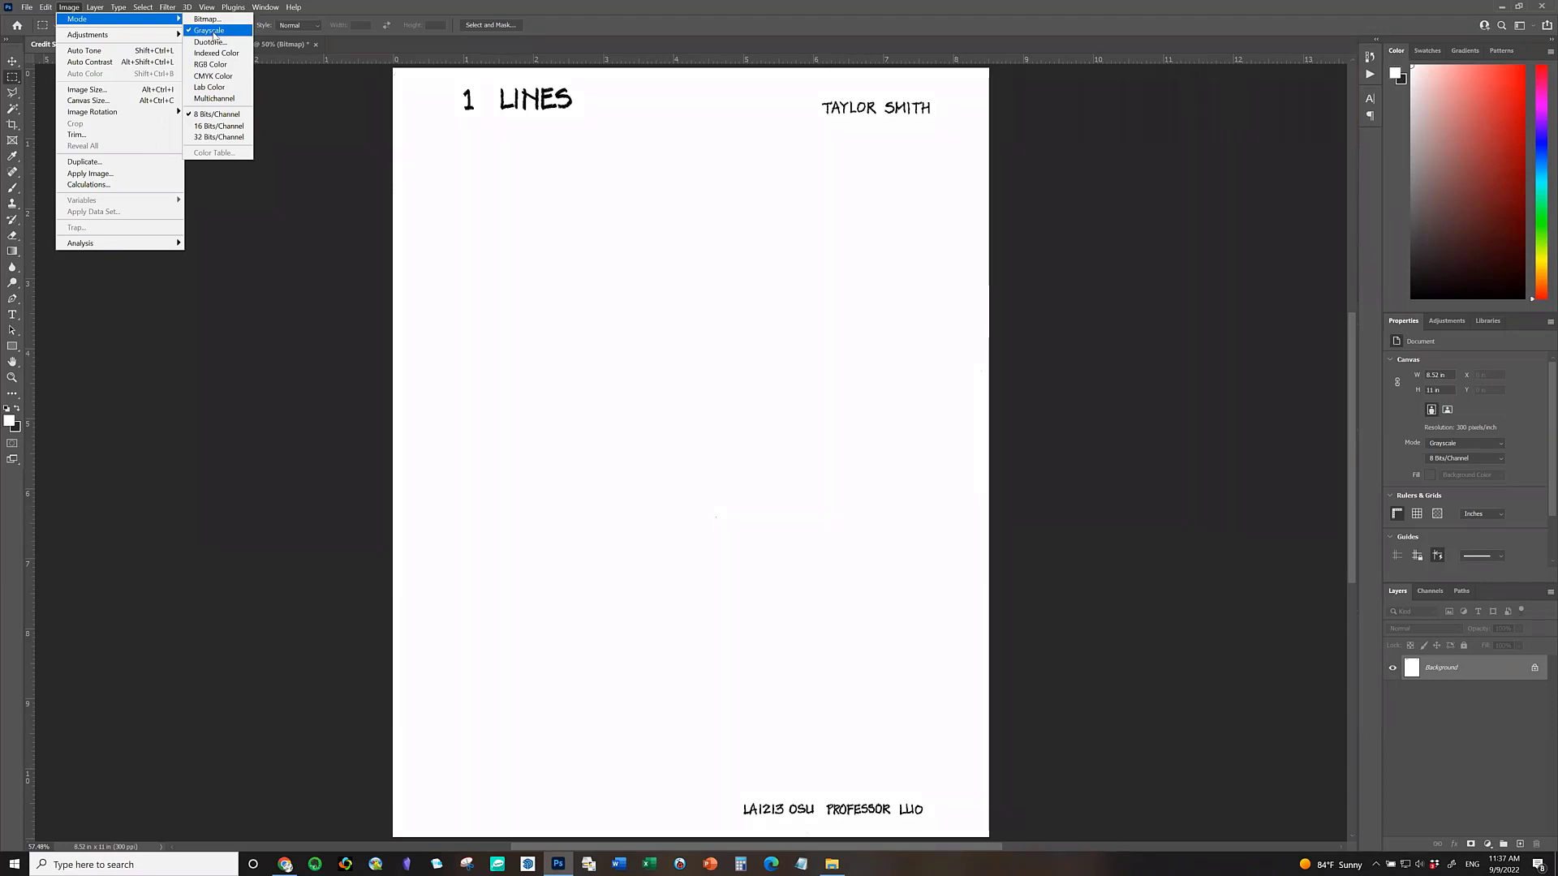
mouse_move(210, 65)
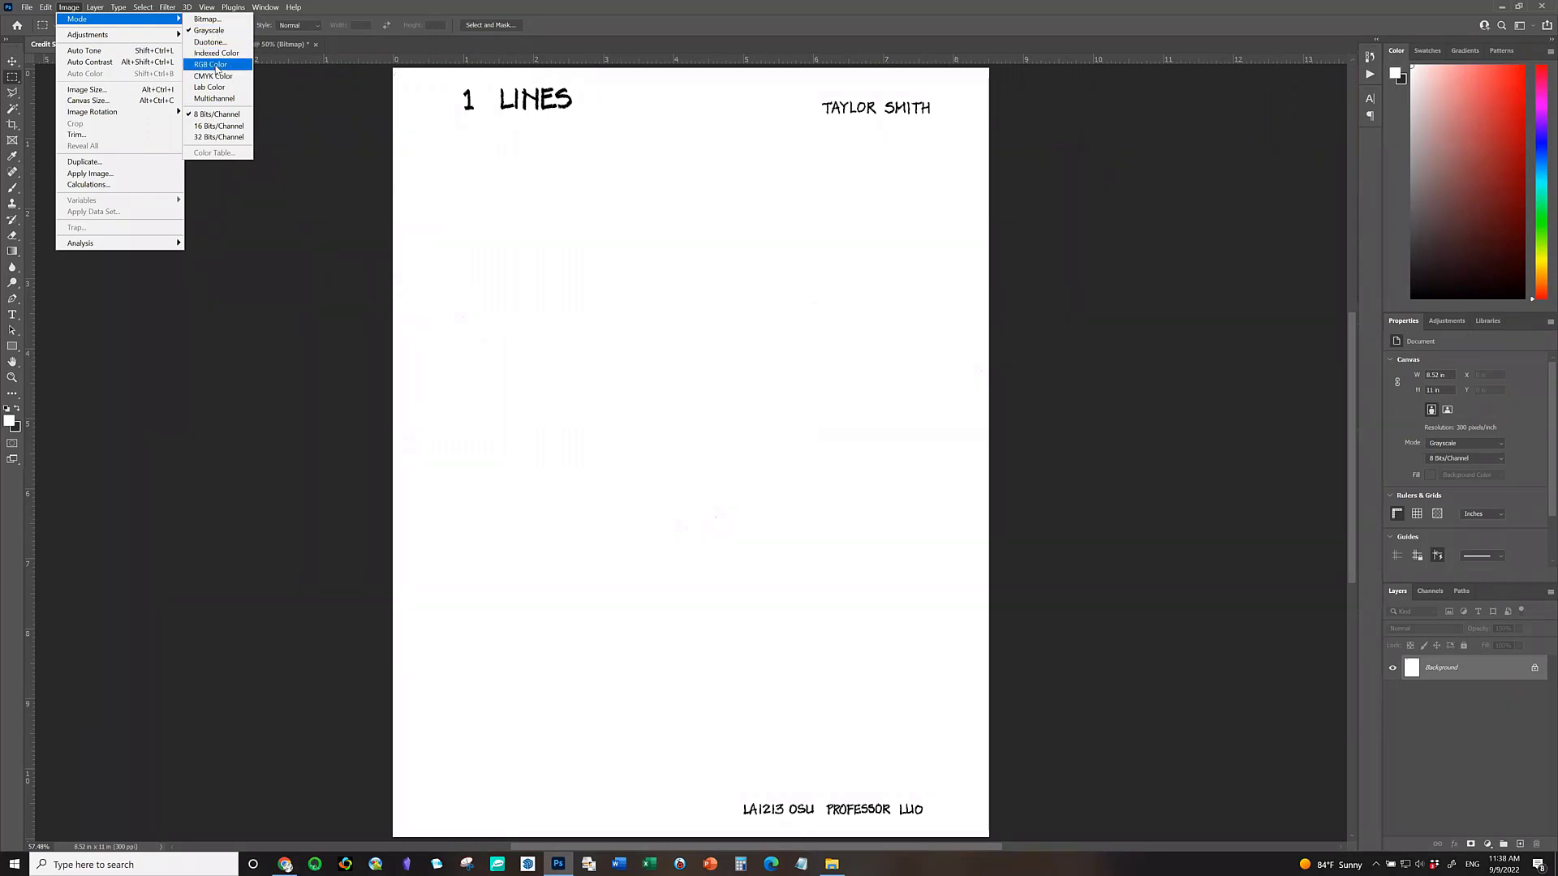
mouse_move(604, 21)
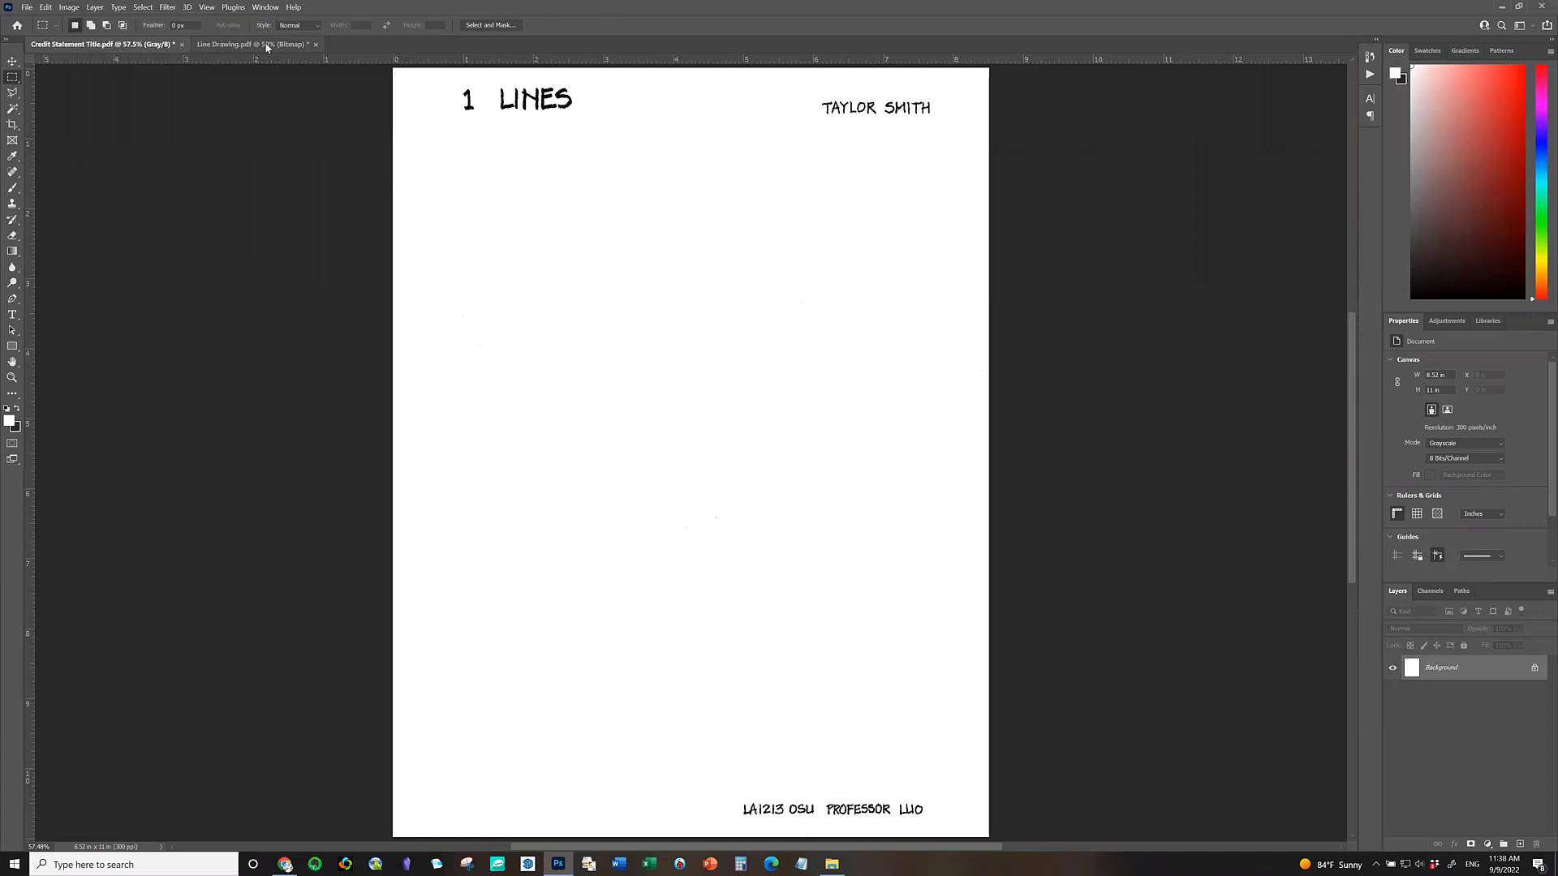
Convert Line Drawing.pdf to Grayscale via Image > Mode, accepting the Size Ratio dialog.
left_click(68, 6)
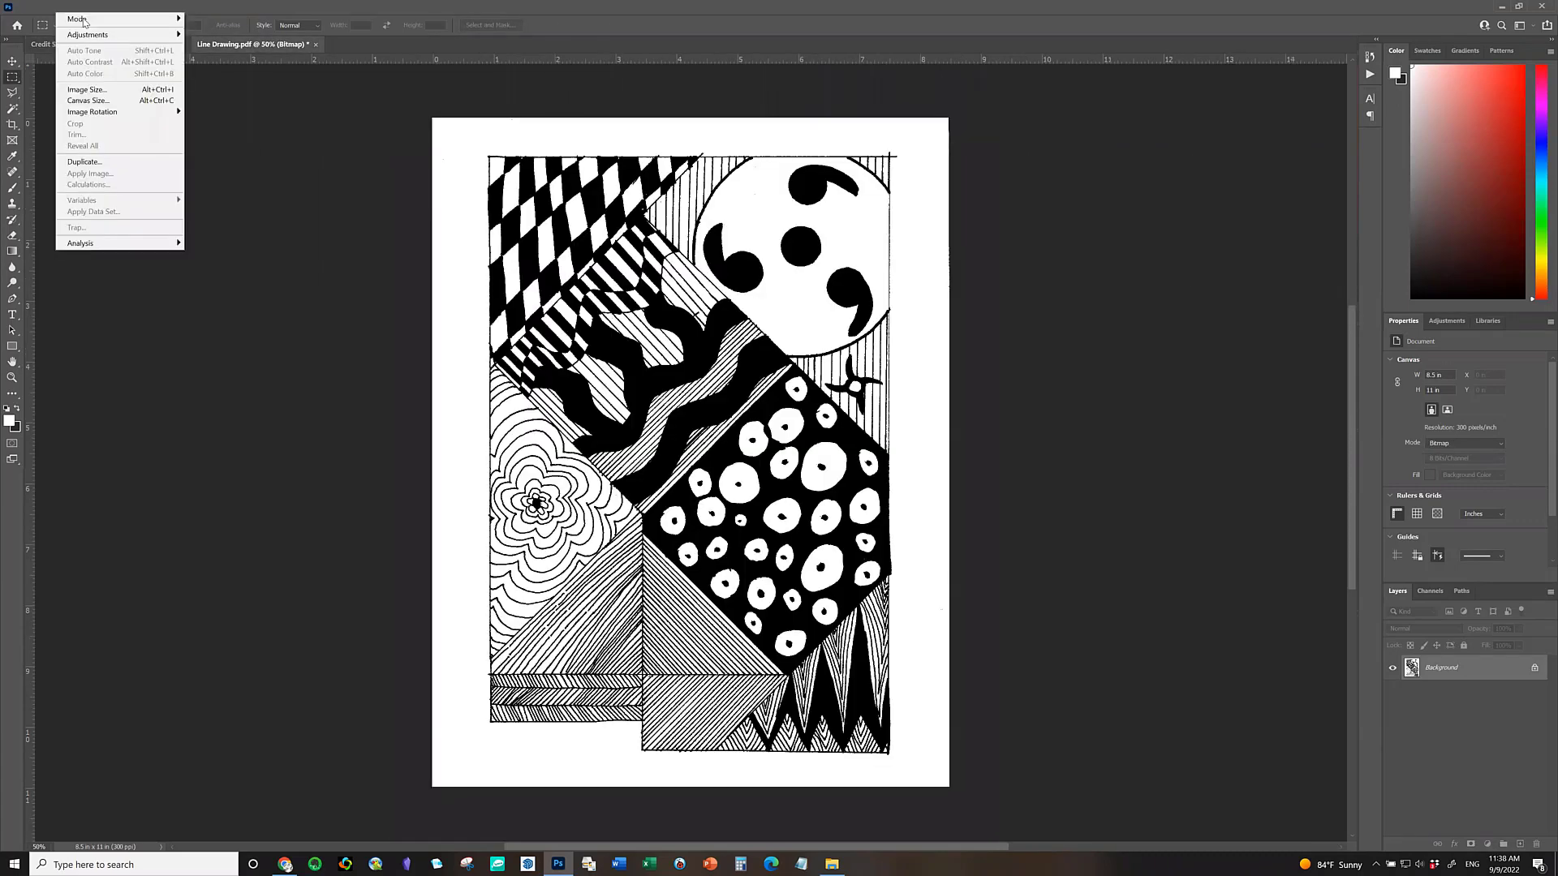
left_click(77, 18)
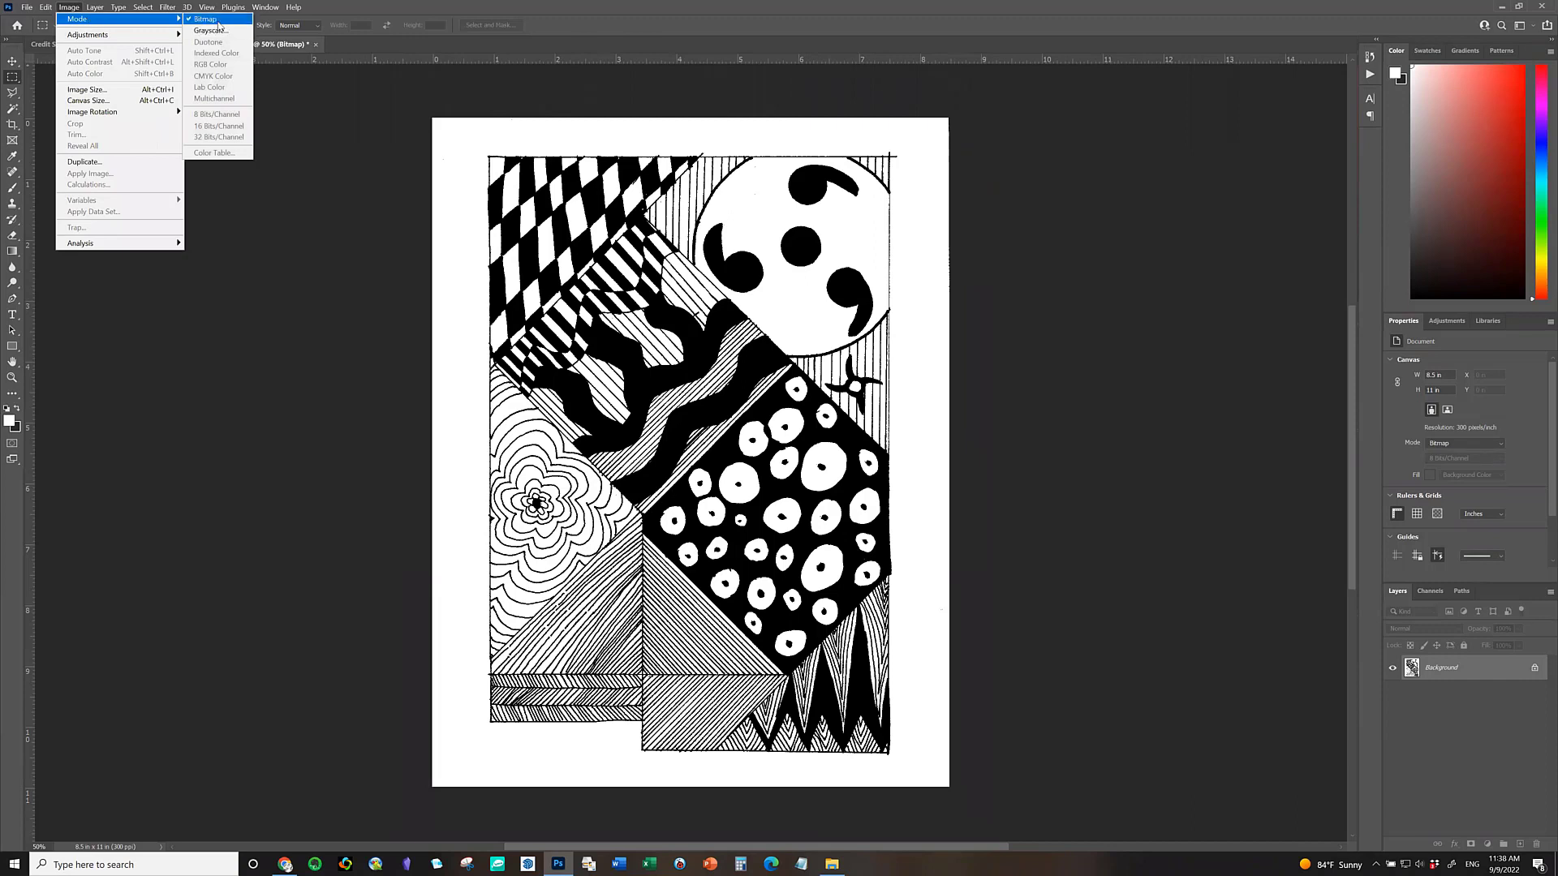
mouse_move(210, 29)
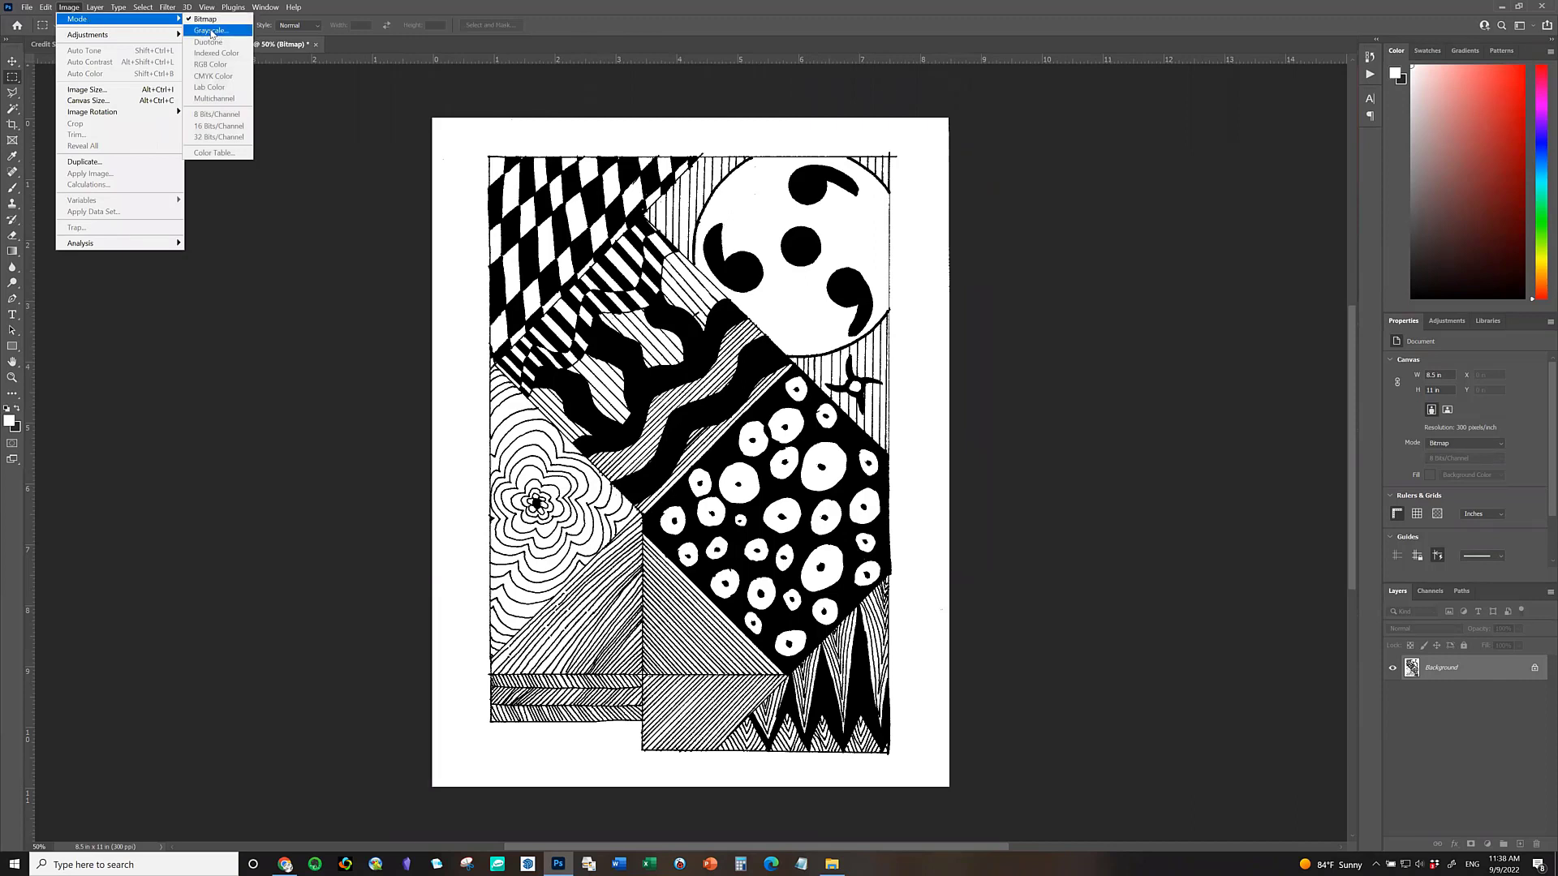
left_click(210, 29)
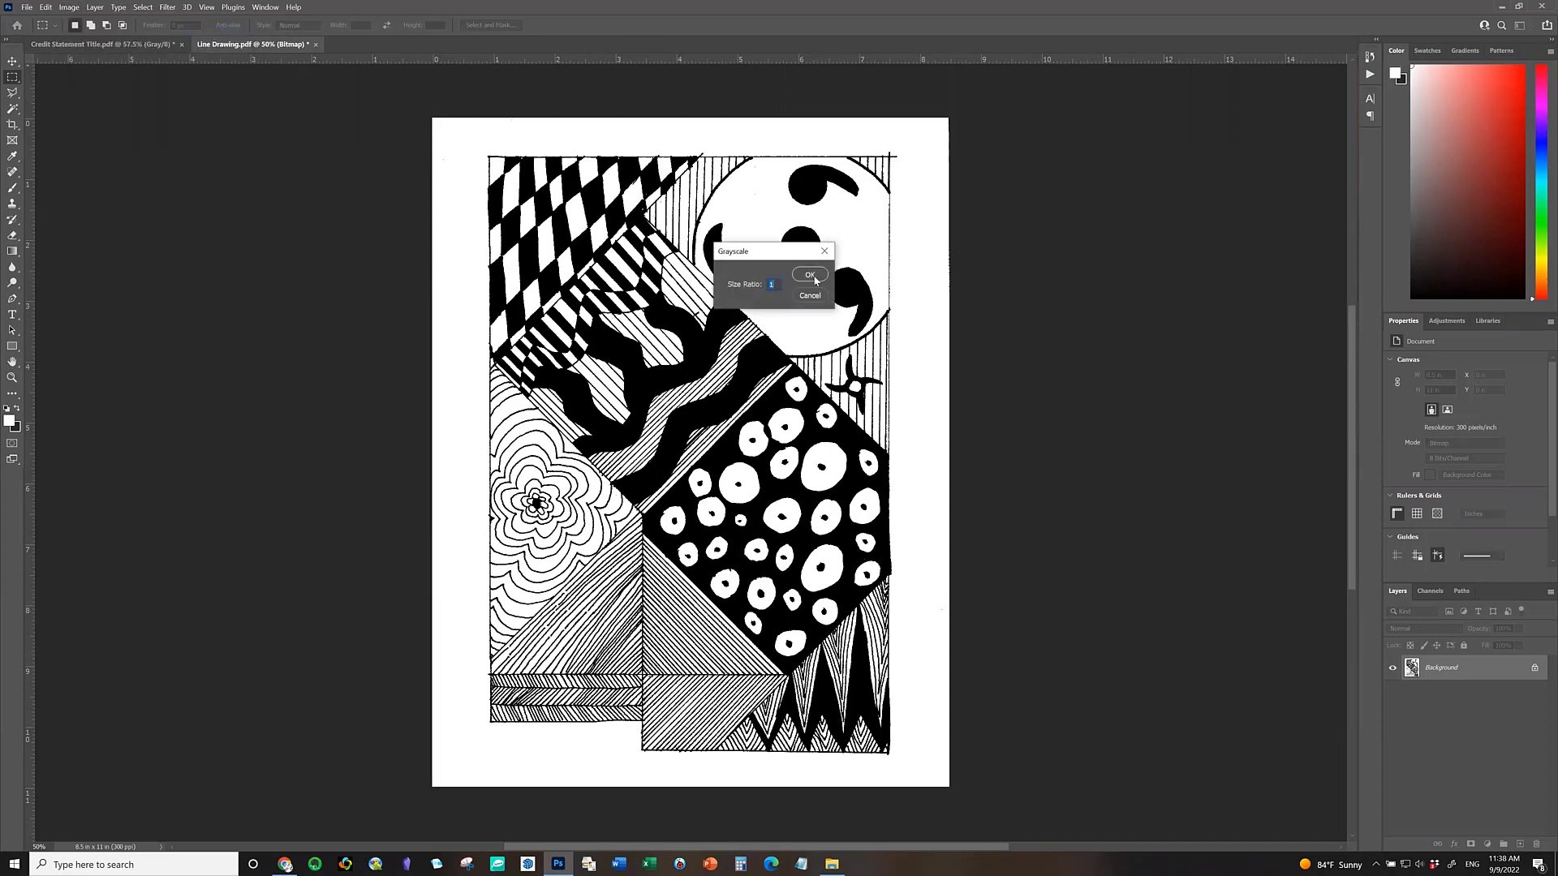
left_click(808, 274)
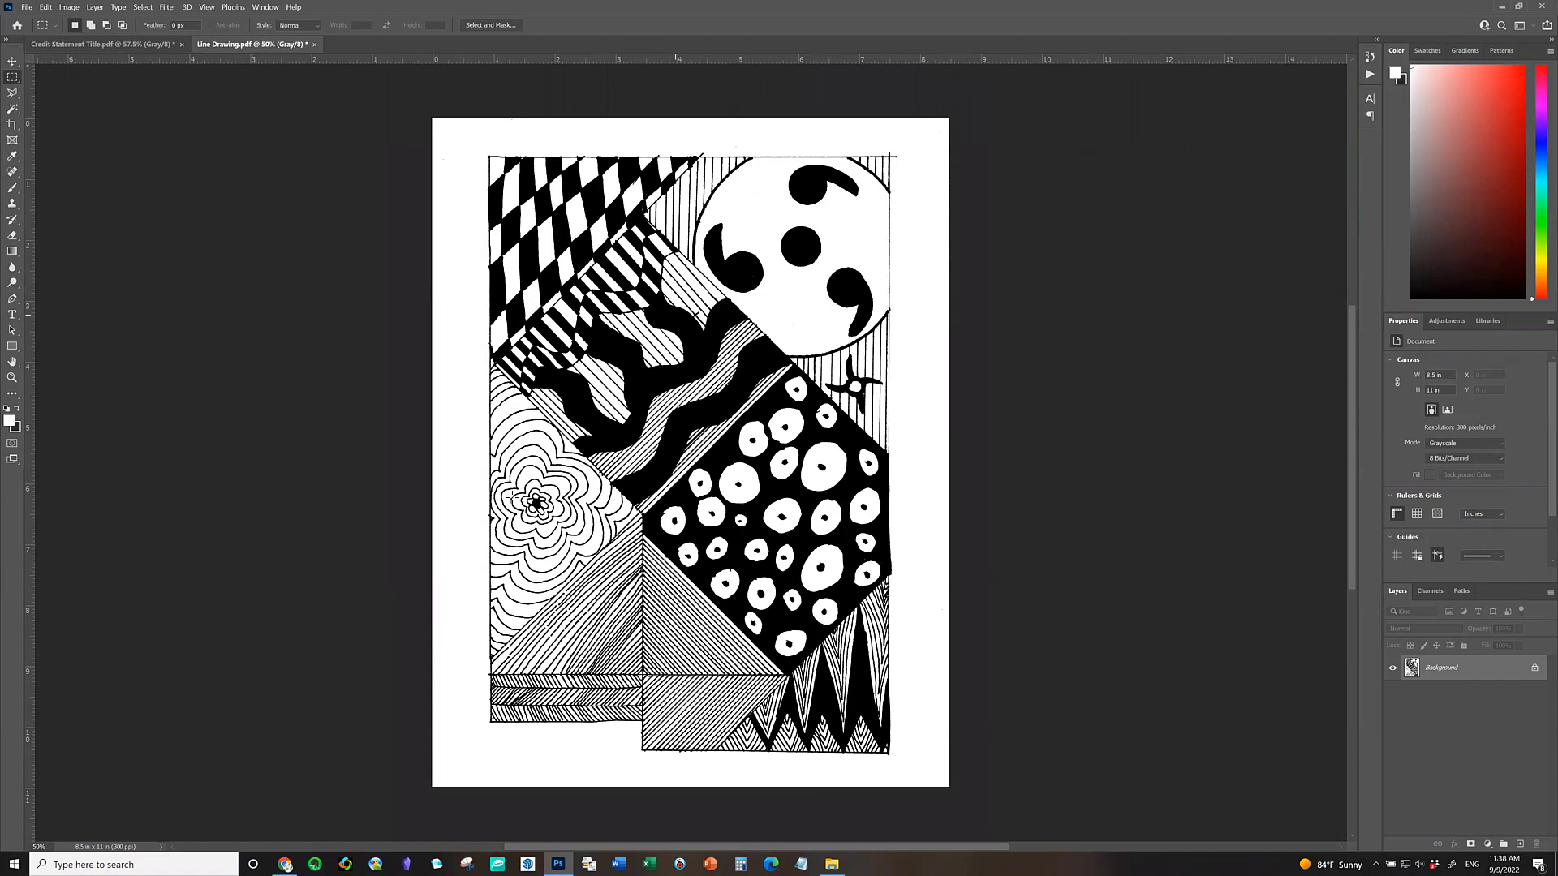
mouse_move(706, 568)
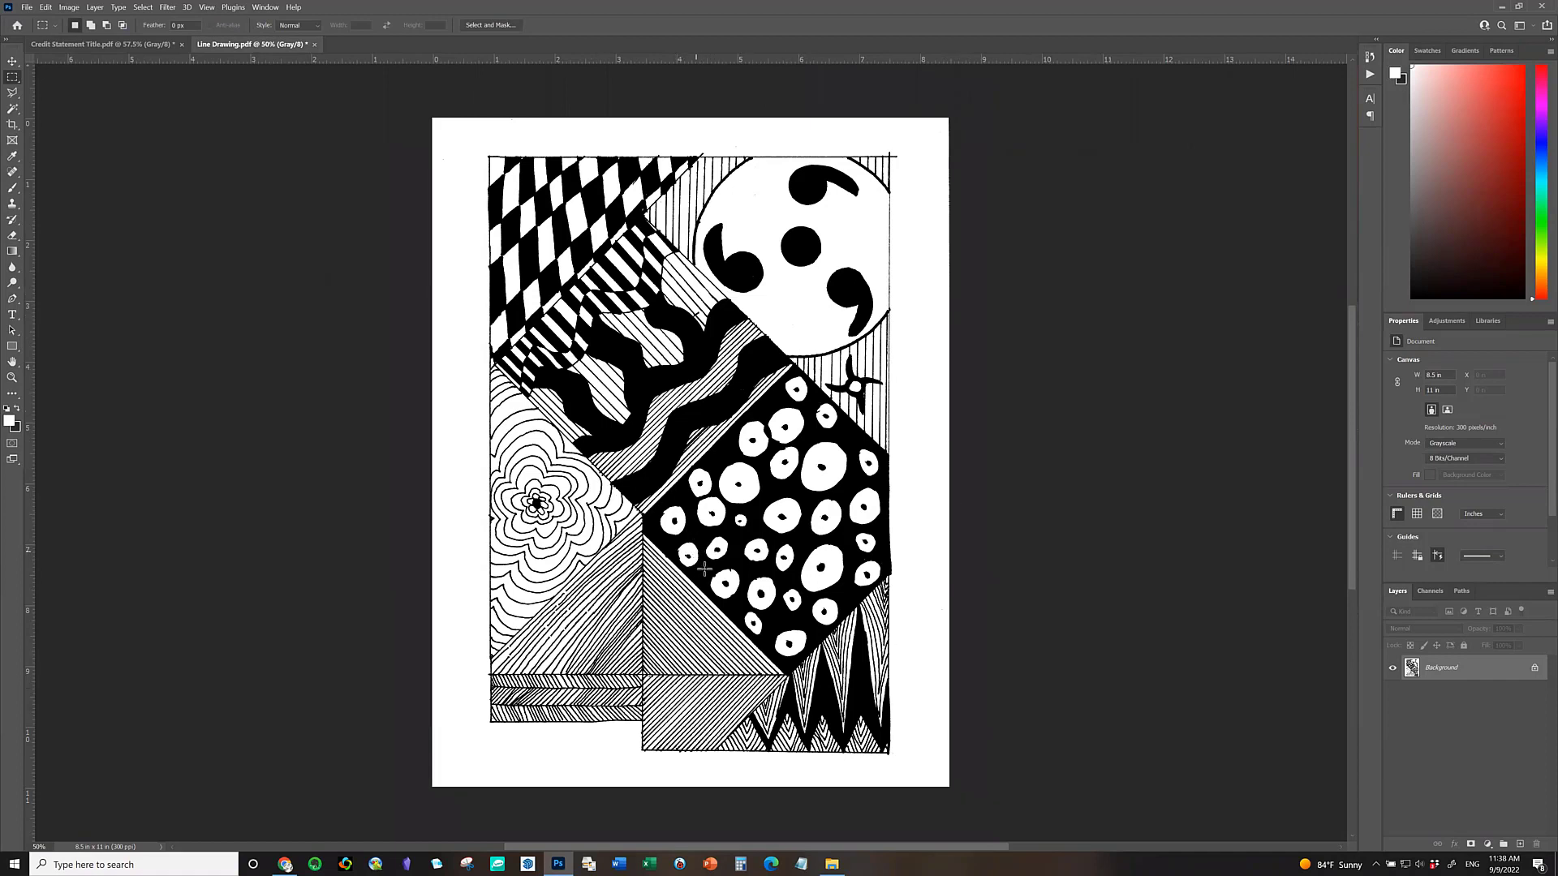
mouse_move(932, 435)
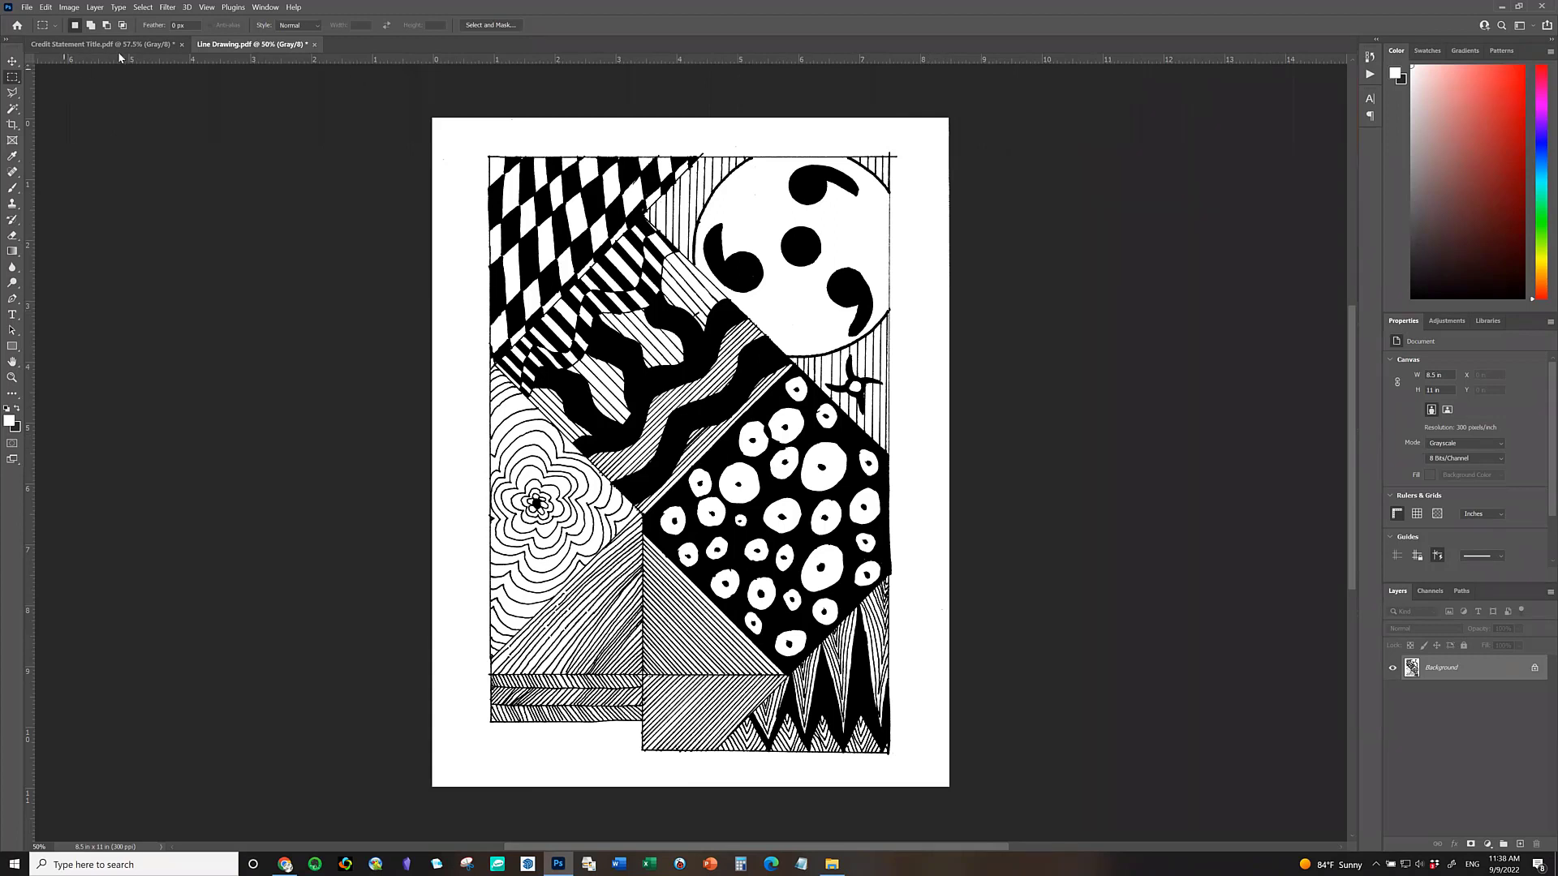
left_click(99, 43)
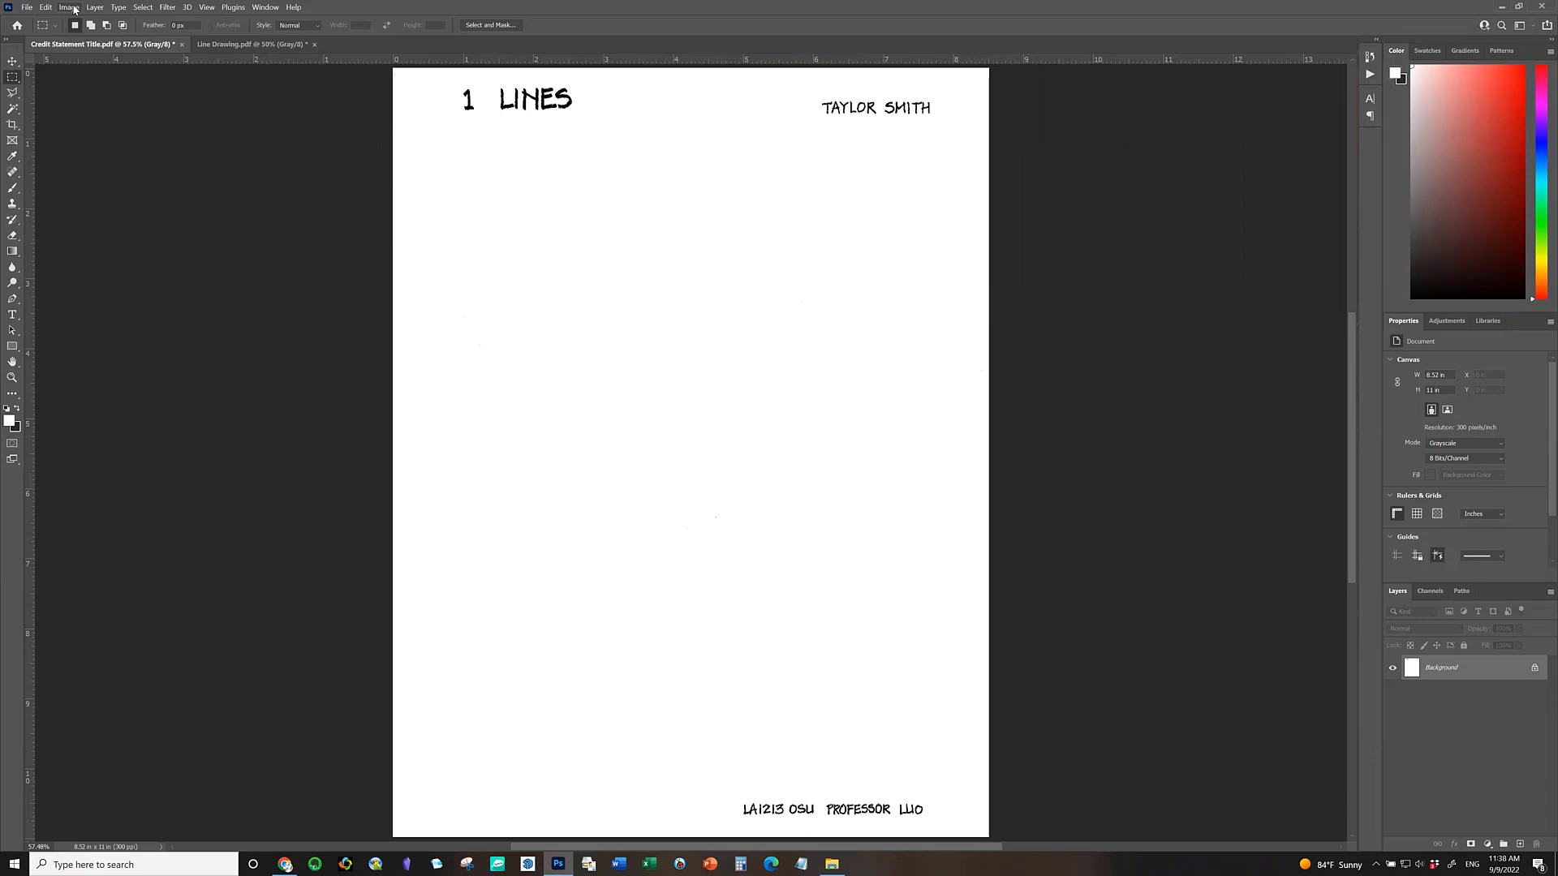
left_click(68, 6)
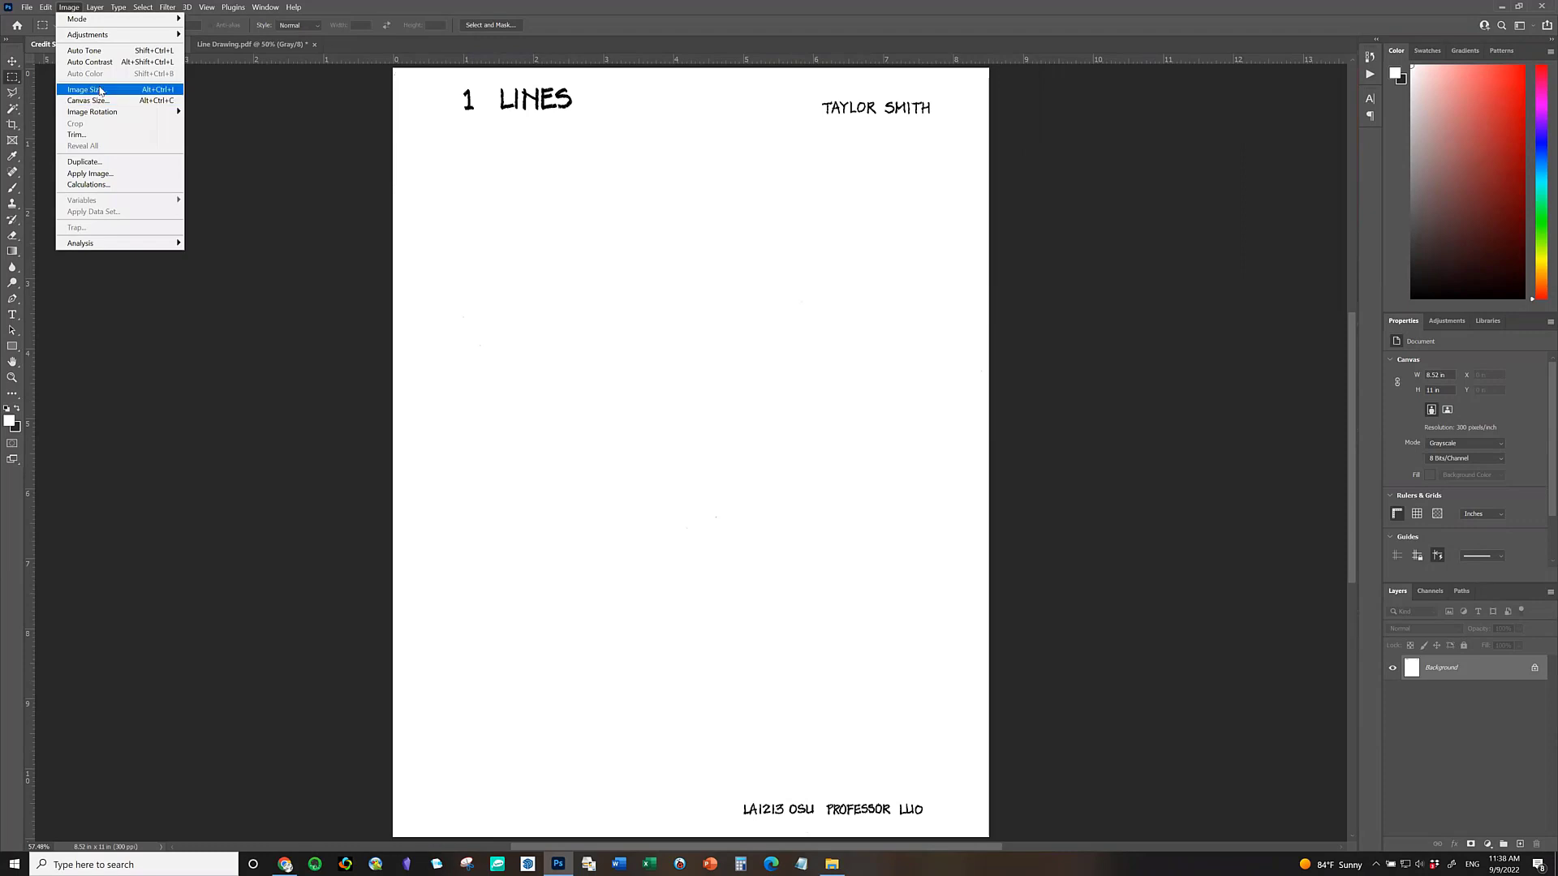
left_click(82, 89)
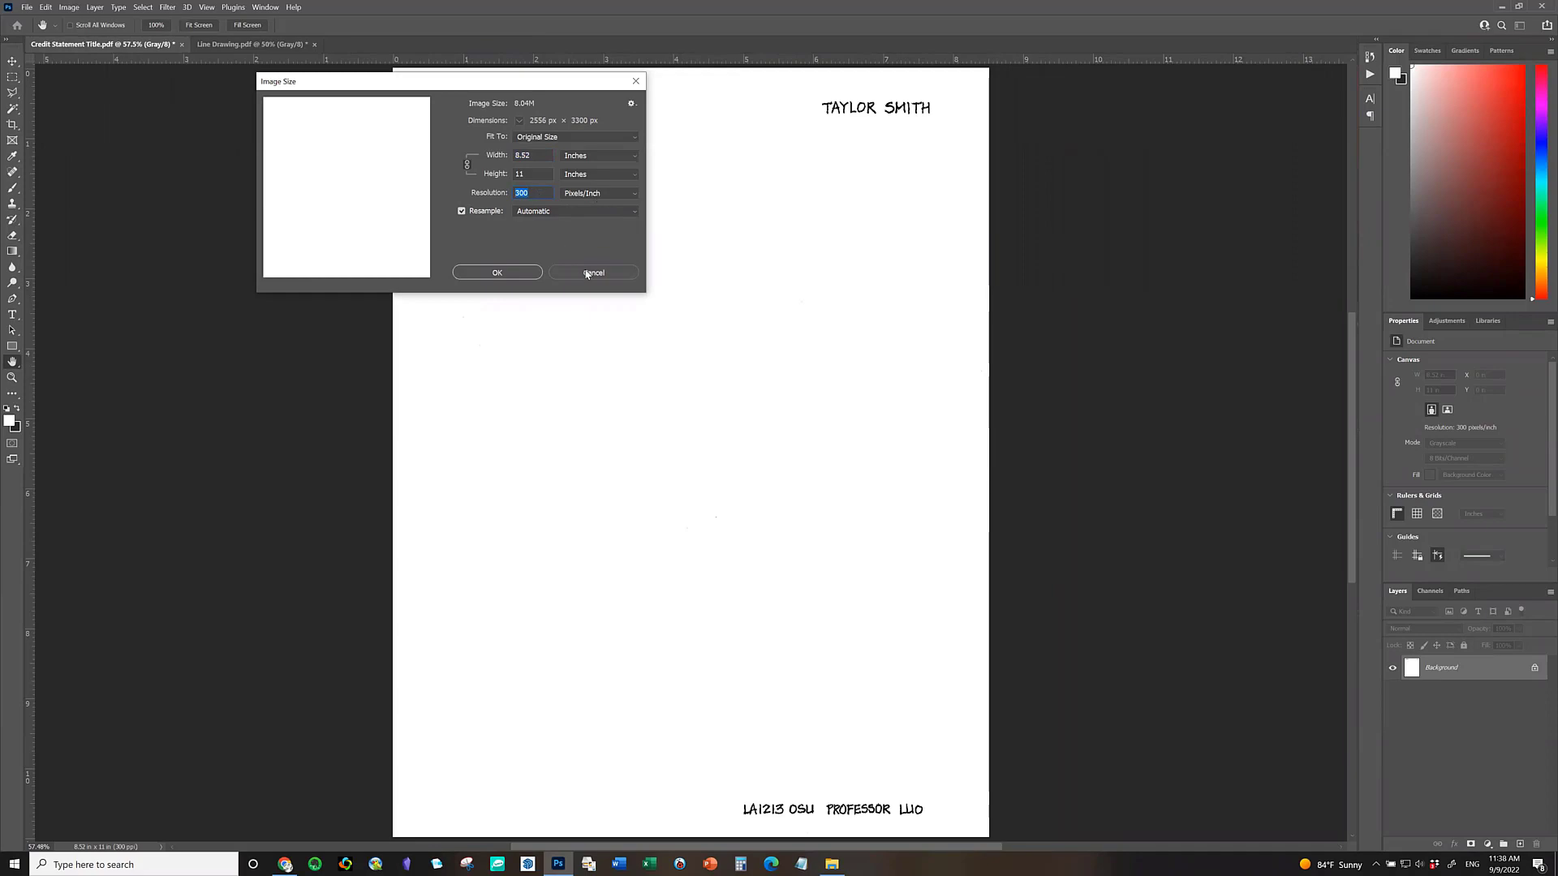
left_click(592, 272)
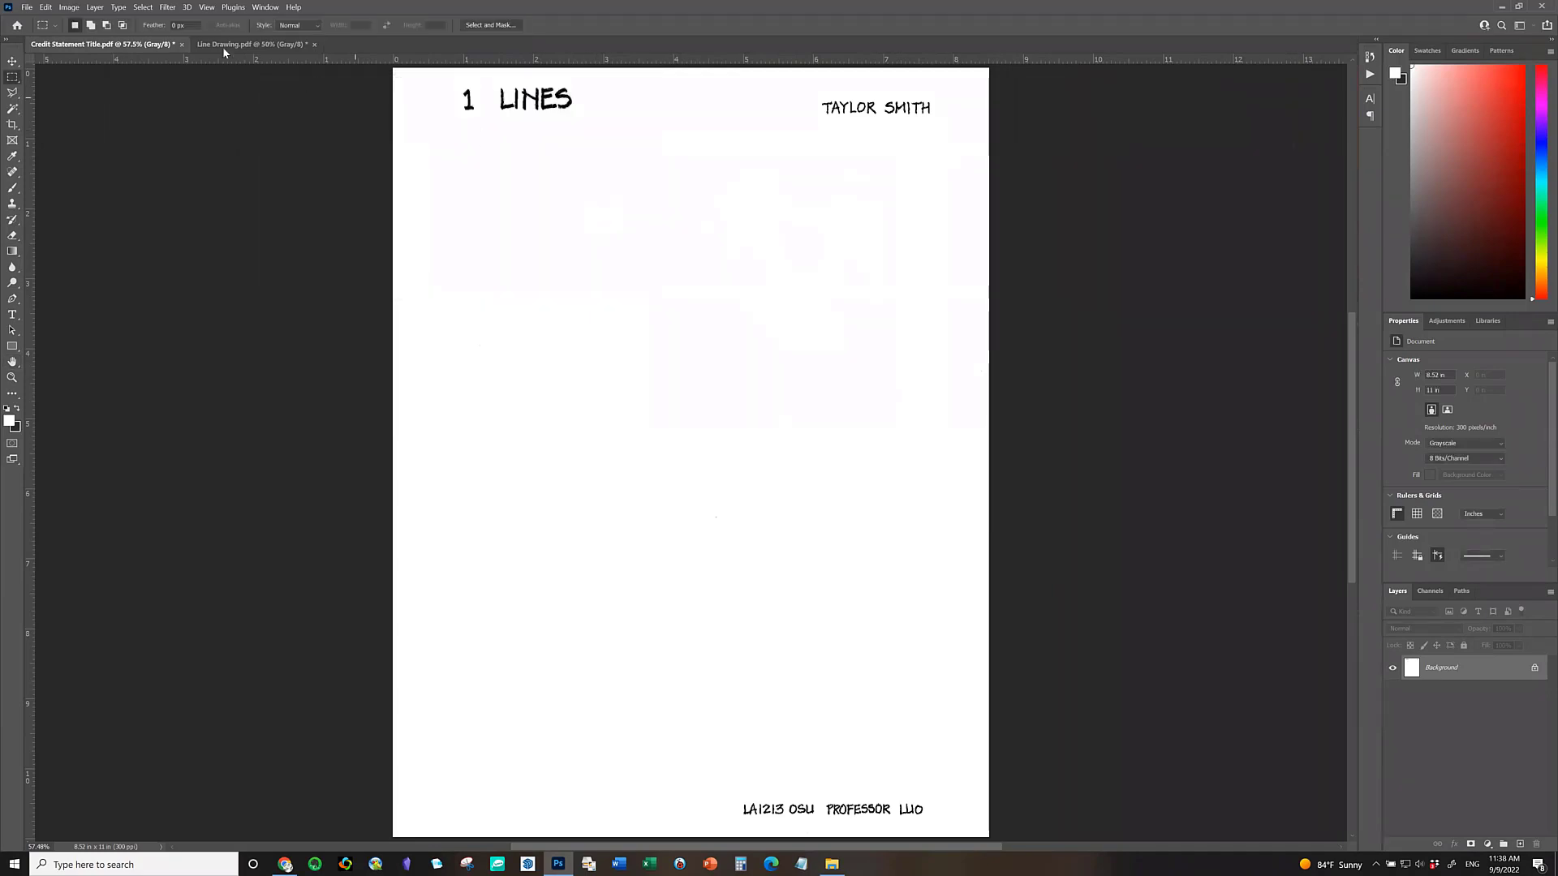
left_click(252, 44)
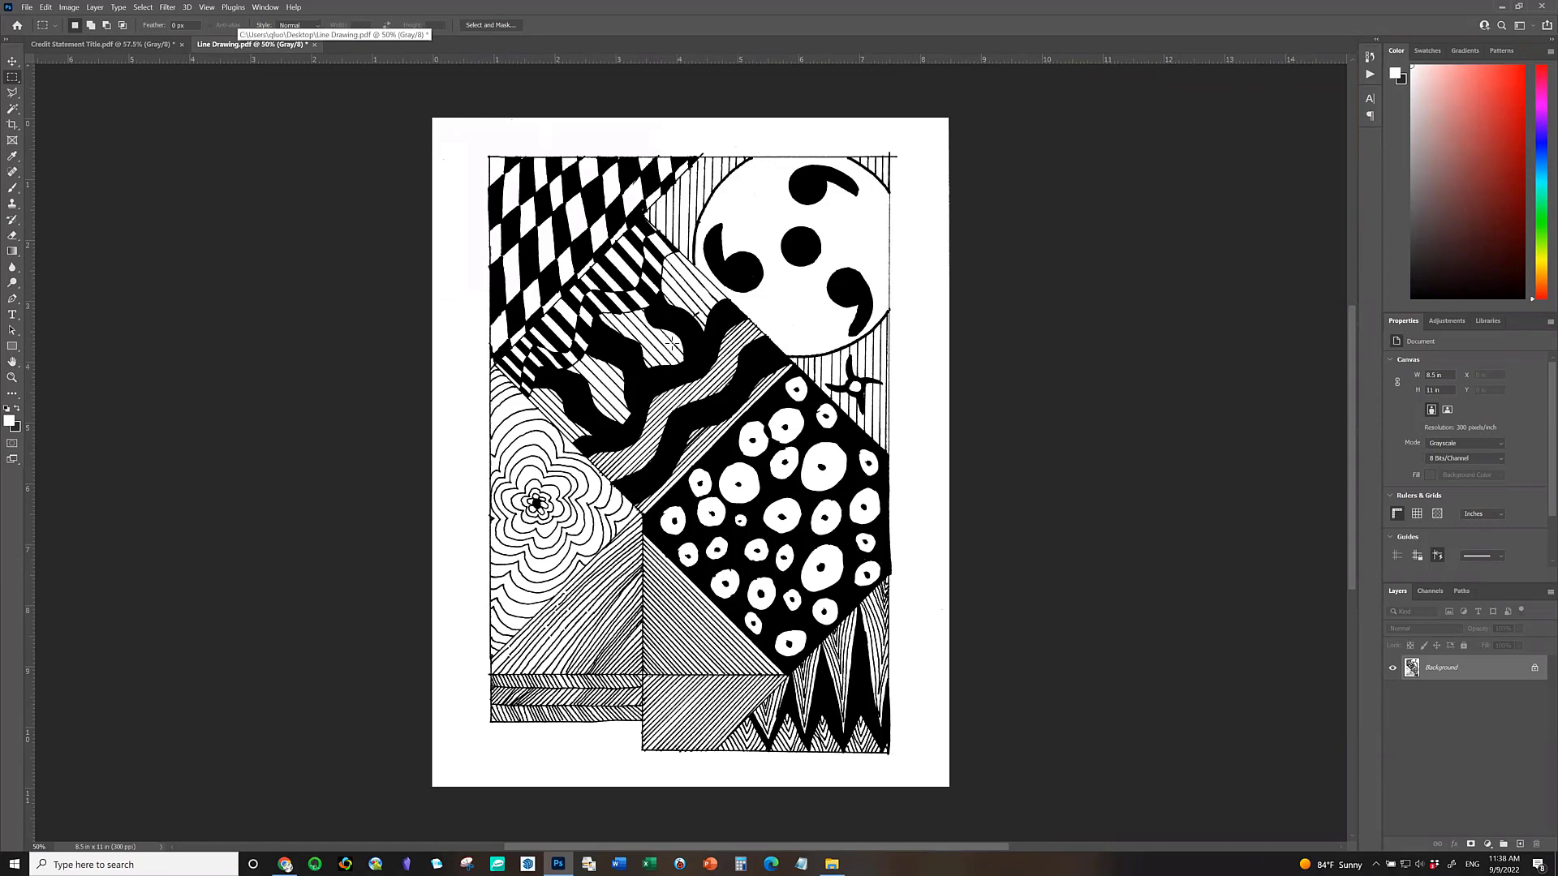
left_click(68, 7)
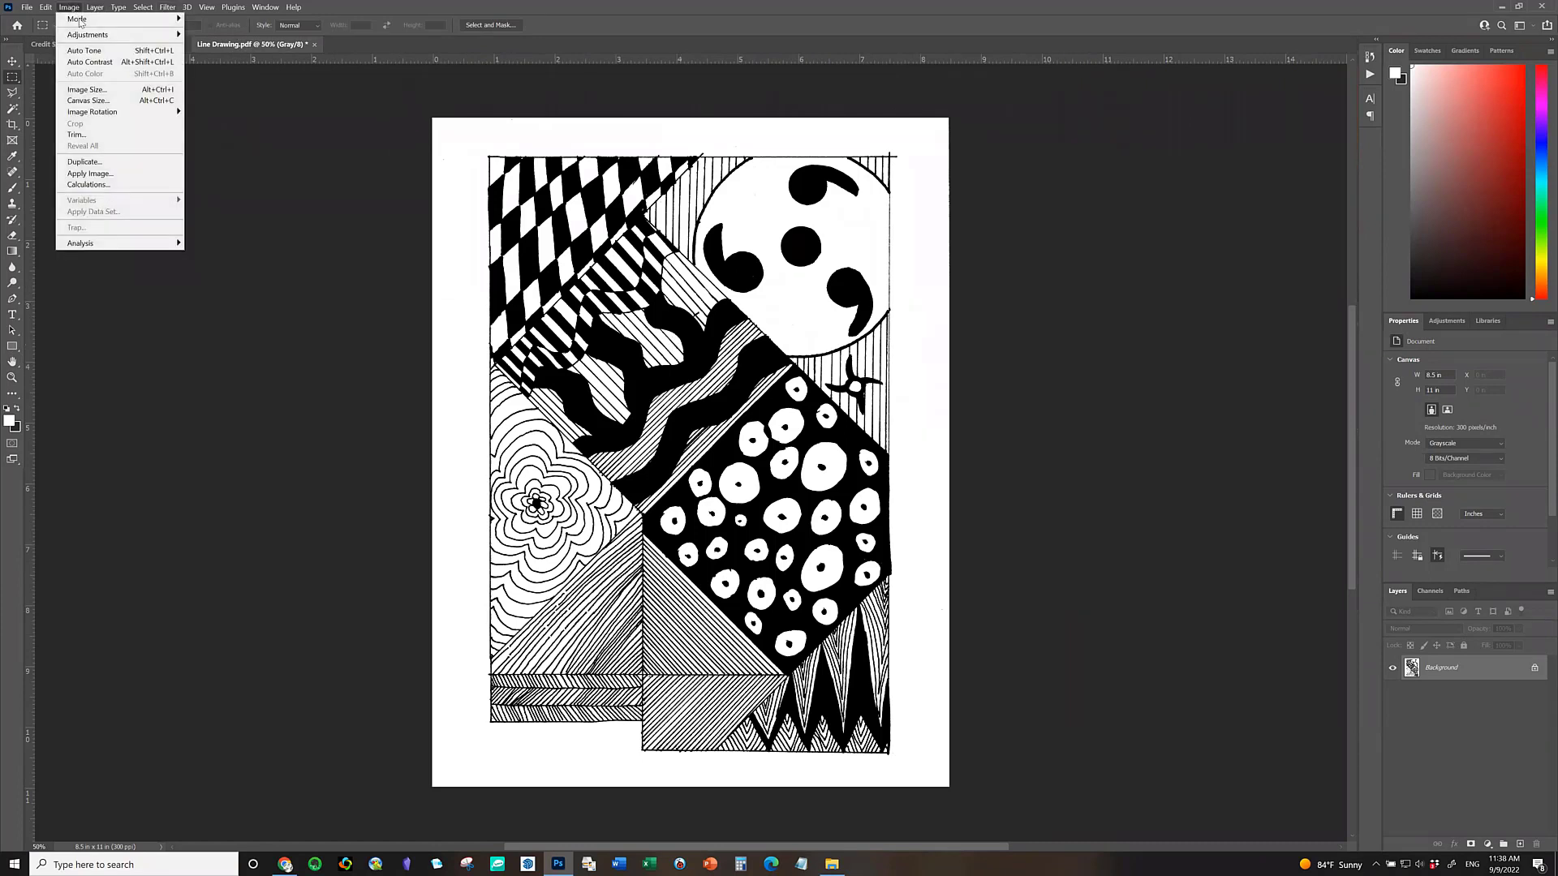
mouse_move(86, 89)
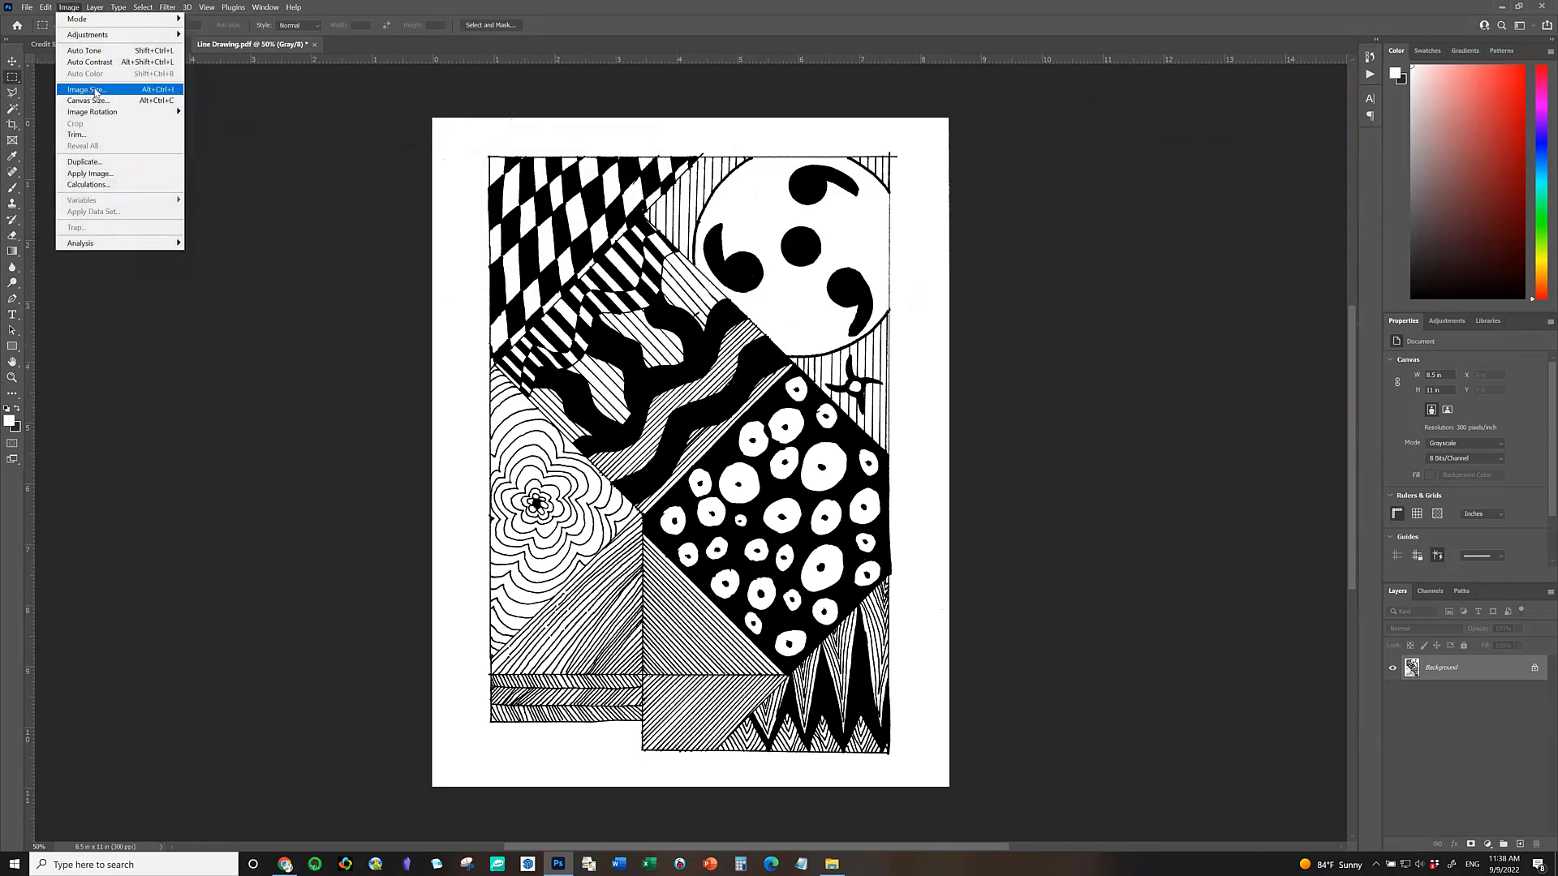
left_click(84, 89)
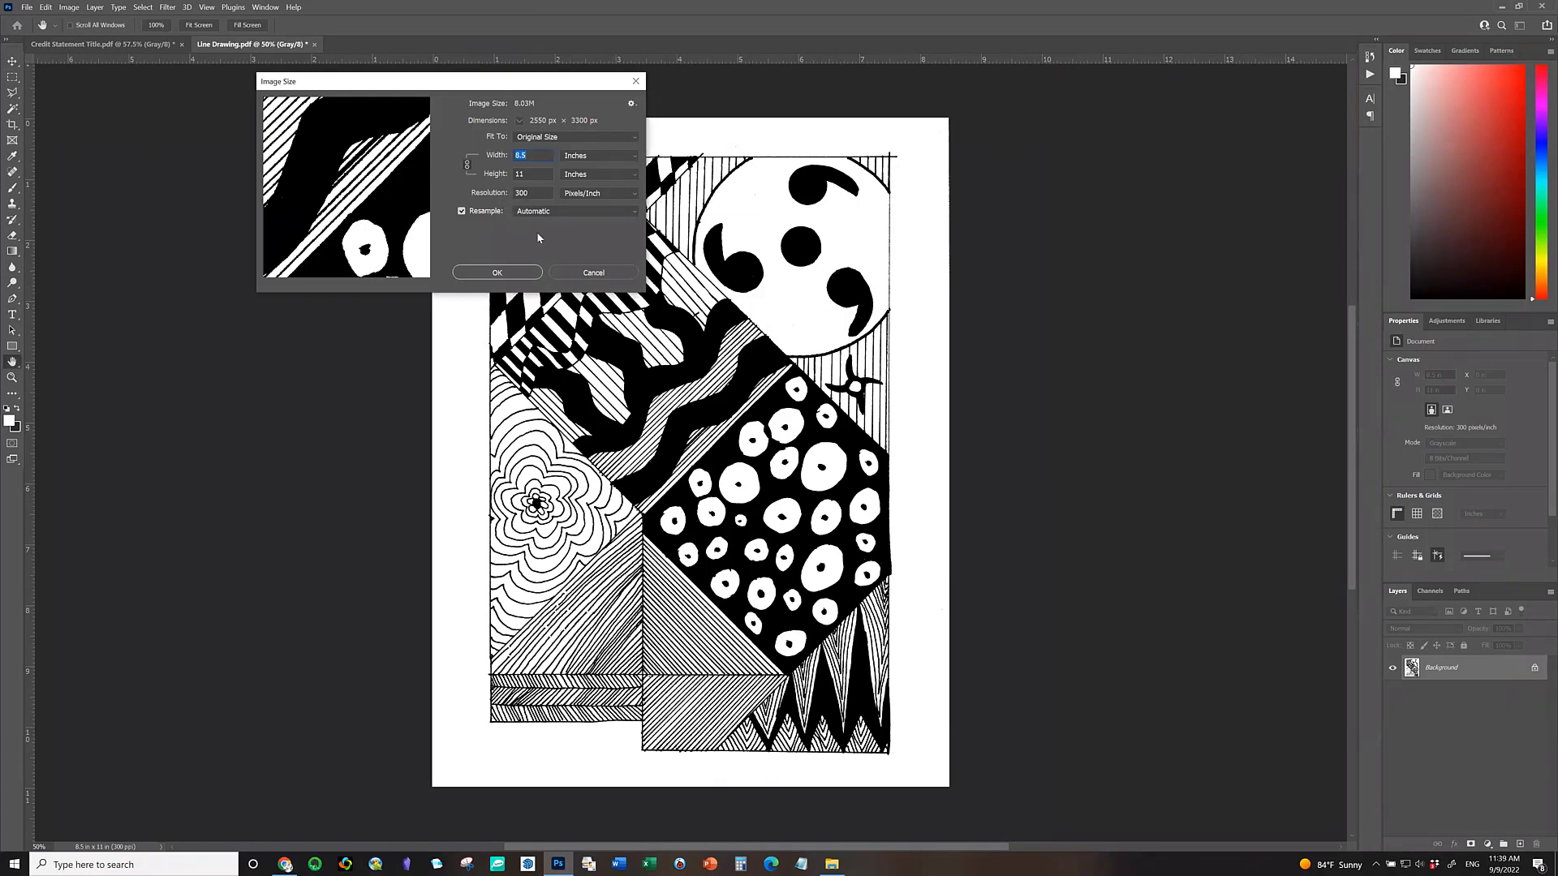
mouse_move(550, 245)
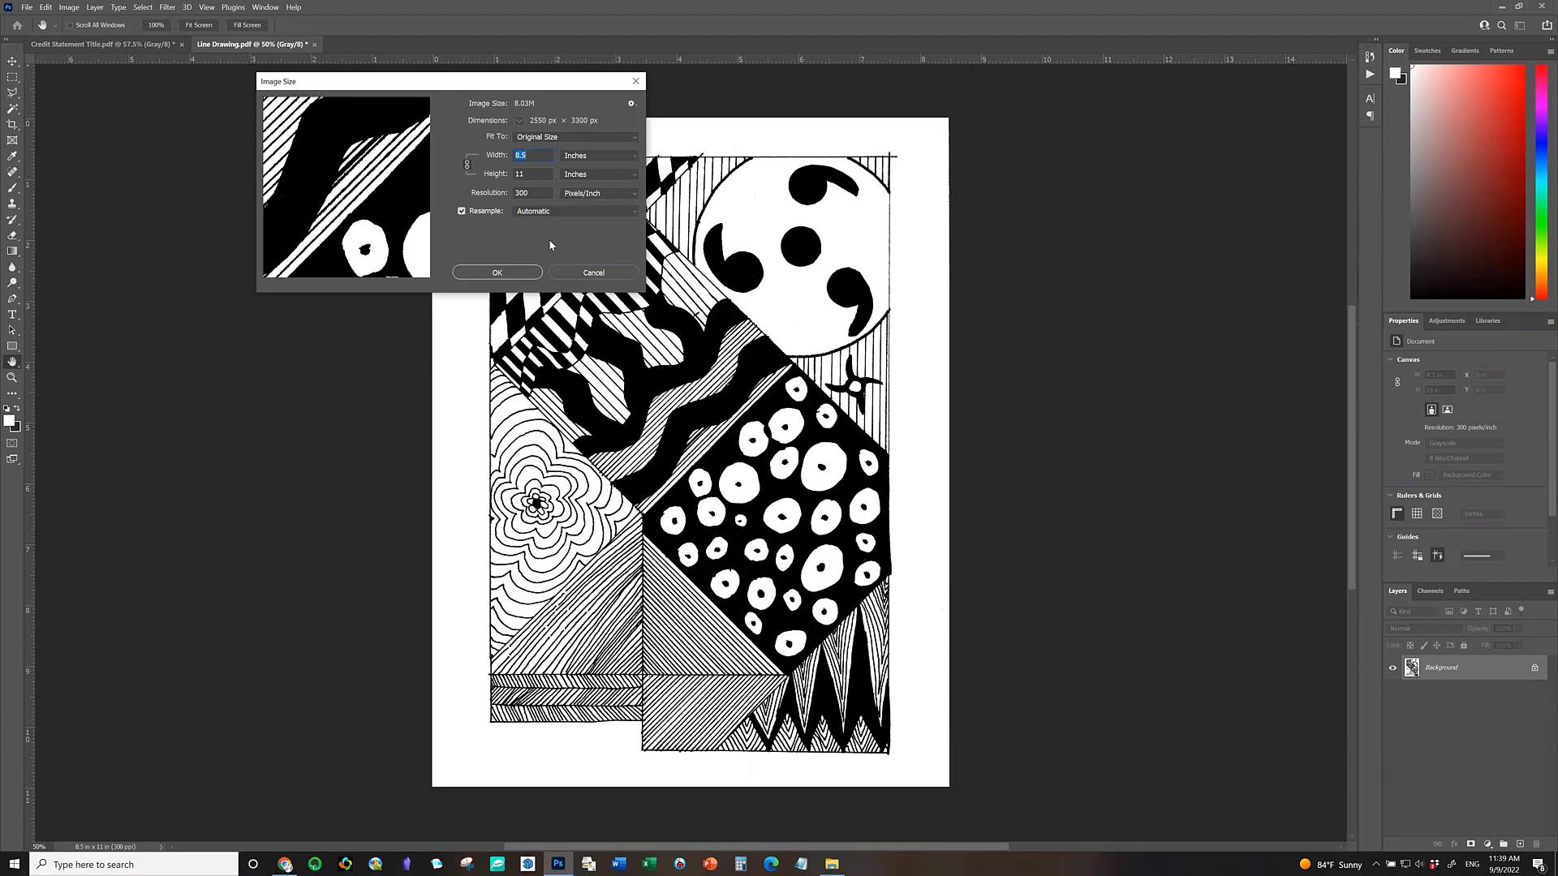
mouse_move(586, 279)
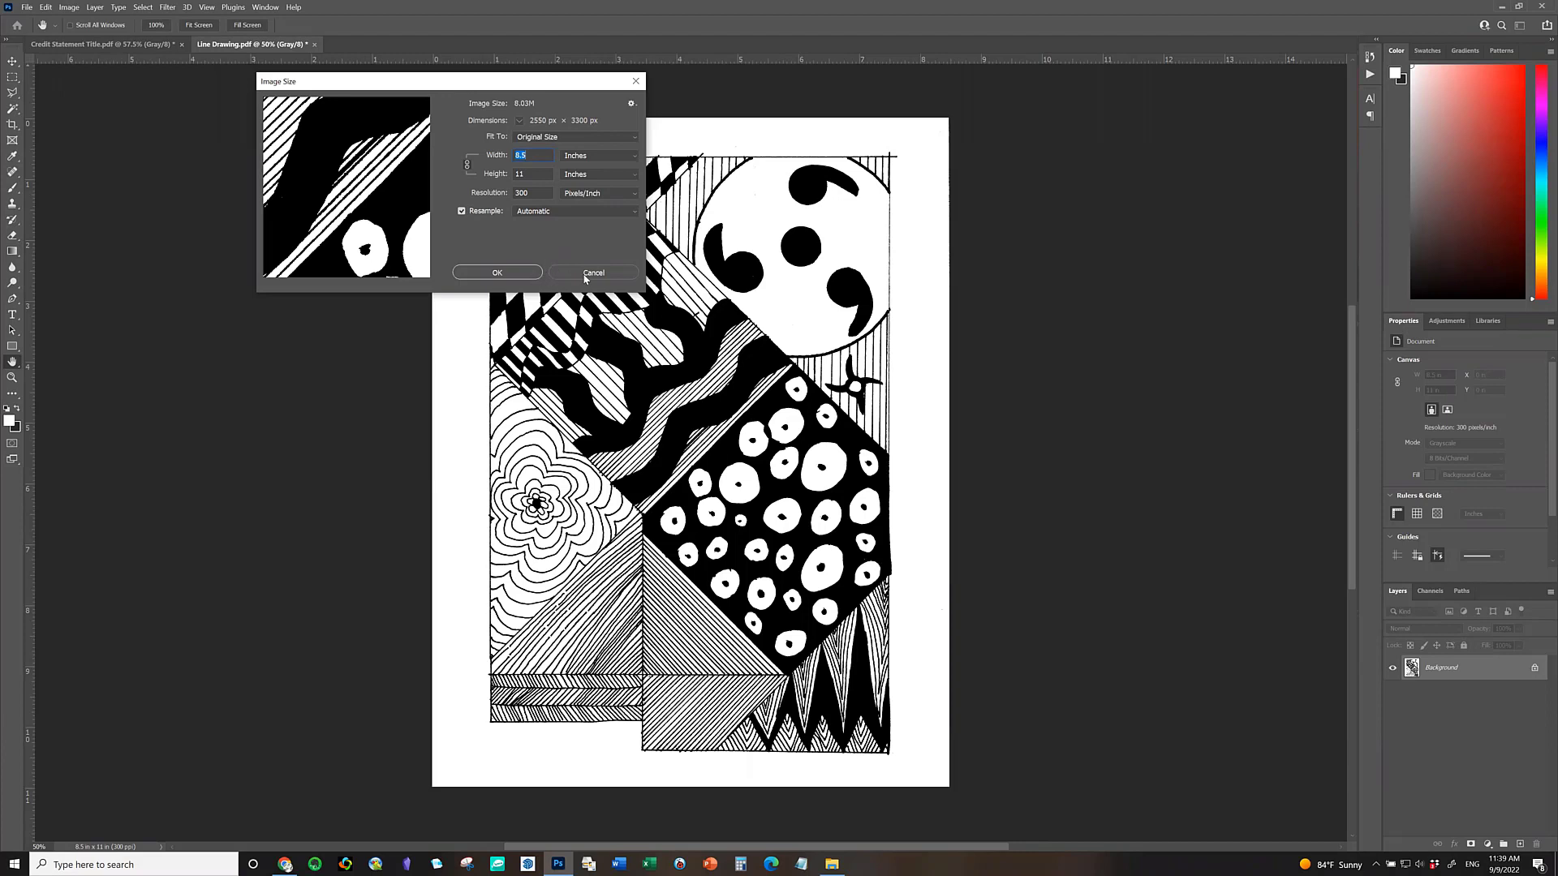
mouse_move(222, 498)
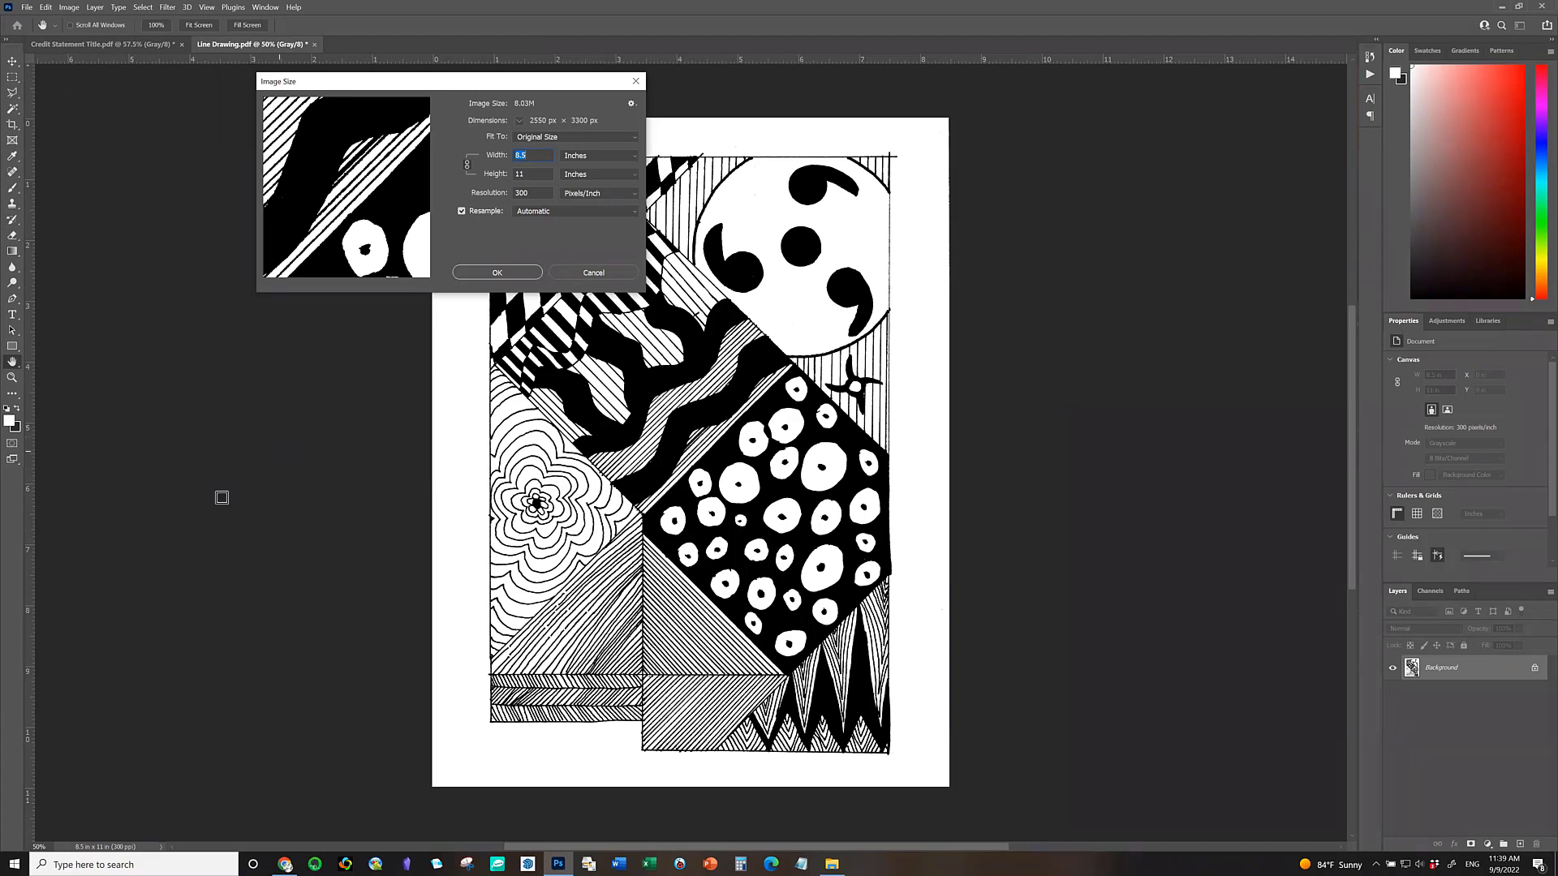
mouse_move(526, 247)
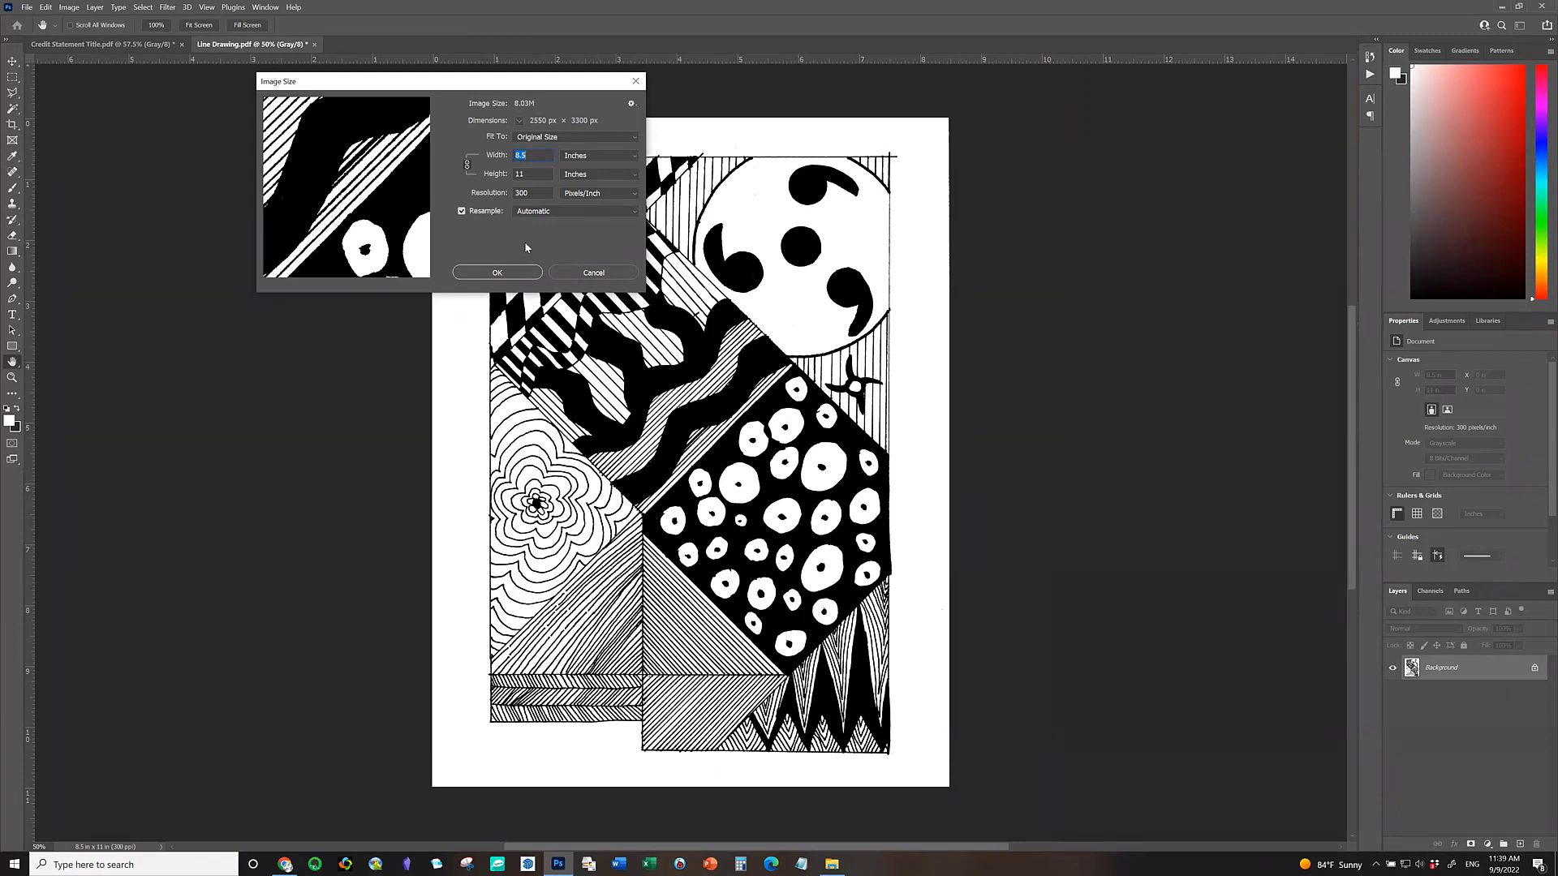
mouse_move(505, 283)
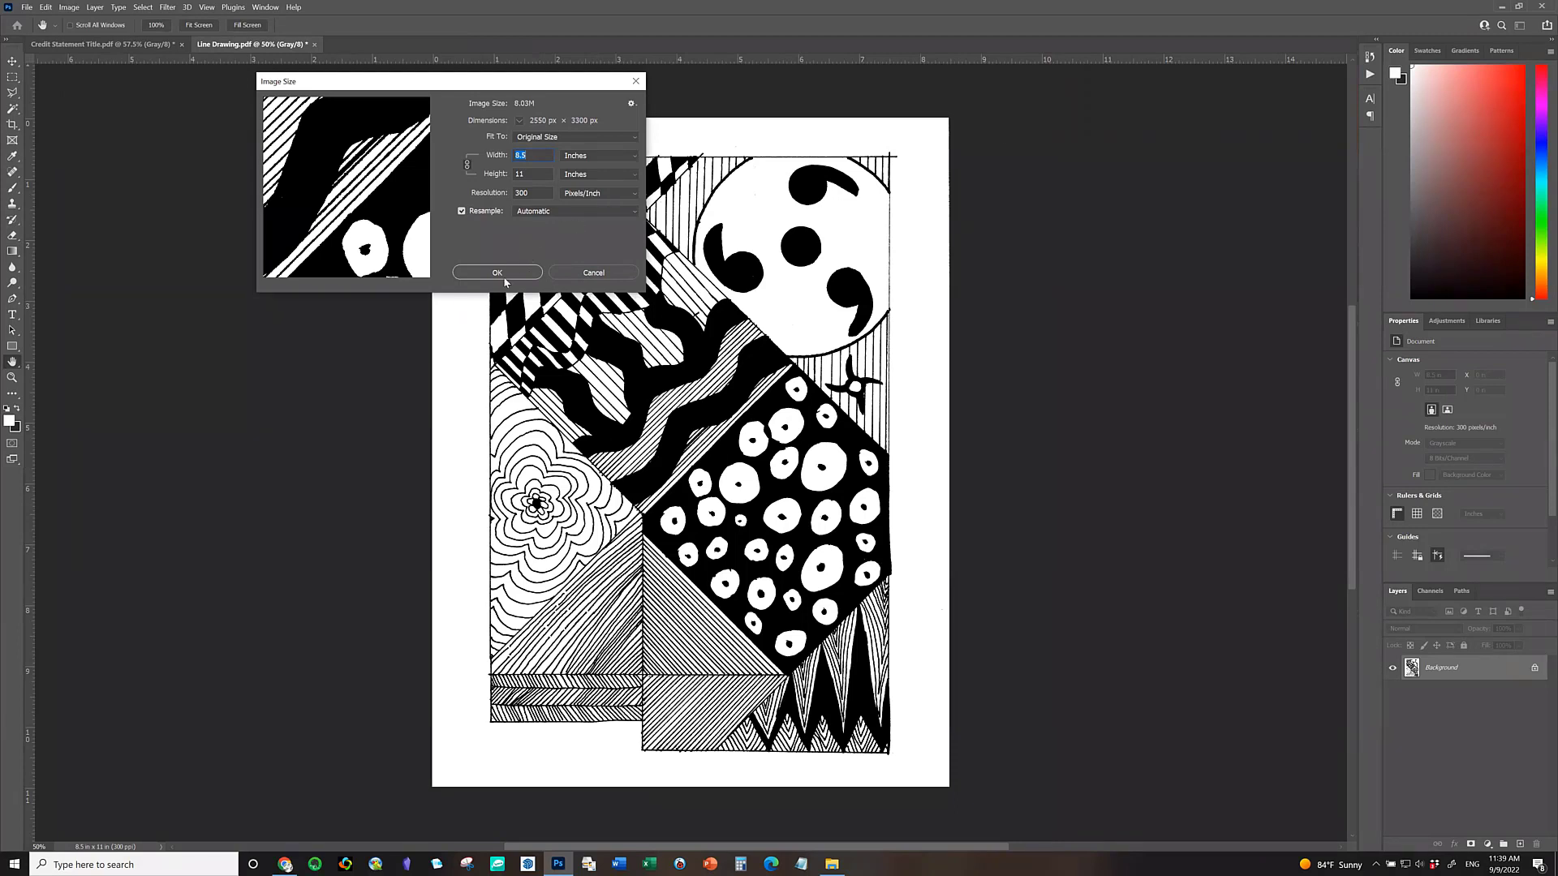
left_click(497, 273)
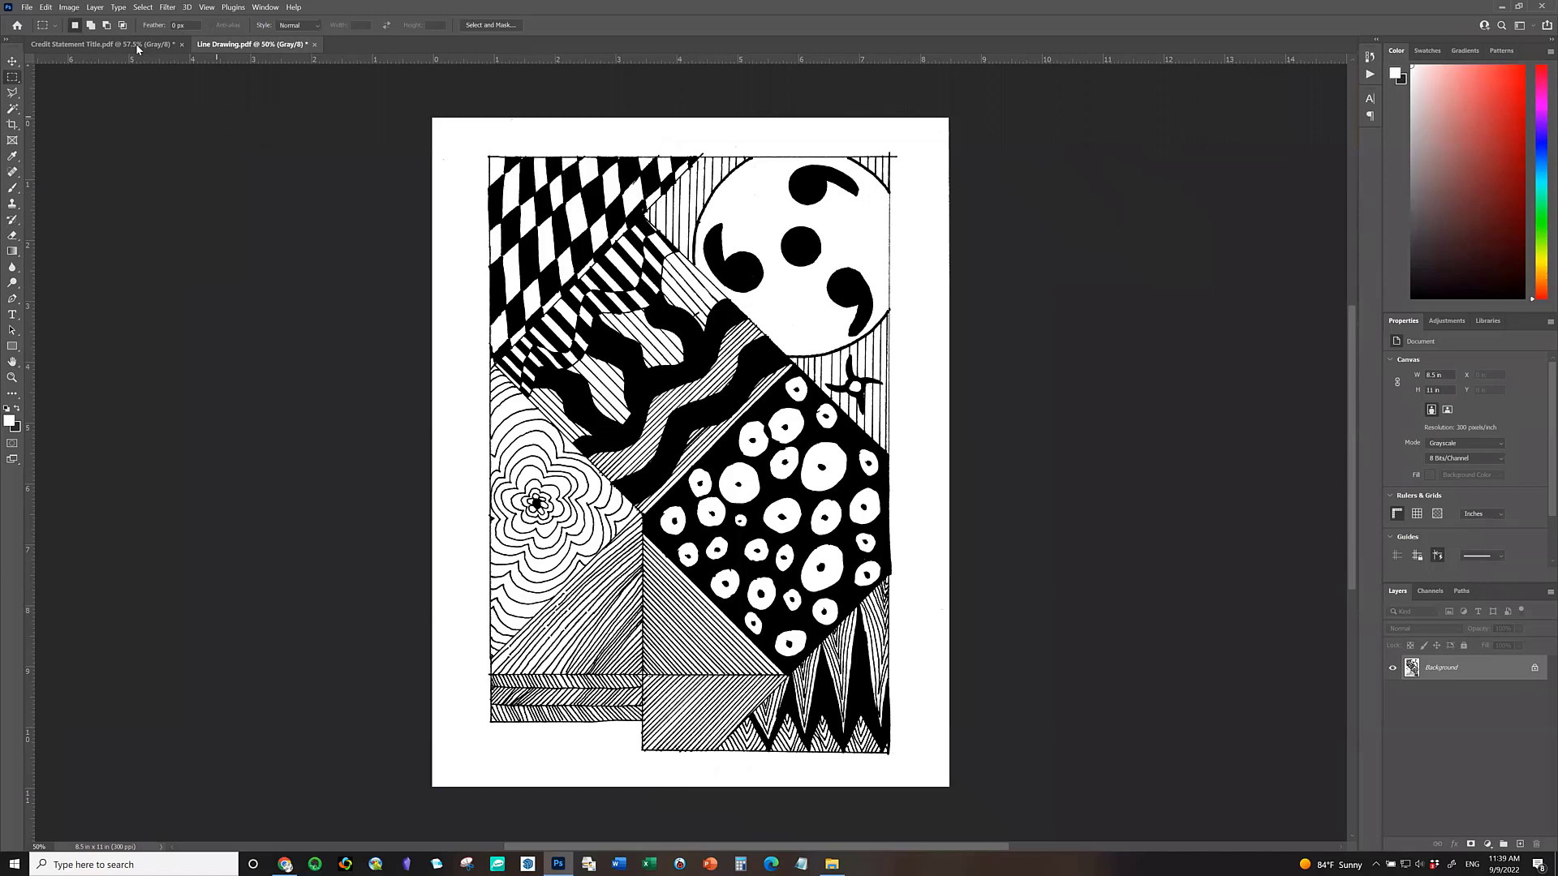
Return to the Credit Statement Title.pdf document.
left_click(99, 44)
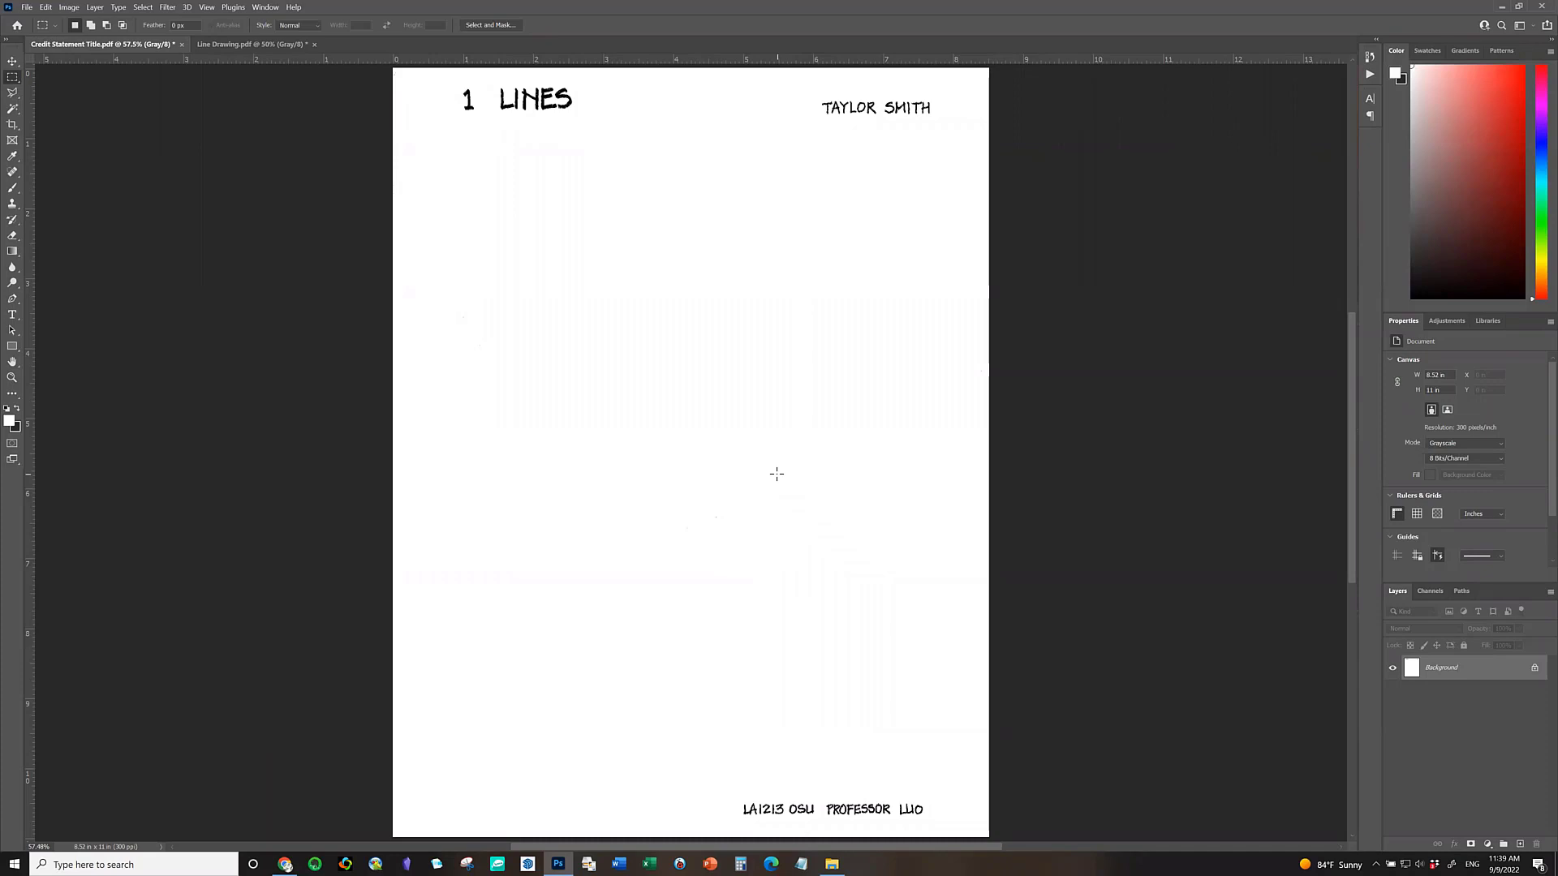
mouse_move(784, 482)
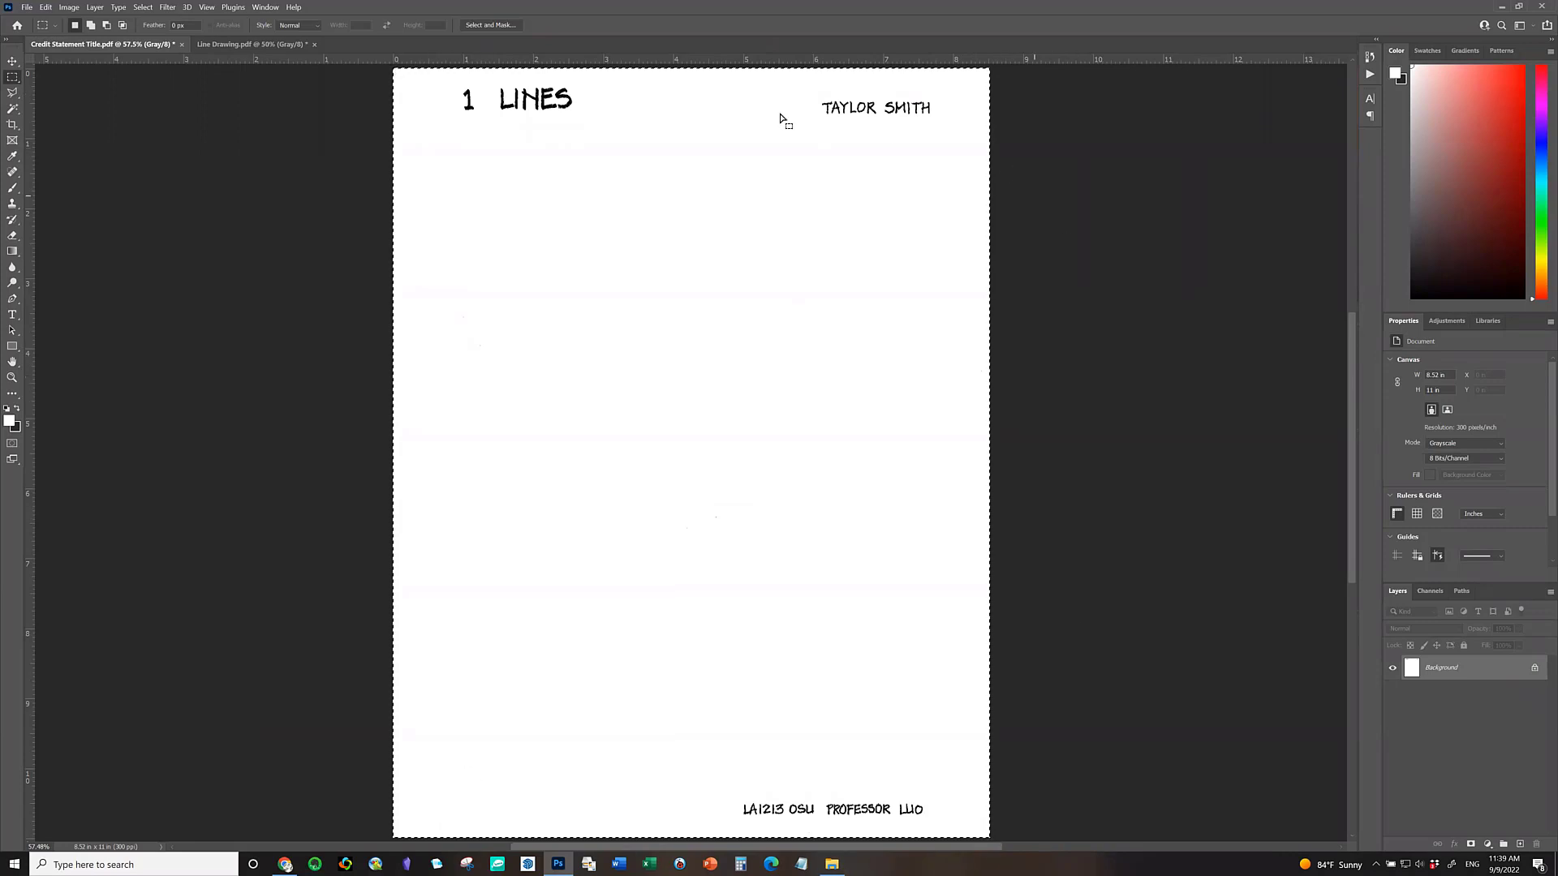
mouse_move(493, 429)
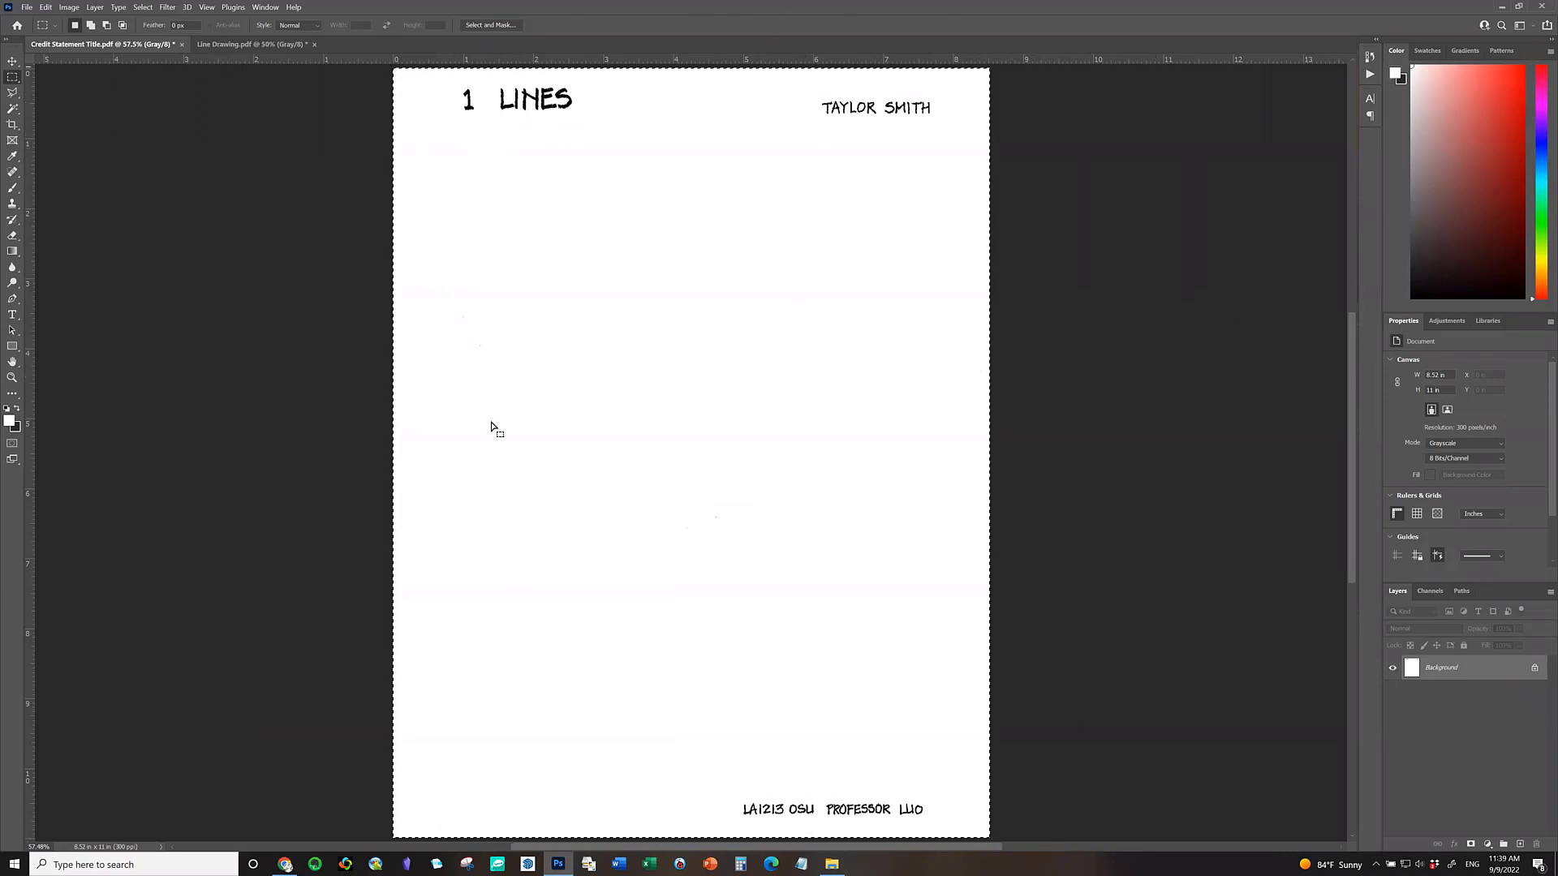
mouse_move(912, 578)
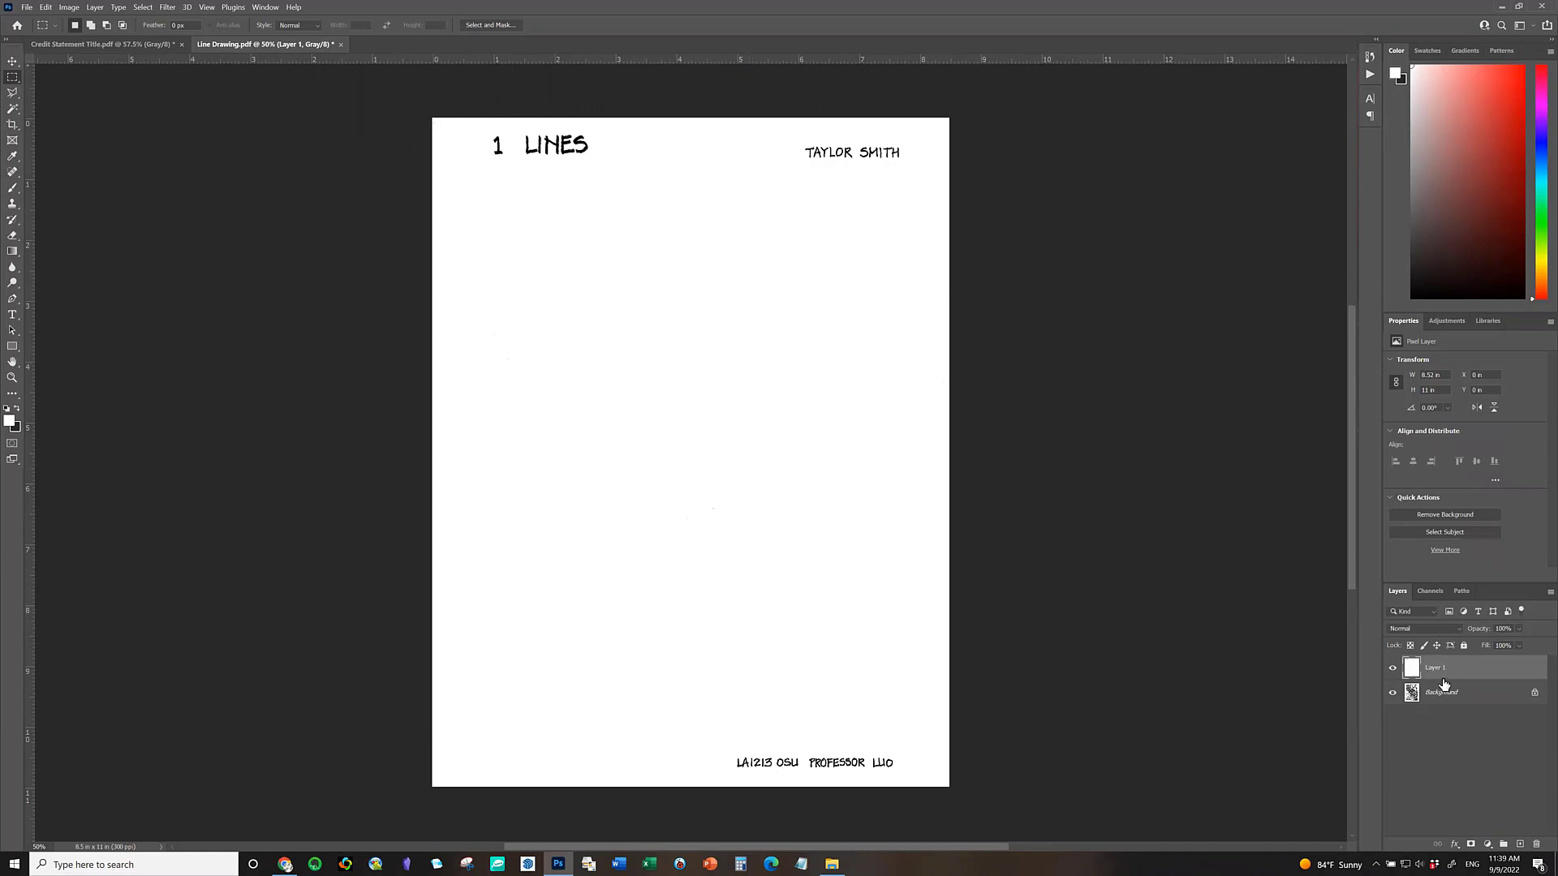
mouse_move(1441, 691)
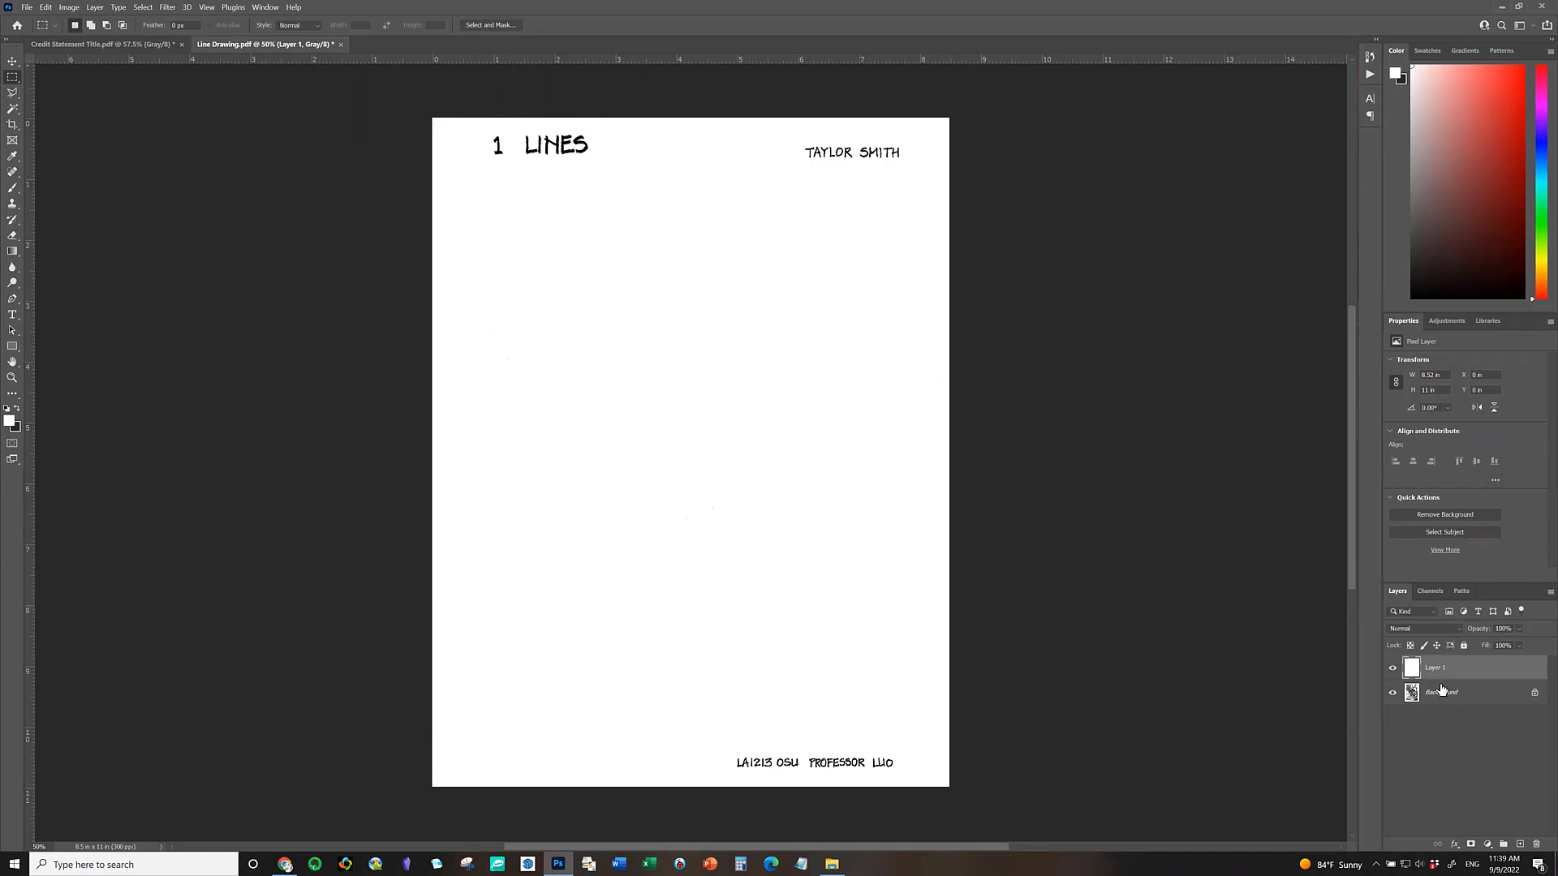
mouse_move(1446, 705)
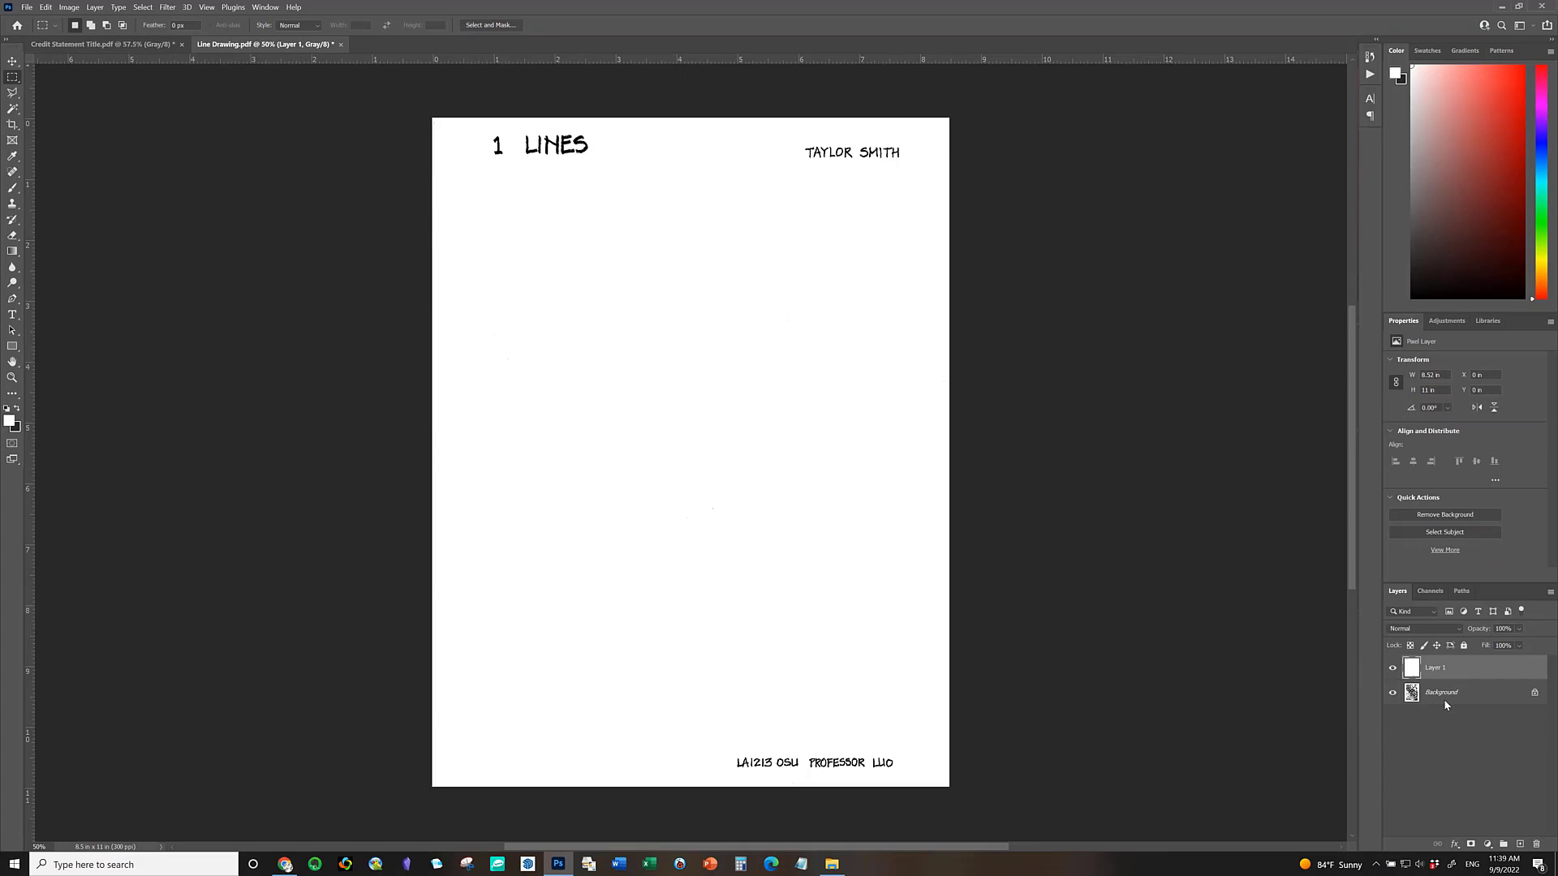
mouse_move(1442, 698)
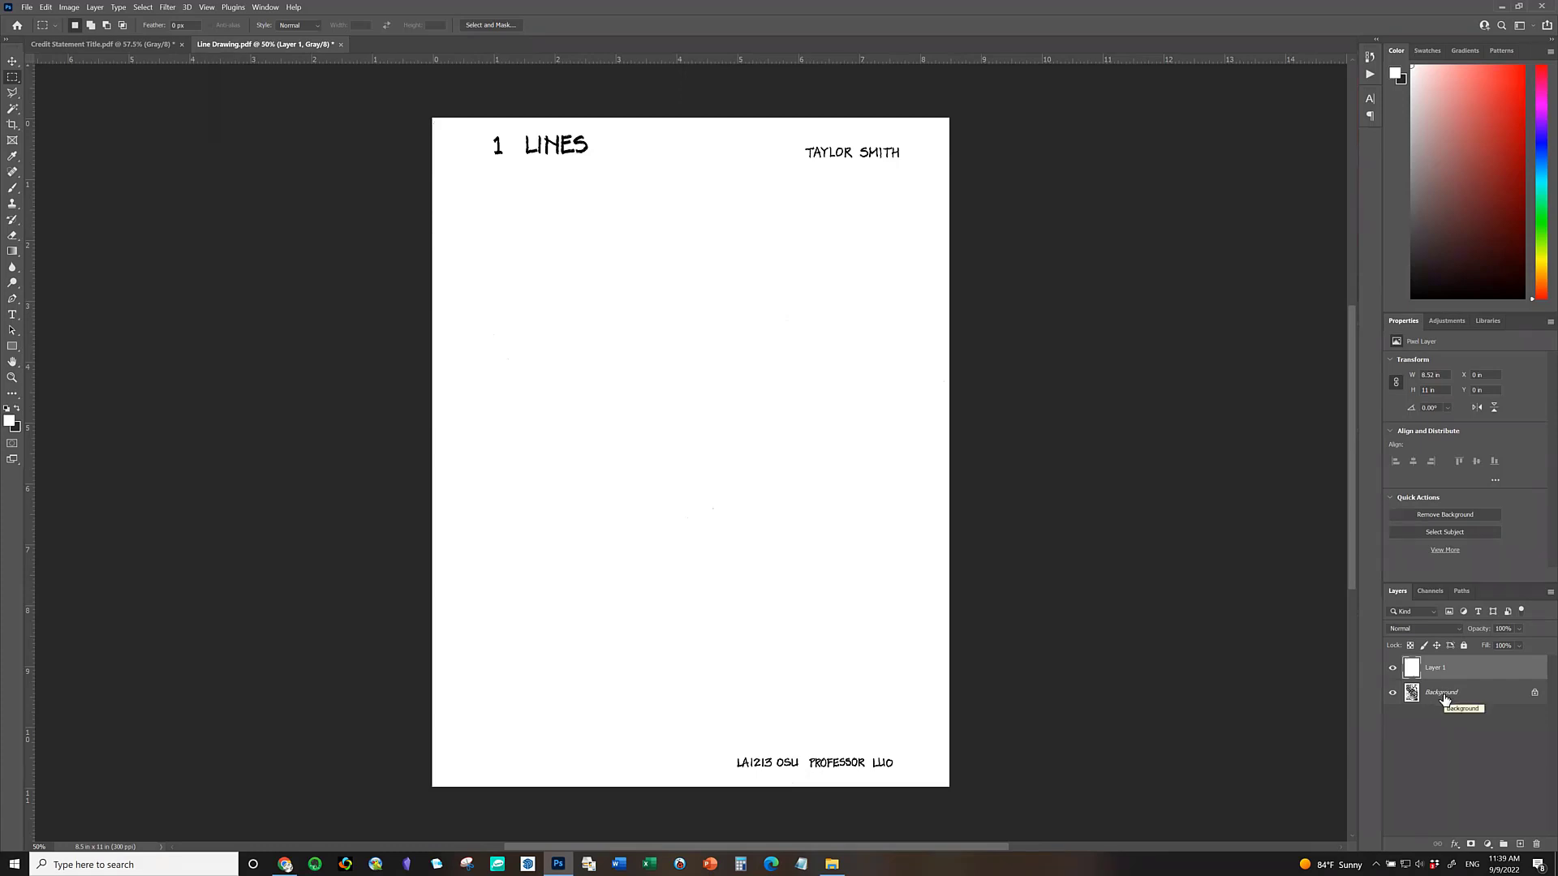
mouse_move(1456, 767)
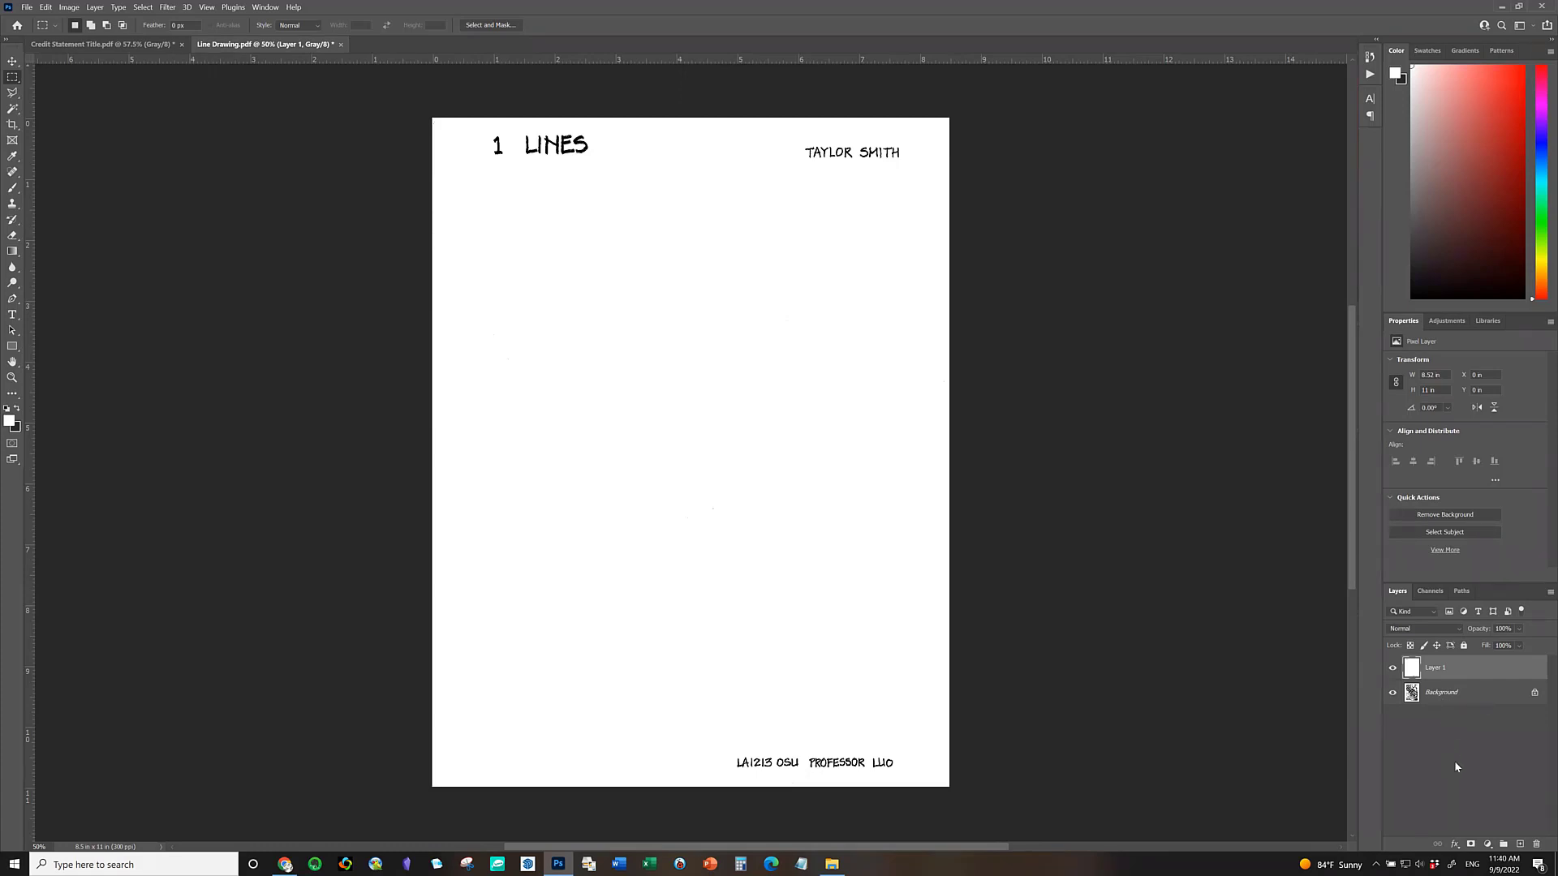
mouse_move(1459, 634)
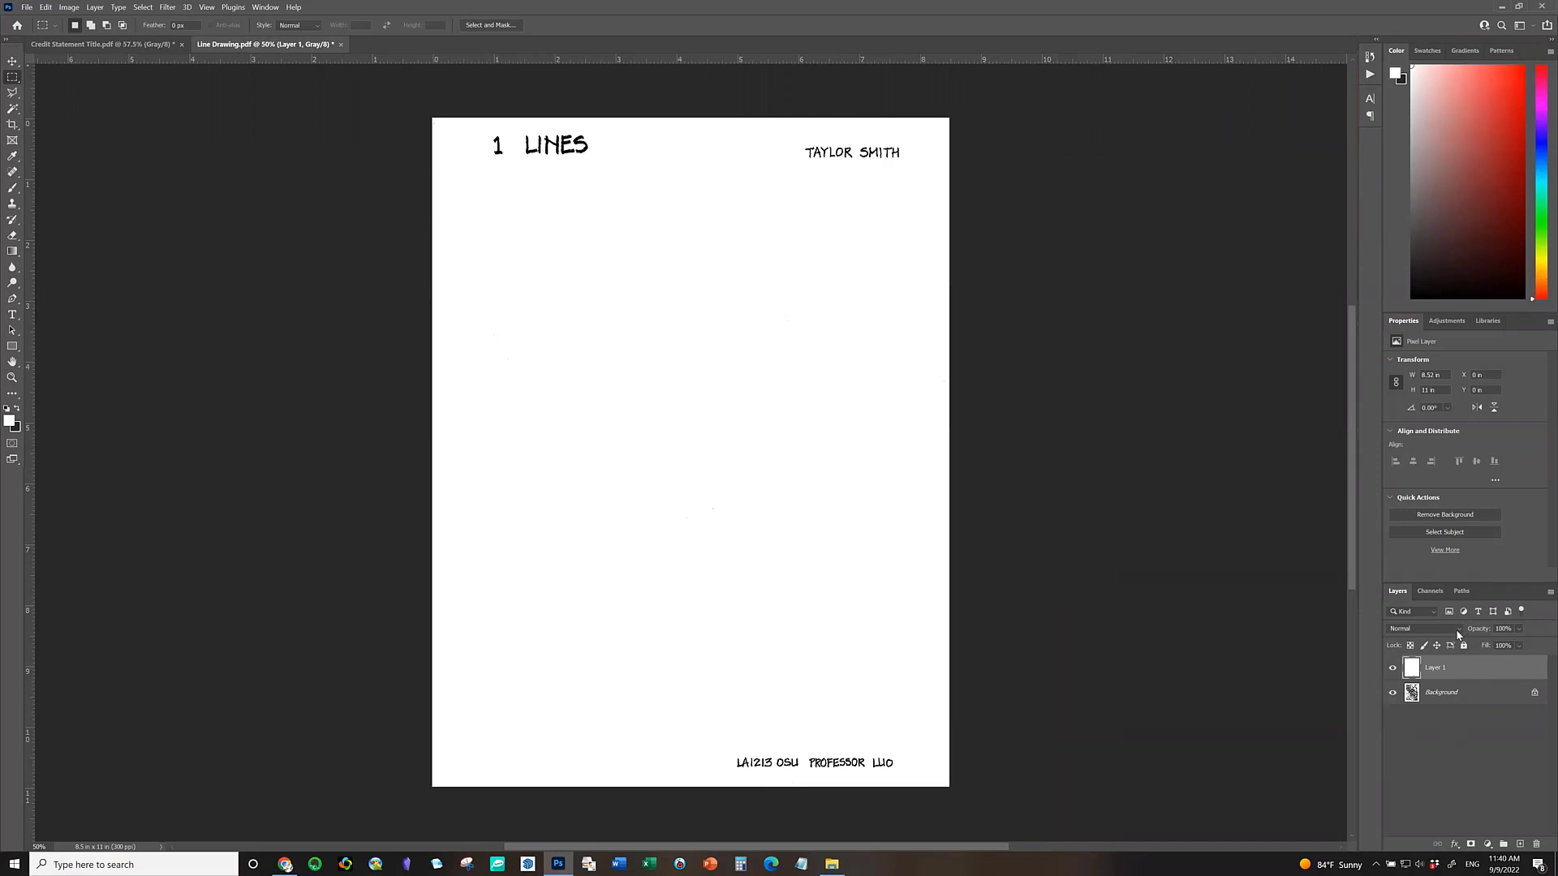
mouse_move(1407, 629)
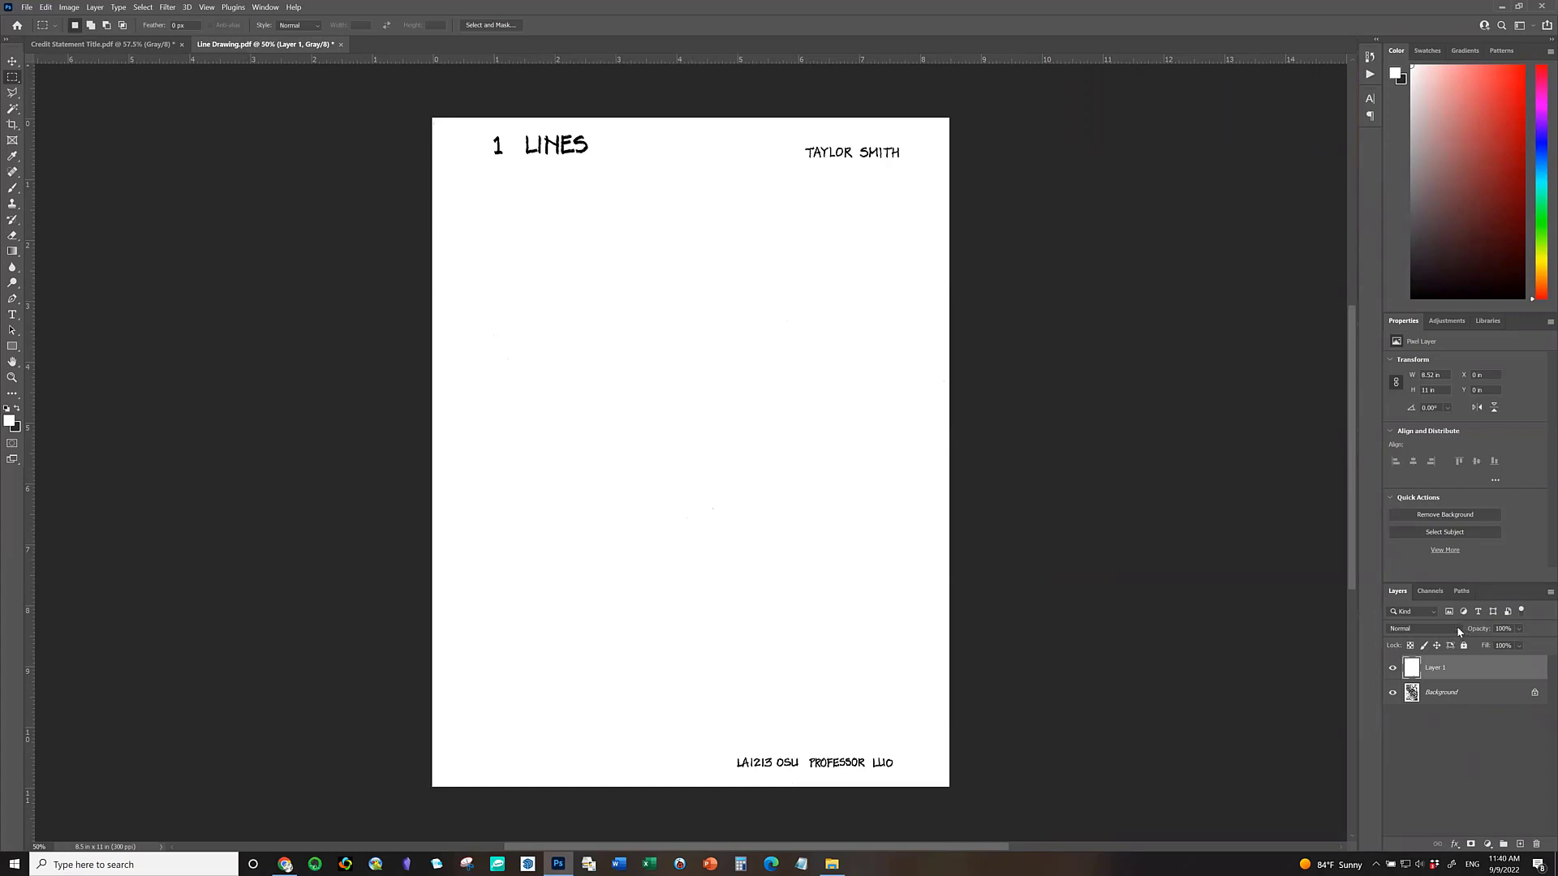
Set Layer 1's blend mode to Multiply, then reselect it after checking the Background layer.
left_click(1401, 628)
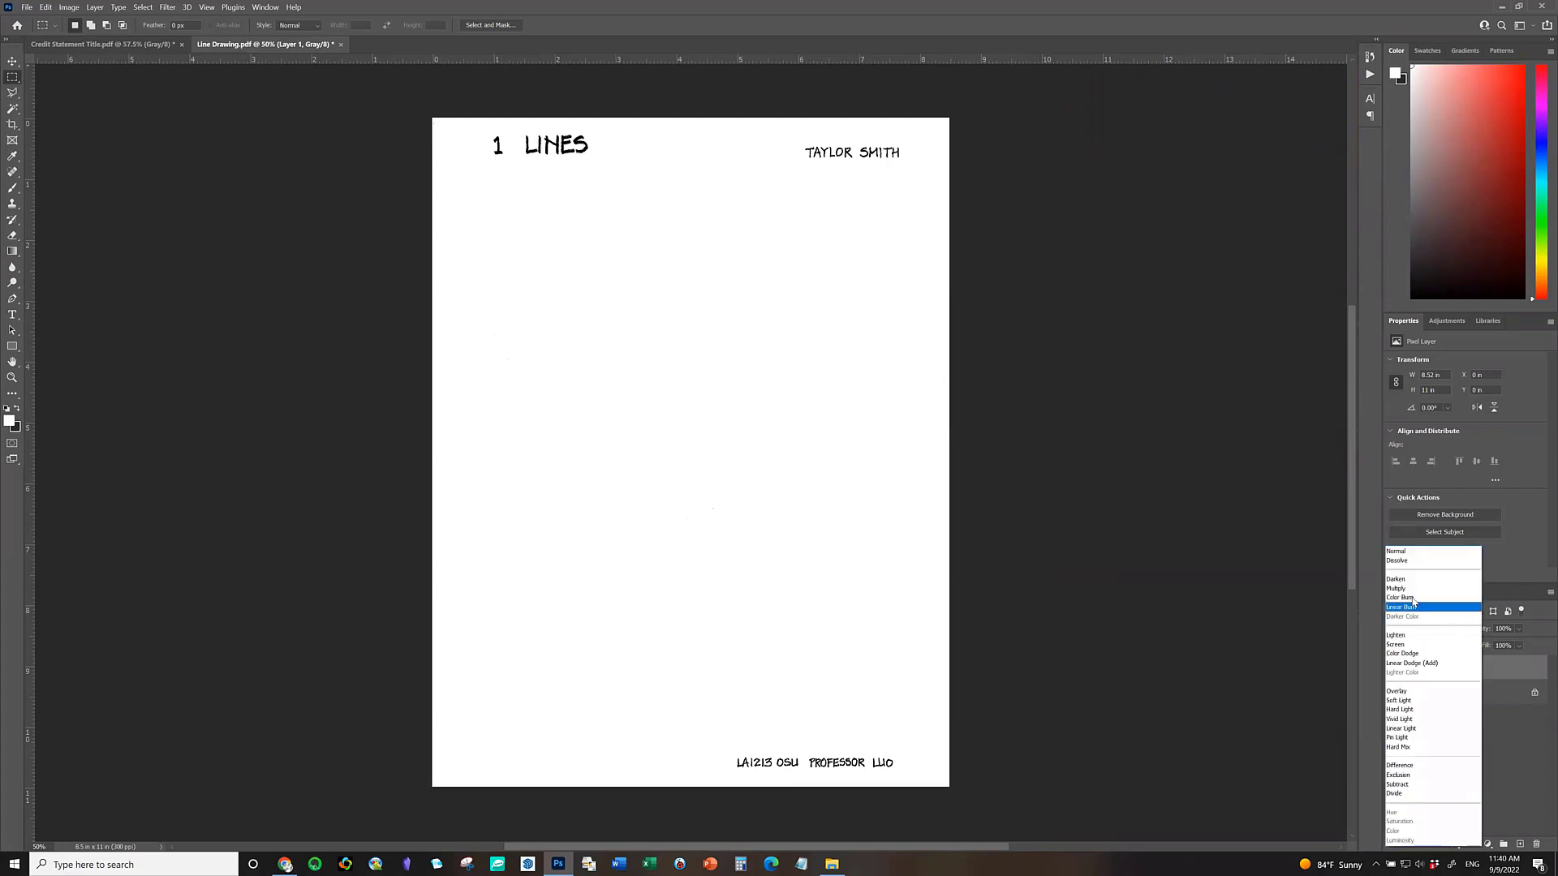
left_click(1397, 588)
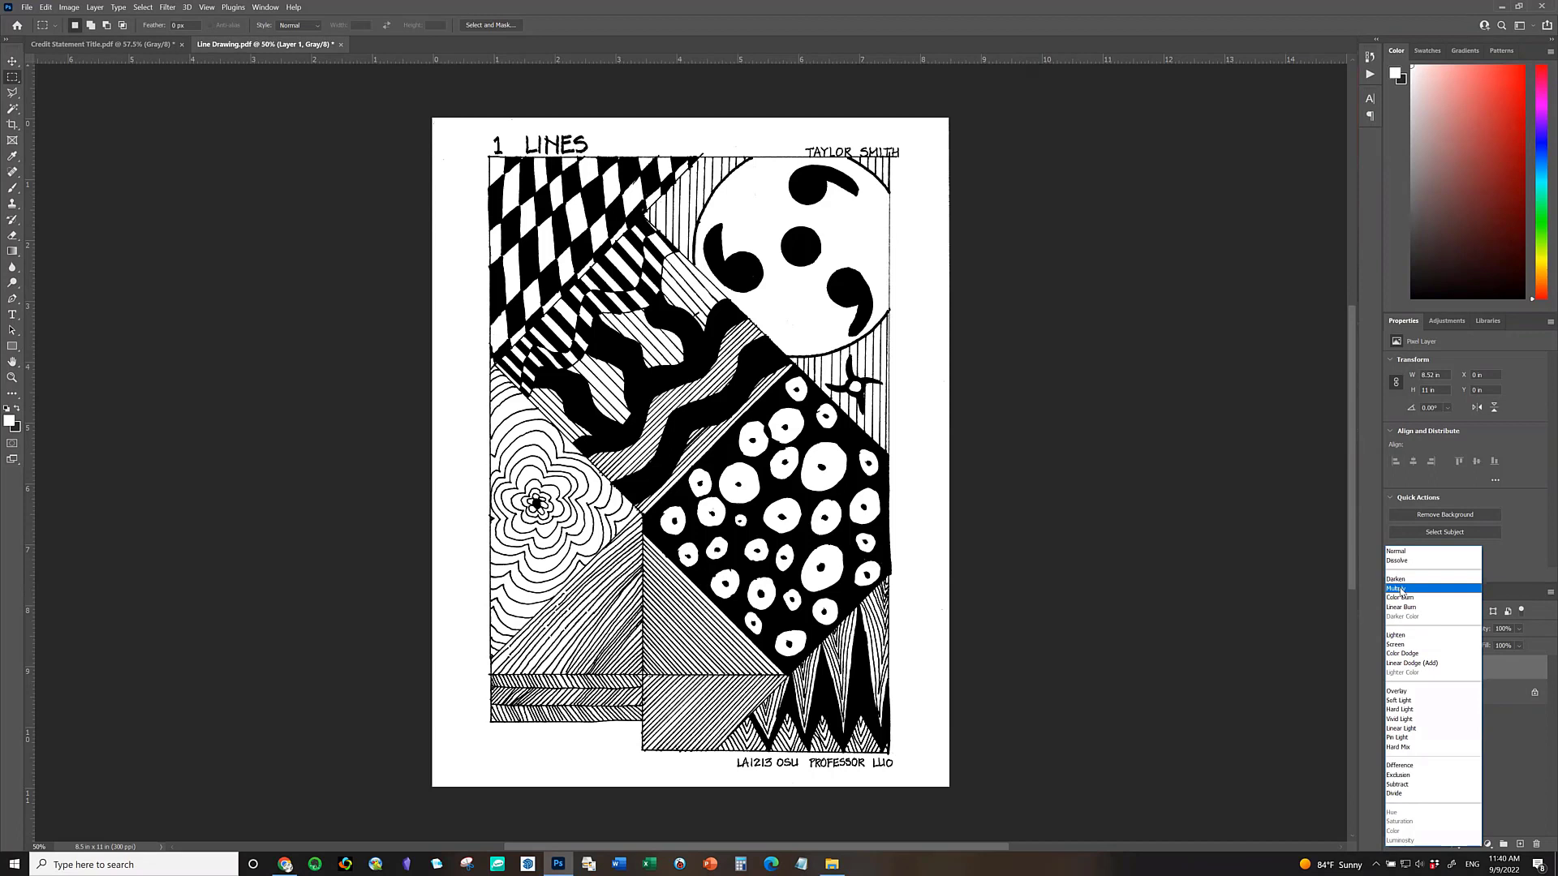
left_click(1397, 588)
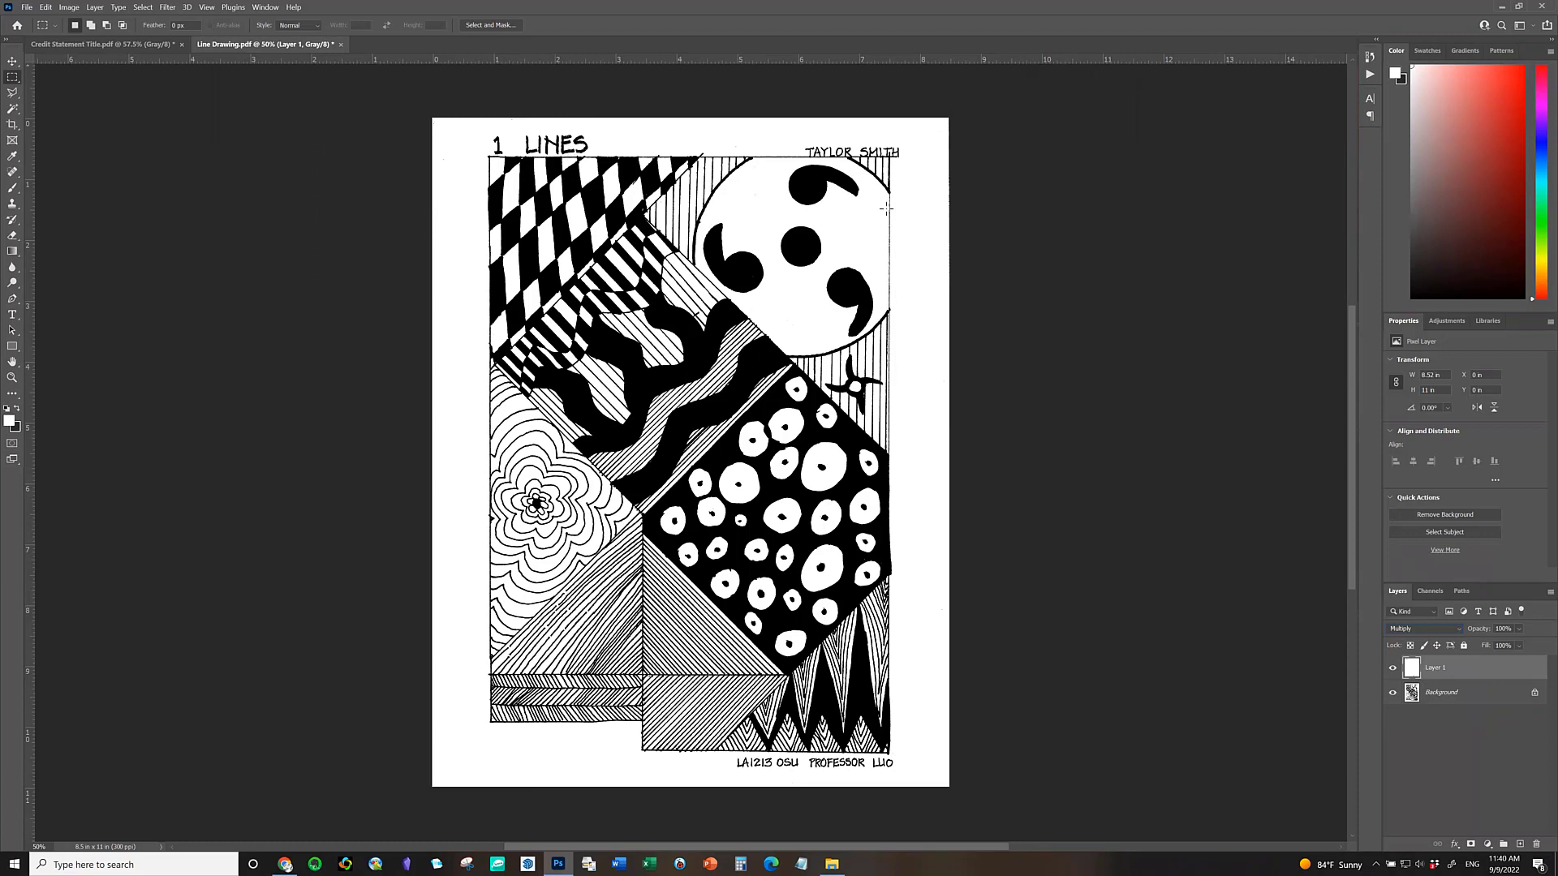
mouse_move(1454, 709)
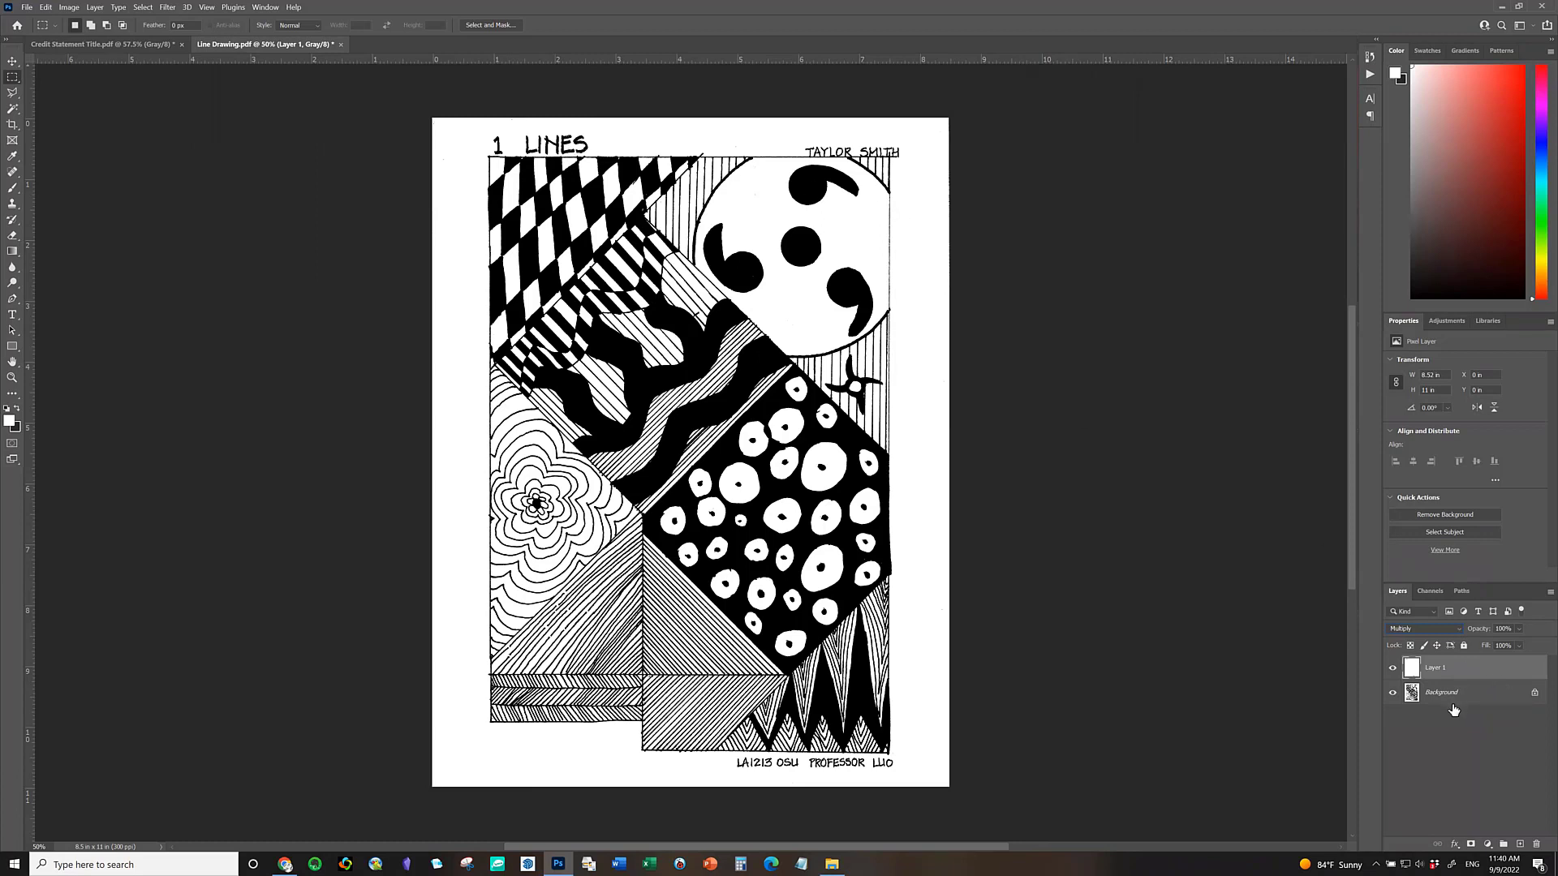
mouse_move(1451, 735)
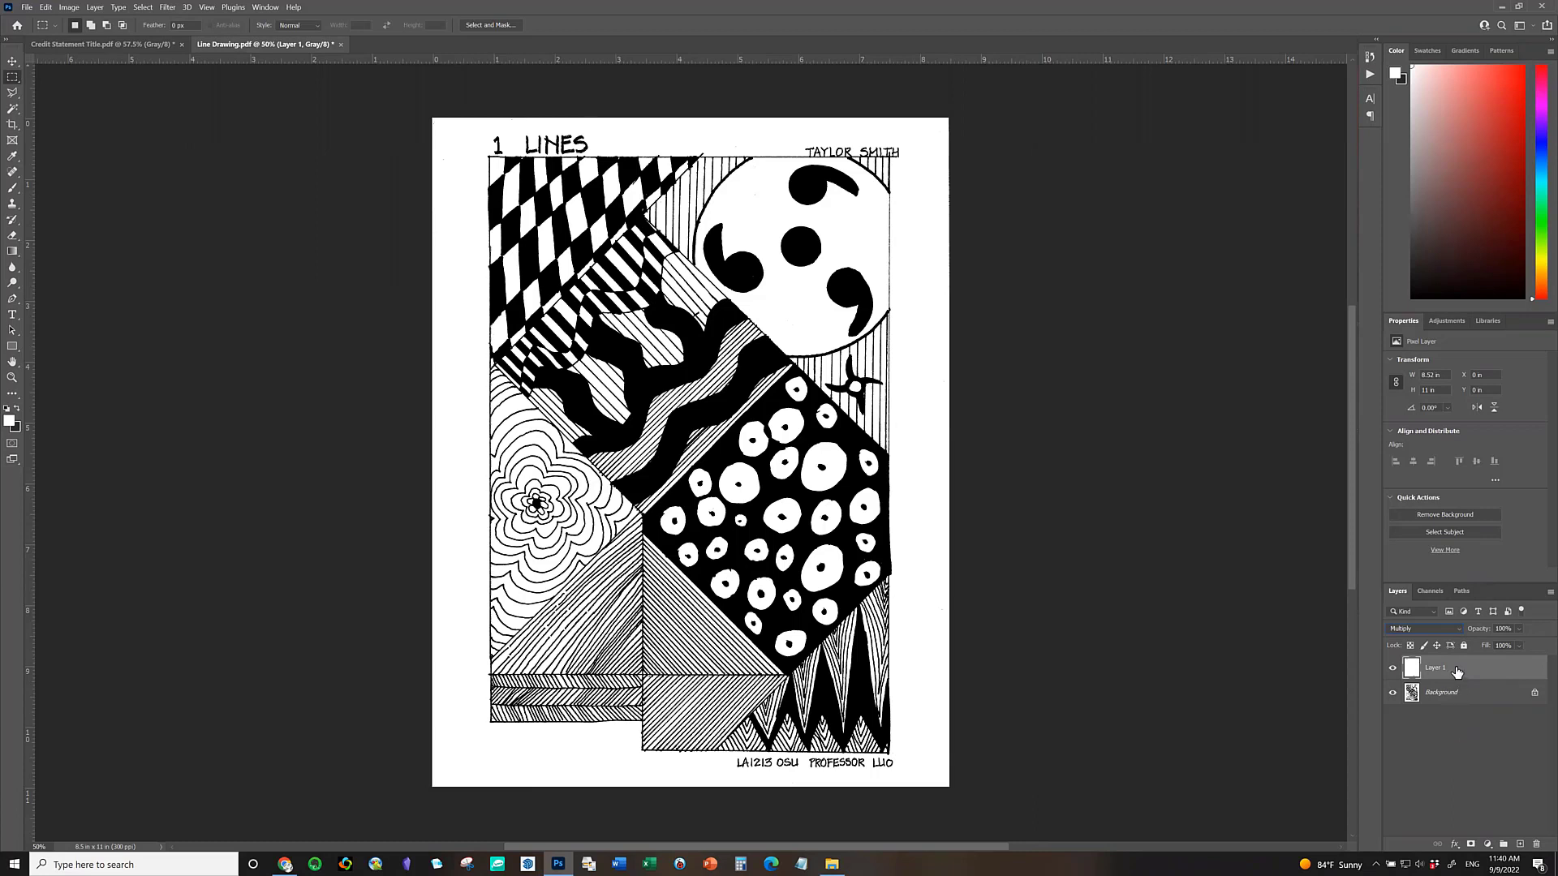
mouse_move(822, 140)
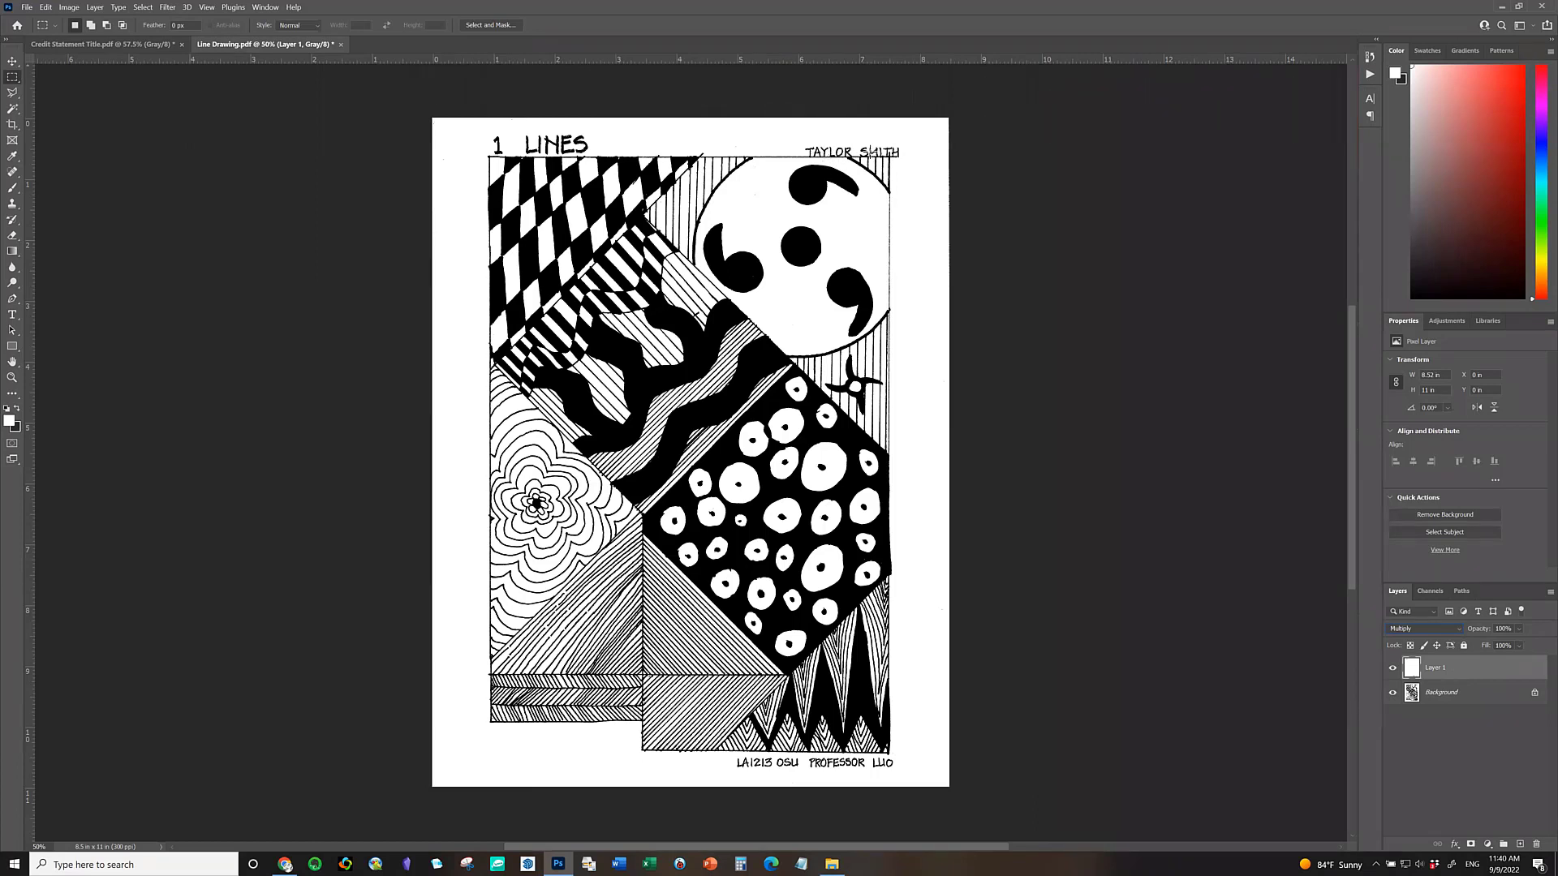
mouse_move(1446, 667)
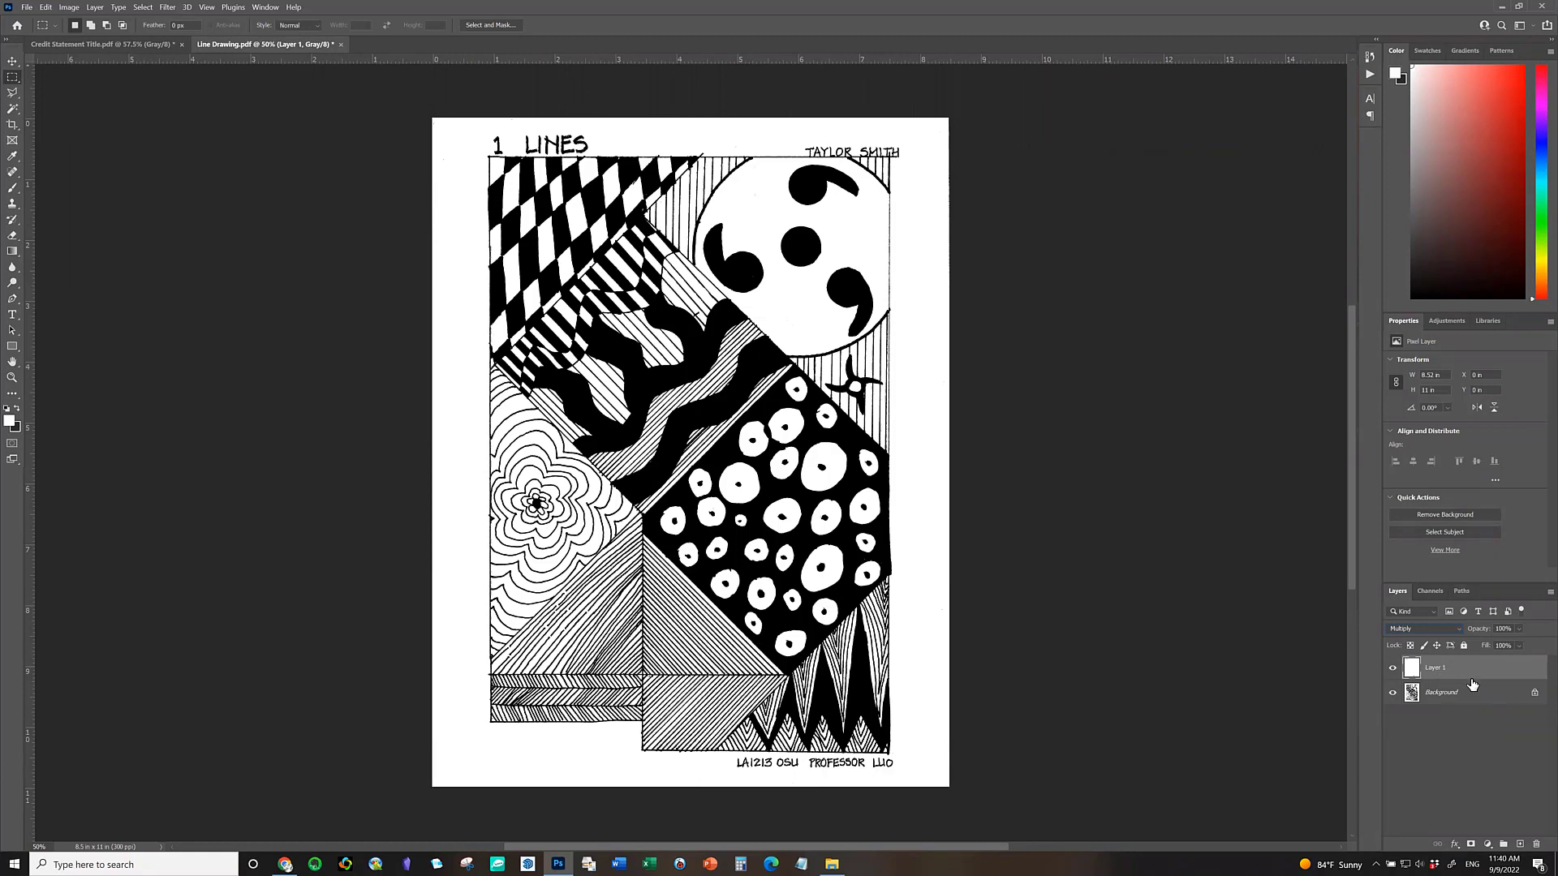
left_click(1441, 692)
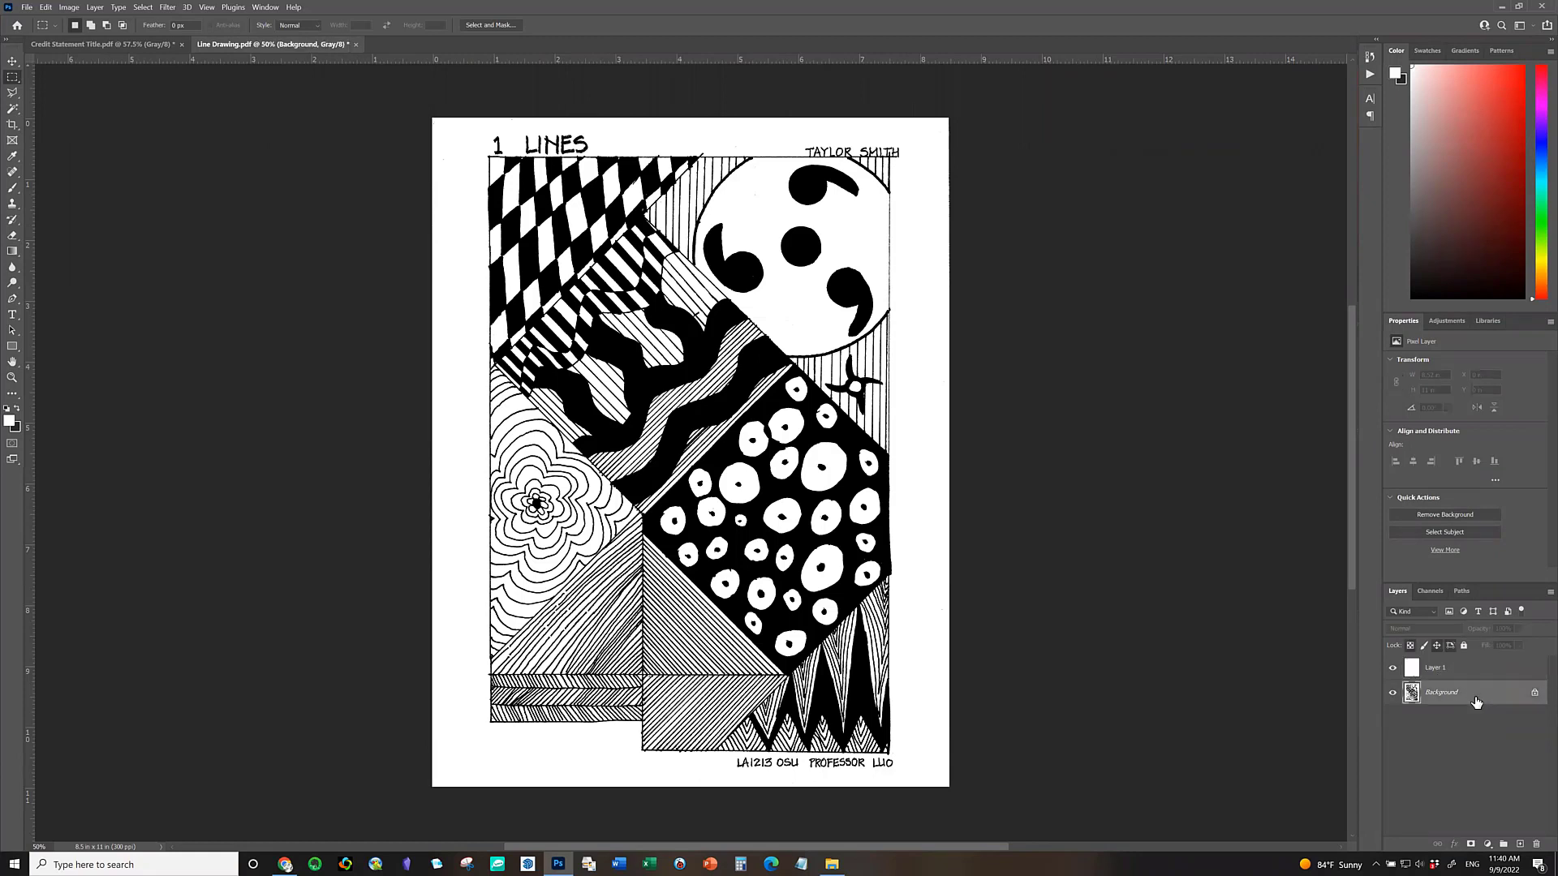
mouse_move(1461, 706)
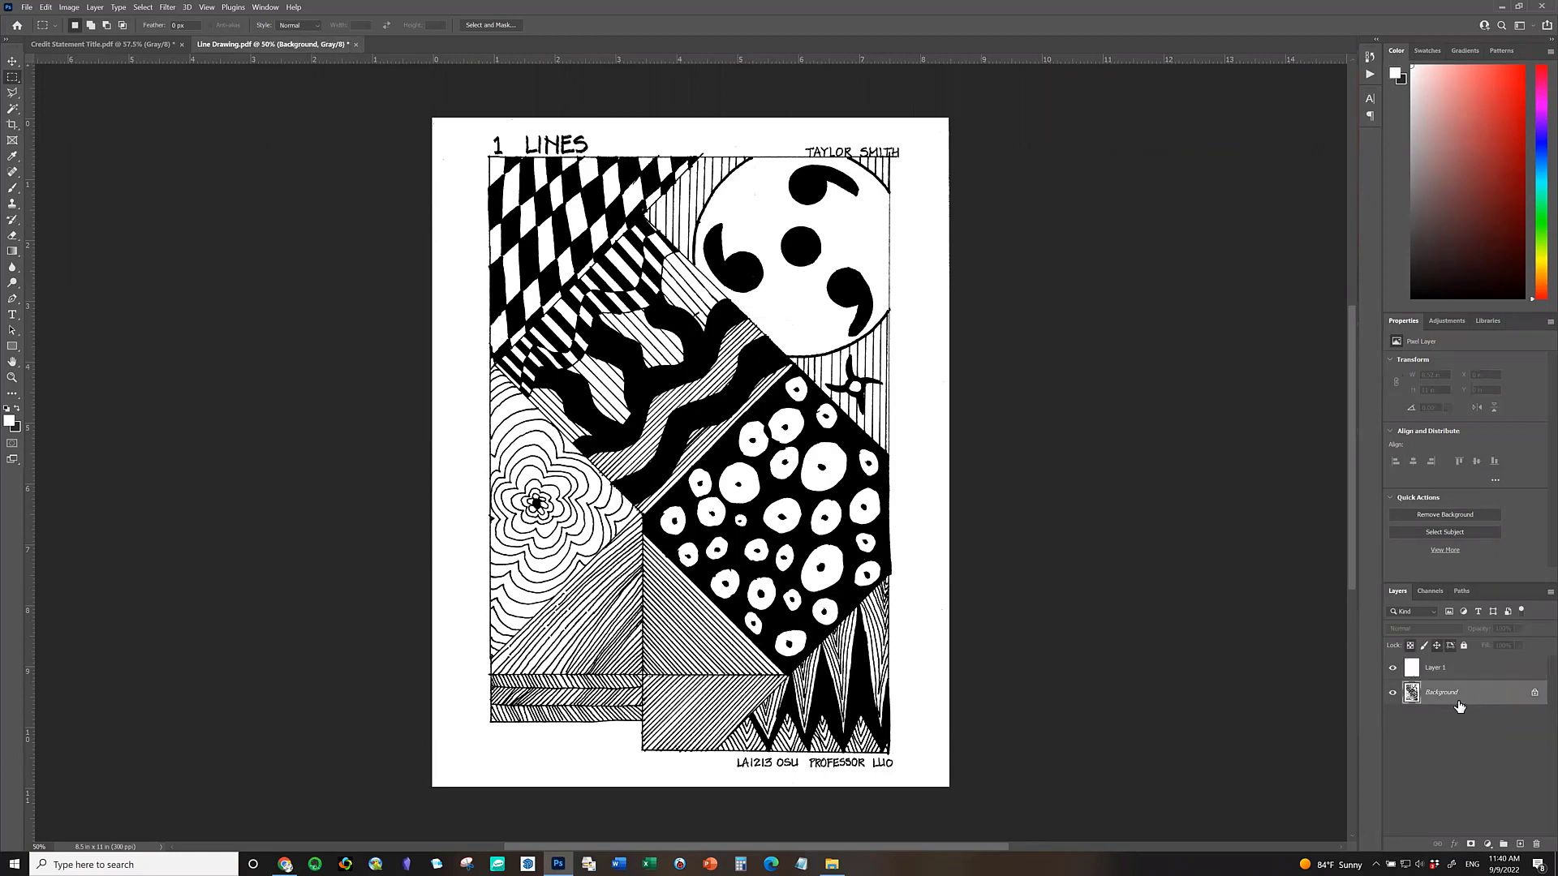
left_click(1434, 667)
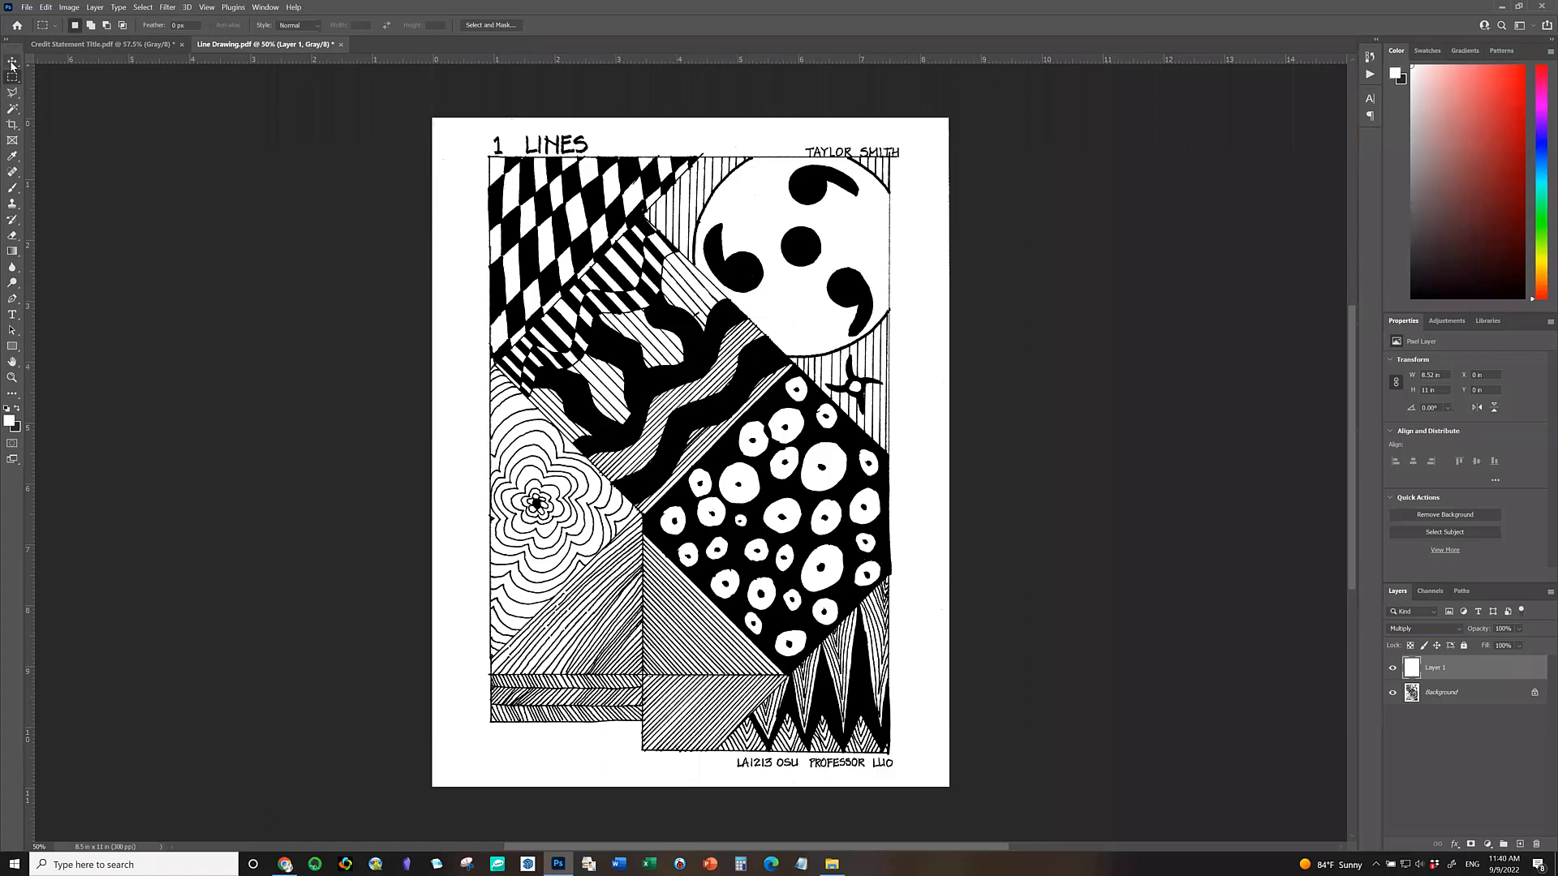
Select the Move tool to nudge Layer 1 into alignment with the drawing frame.
left_click(13, 63)
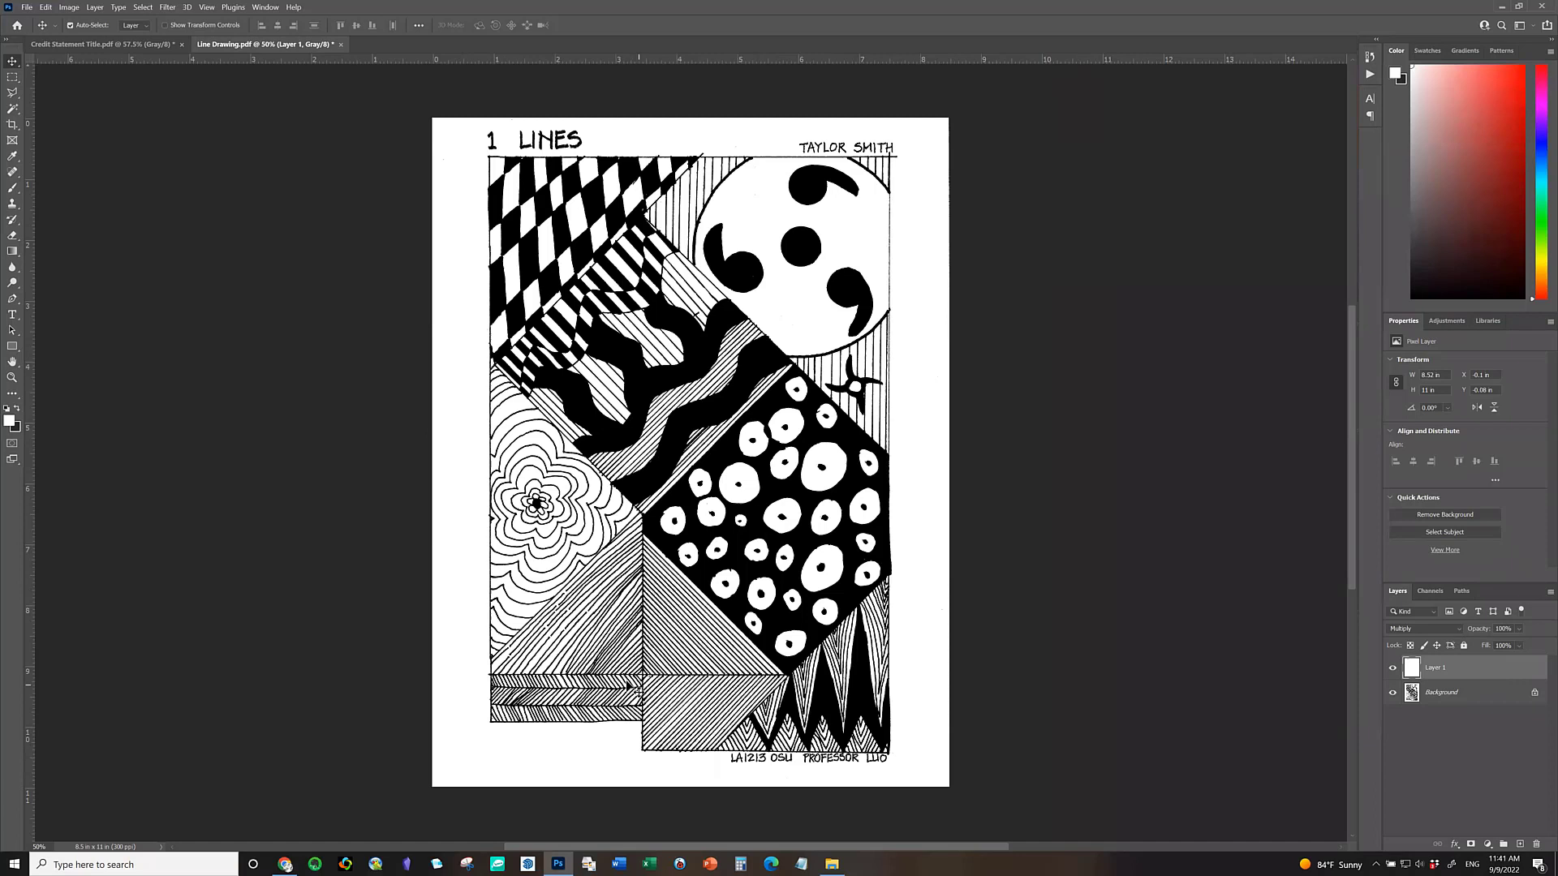
mouse_move(1337, 715)
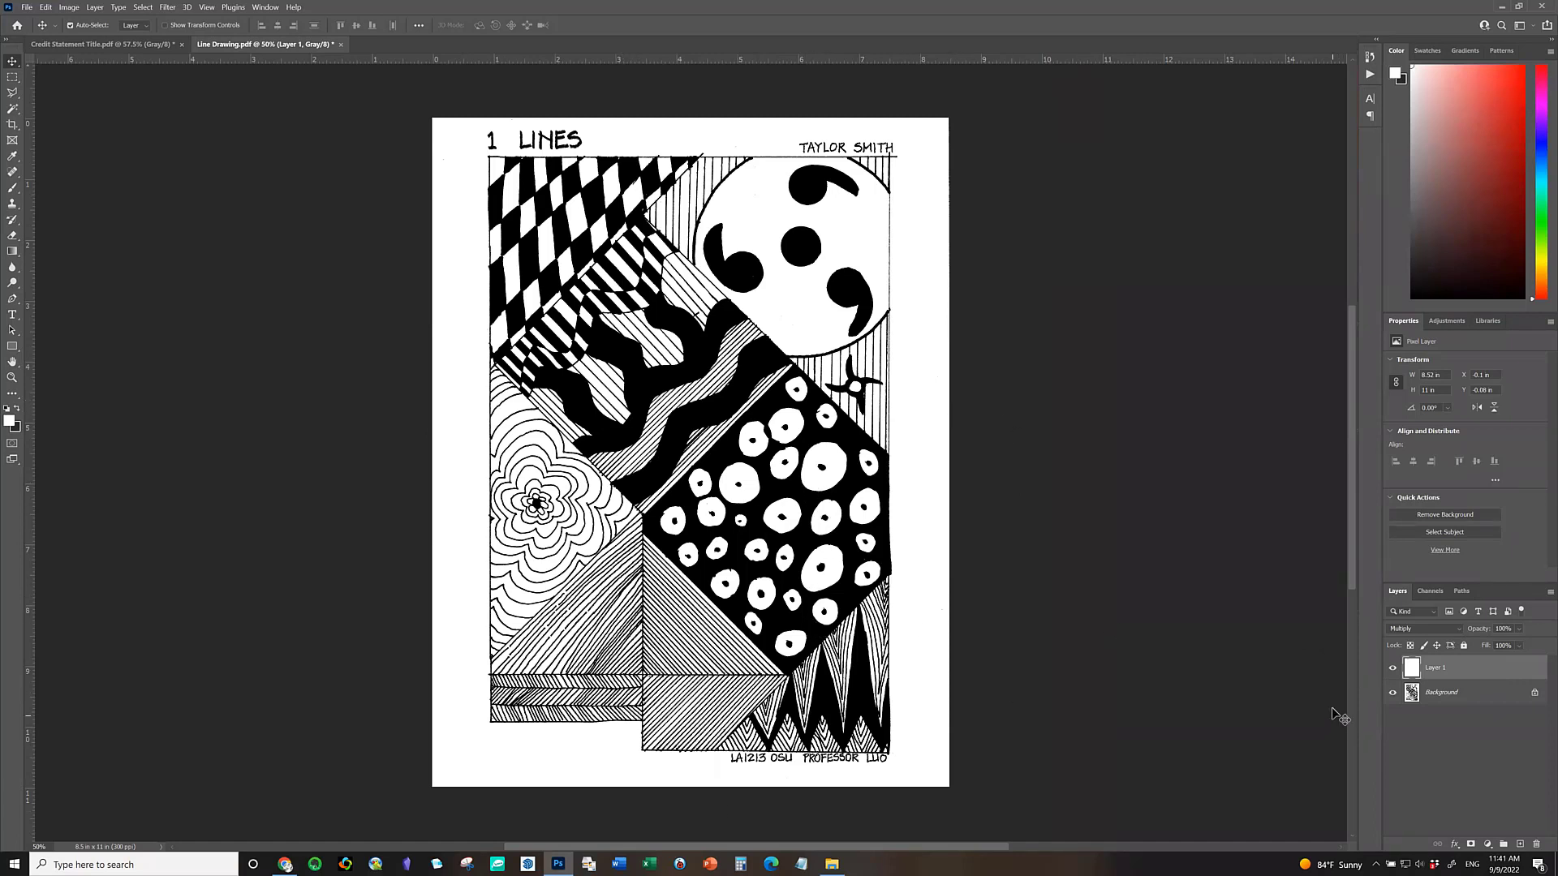
mouse_move(1459, 764)
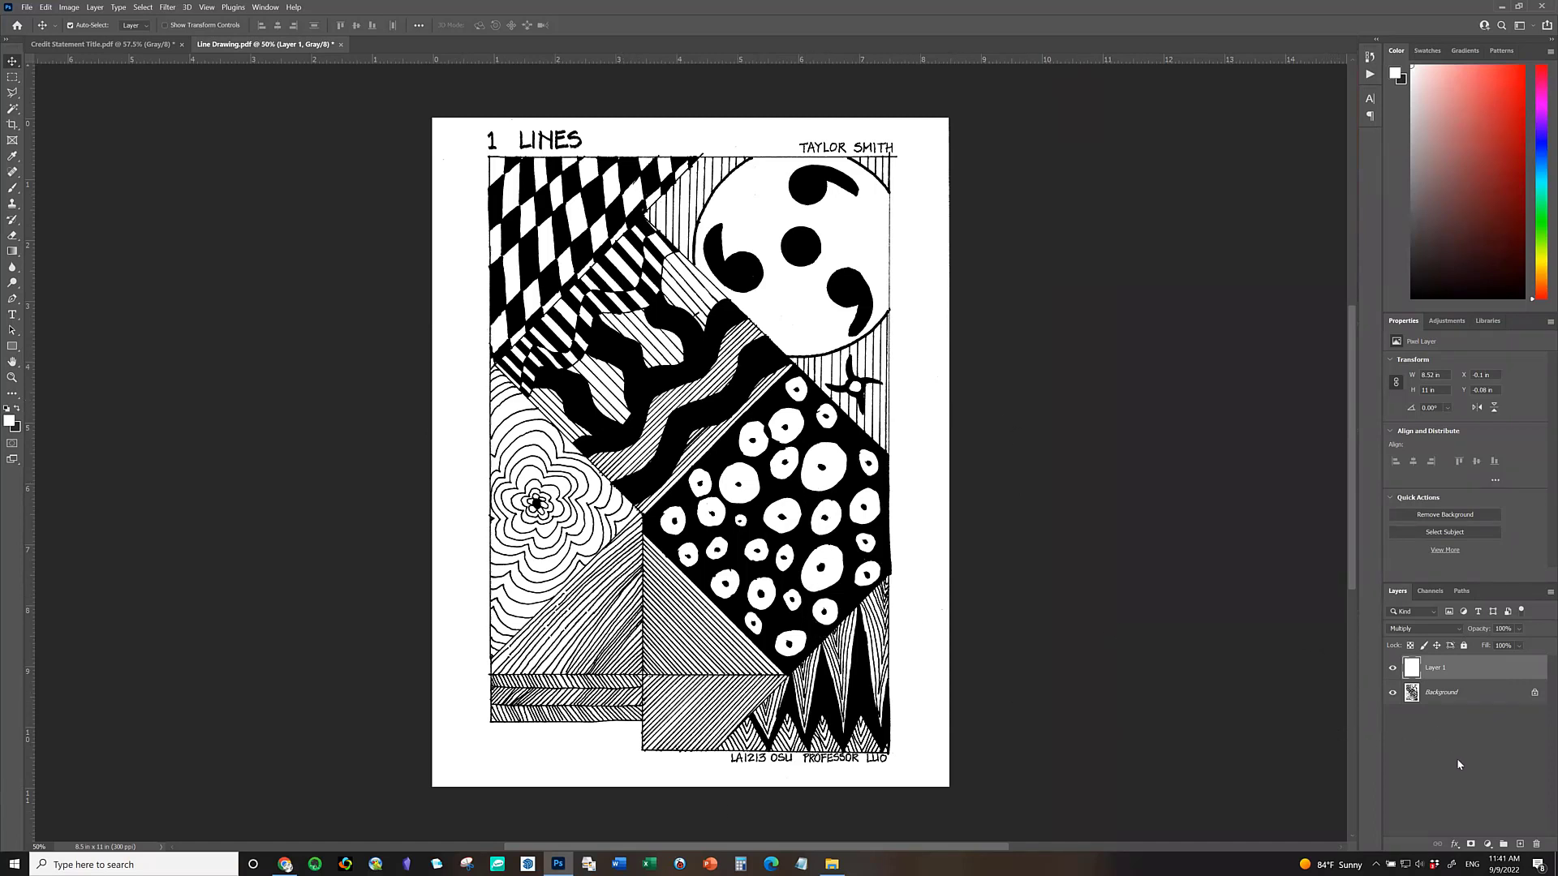
right_click(1435, 667)
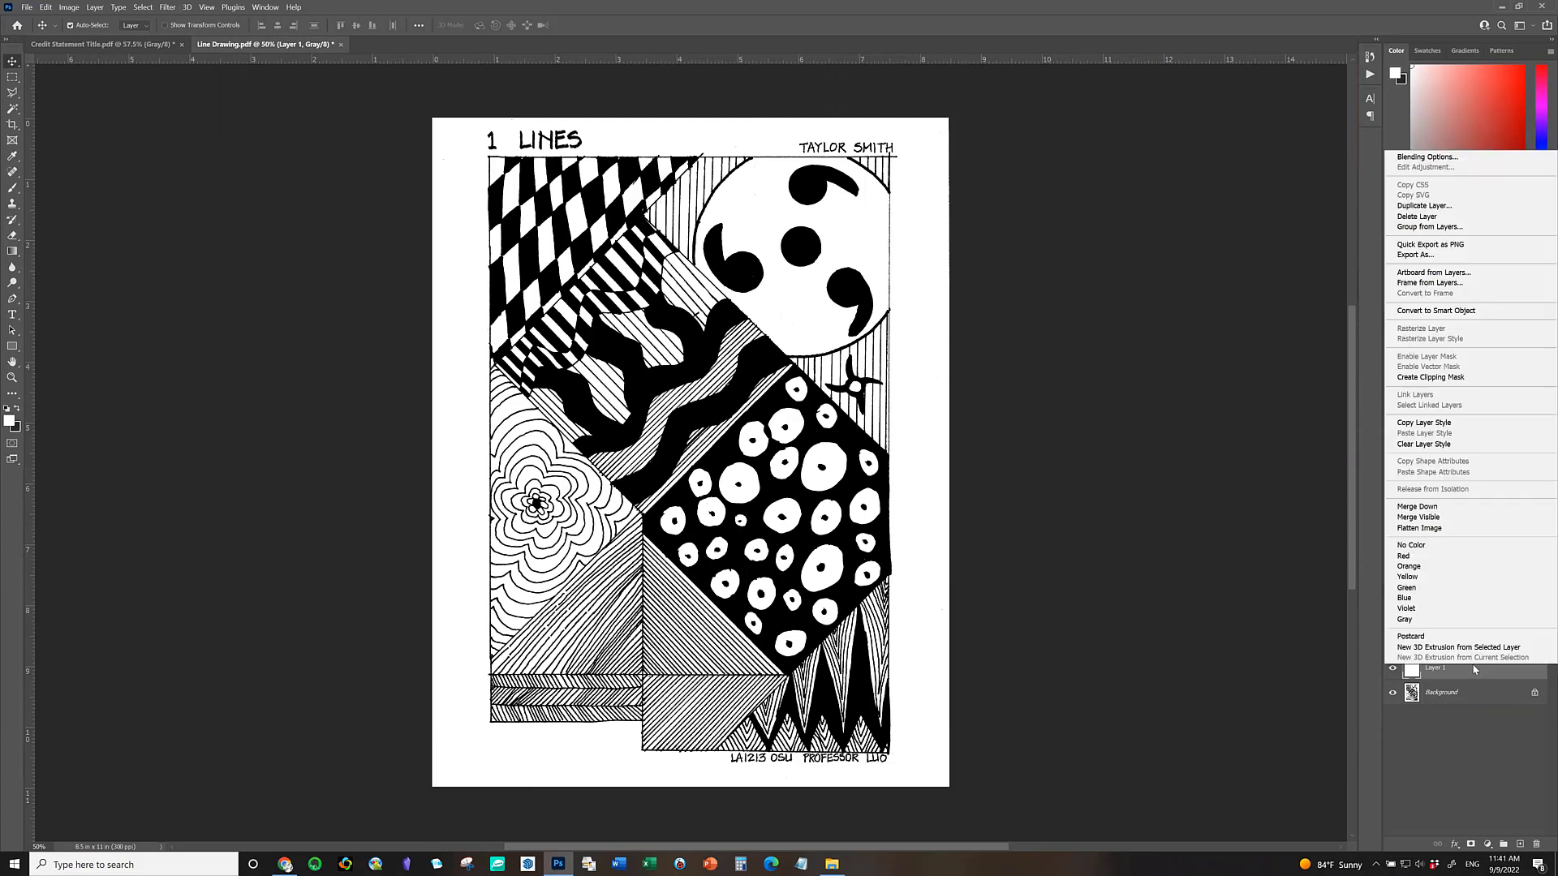
mouse_move(1418, 527)
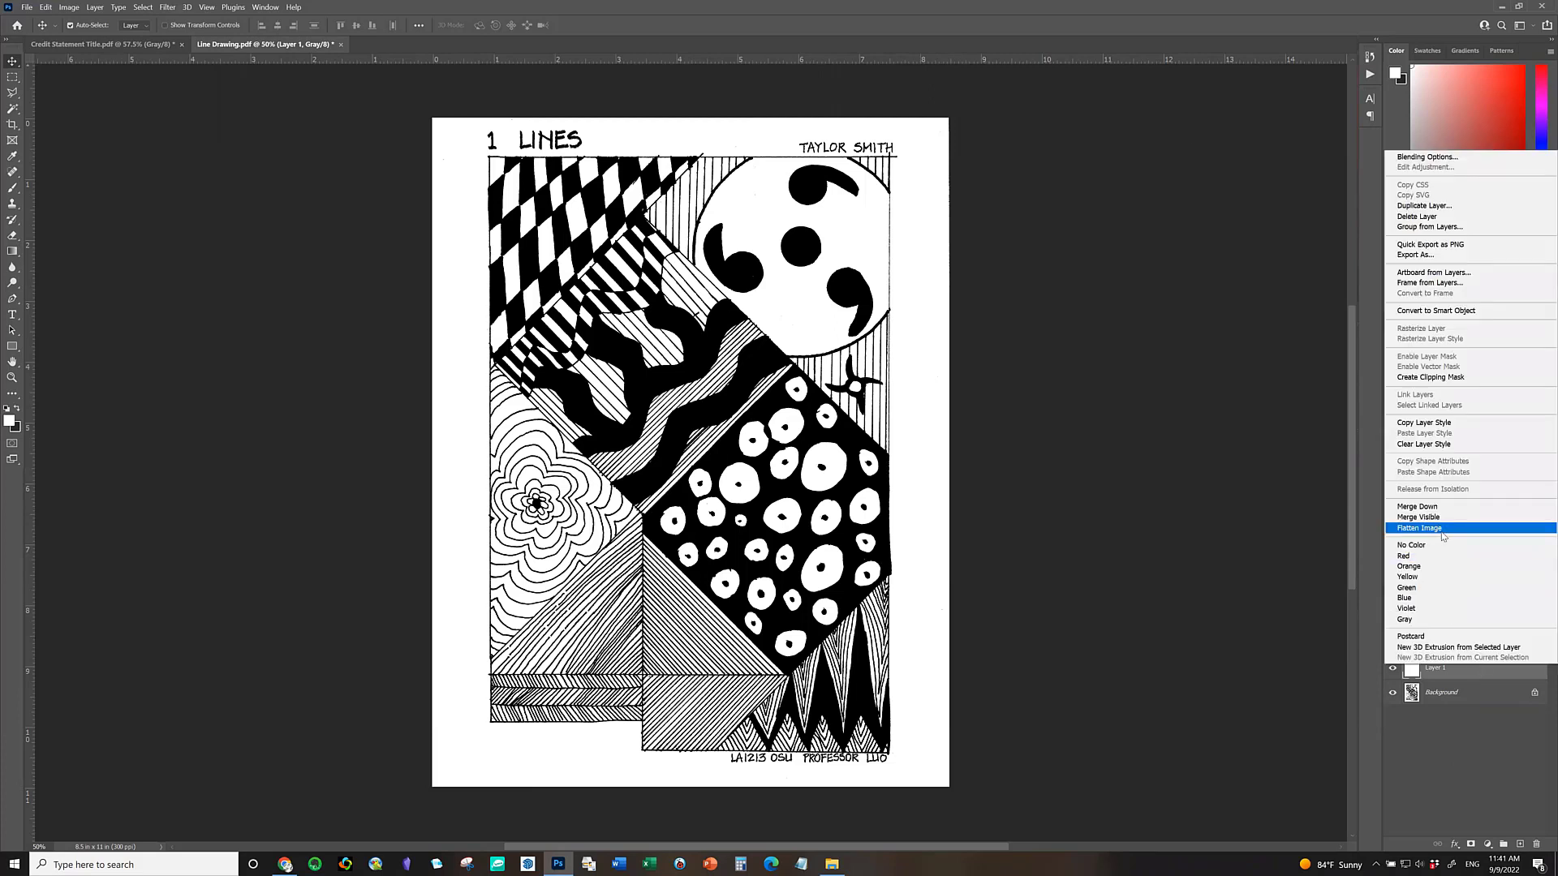
mouse_move(1443, 534)
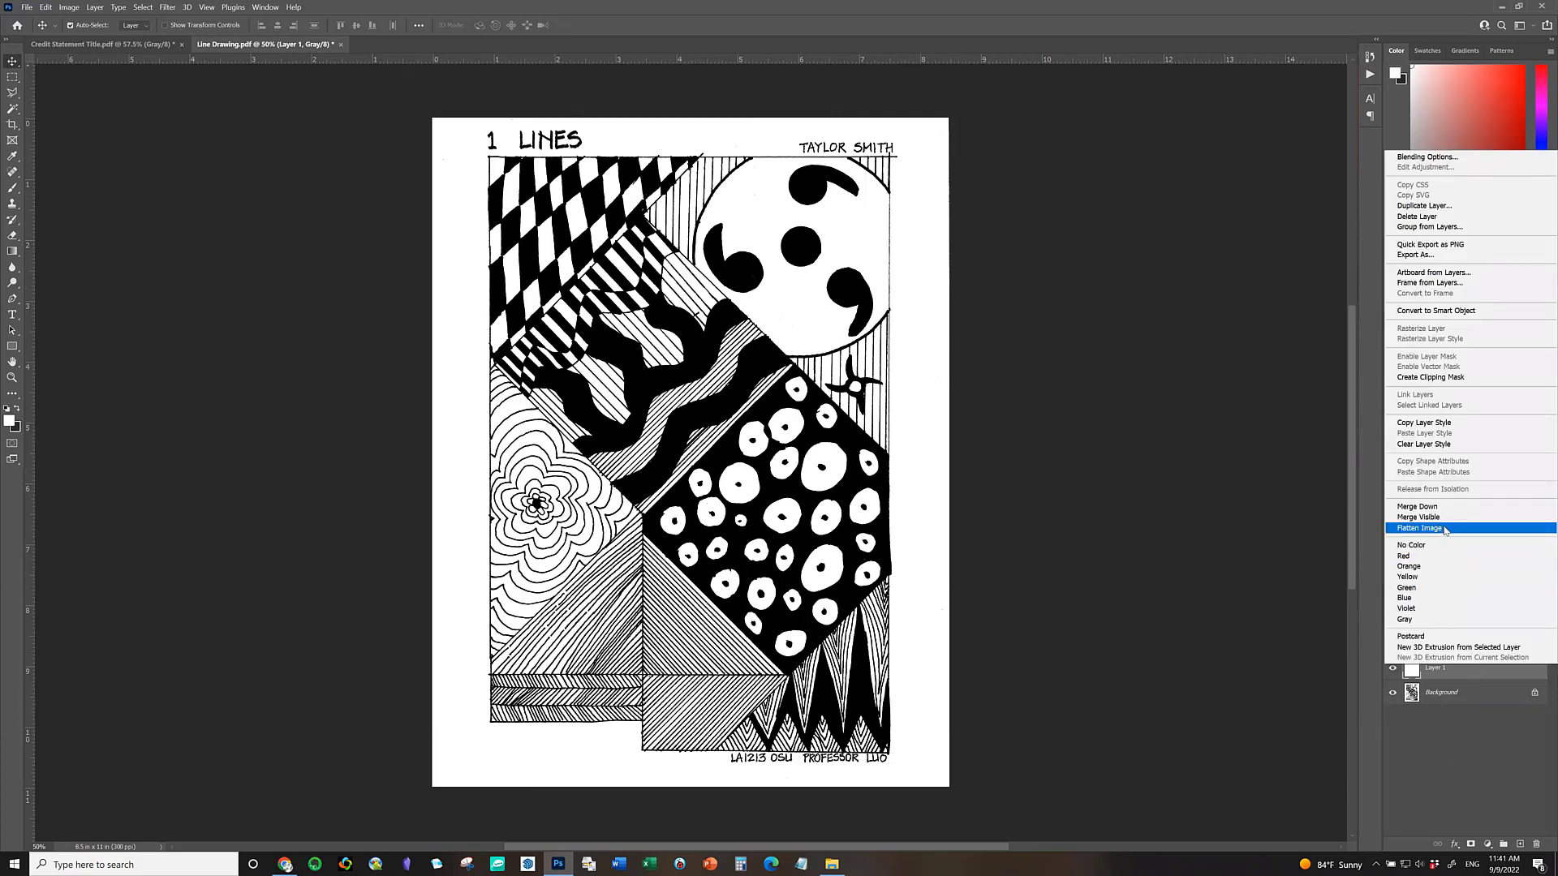
mouse_move(1428, 825)
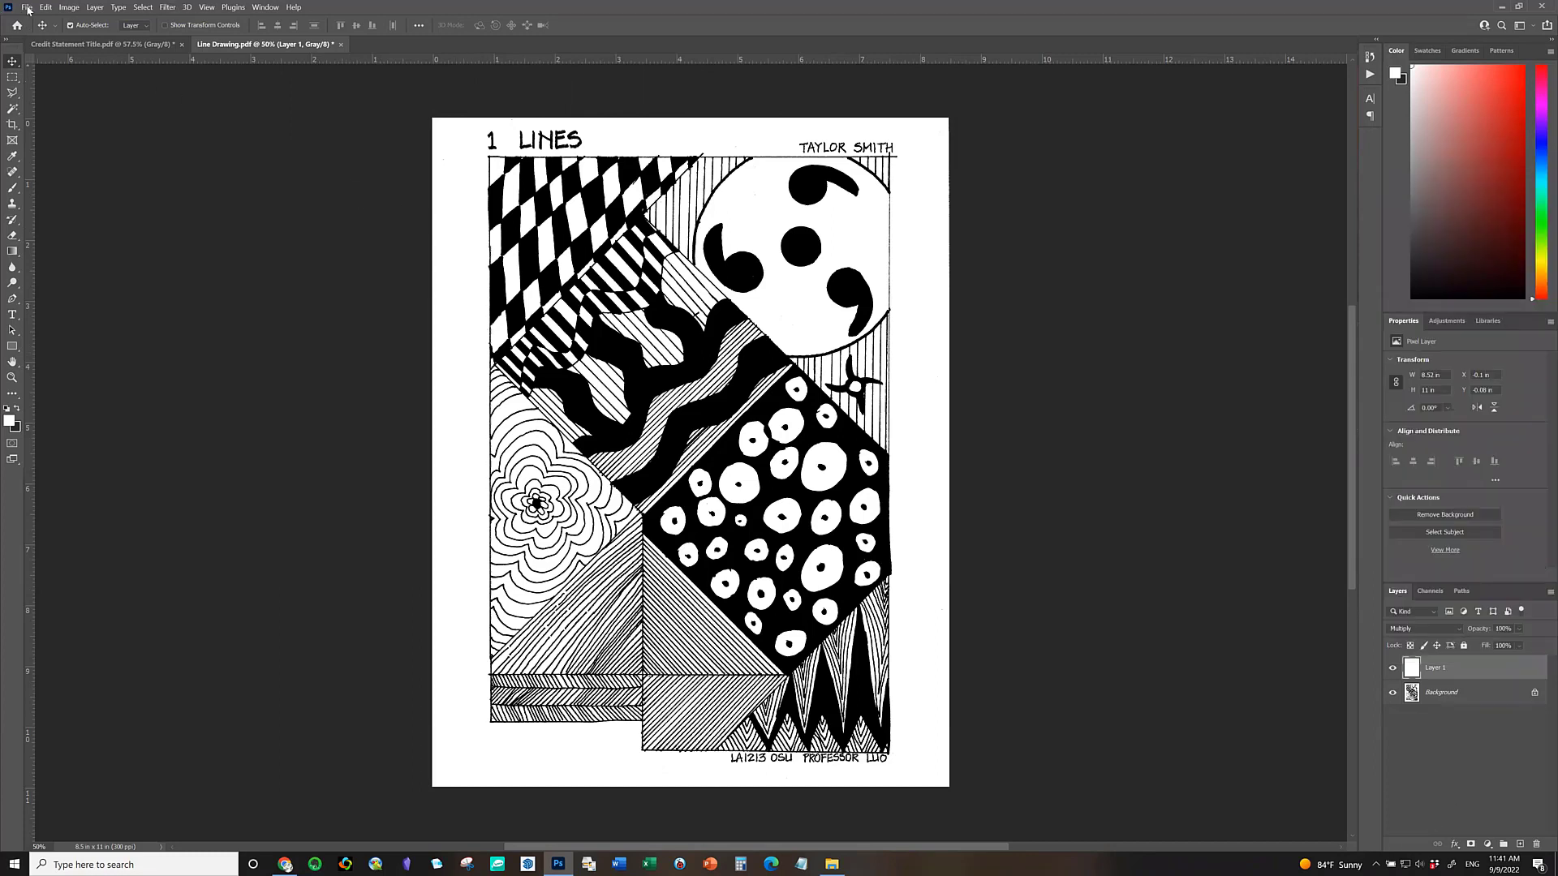
Save As a Photoshop PDF named 'Line Drawing w credit statement'.
left_click(26, 6)
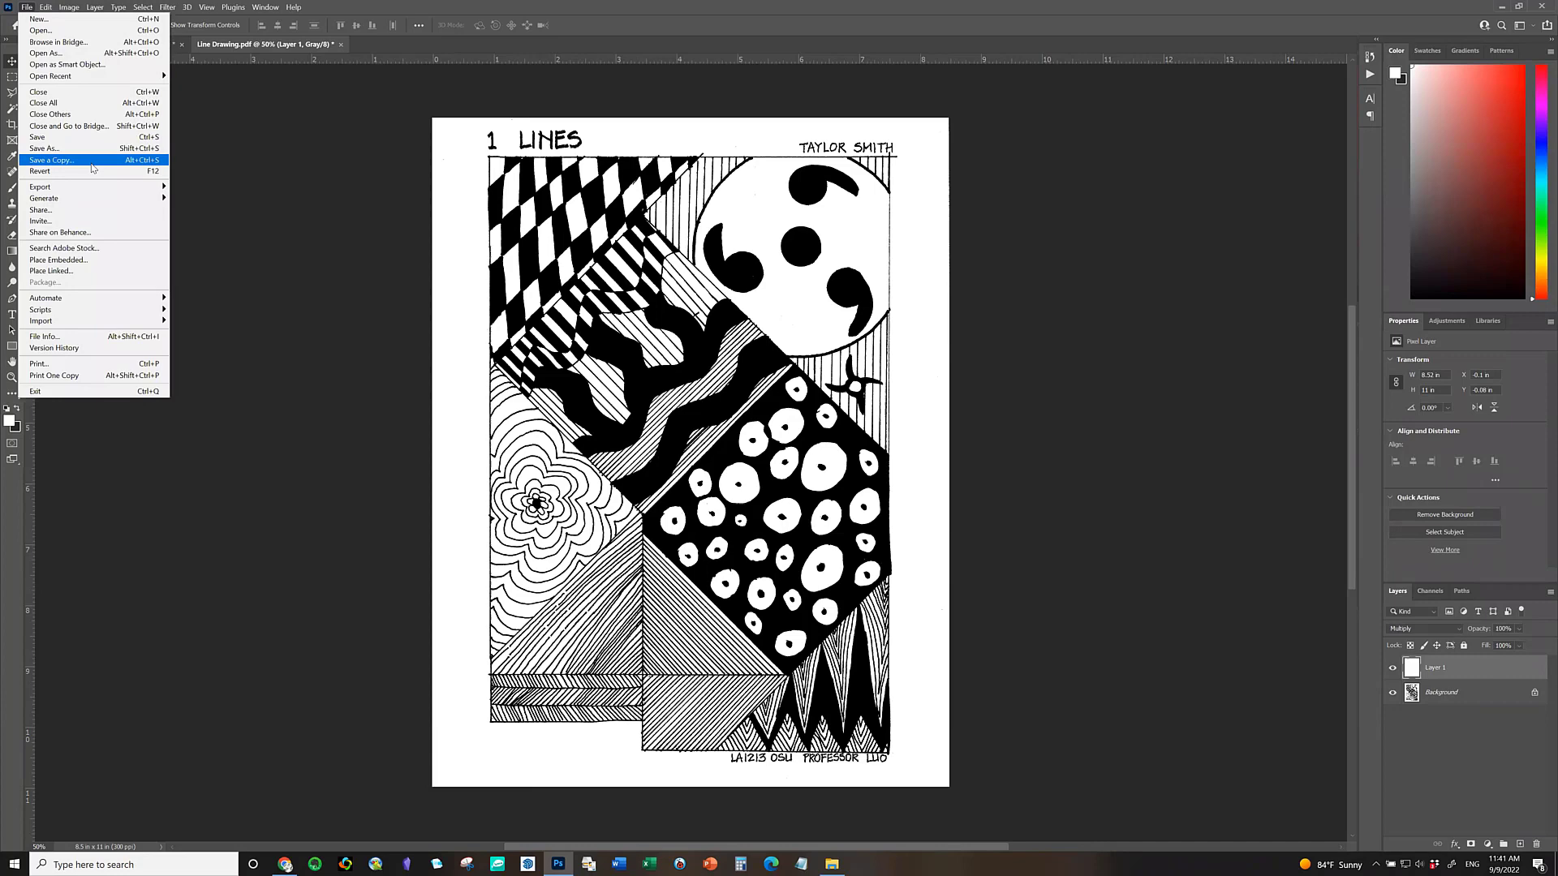
left_click(45, 148)
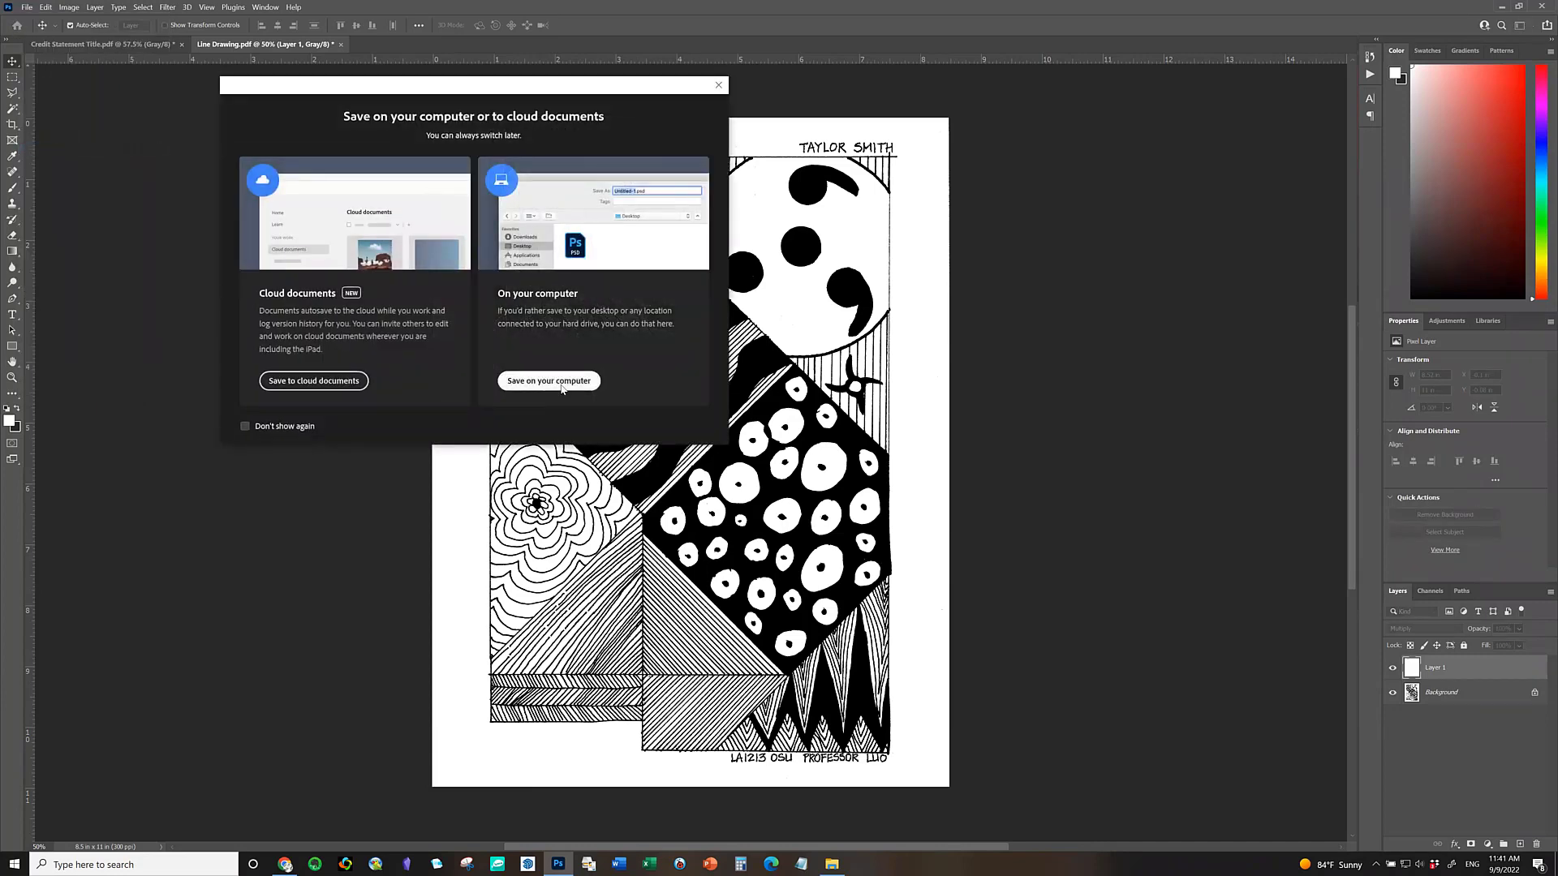
left_click(548, 379)
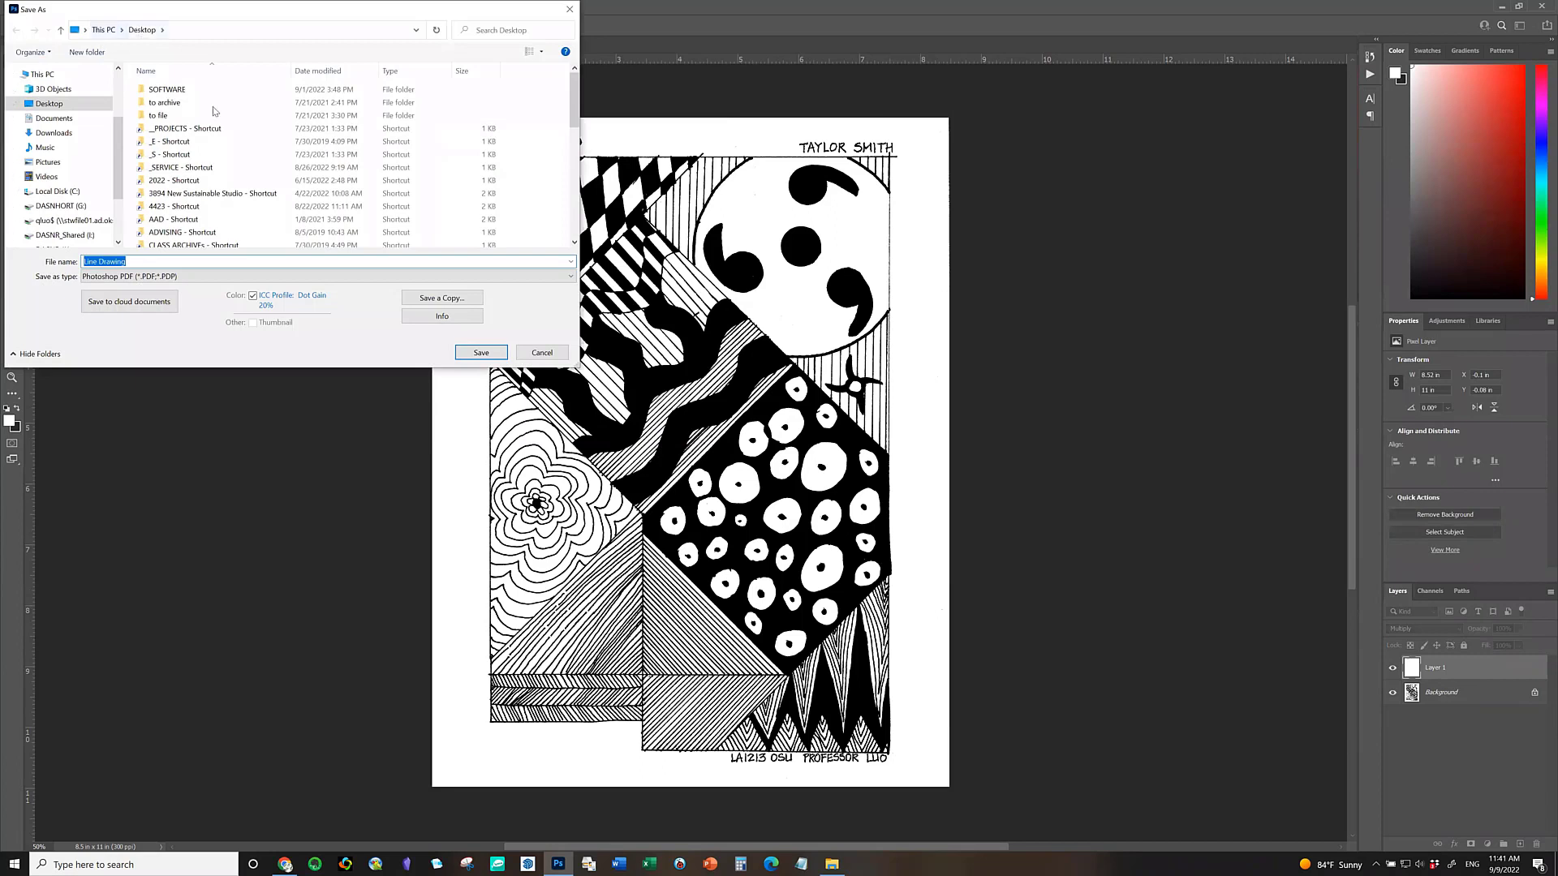
left_click(103, 261)
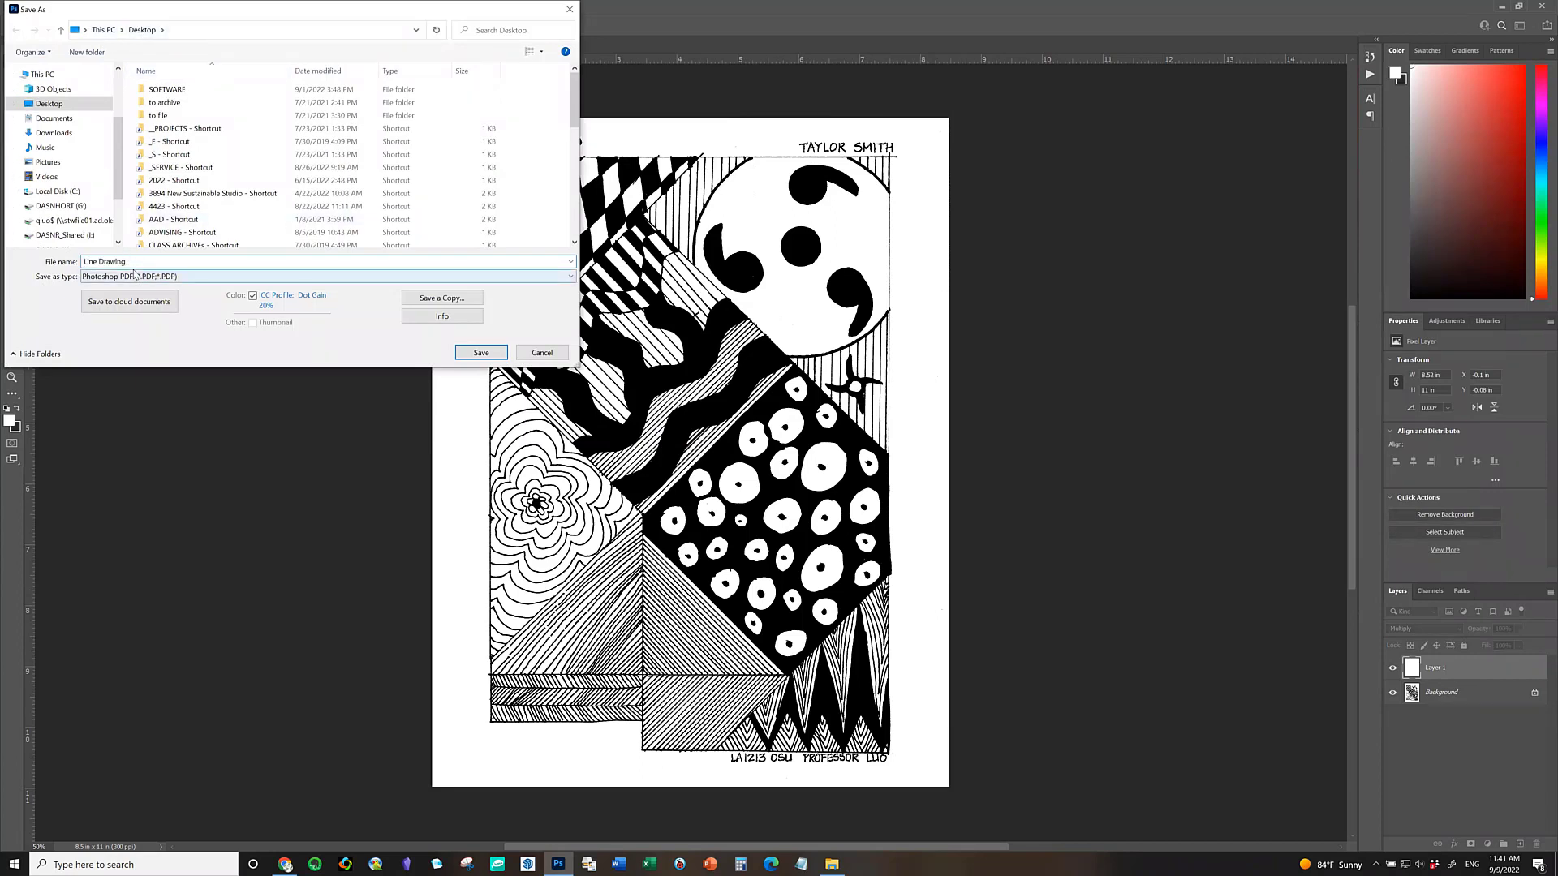
type("w")
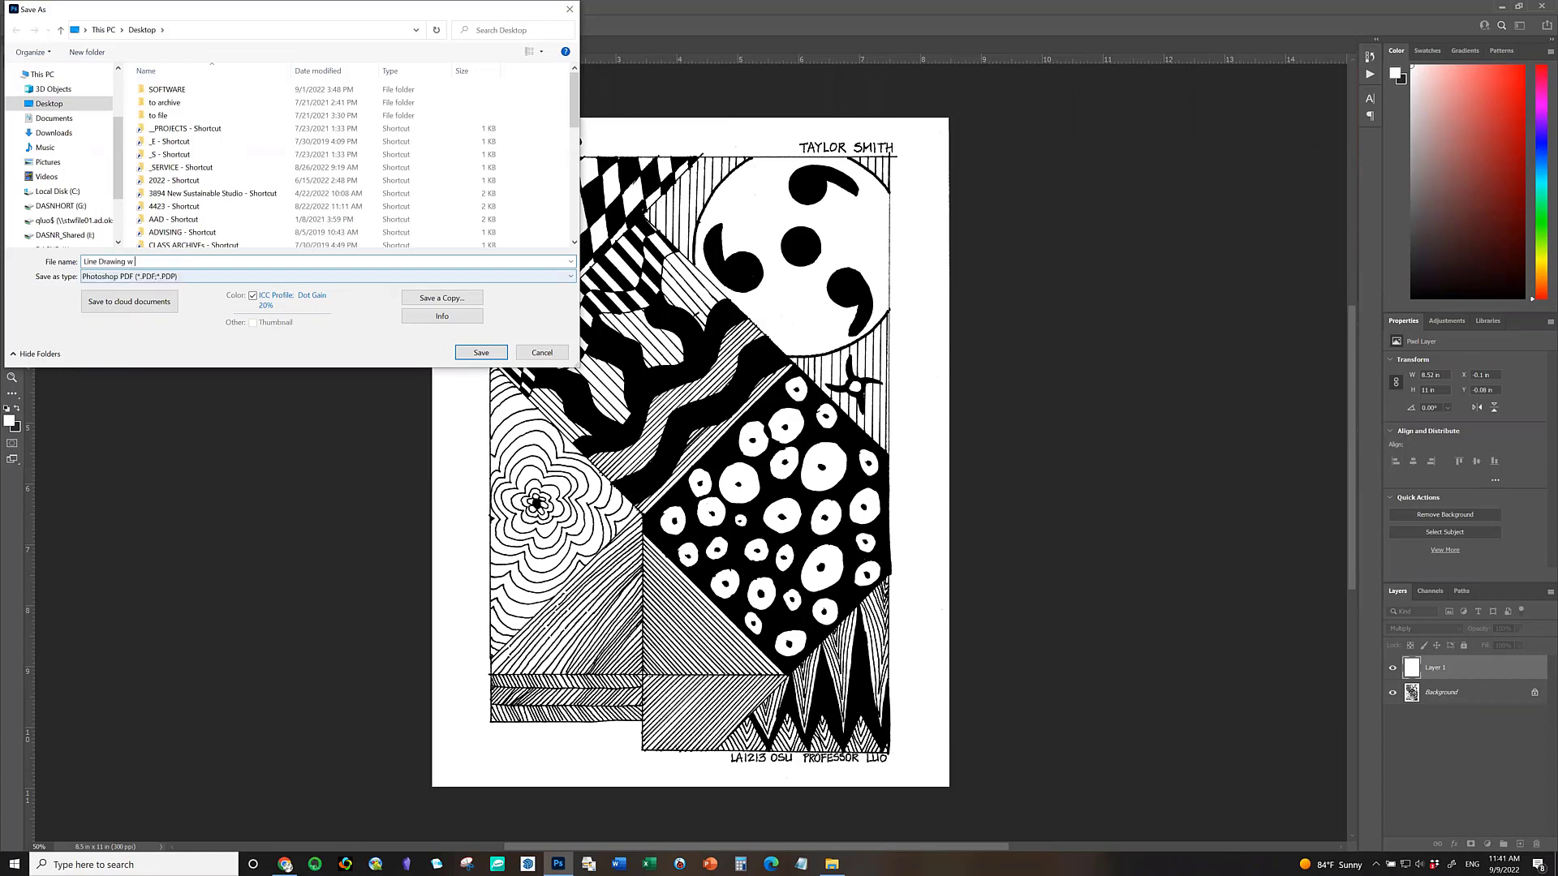
type("credit statement")
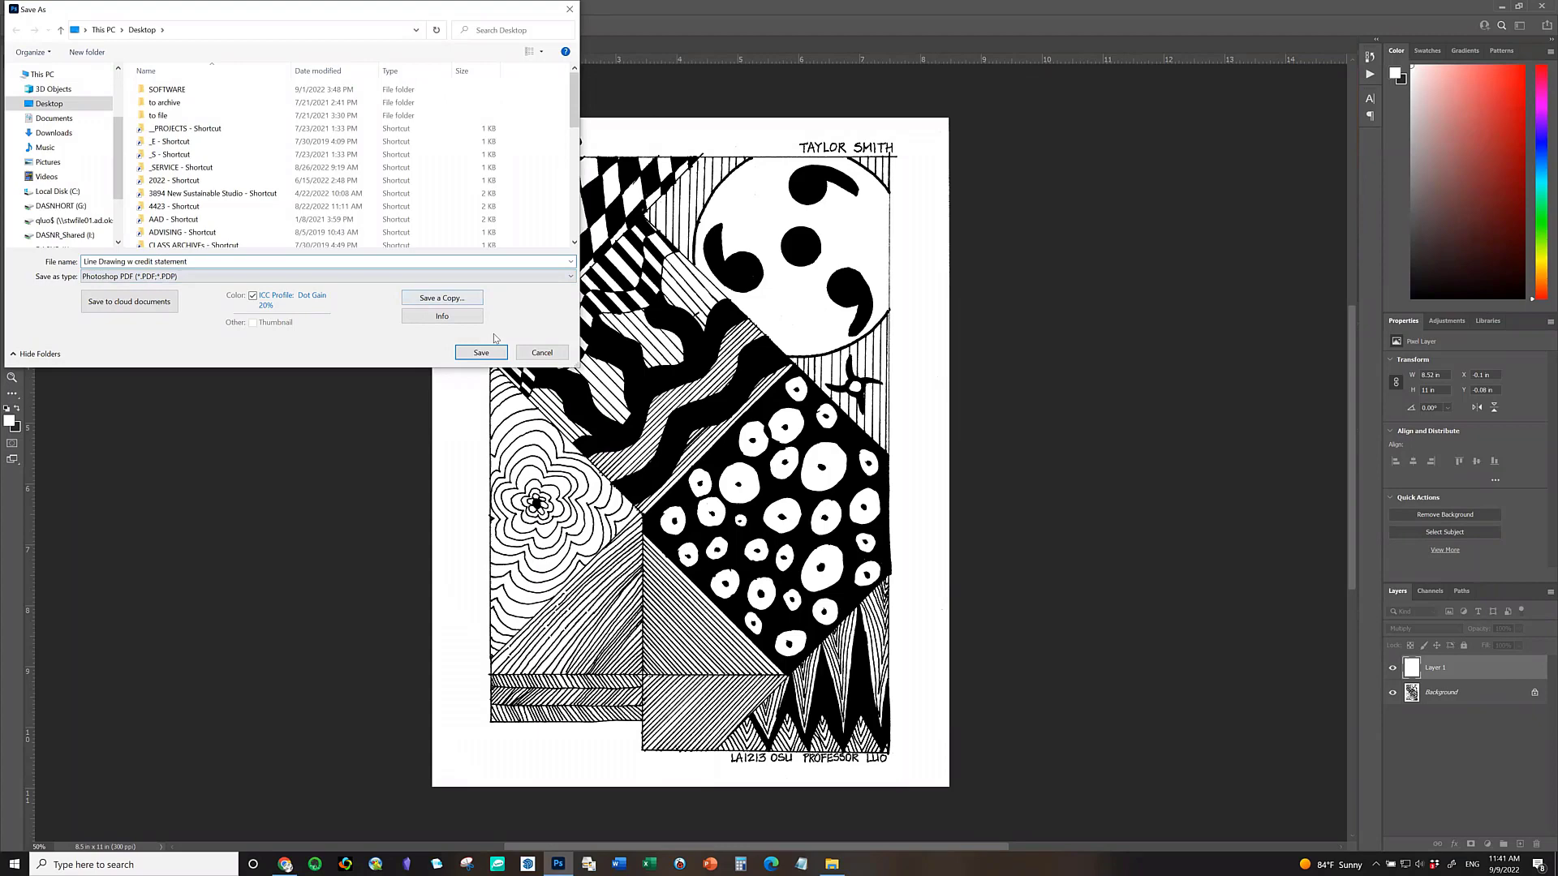
left_click(480, 352)
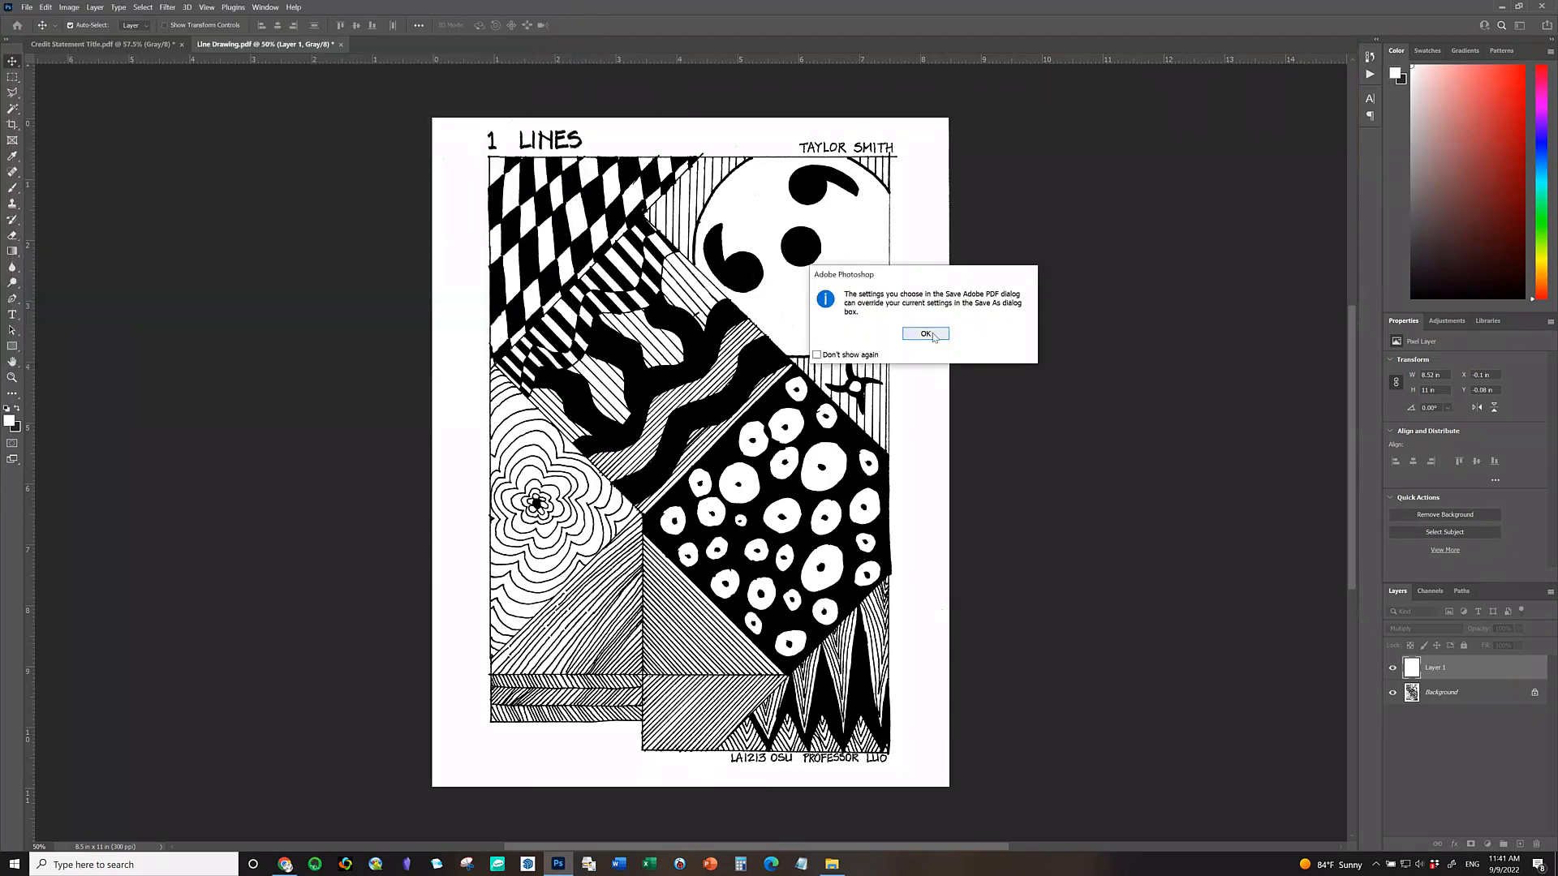
Accept the settings notice, Save PDF, and continue past the compatibility warning.
left_click(925, 332)
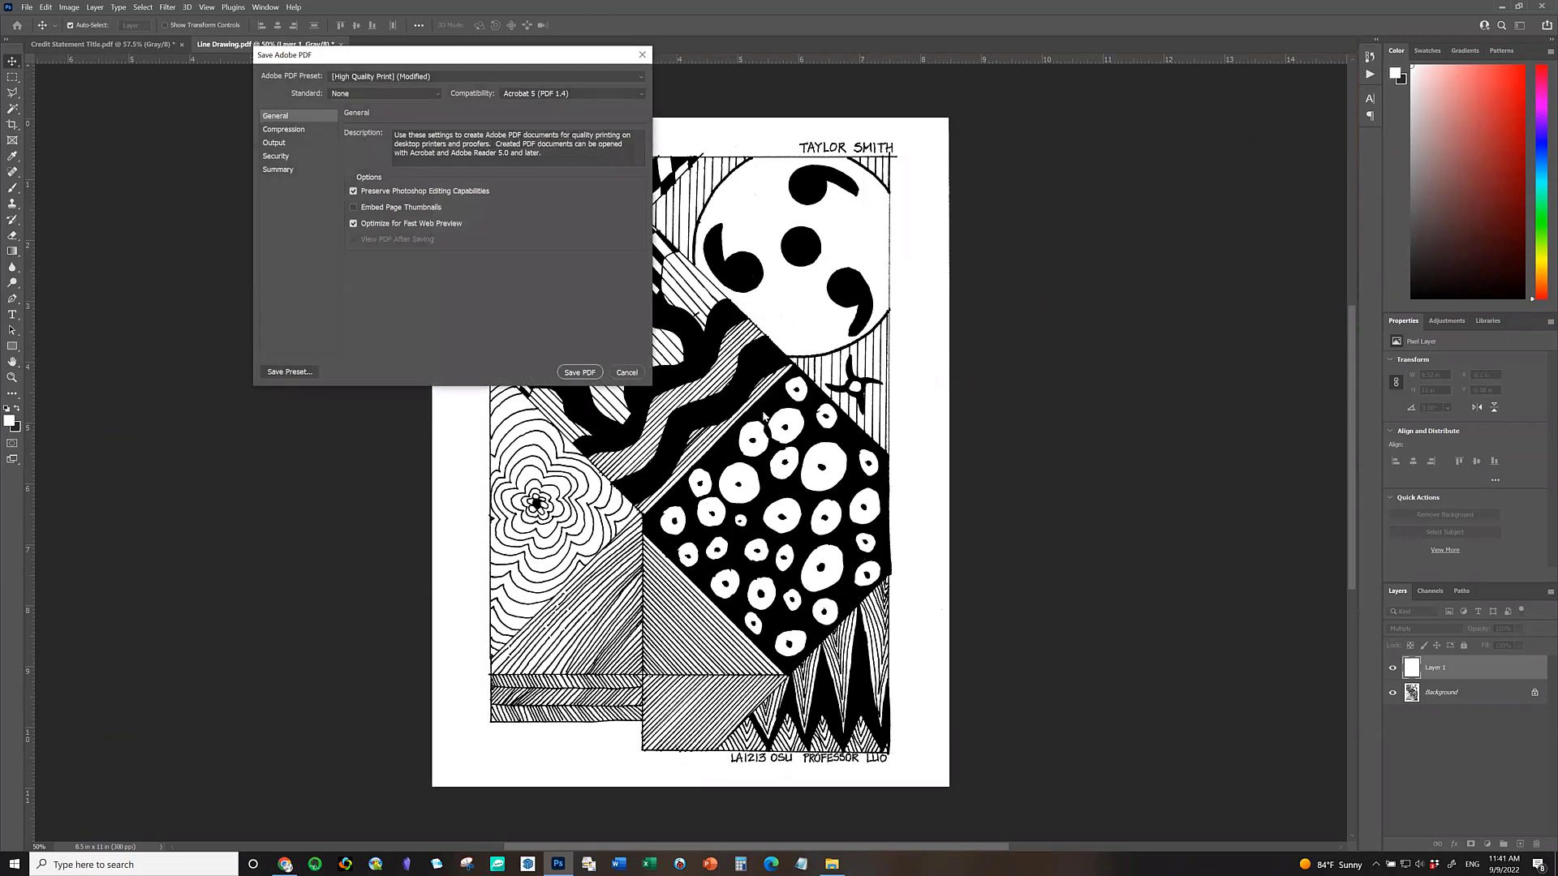
left_click(579, 372)
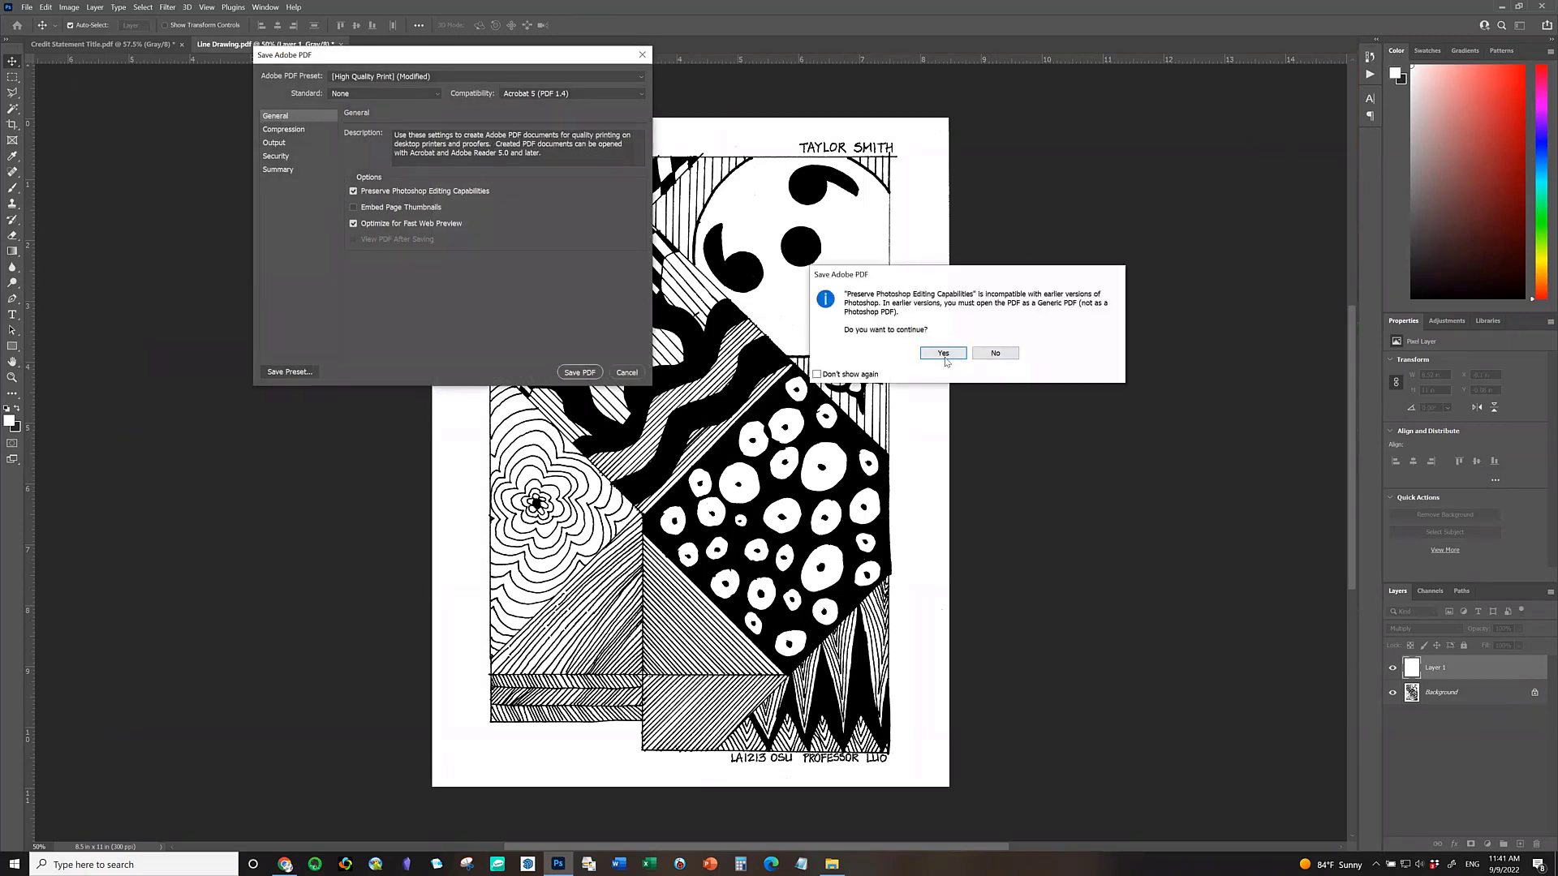
left_click(941, 352)
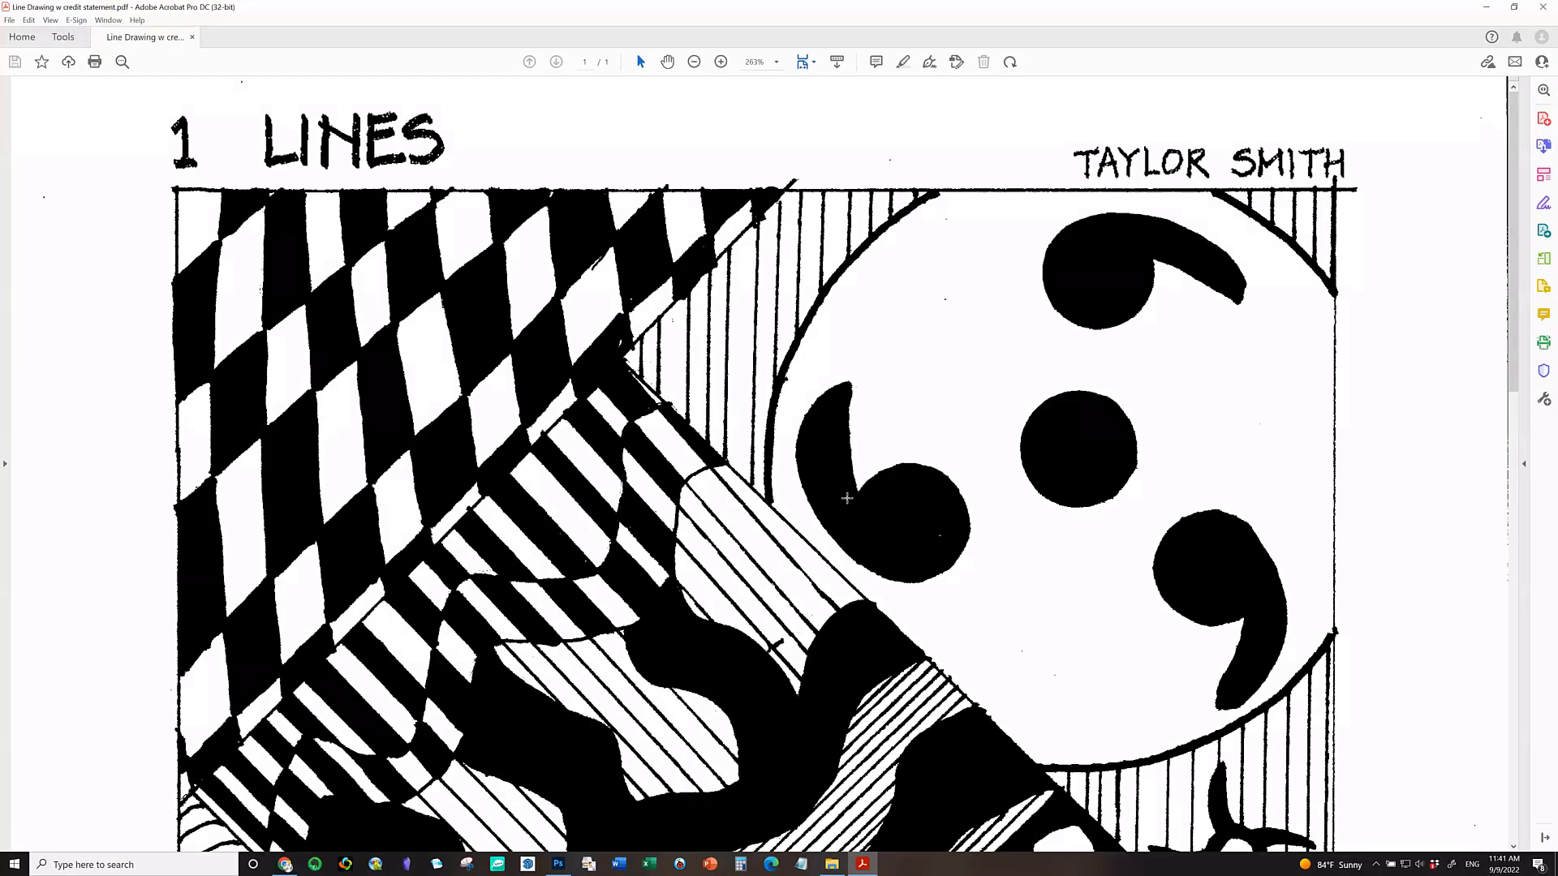
mouse_move(846, 501)
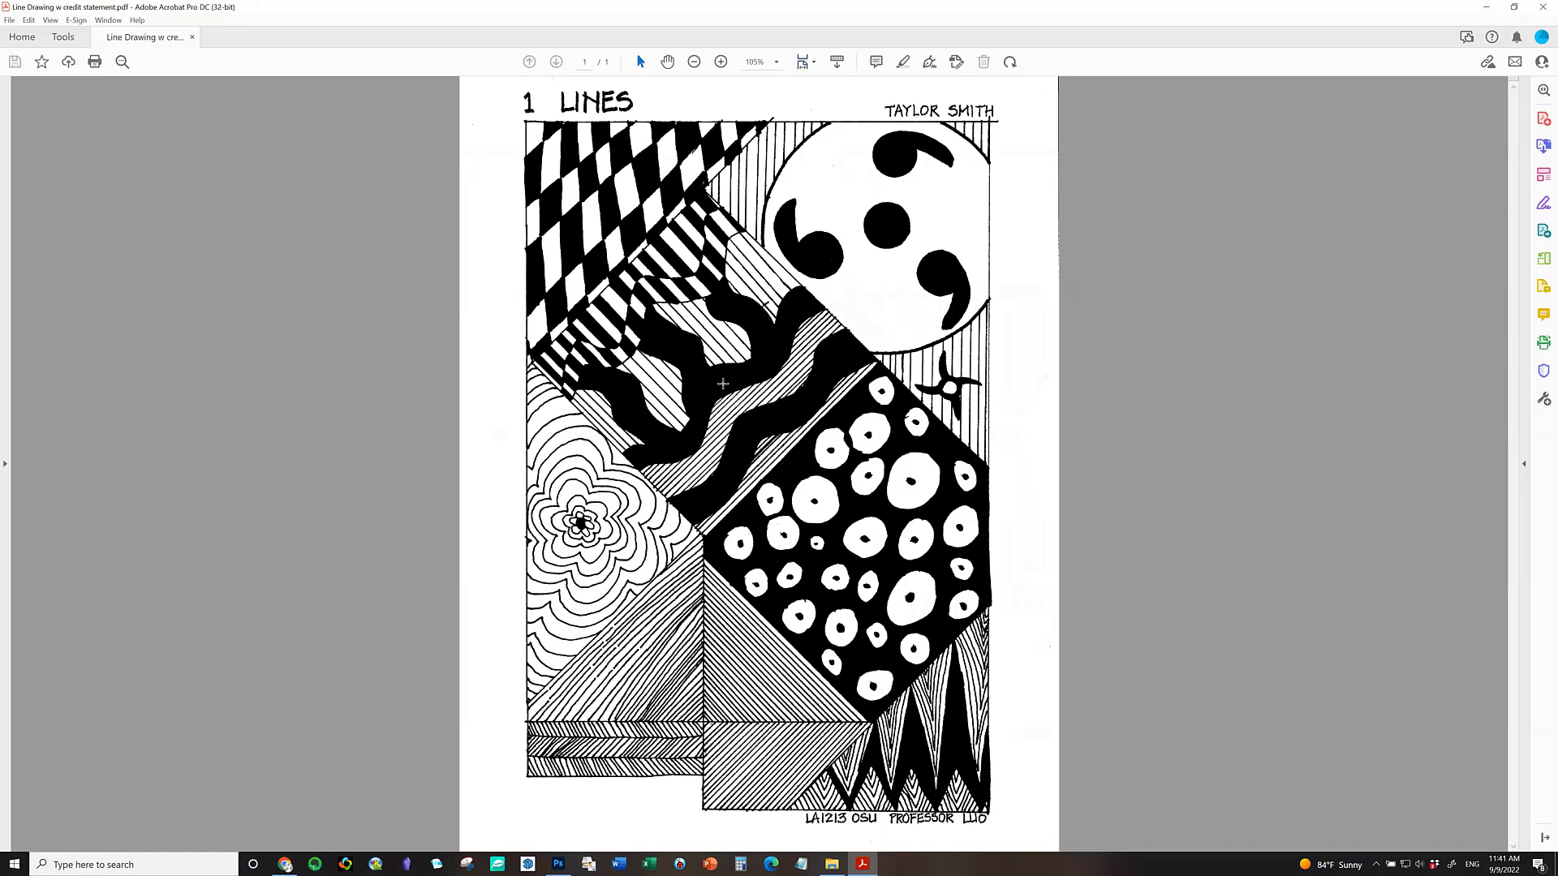
mouse_move(572, 91)
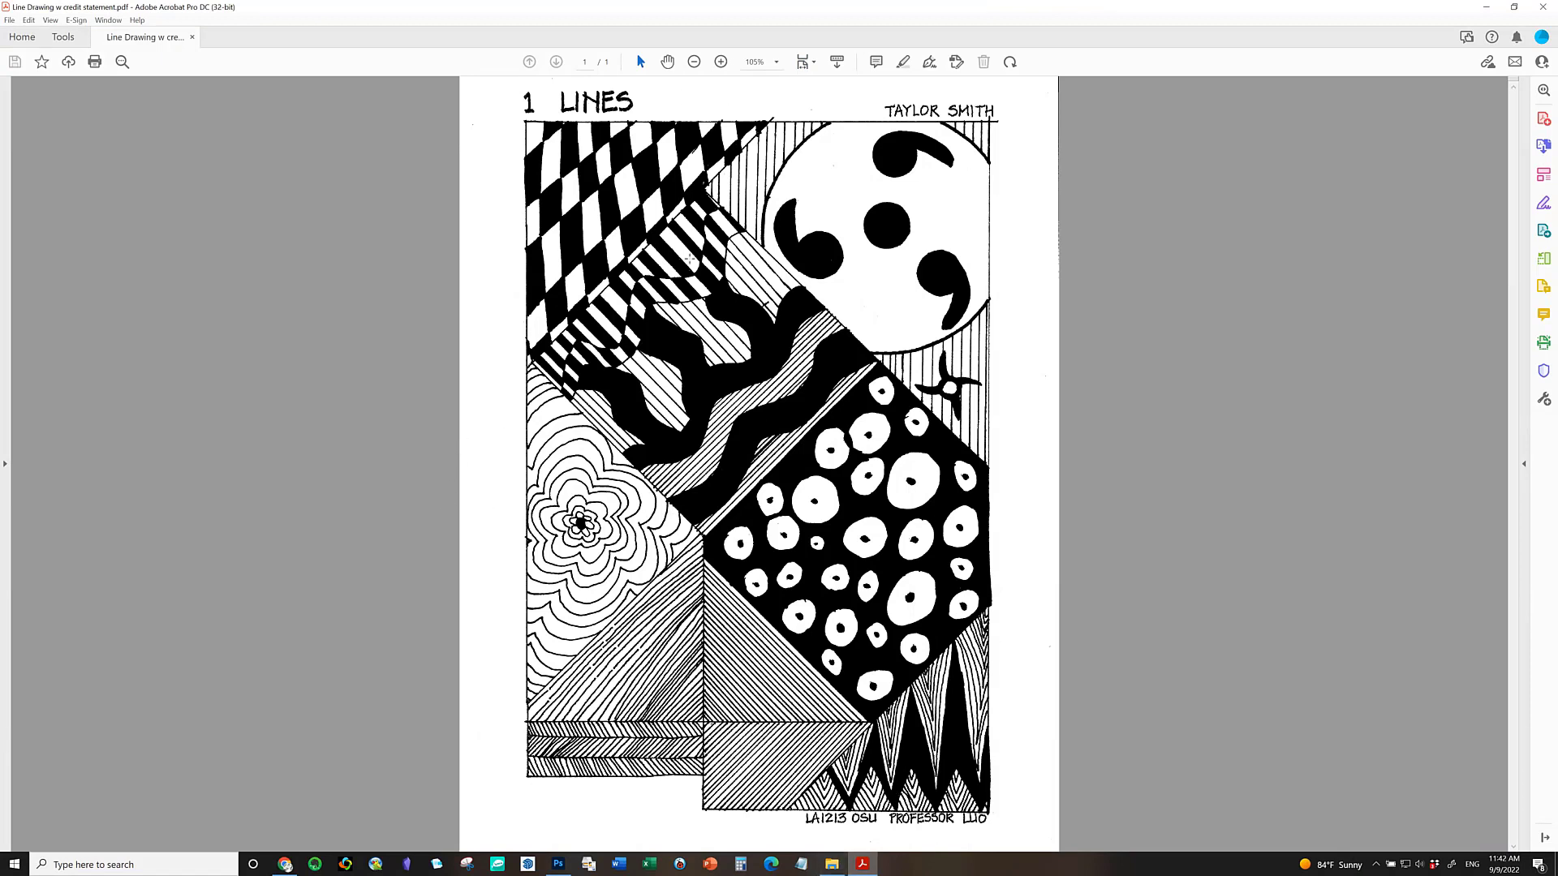
mouse_move(1032, 463)
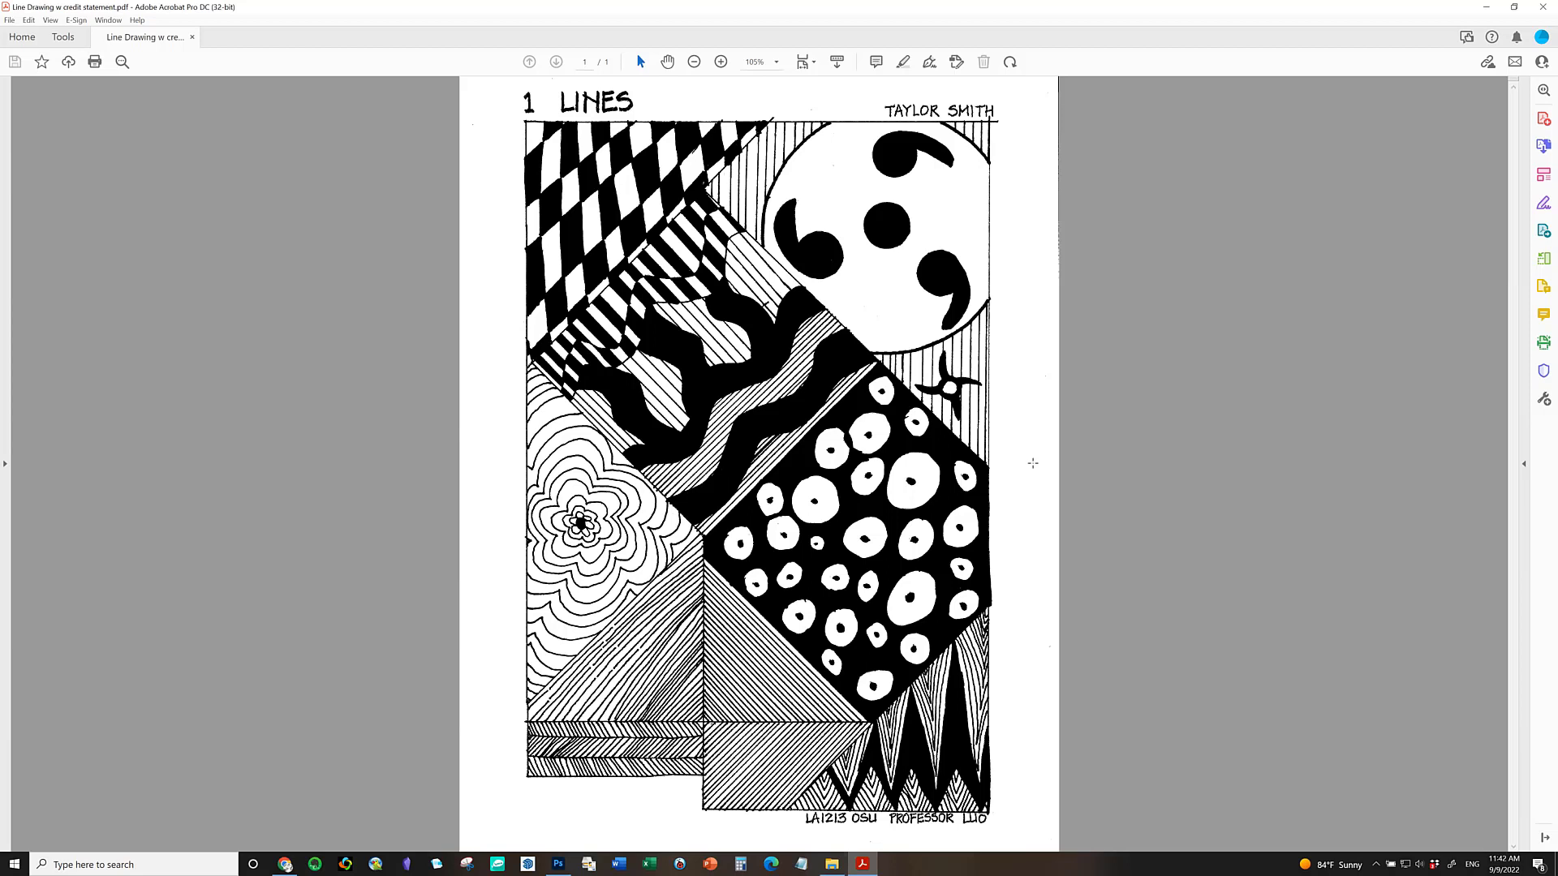
mouse_move(891, 575)
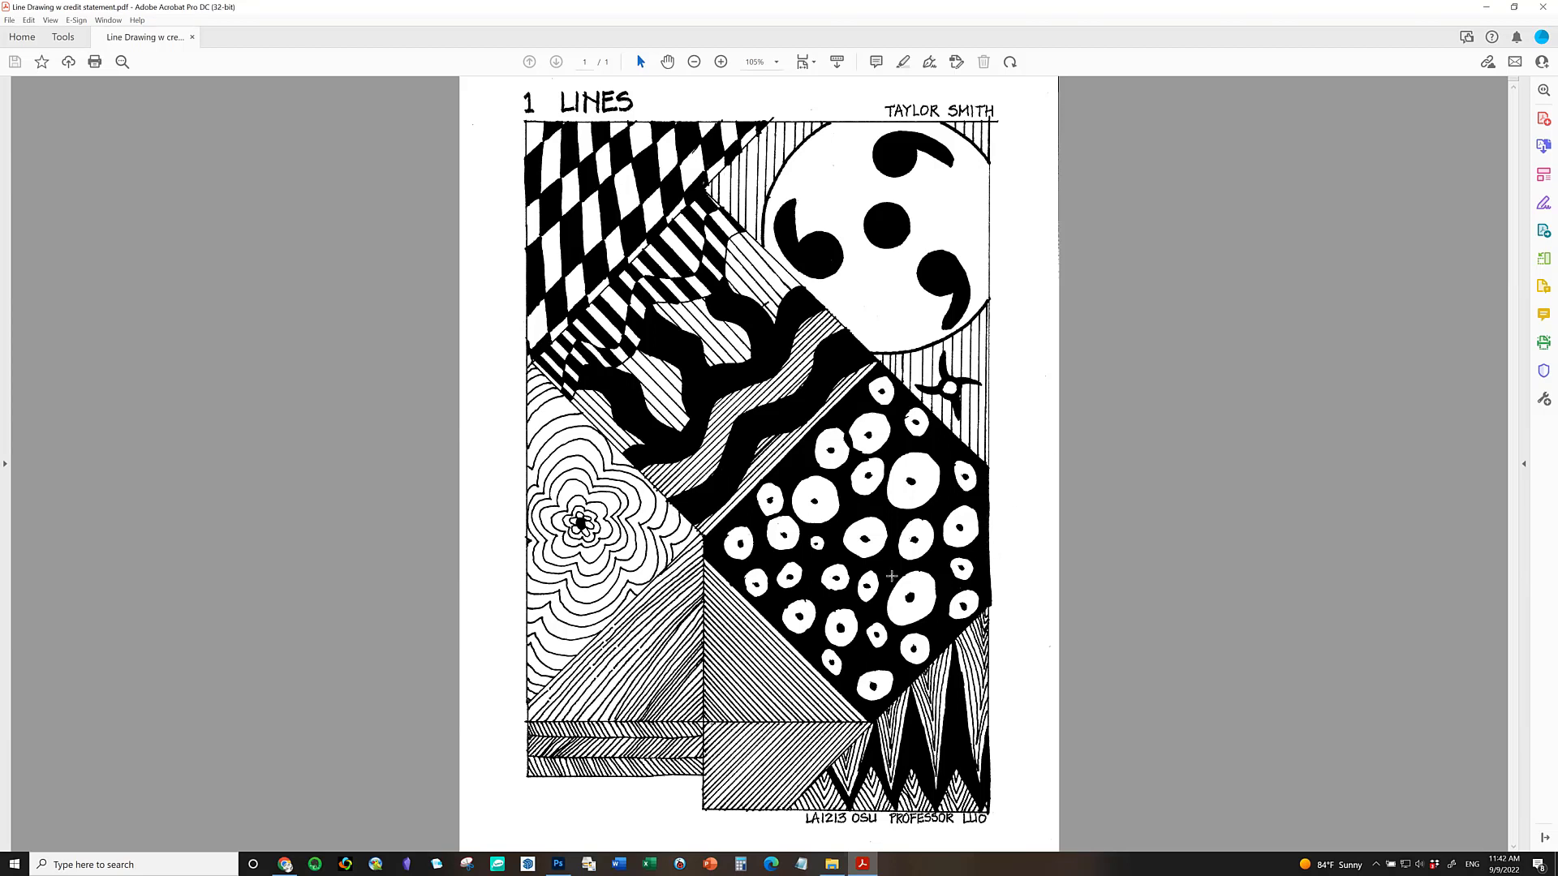
mouse_move(1037, 445)
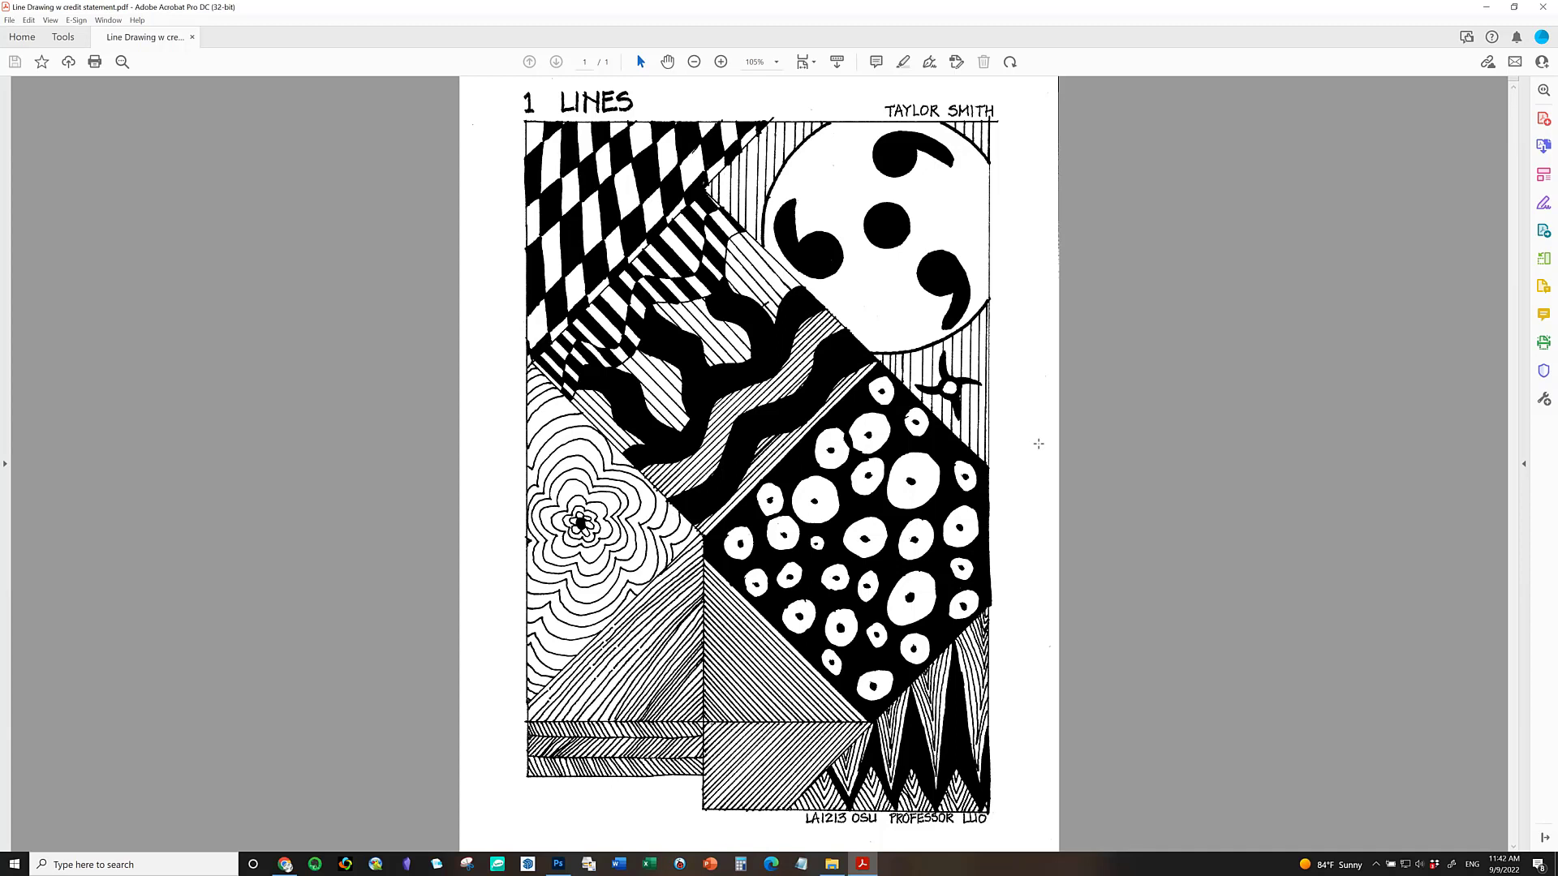
mouse_move(1488, 8)
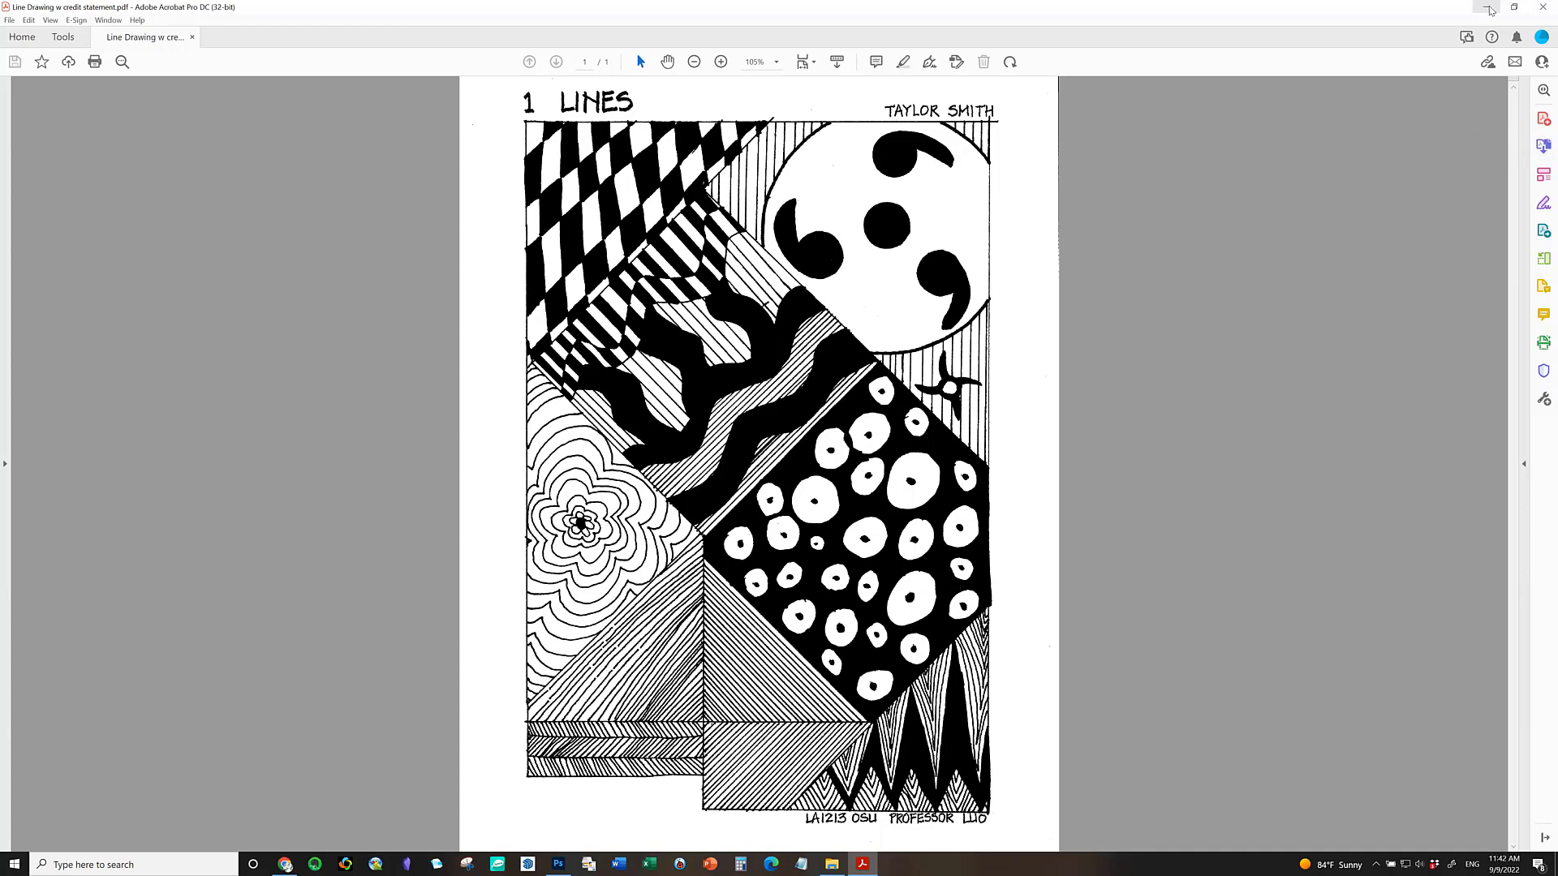
mouse_move(1490, 10)
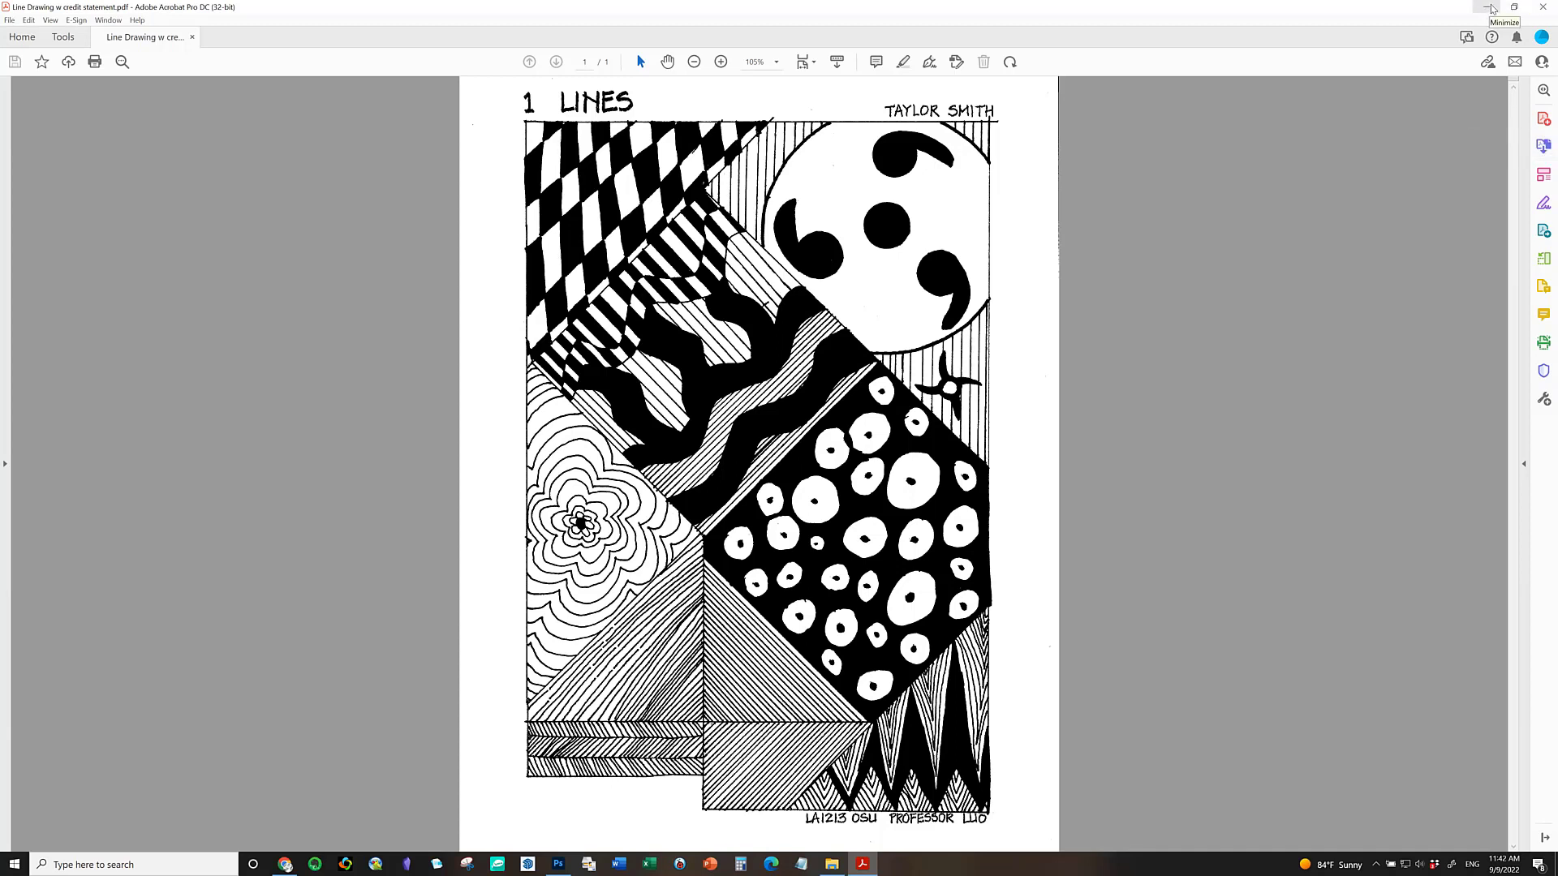
Minimize the Acrobat window after reviewing the saved PDF.
left_click(1481, 7)
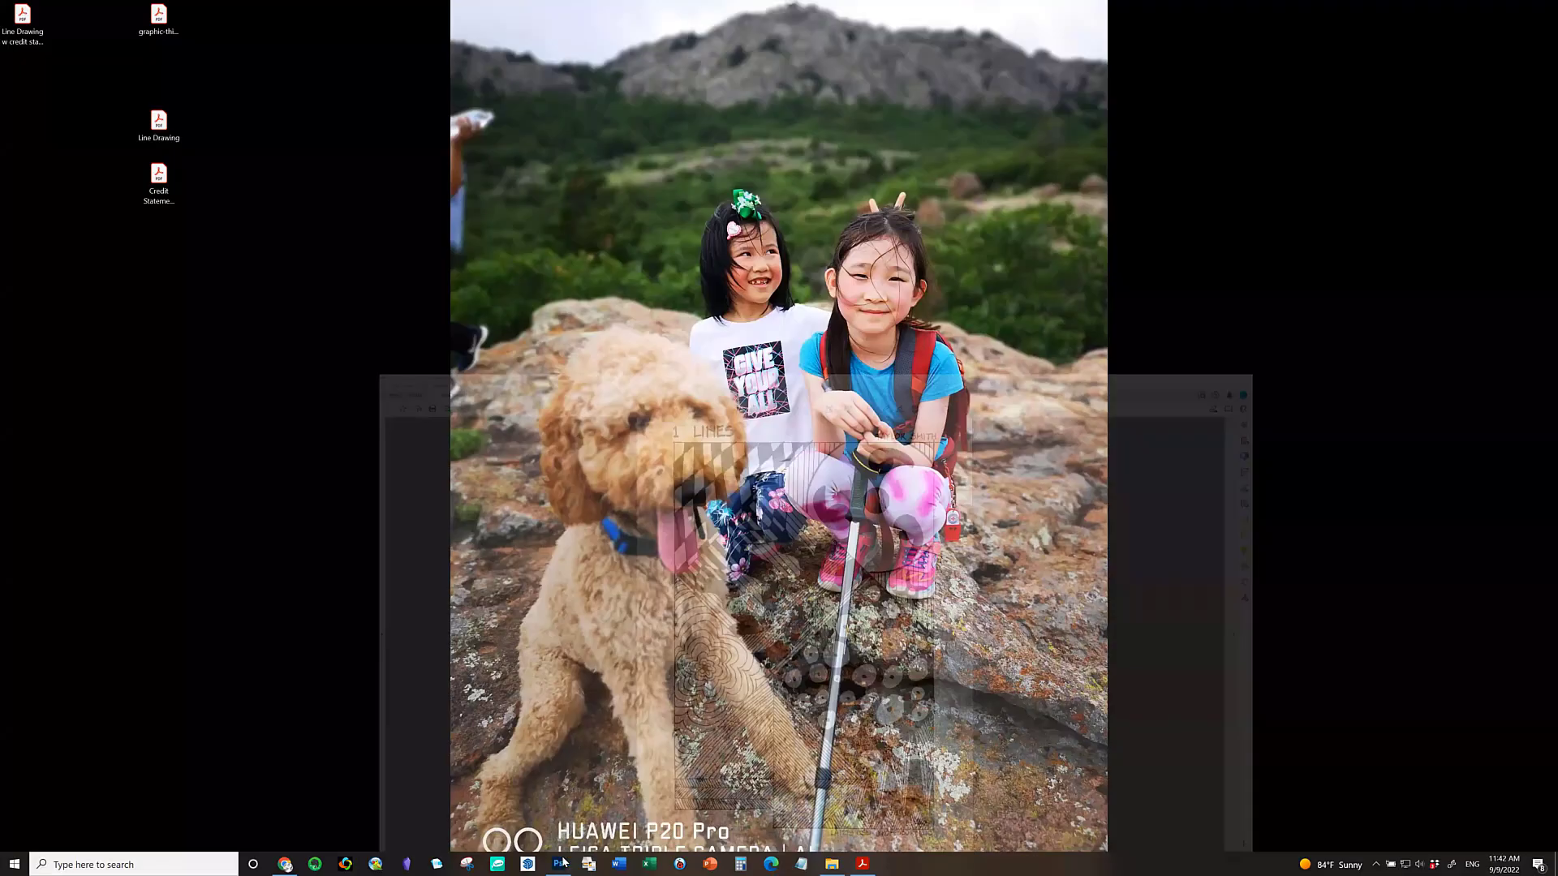
Bring Photoshop back in front with the combined line drawing document.
left_click(556, 863)
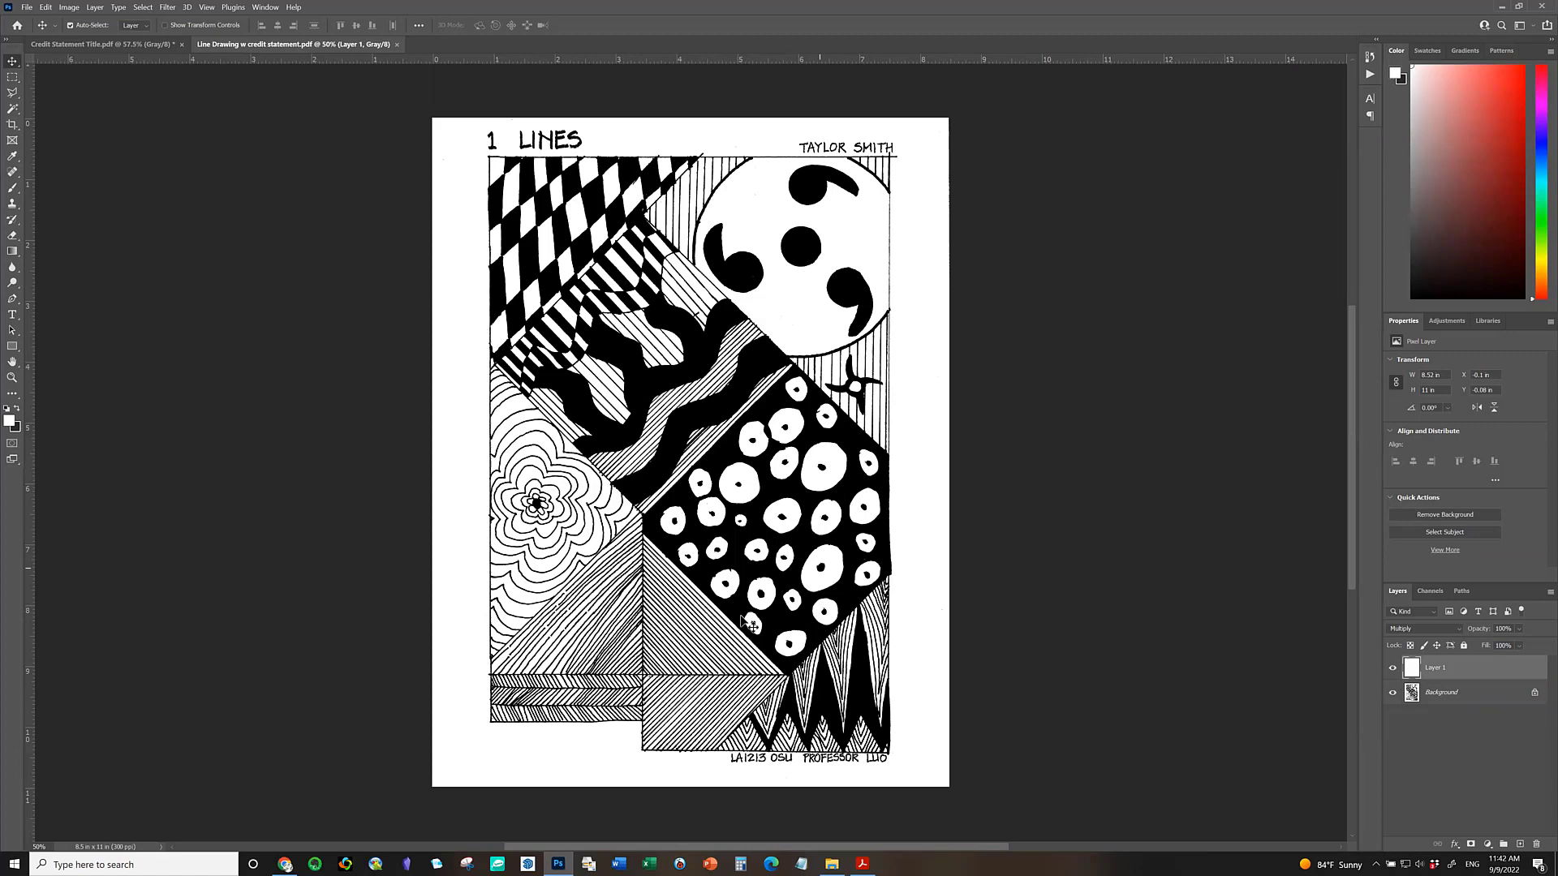
mouse_move(793, 587)
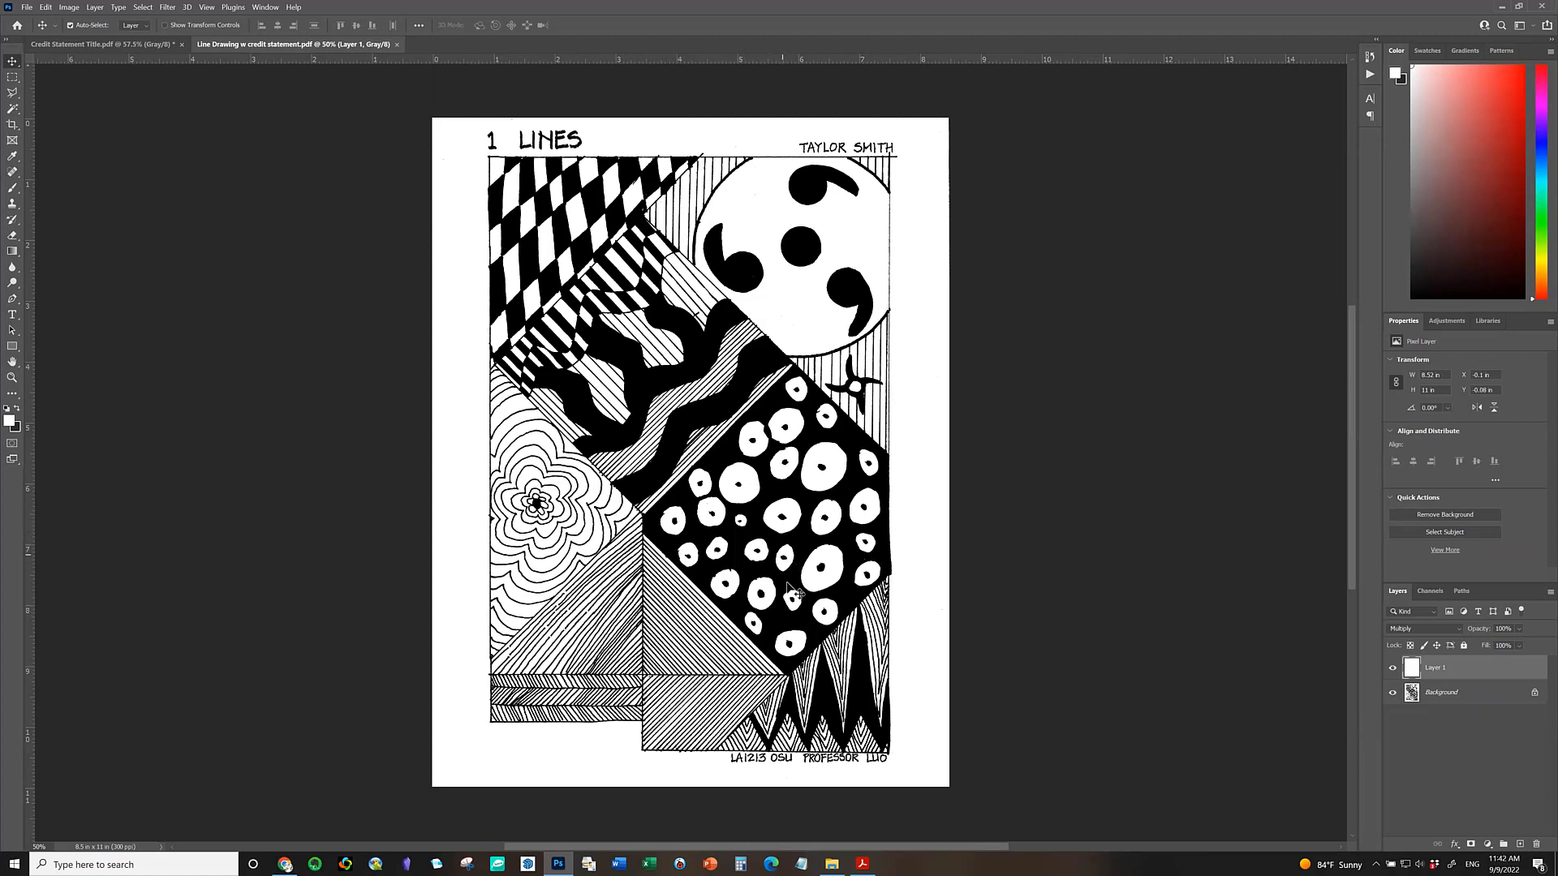
mouse_move(923, 758)
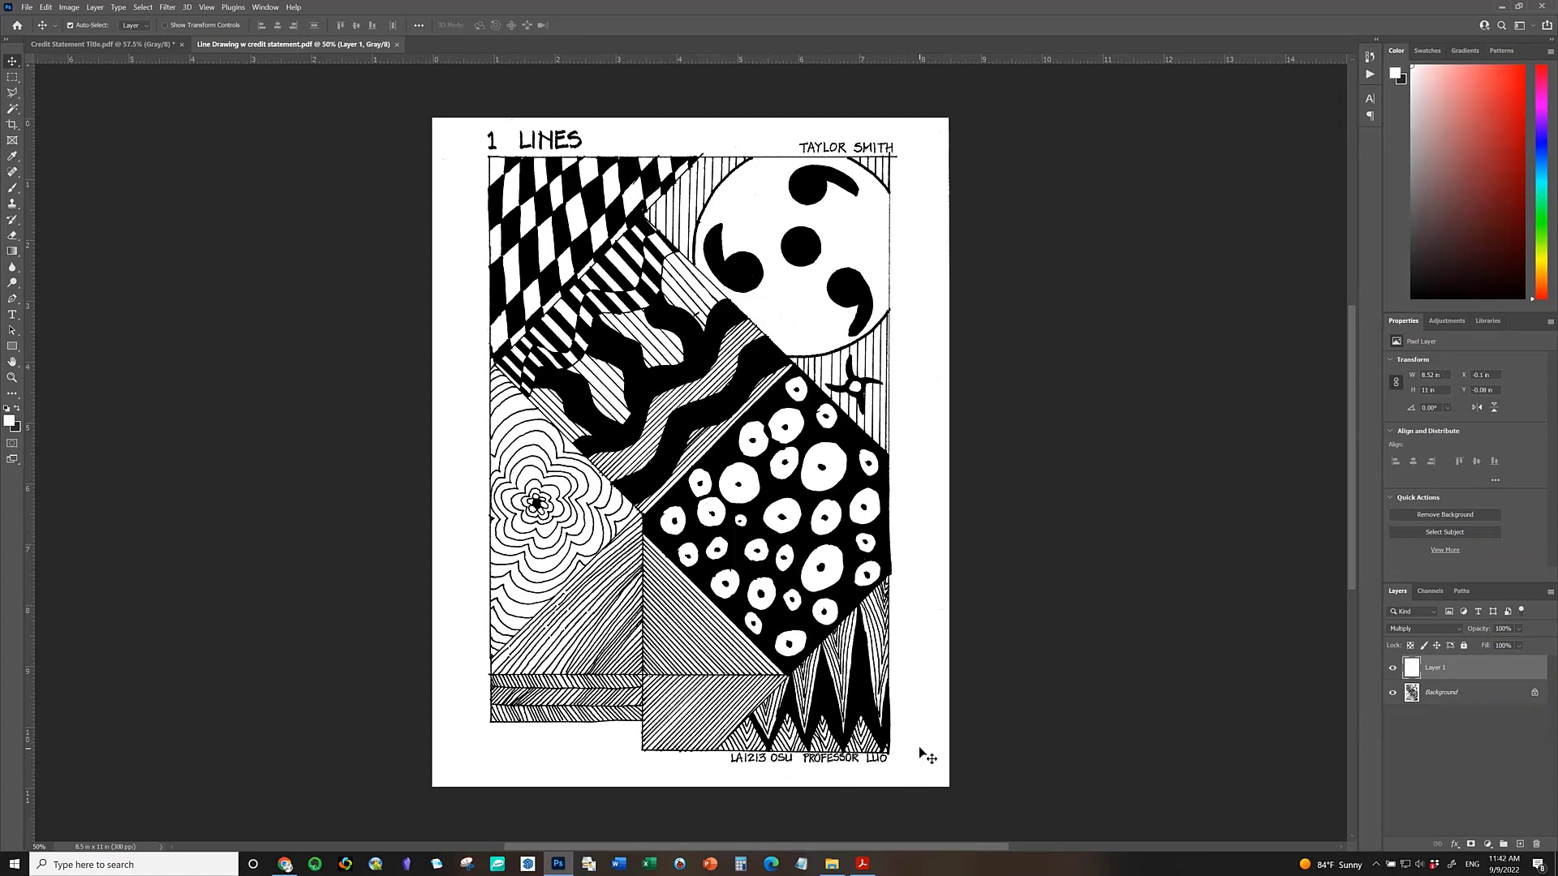
mouse_move(917, 804)
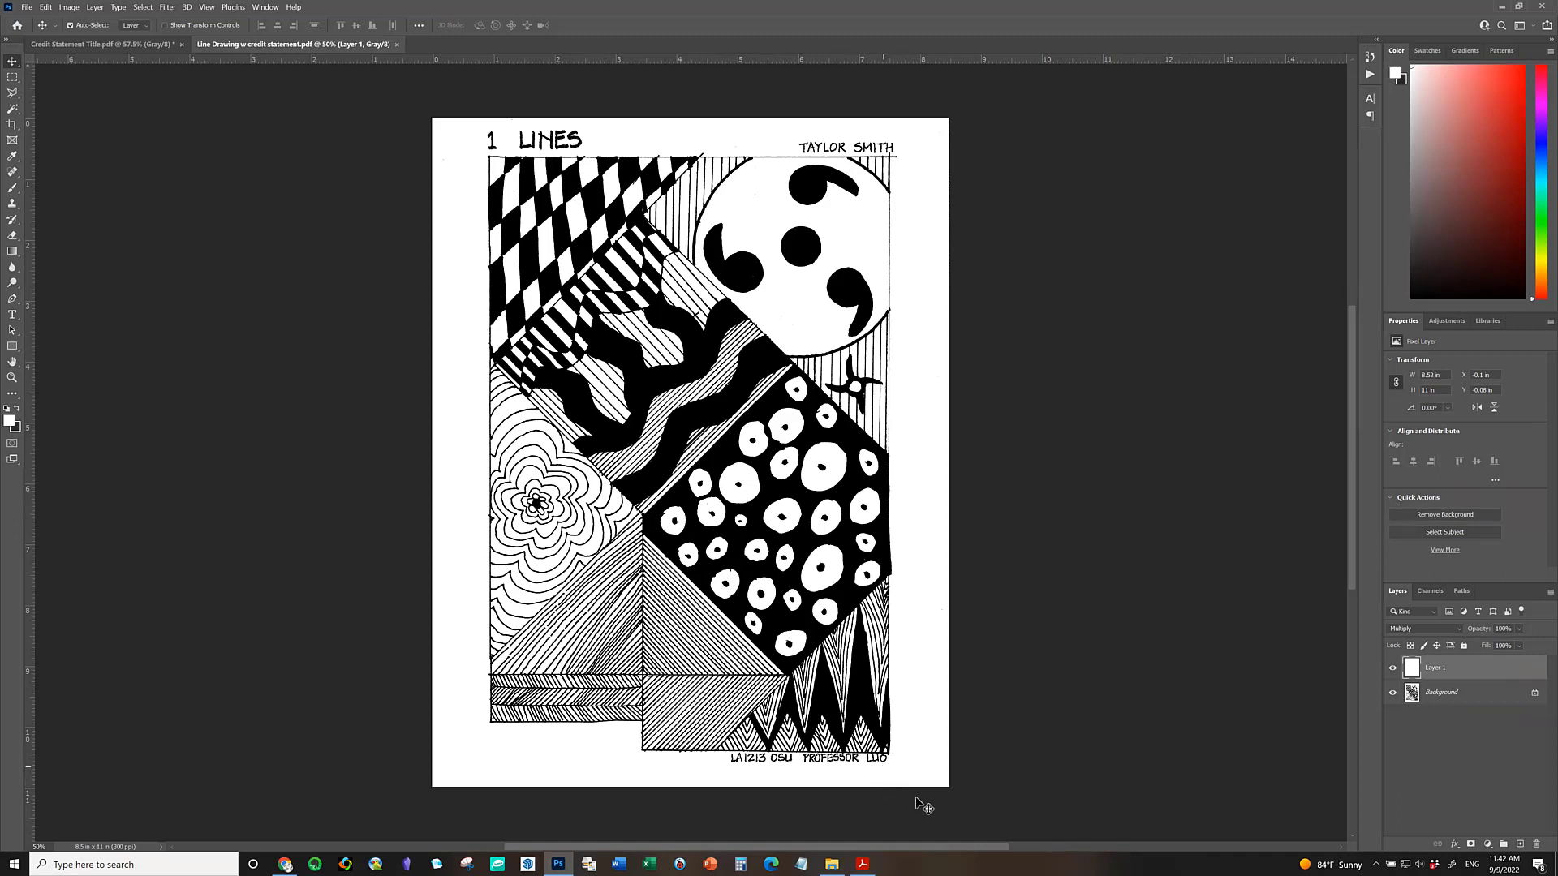
mouse_move(895, 791)
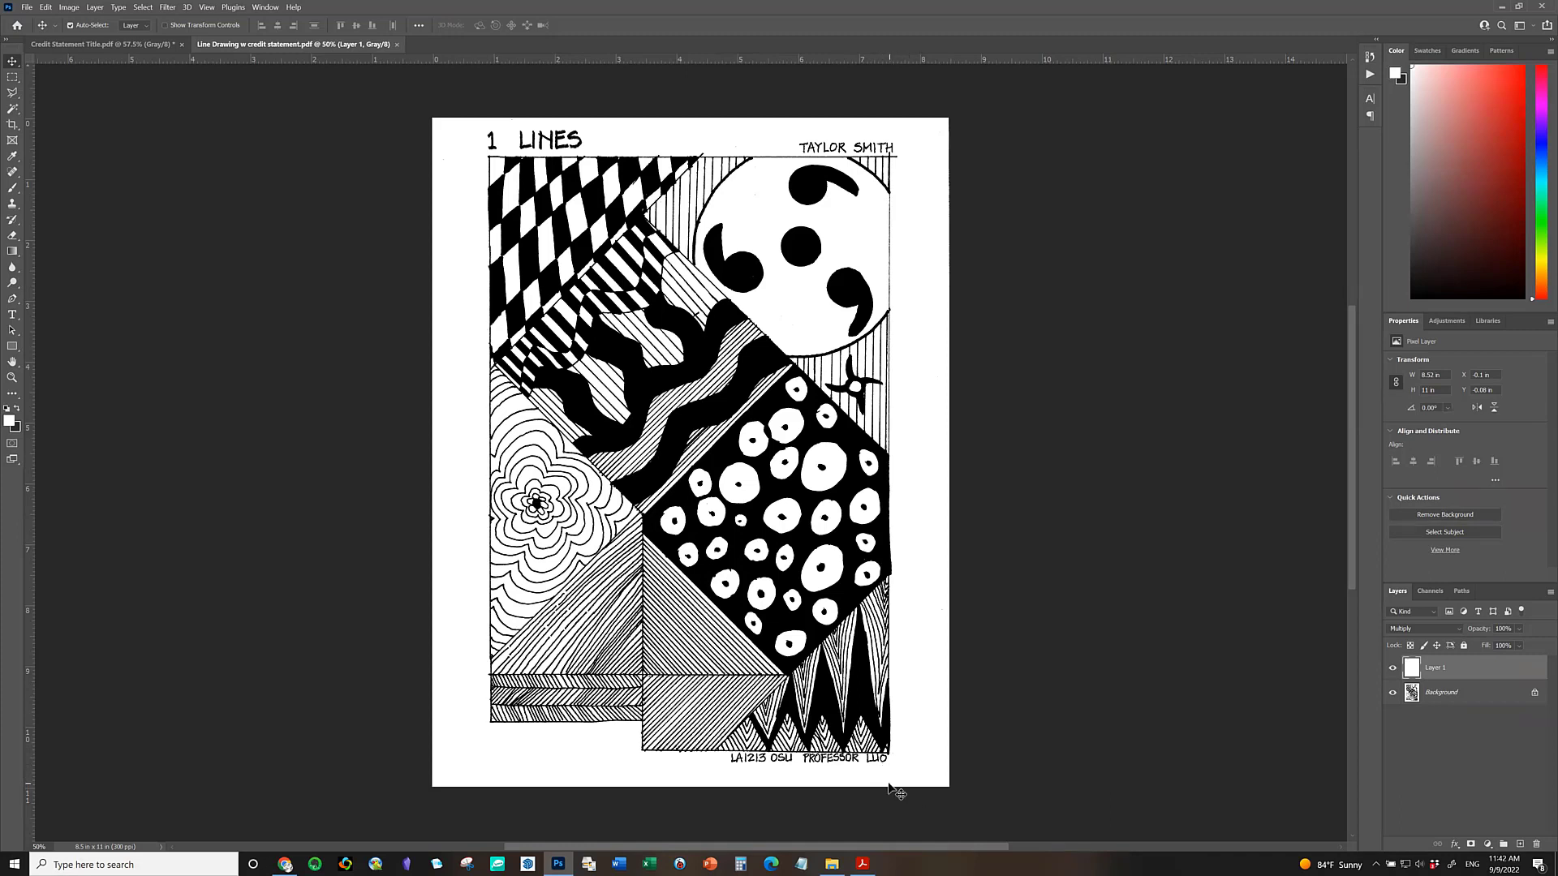
mouse_move(916, 168)
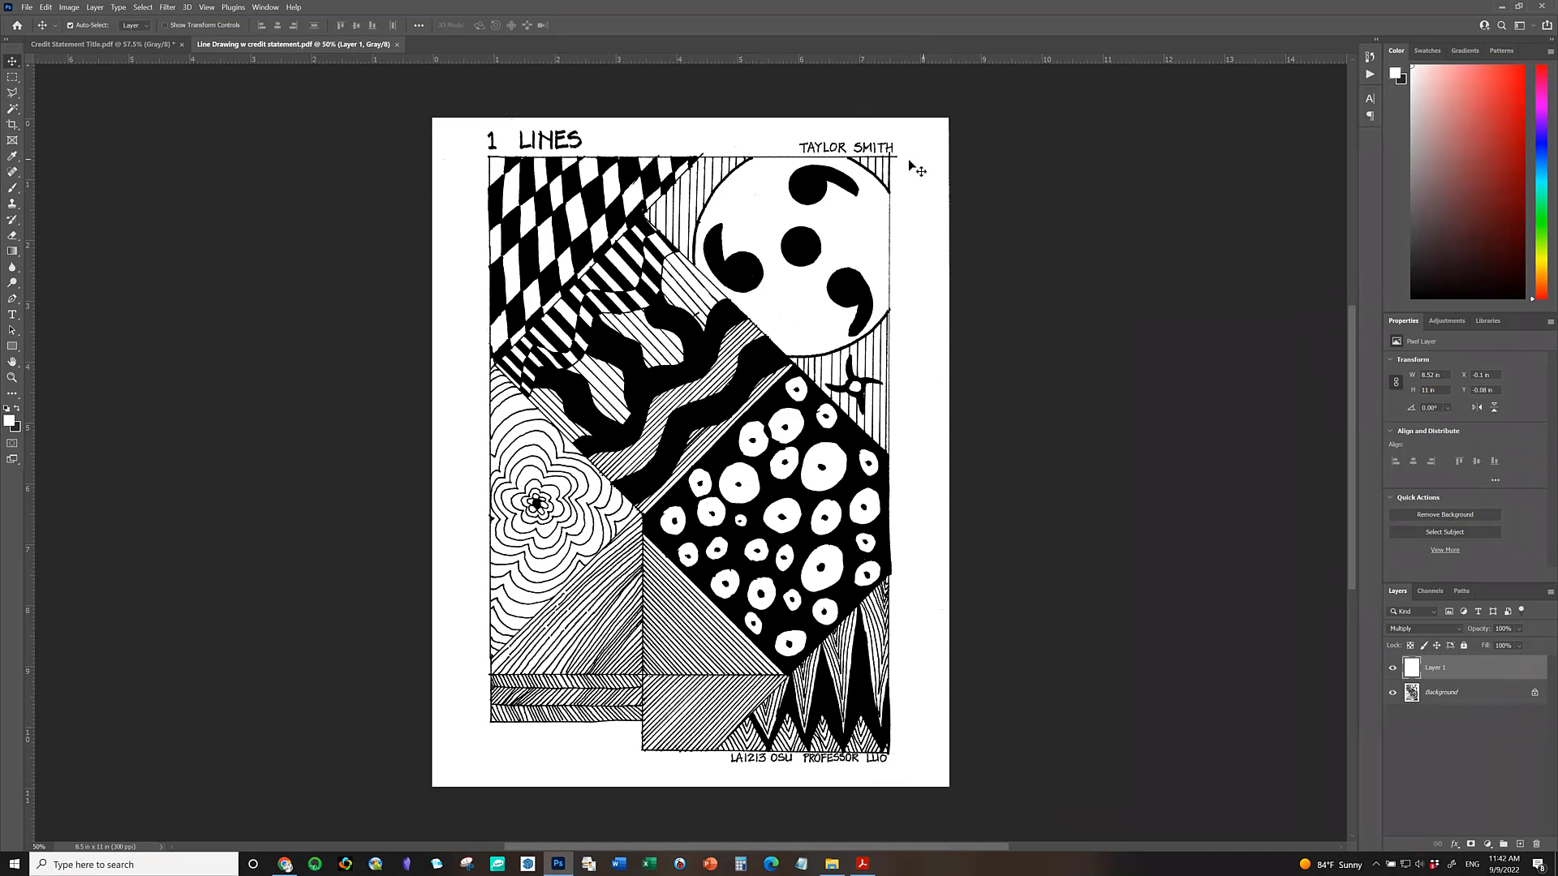
mouse_move(842, 174)
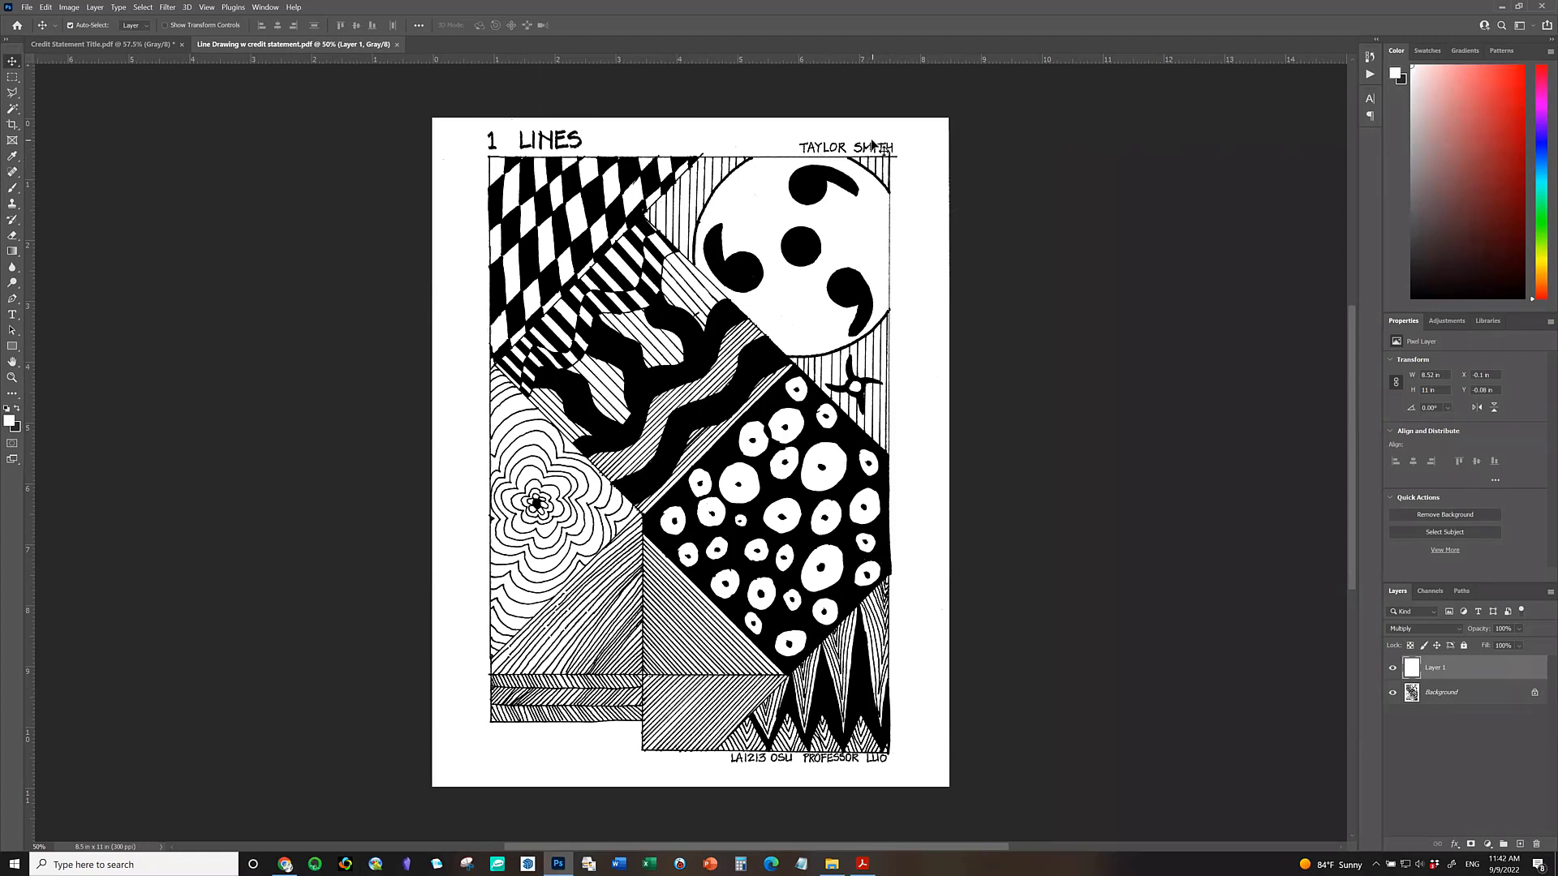
mouse_move(907, 193)
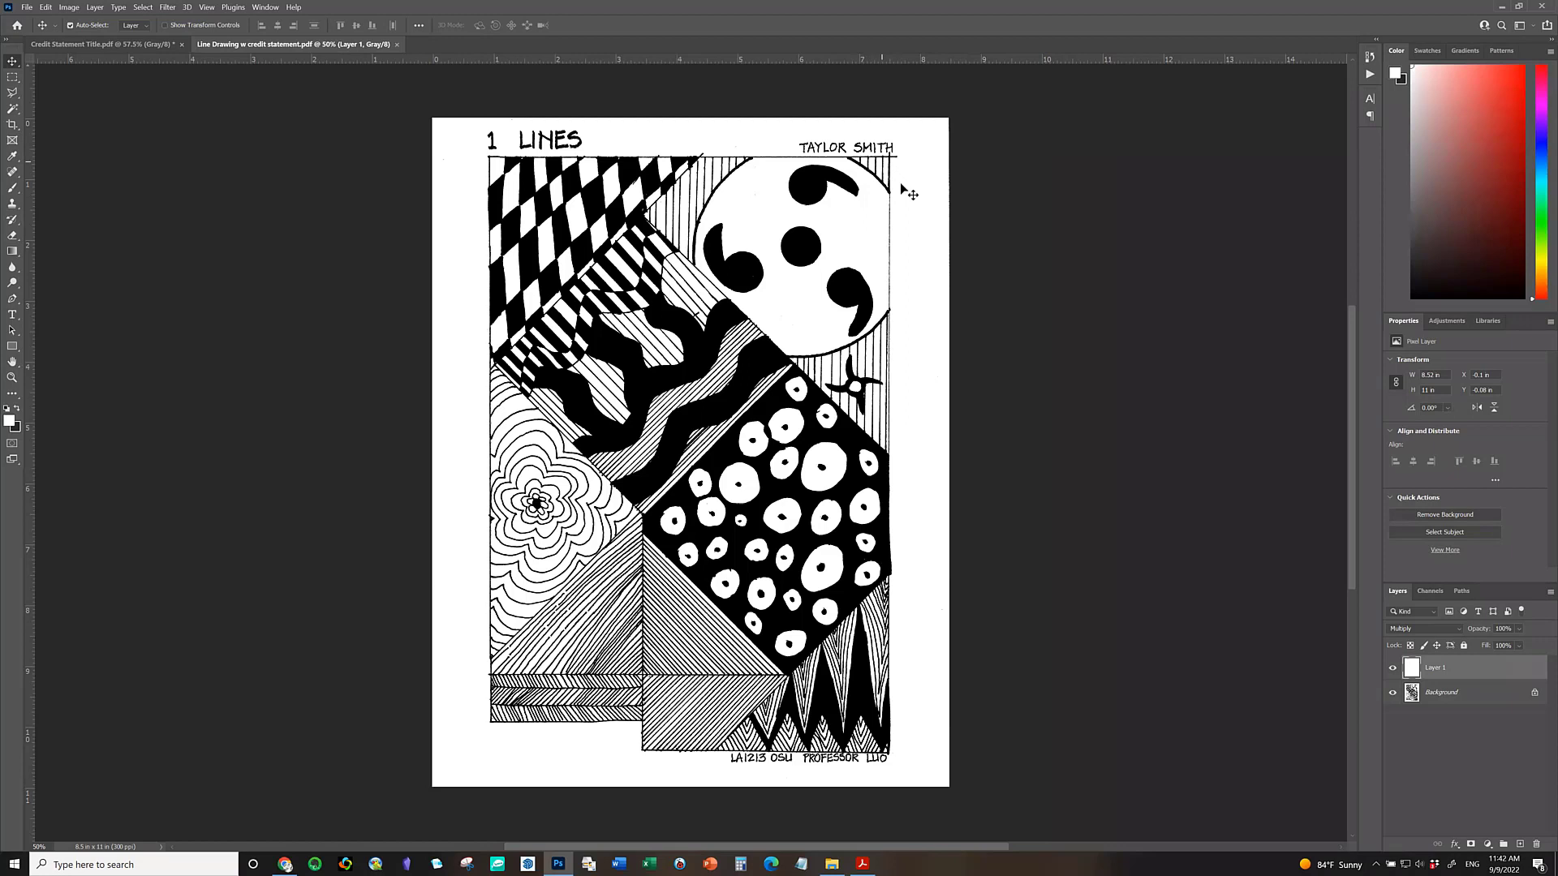
mouse_move(635, 151)
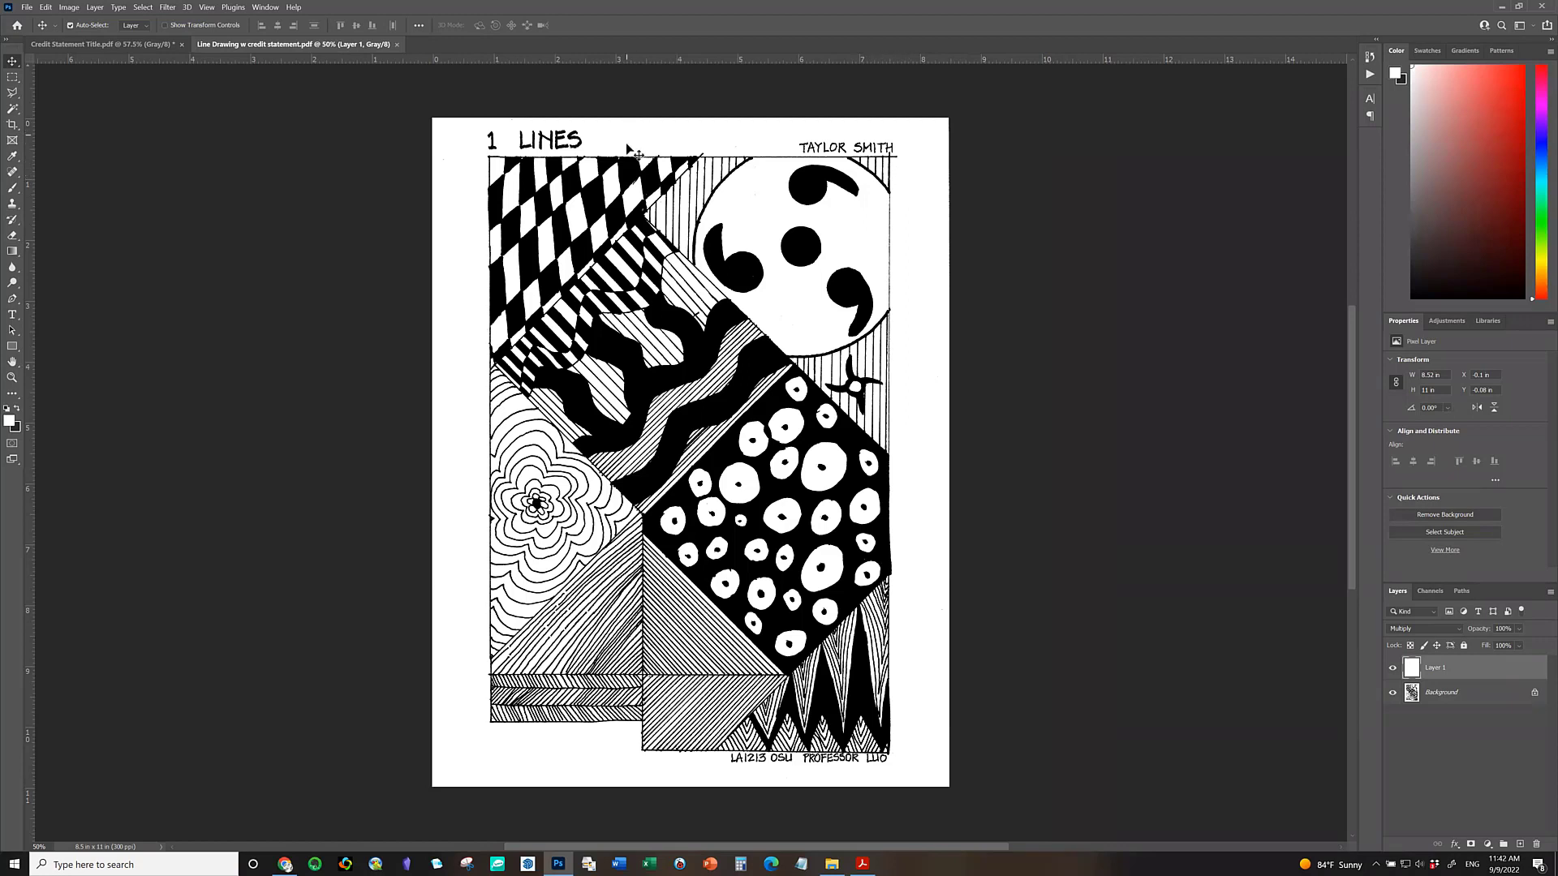
mouse_move(641, 159)
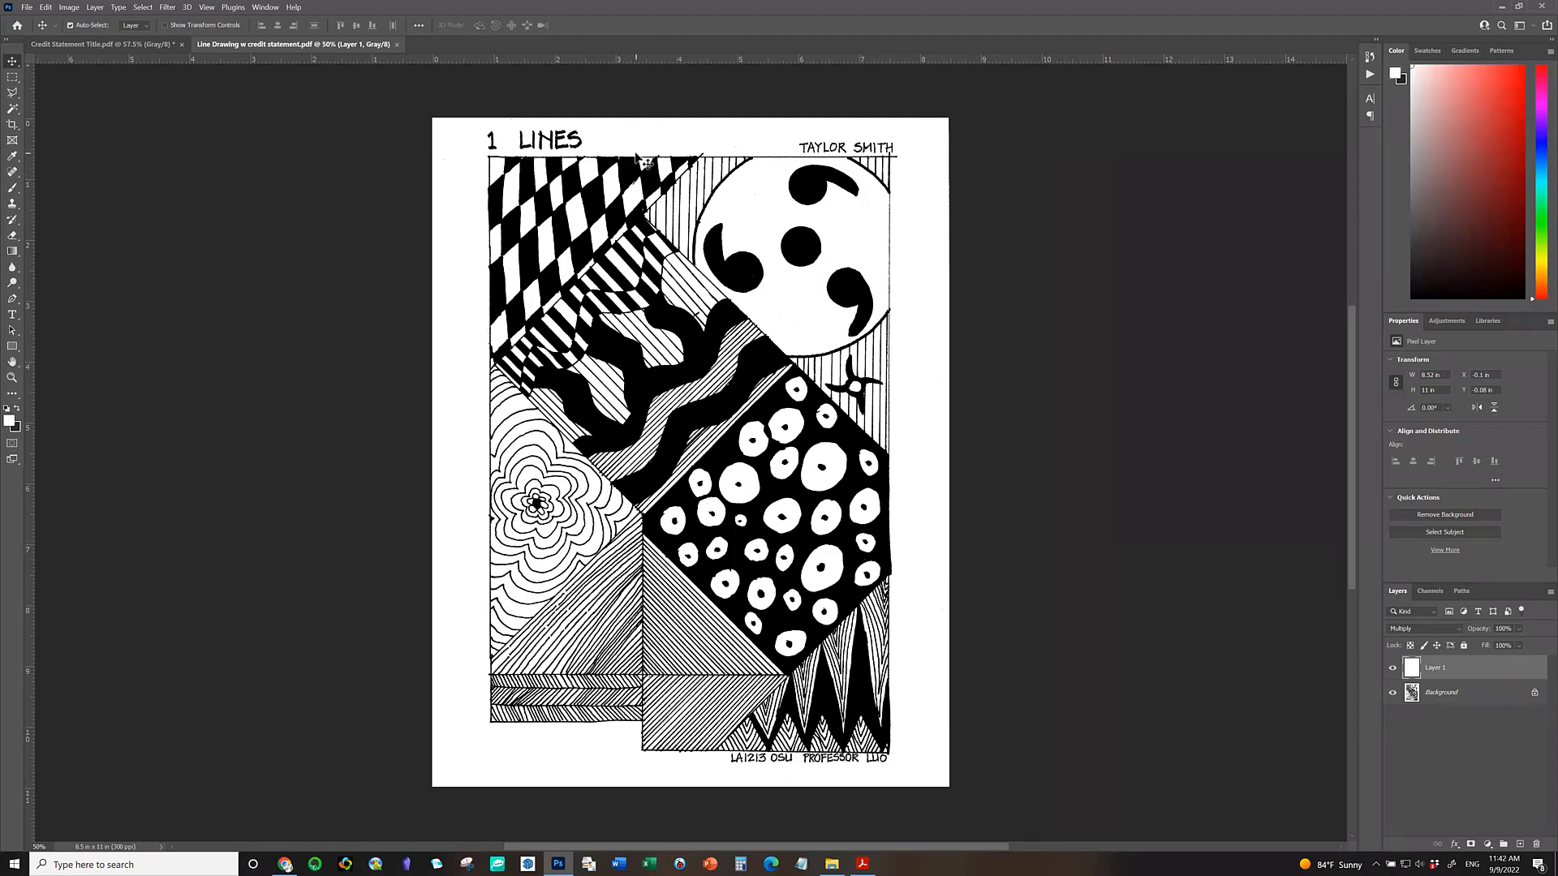
mouse_move(825, 184)
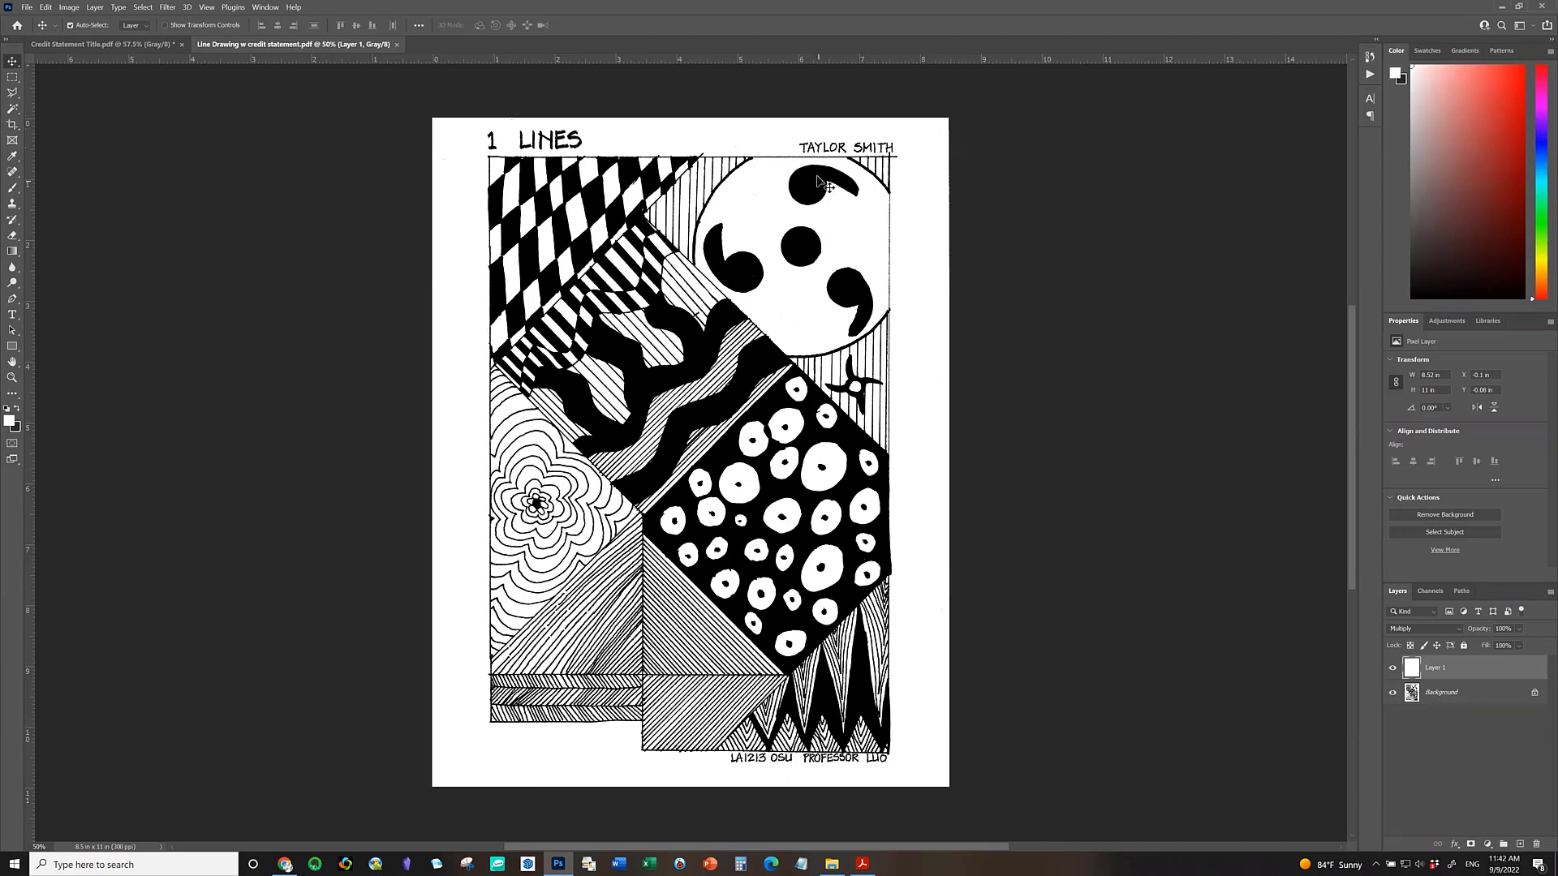
mouse_move(857, 174)
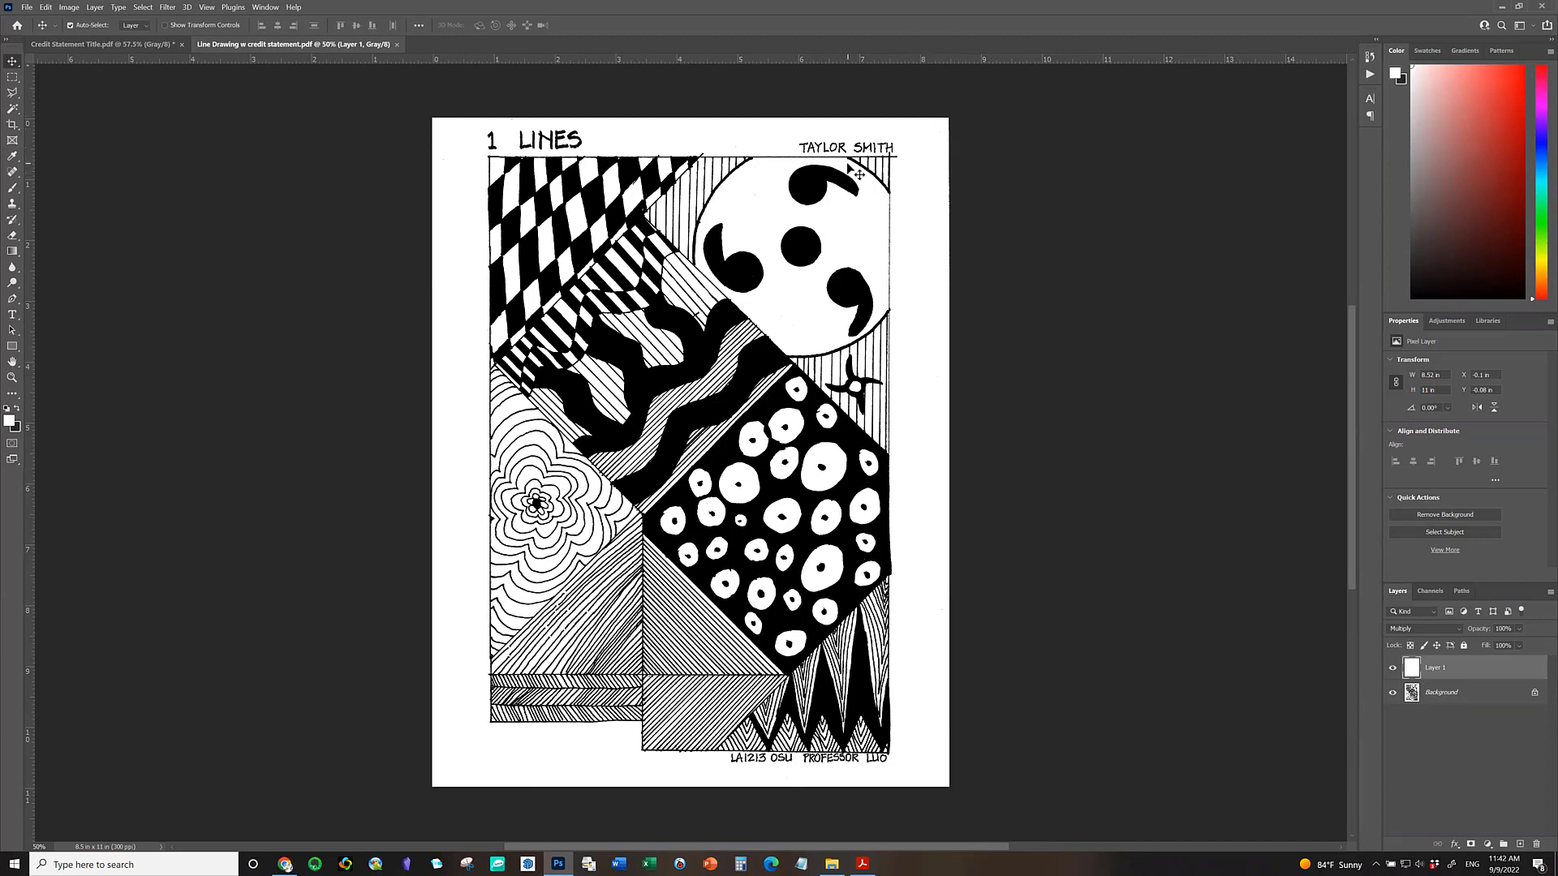
mouse_move(866, 167)
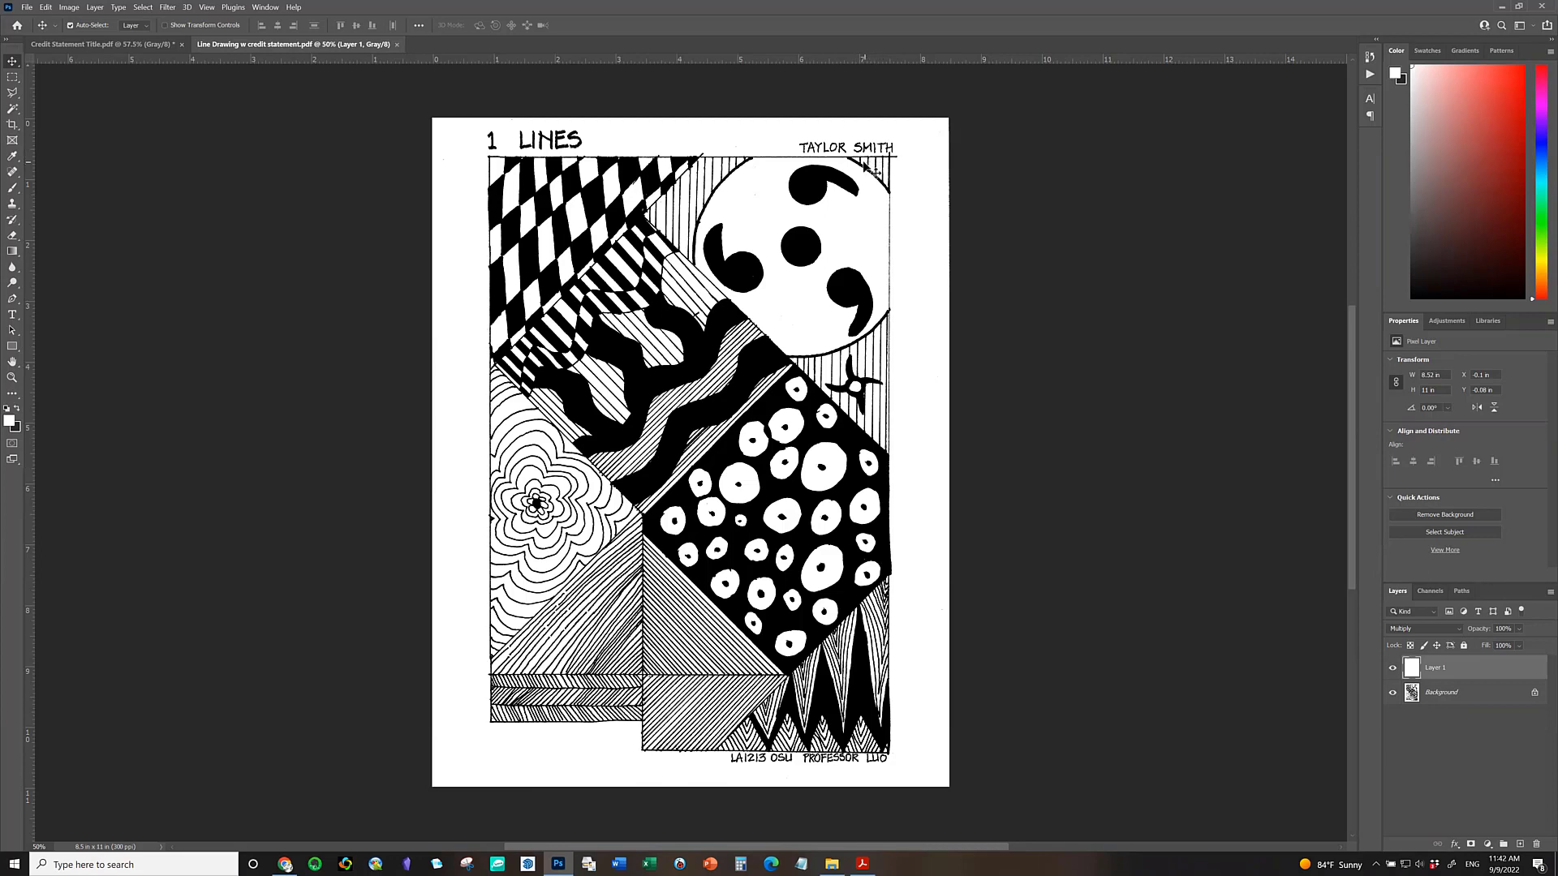
mouse_move(917, 185)
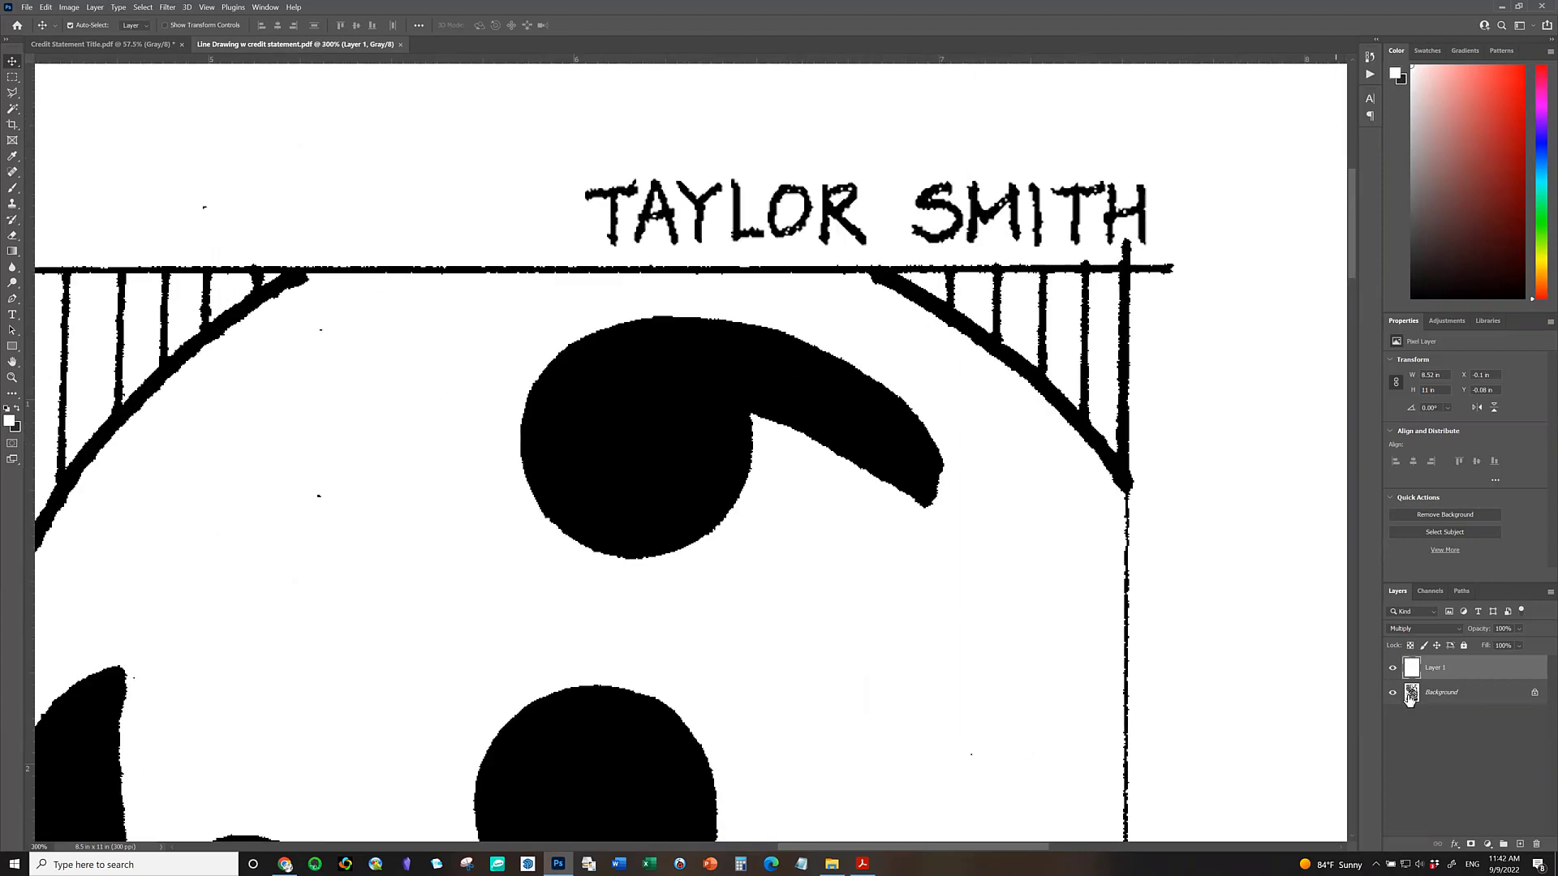
Hide and reshow Layer 1 to confirm the handwritten name lives on it.
left_click(1392, 667)
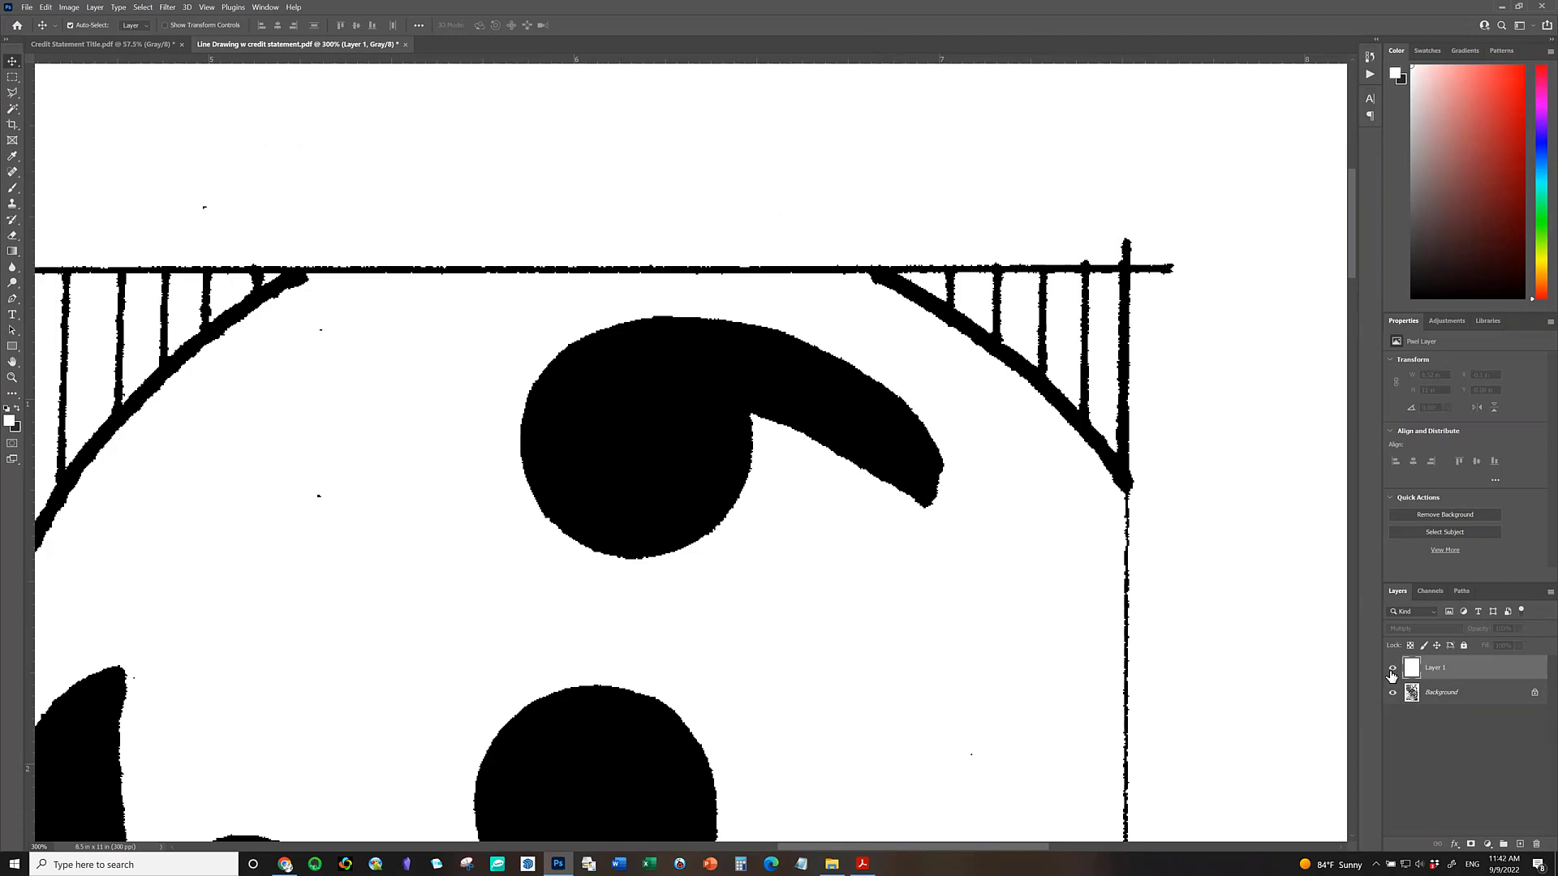
left_click(1392, 667)
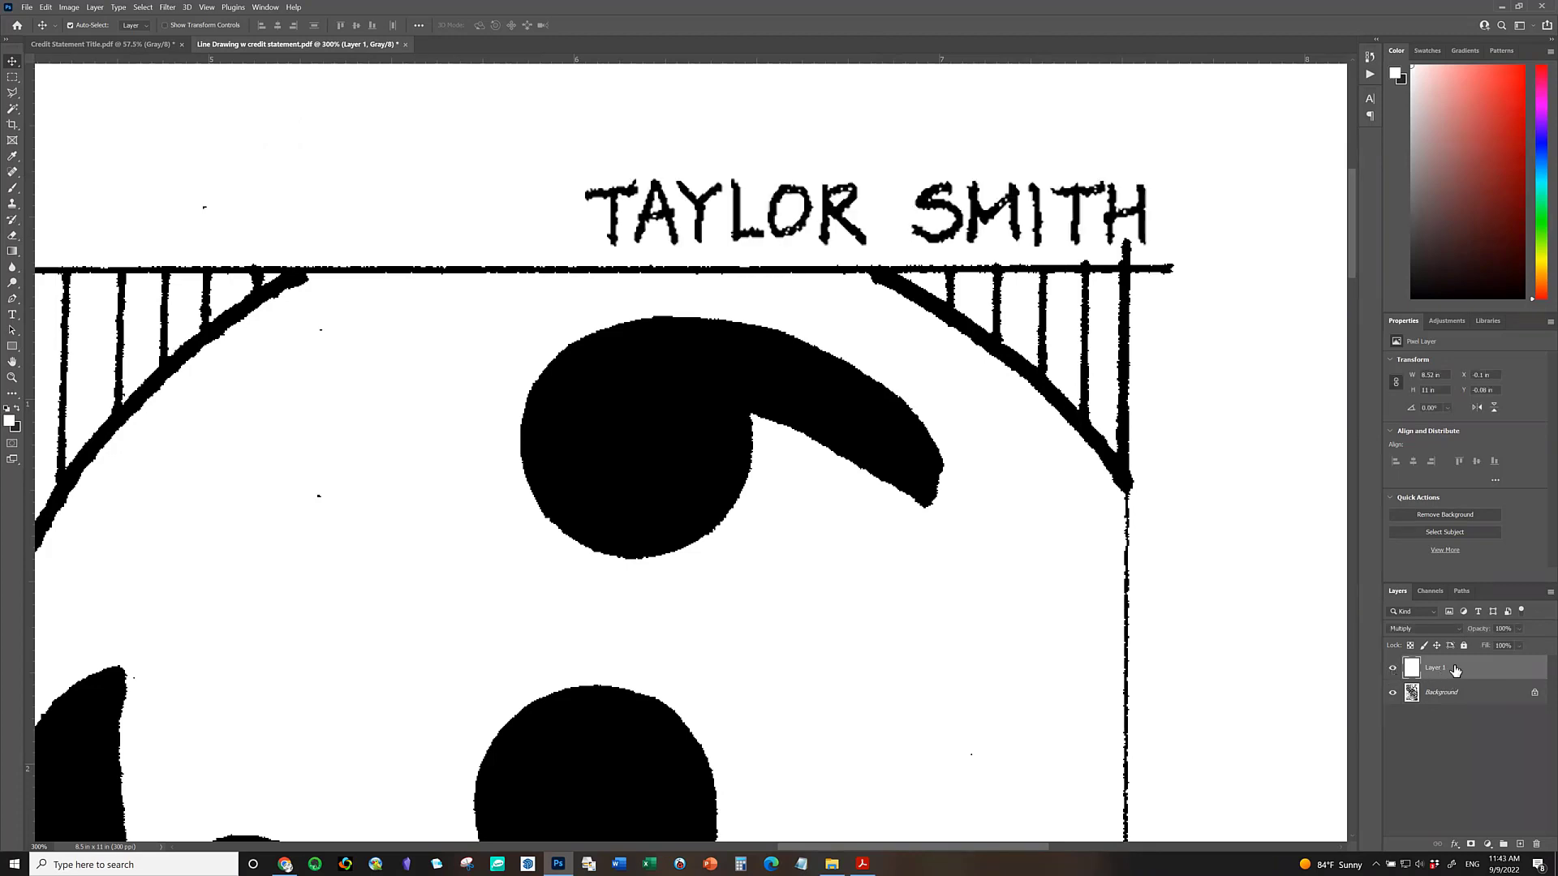
mouse_move(50, 181)
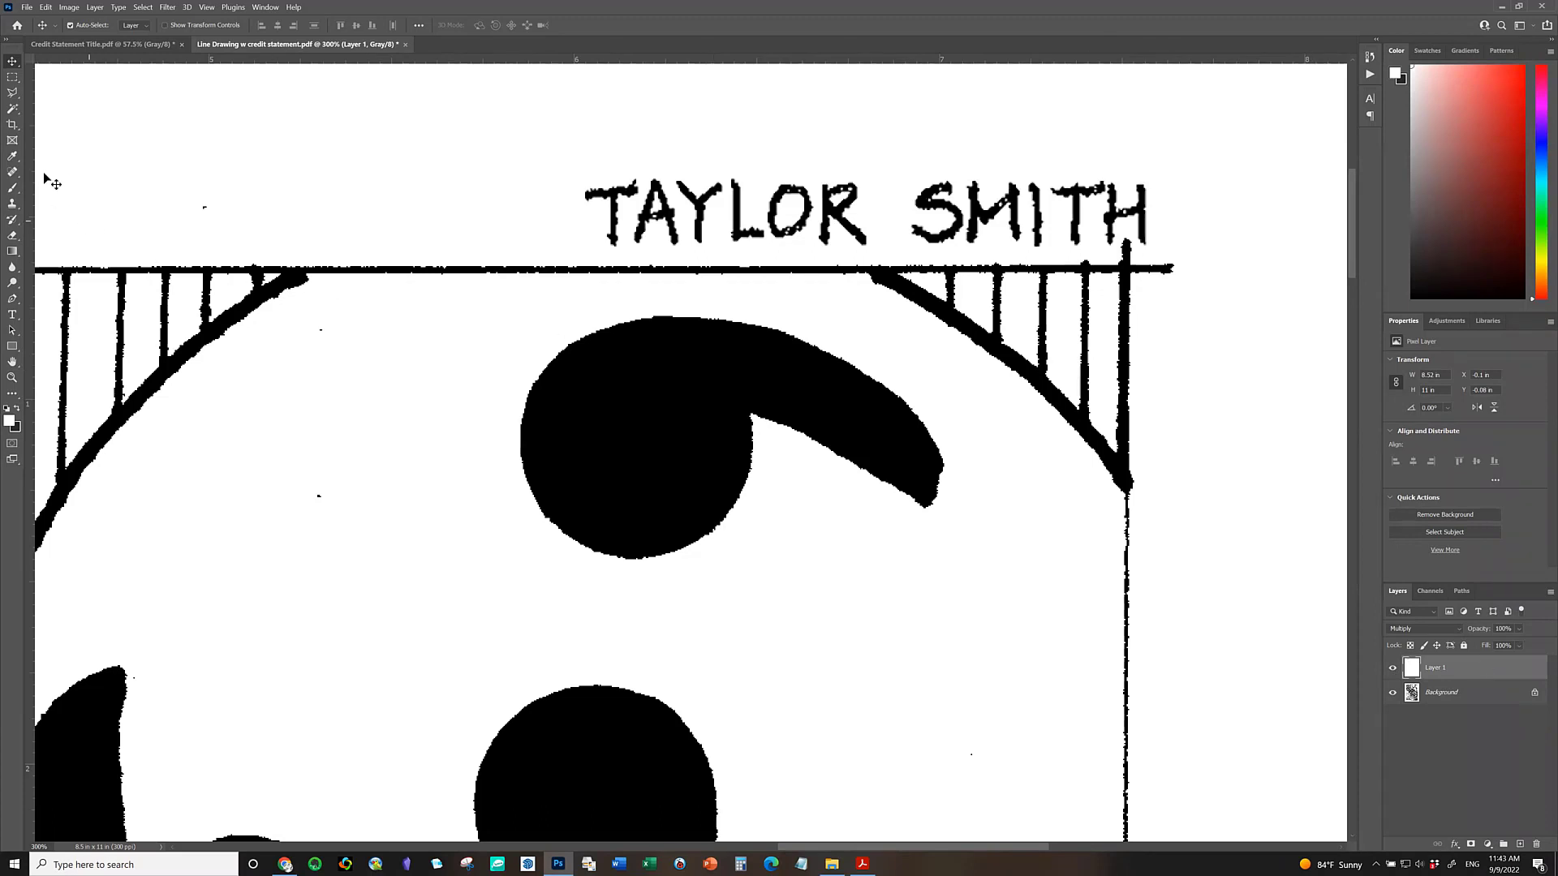
mouse_move(13, 78)
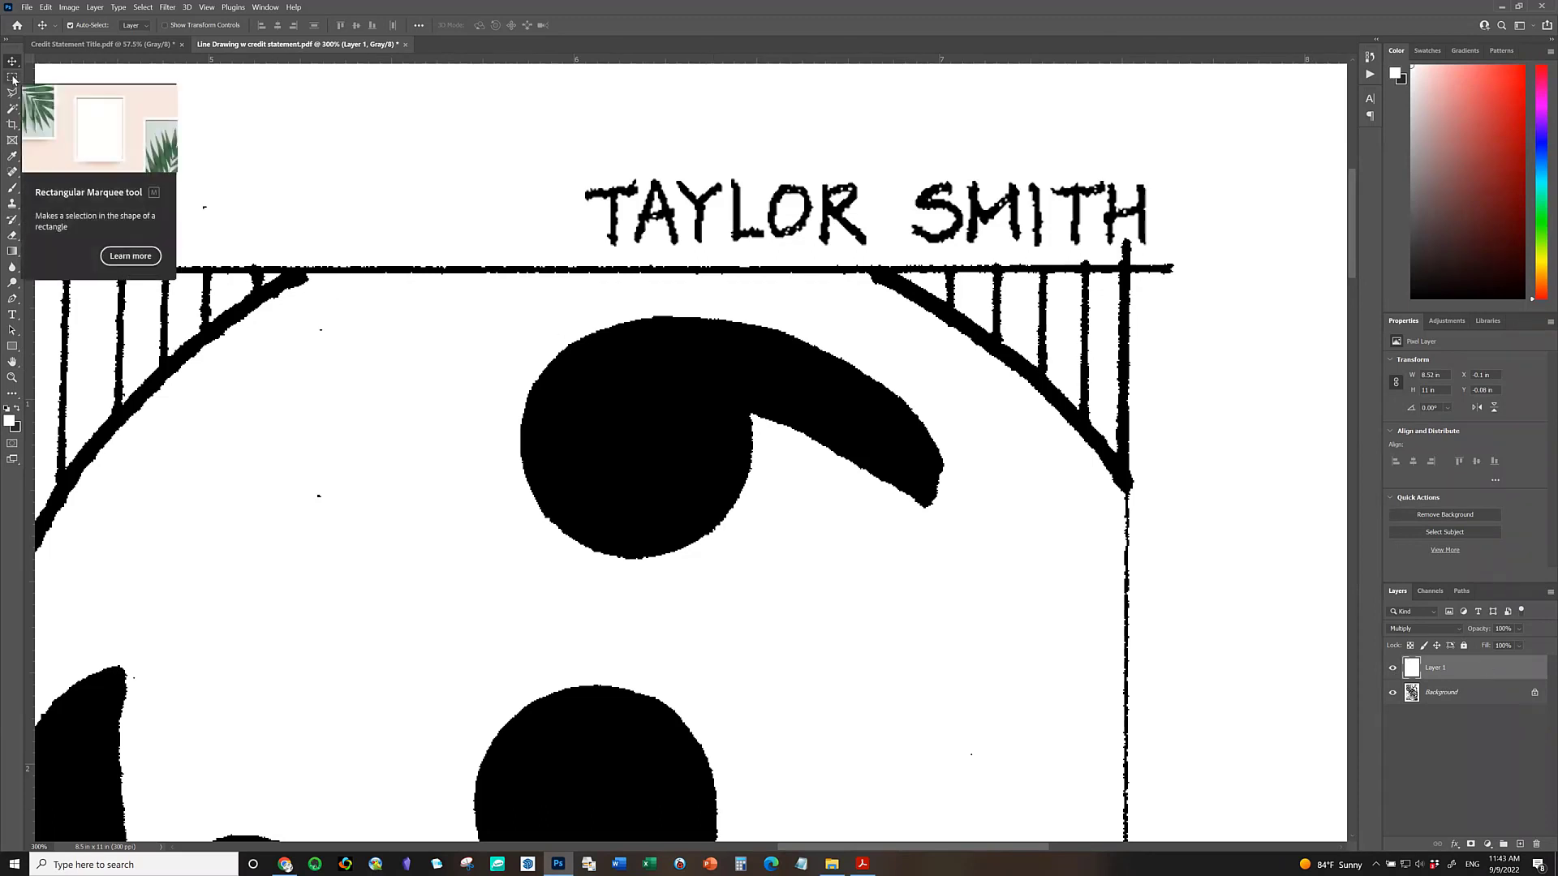
Select the letter R with the Rectangular Marquee and delete it, leaving 'TAYLO SMITH'.
left_click(13, 77)
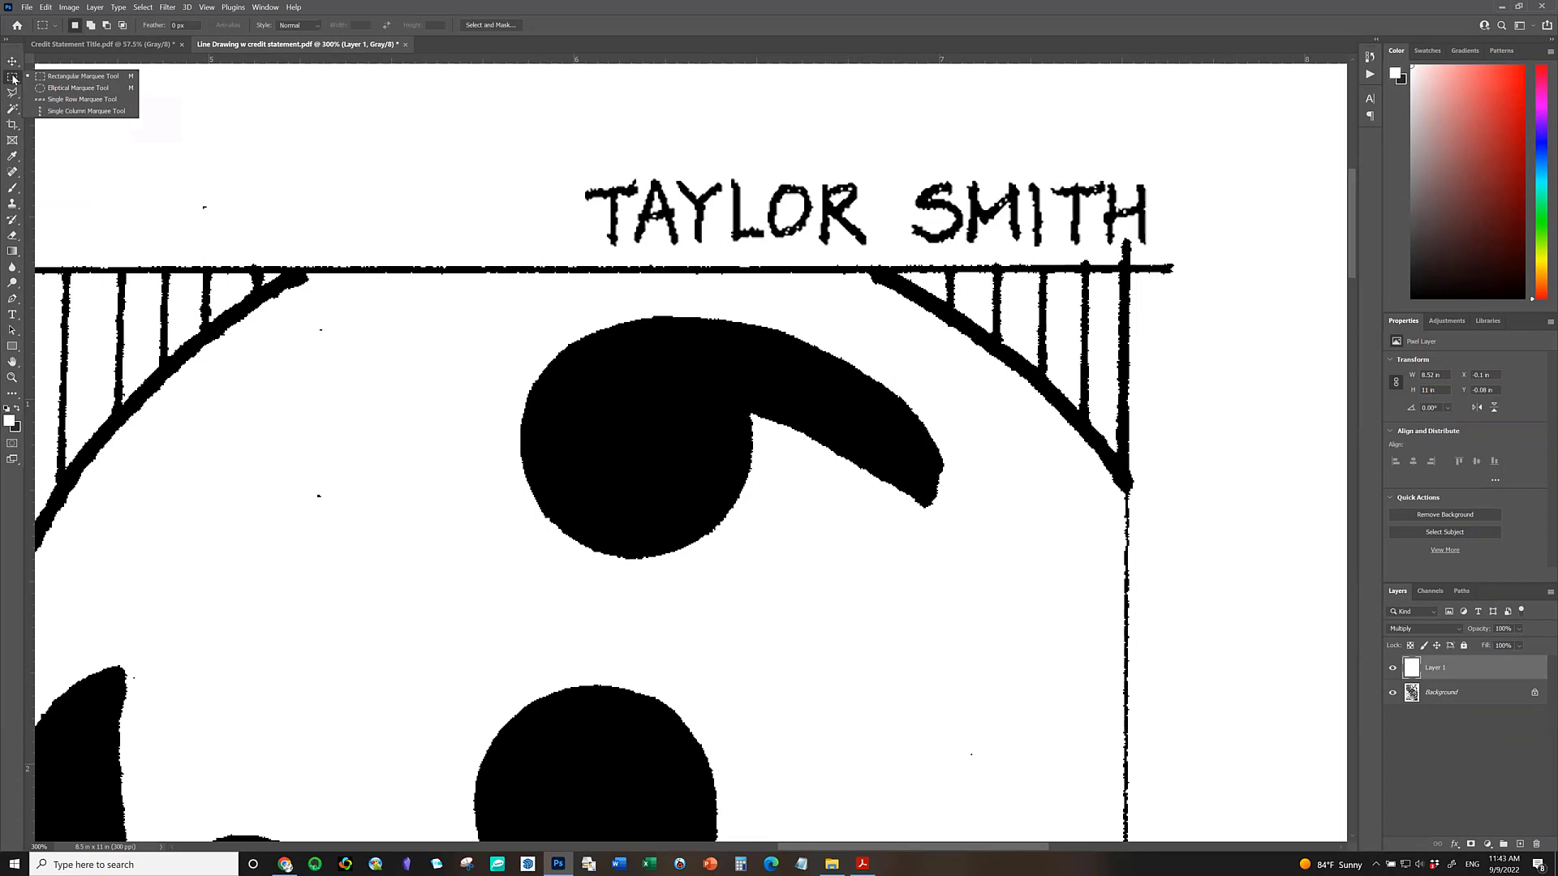
left_click(15, 76)
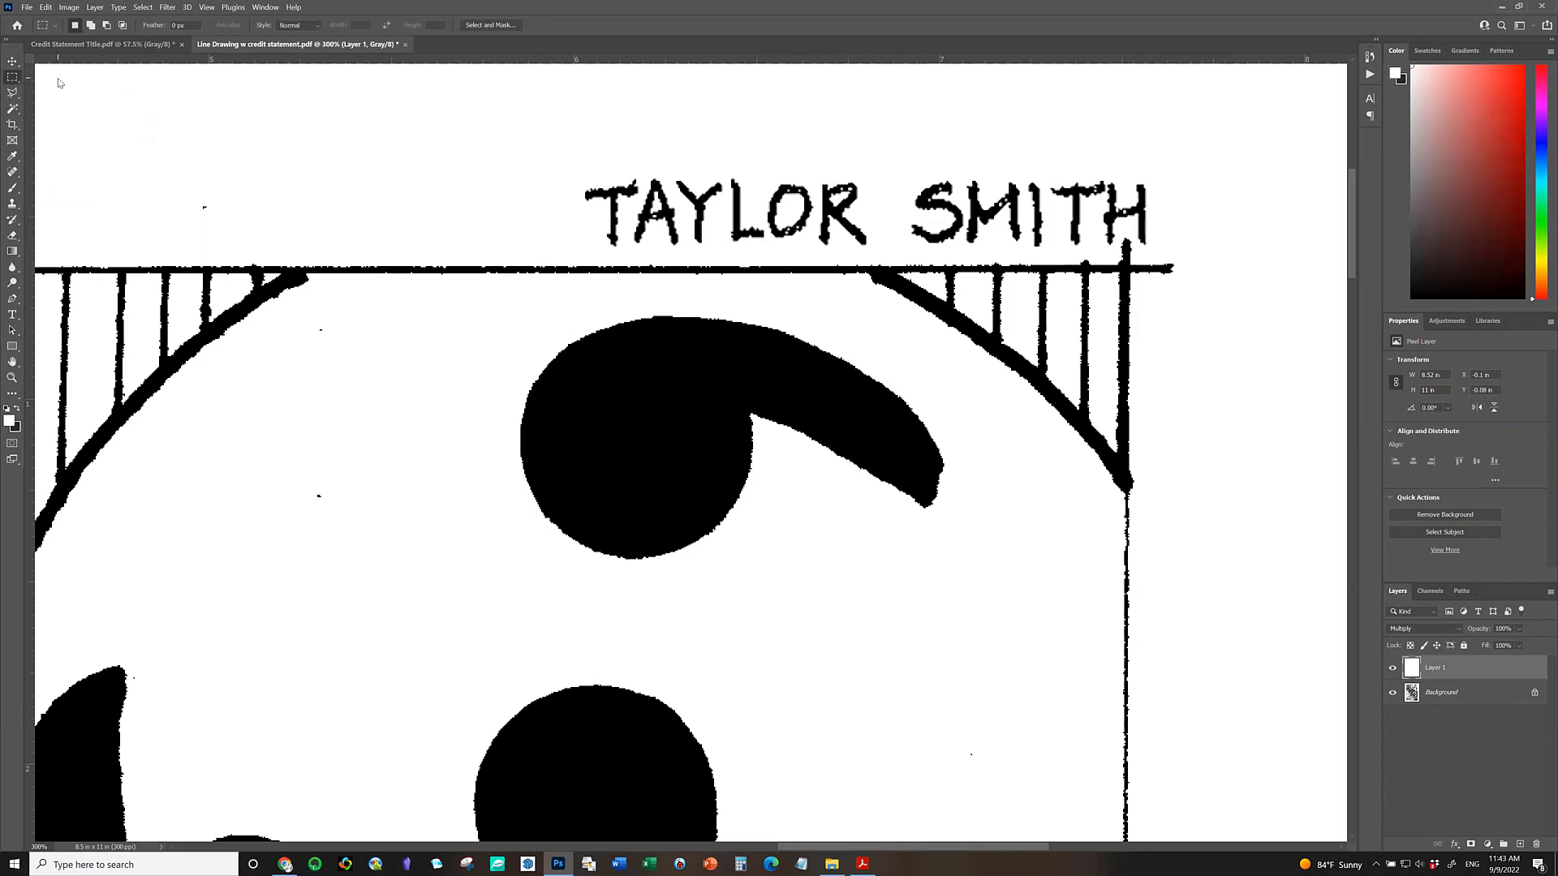
mouse_move(814, 176)
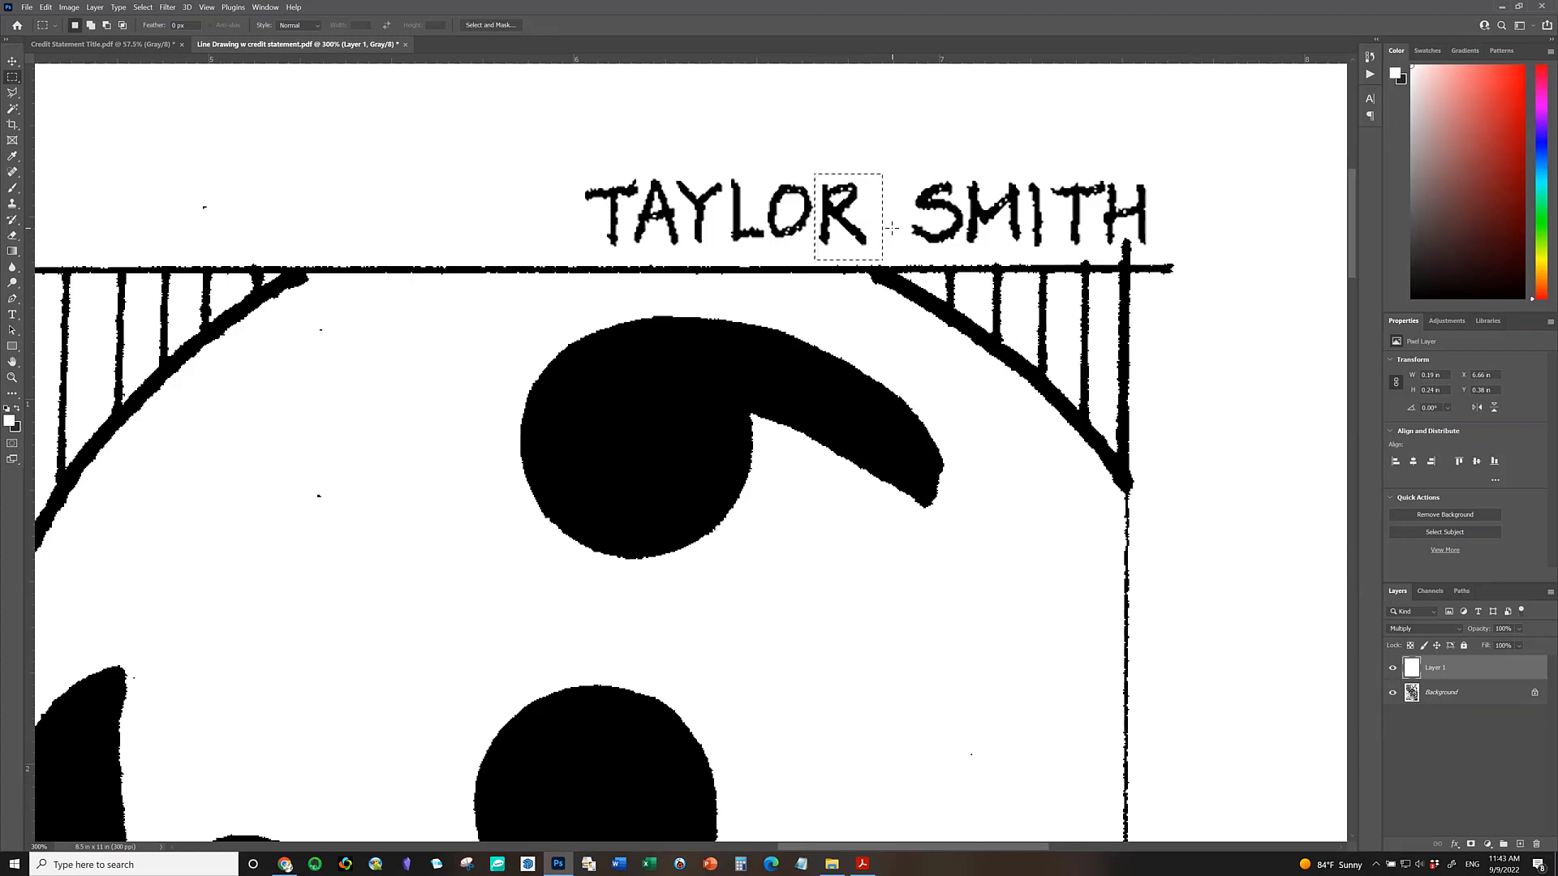
key("Delete")
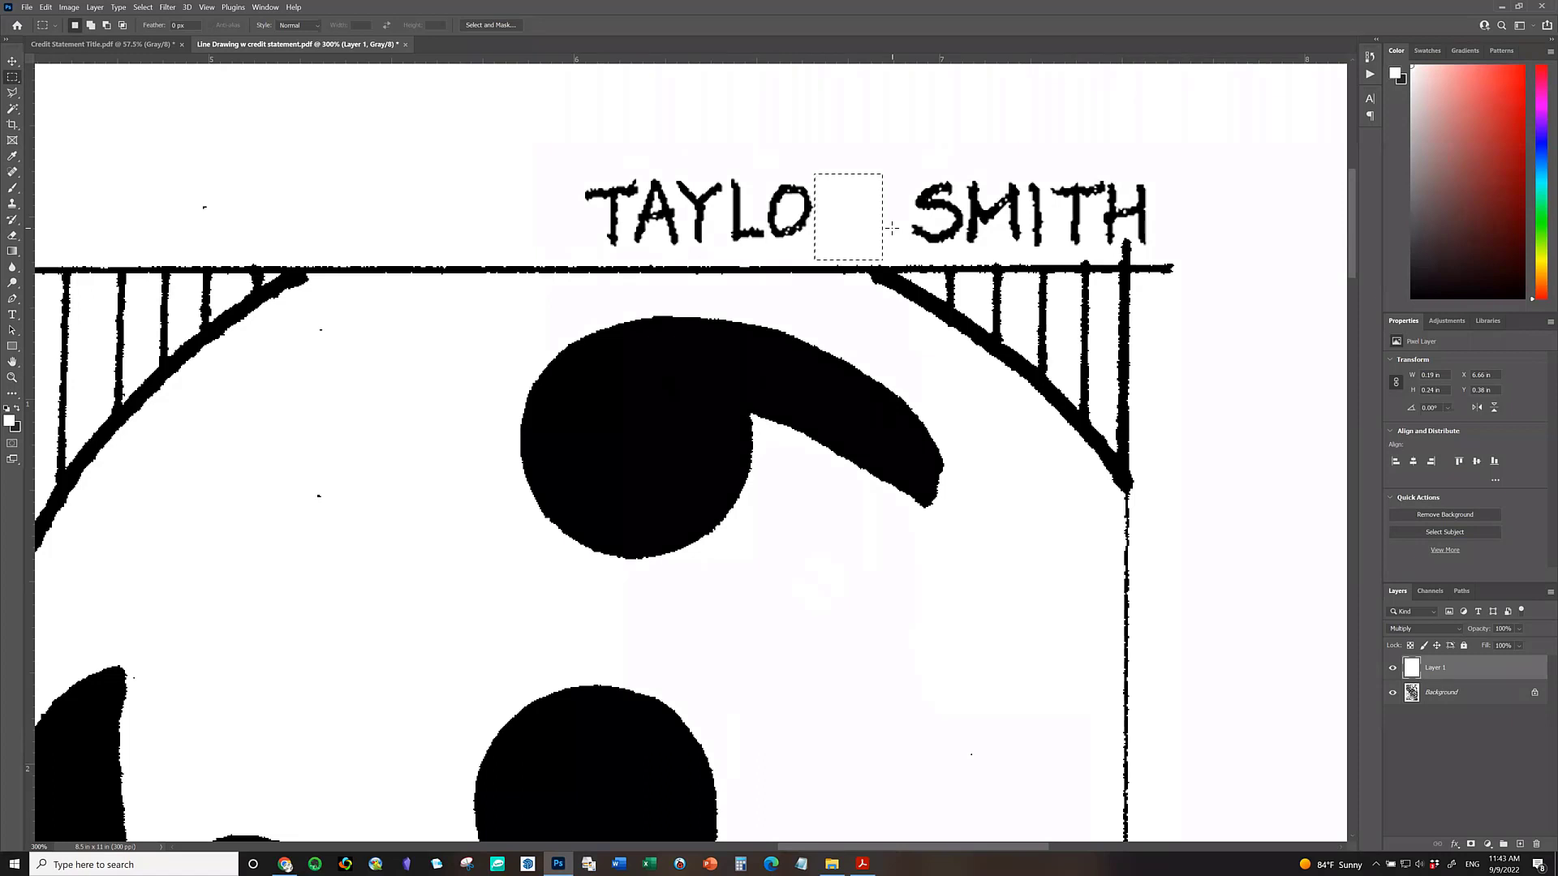
mouse_move(959, 145)
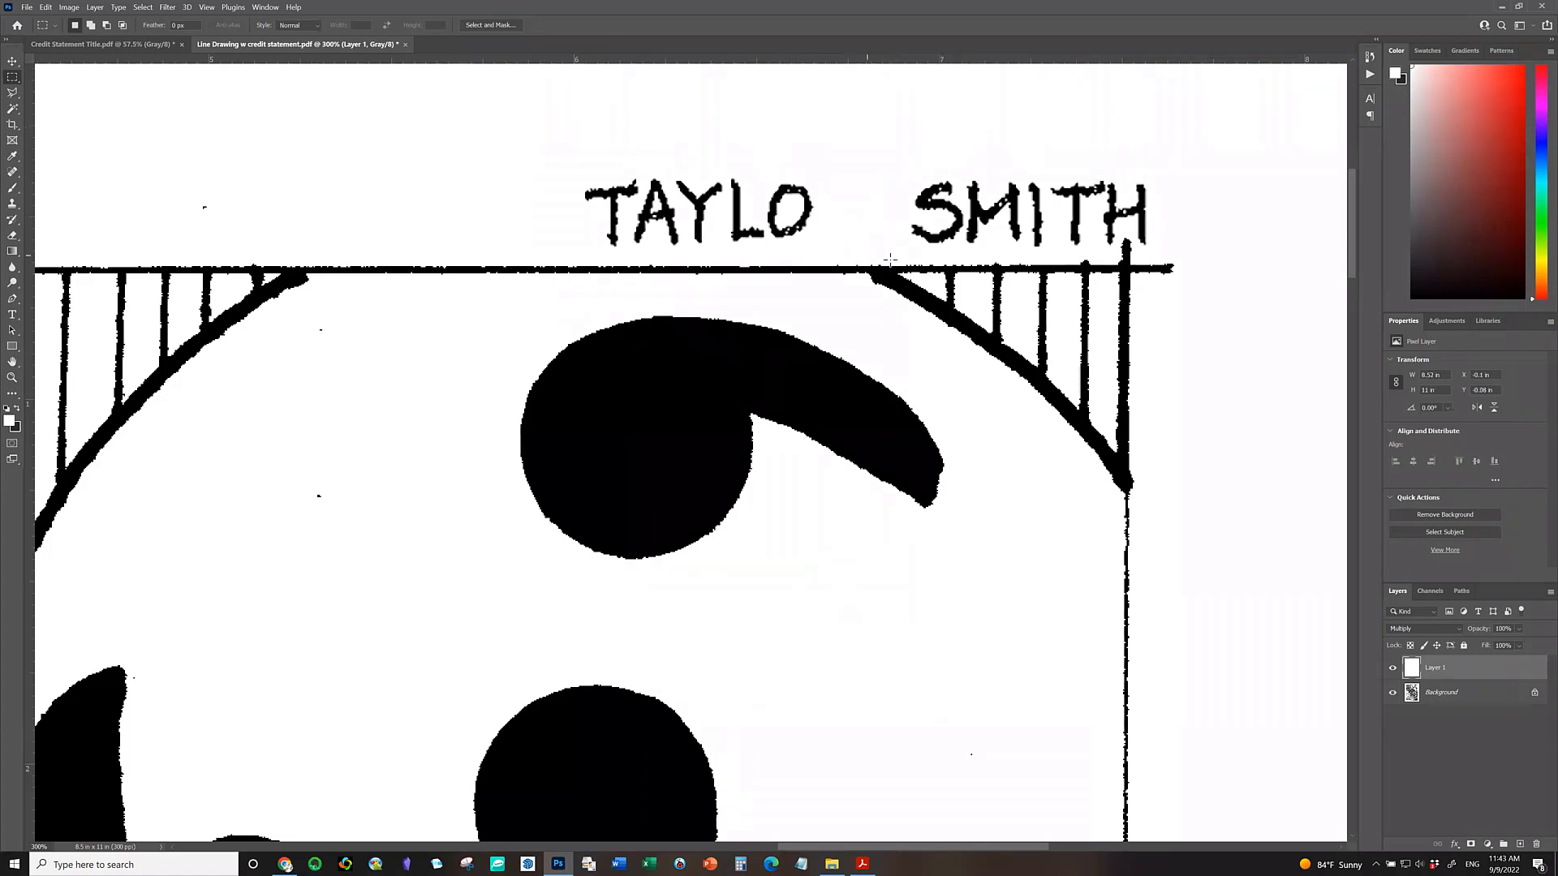
mouse_move(897, 256)
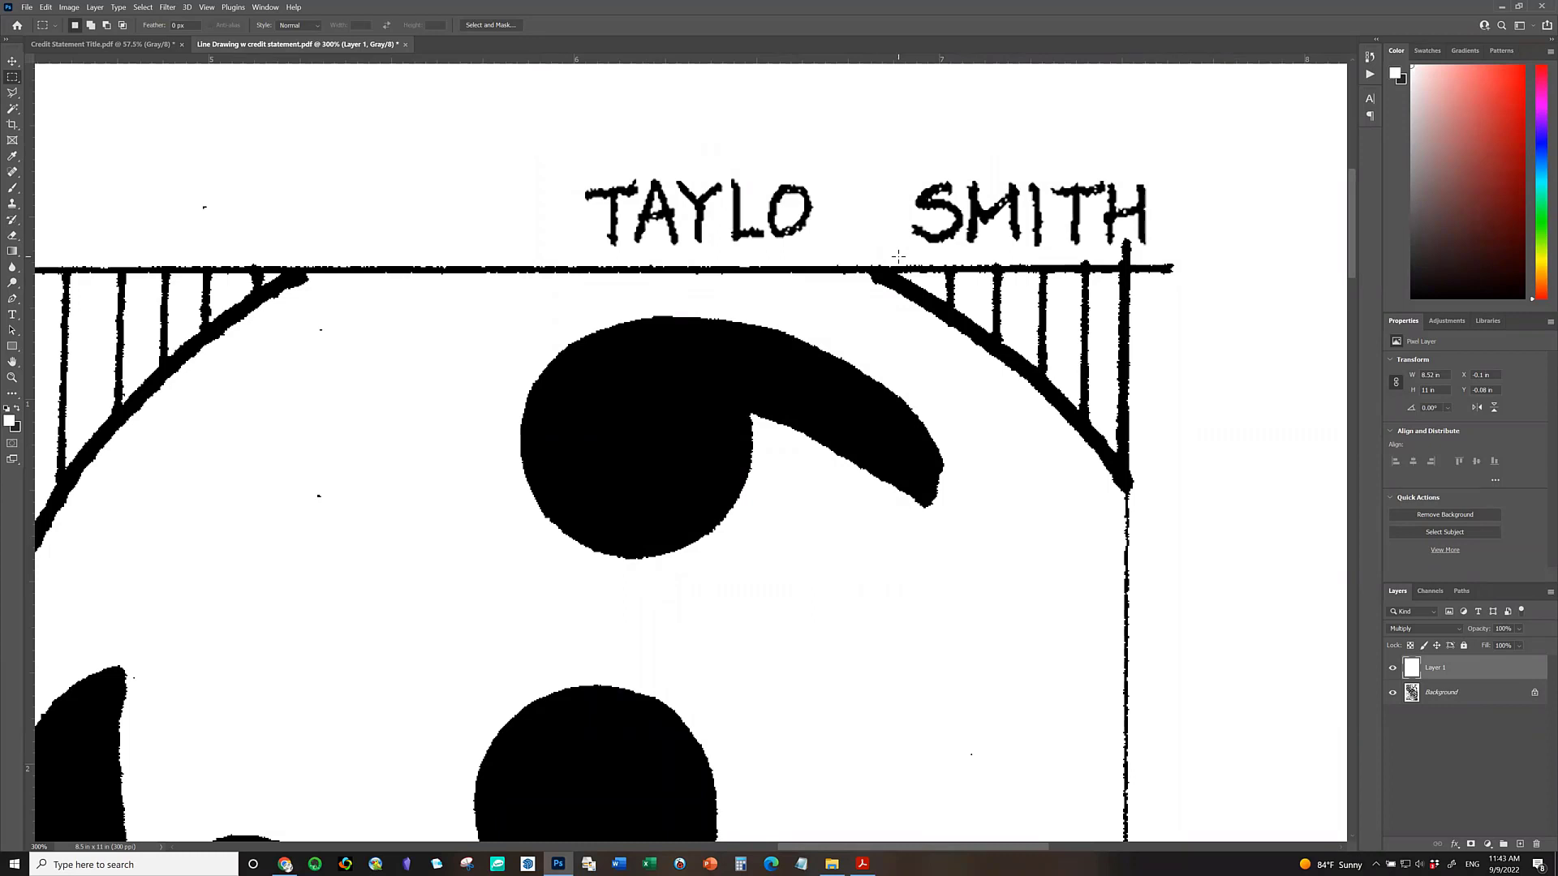
mouse_move(910, 251)
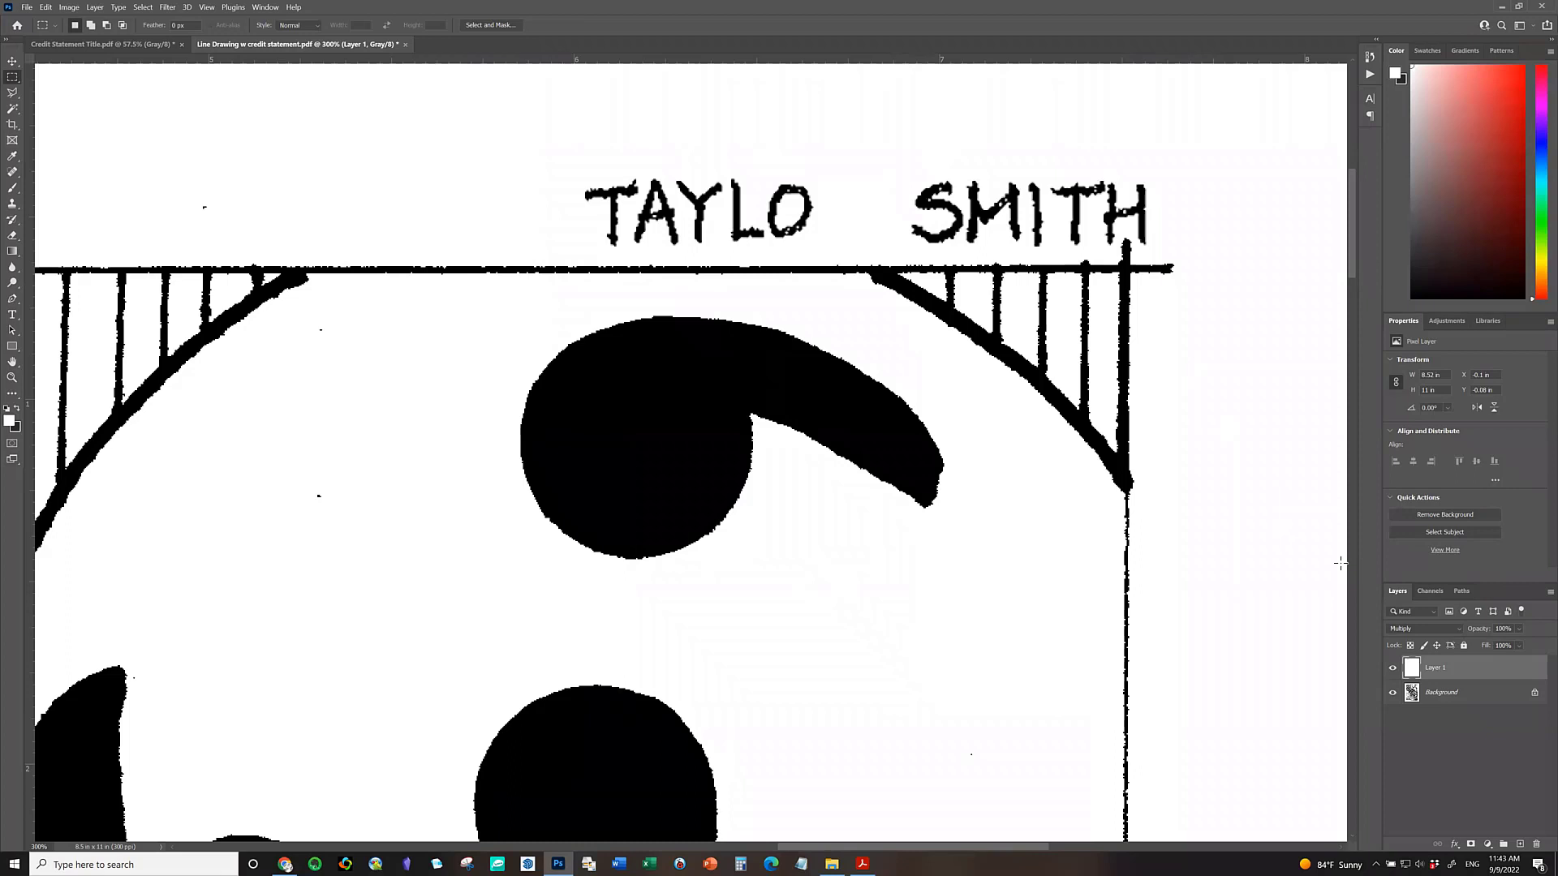
mouse_move(1310, 604)
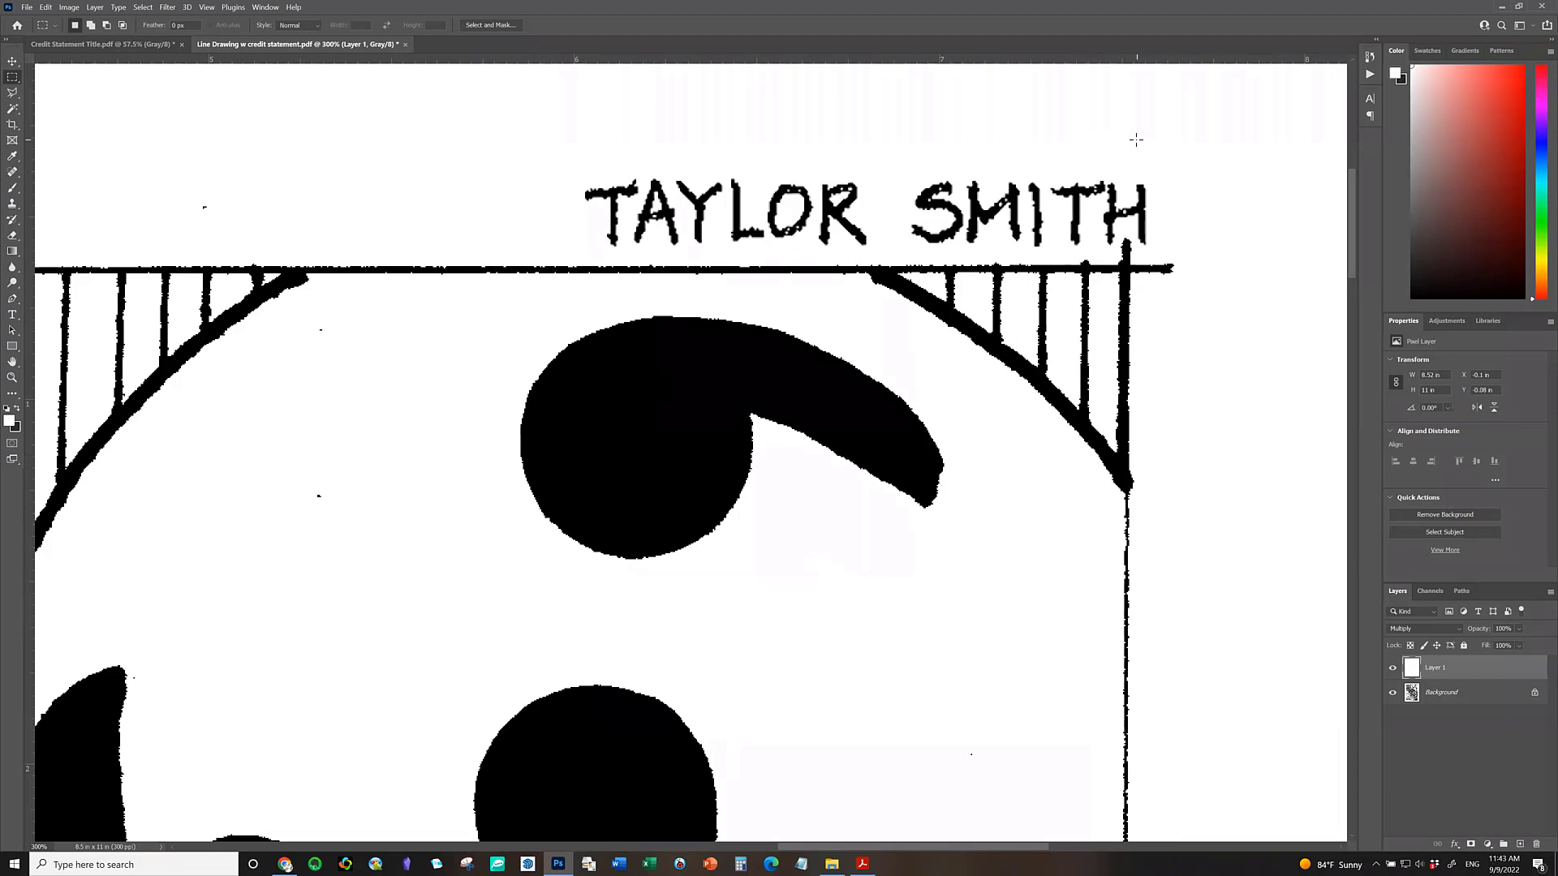
mouse_move(1128, 141)
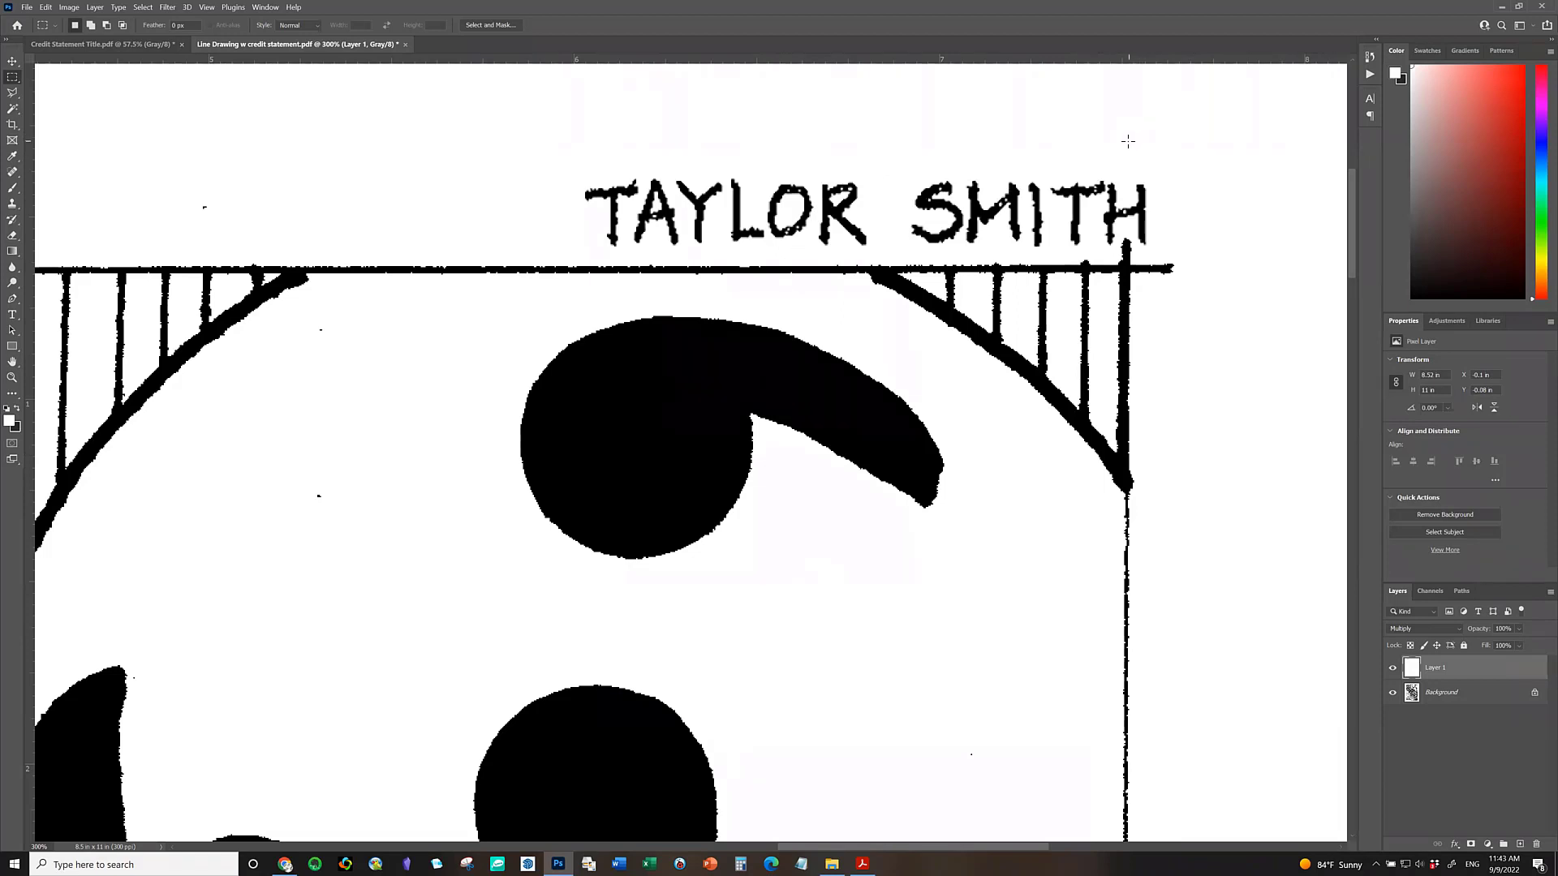
mouse_move(654, 236)
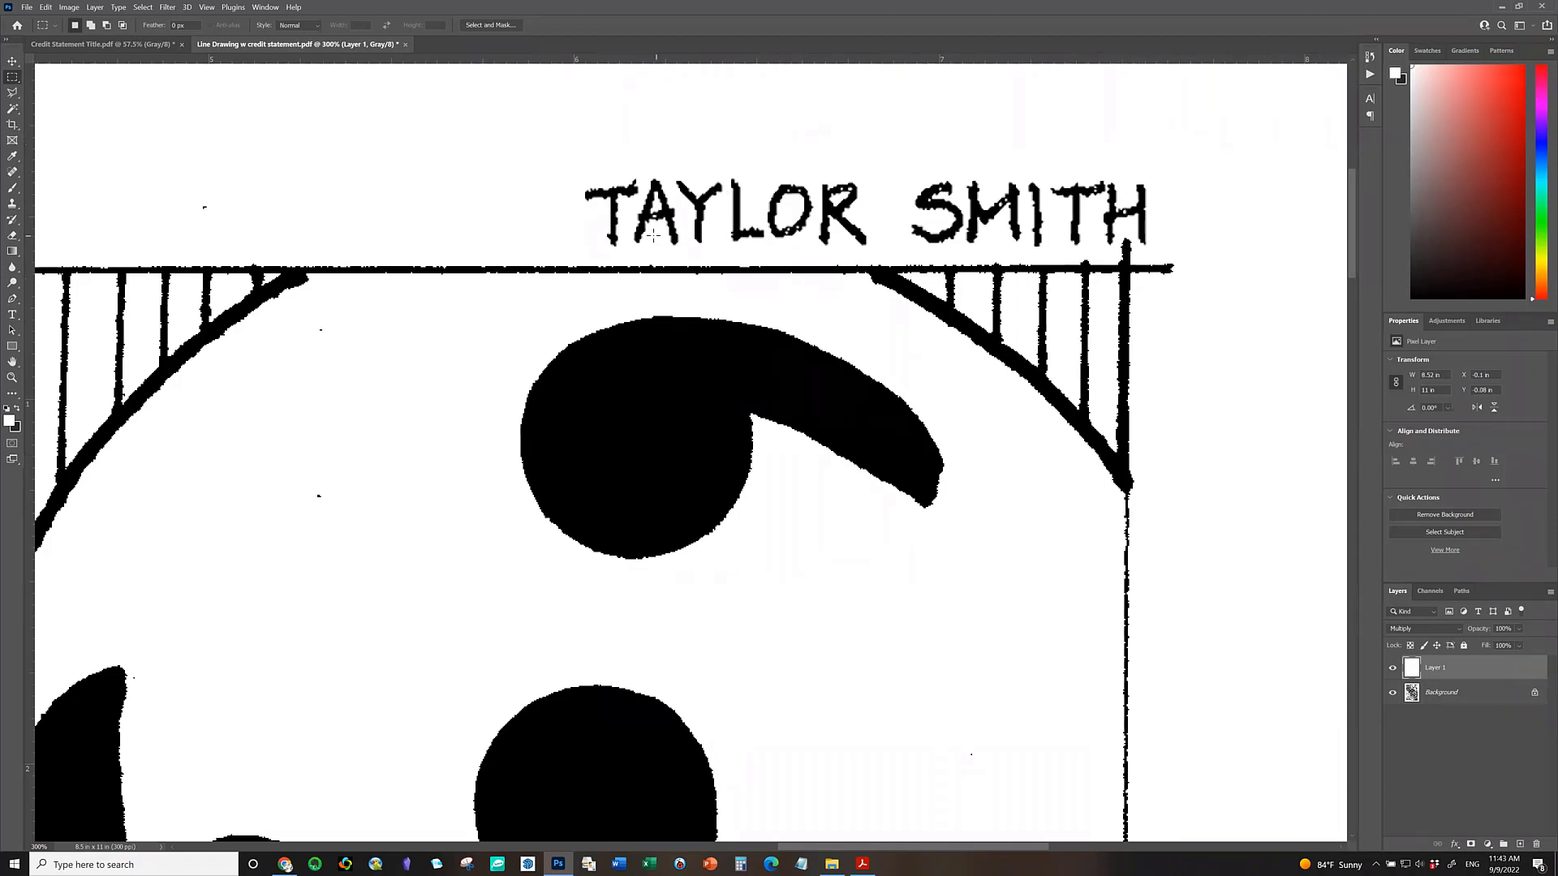
mouse_move(733, 250)
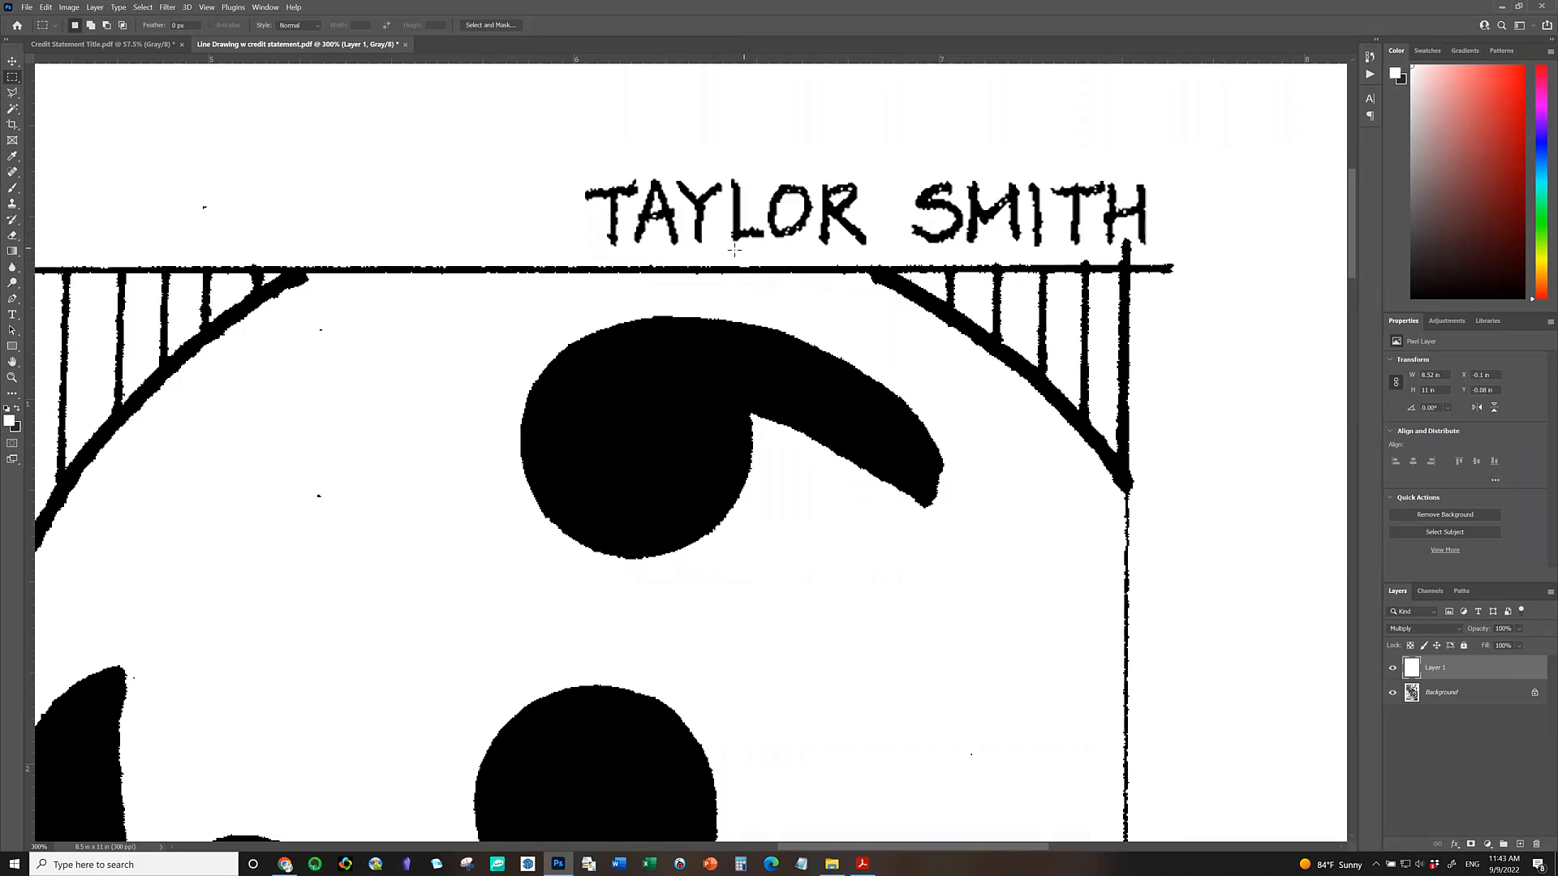
mouse_move(1003, 326)
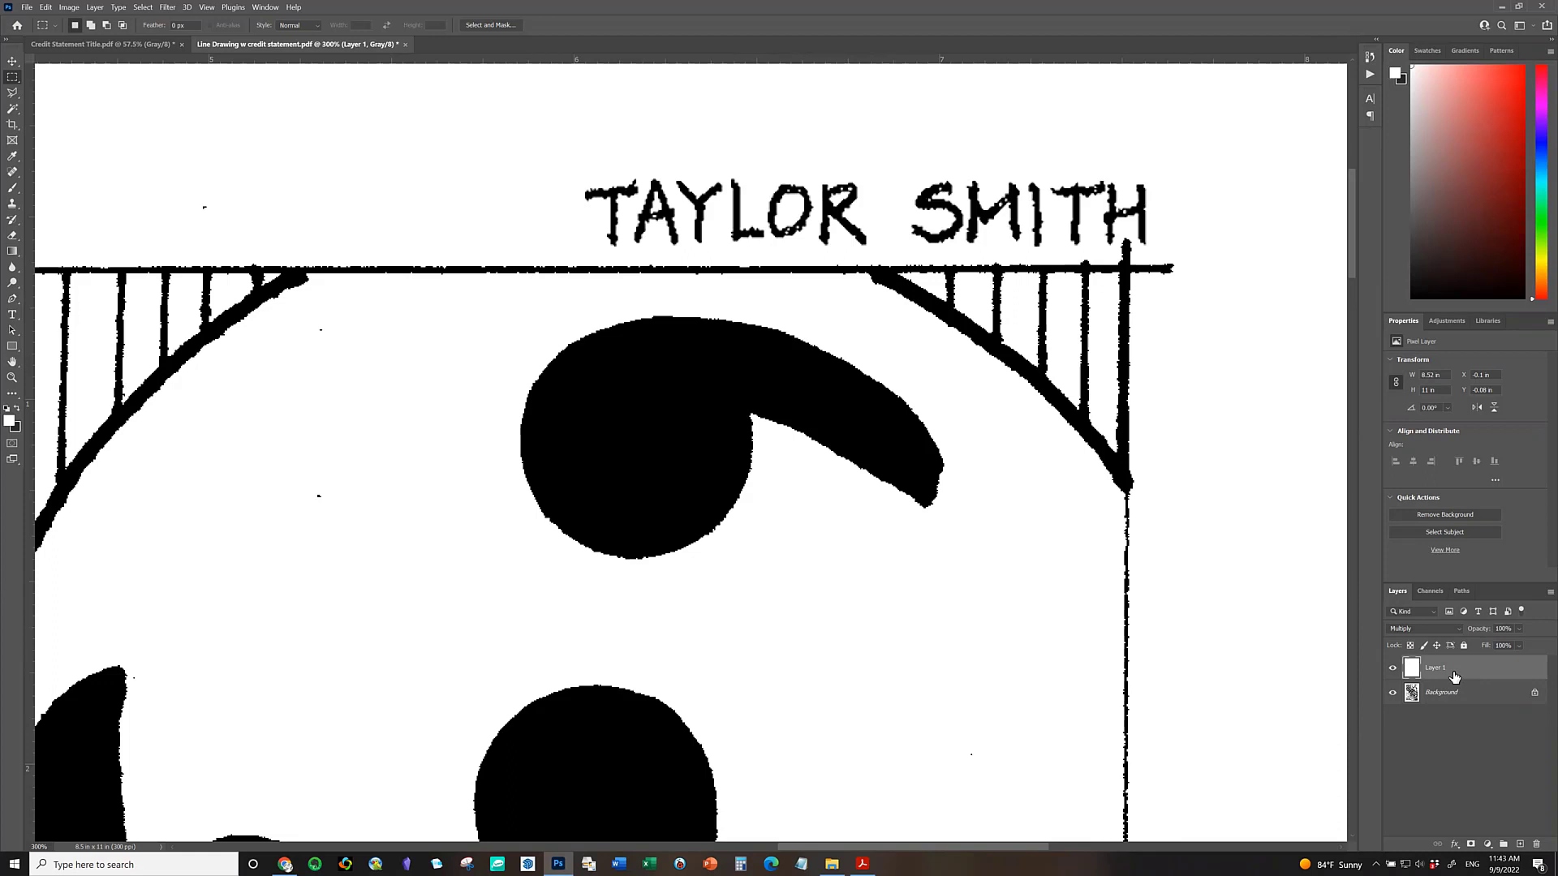
mouse_move(1457, 677)
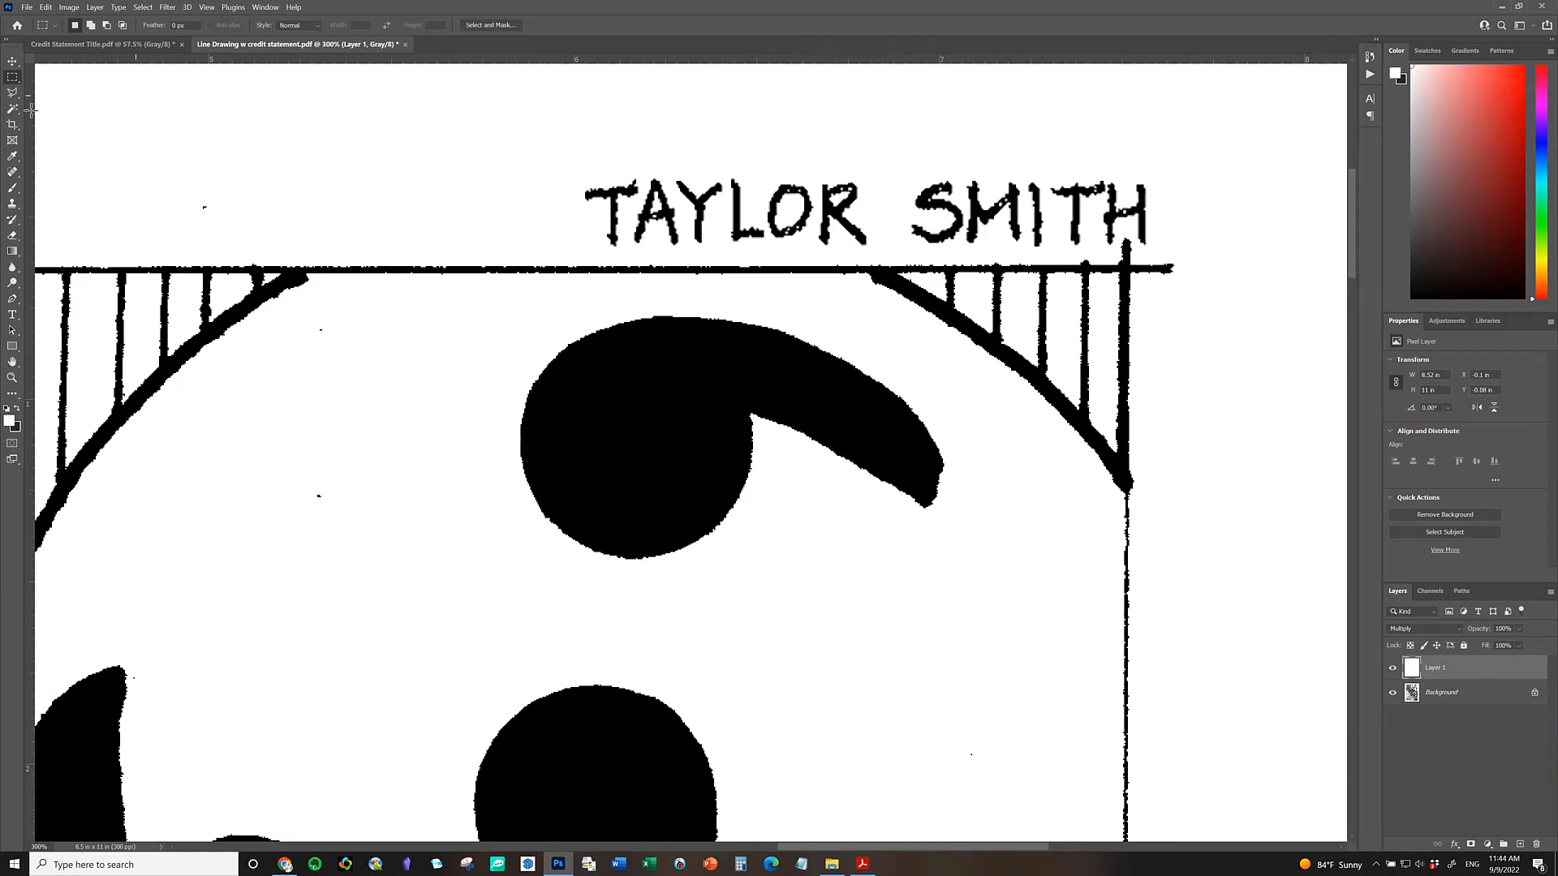
mouse_move(13, 78)
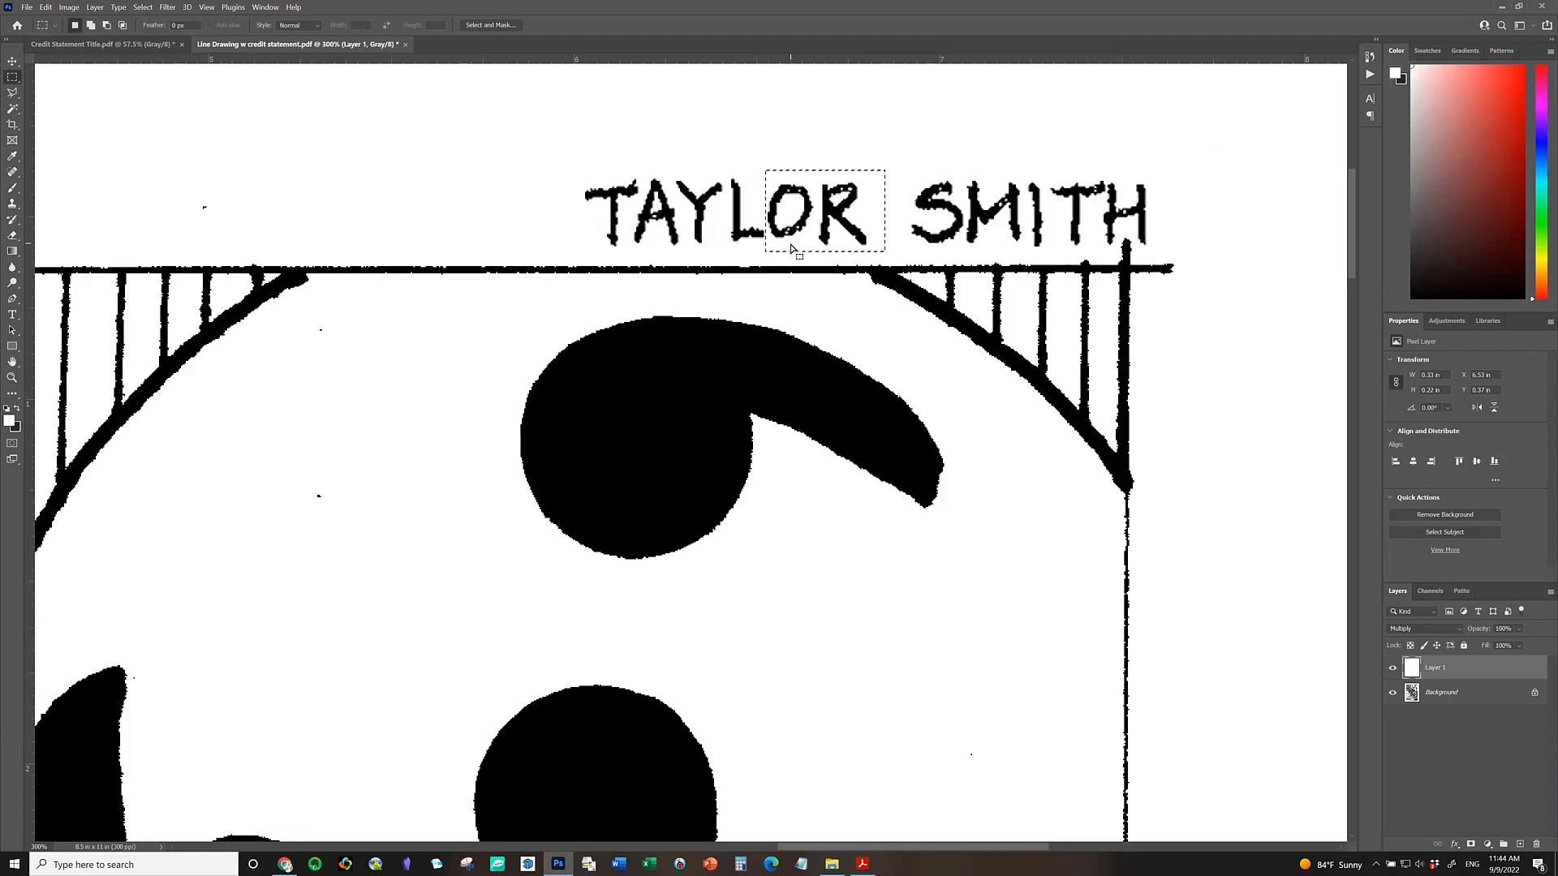
mouse_move(795, 252)
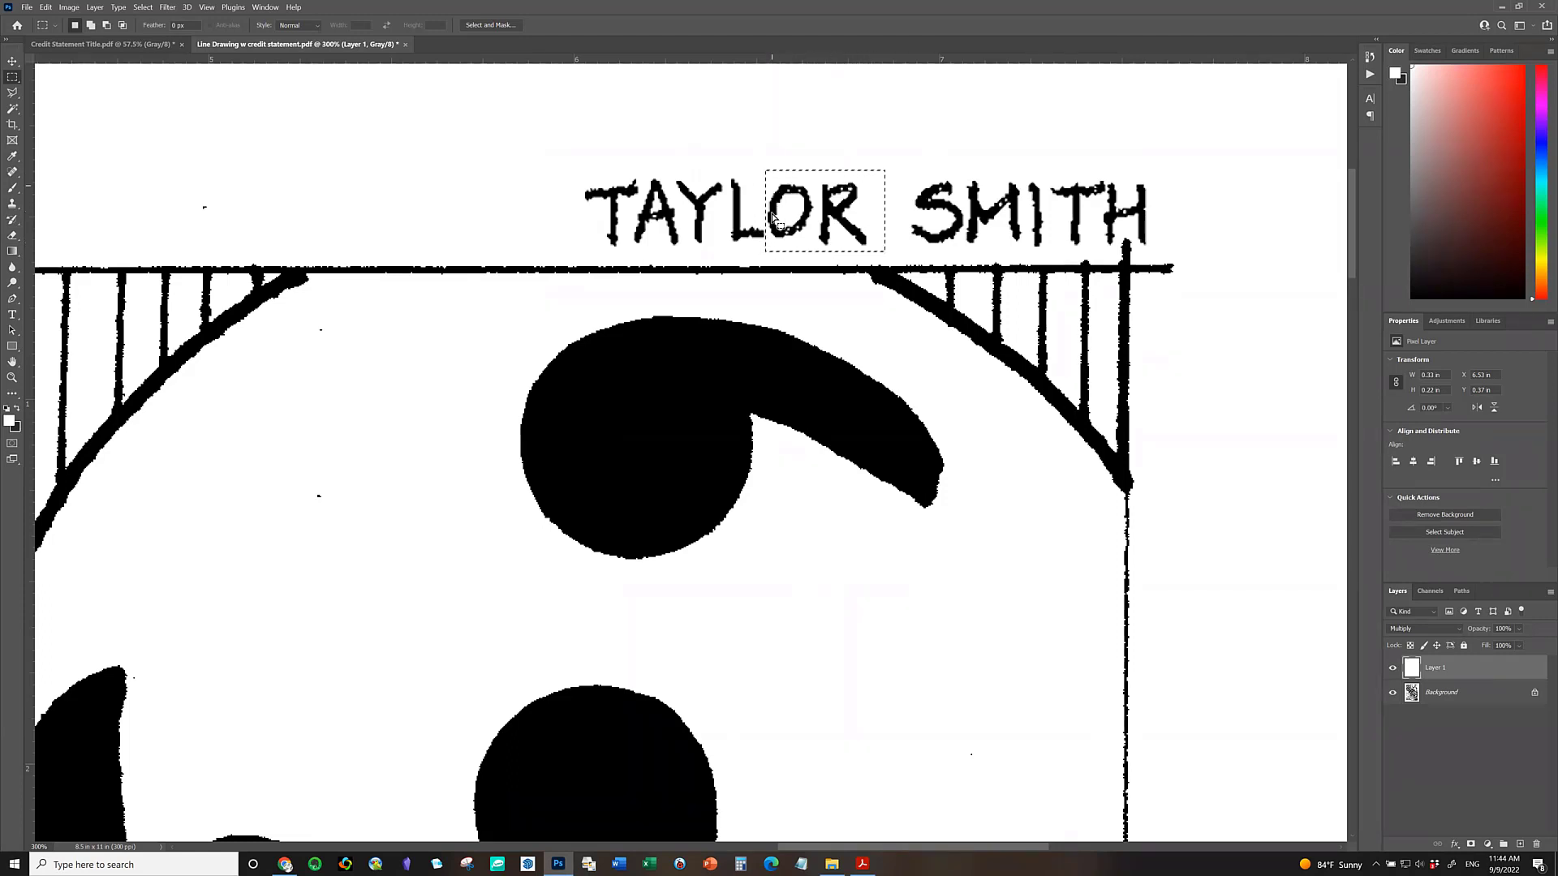
mouse_move(861, 222)
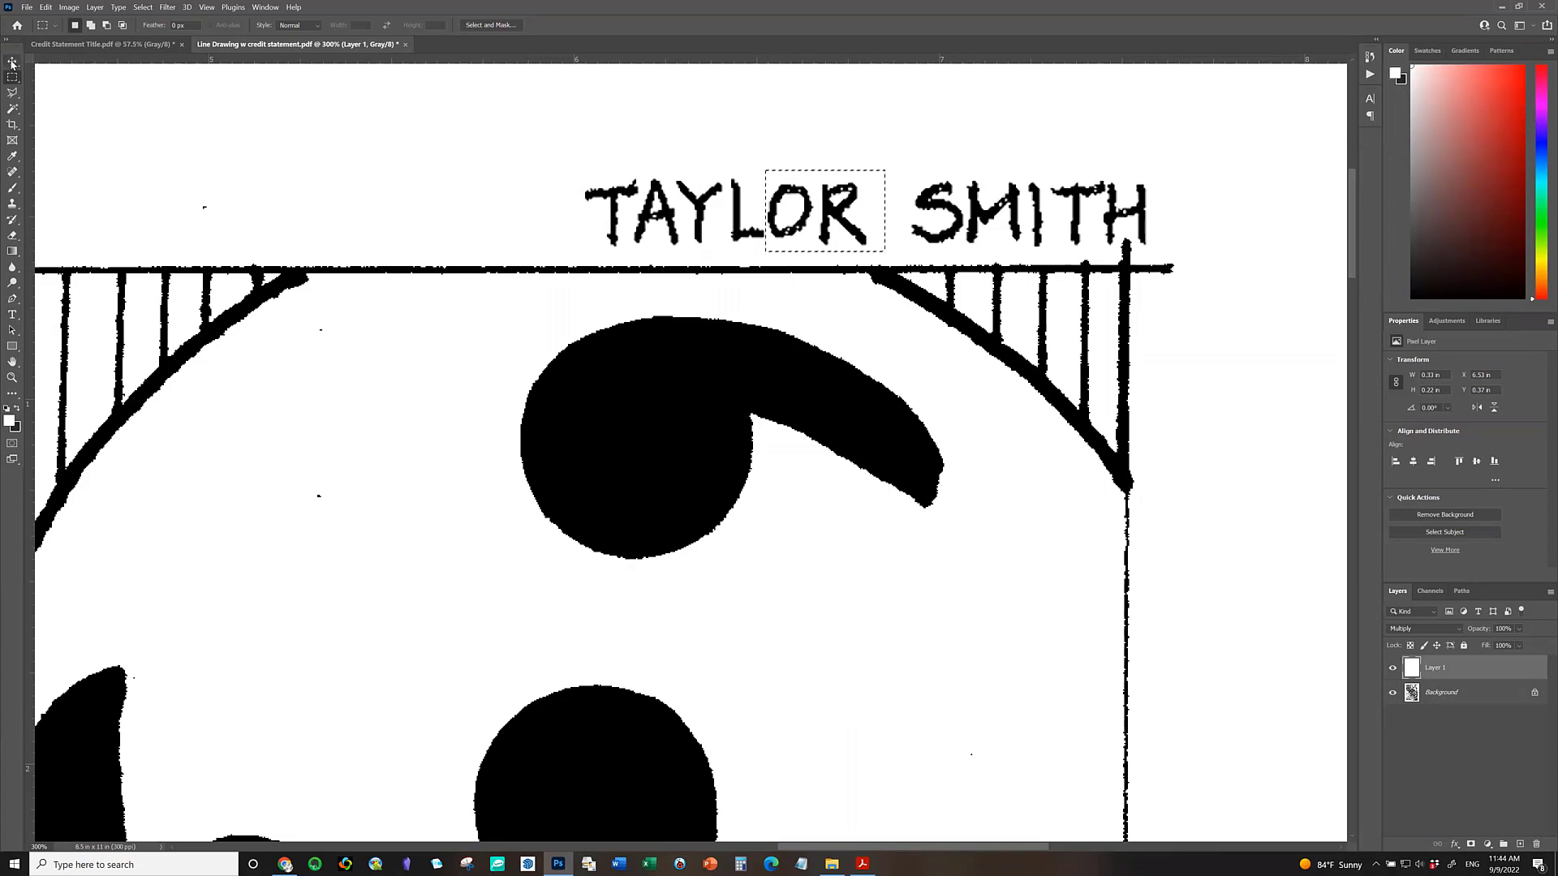
mouse_move(13, 64)
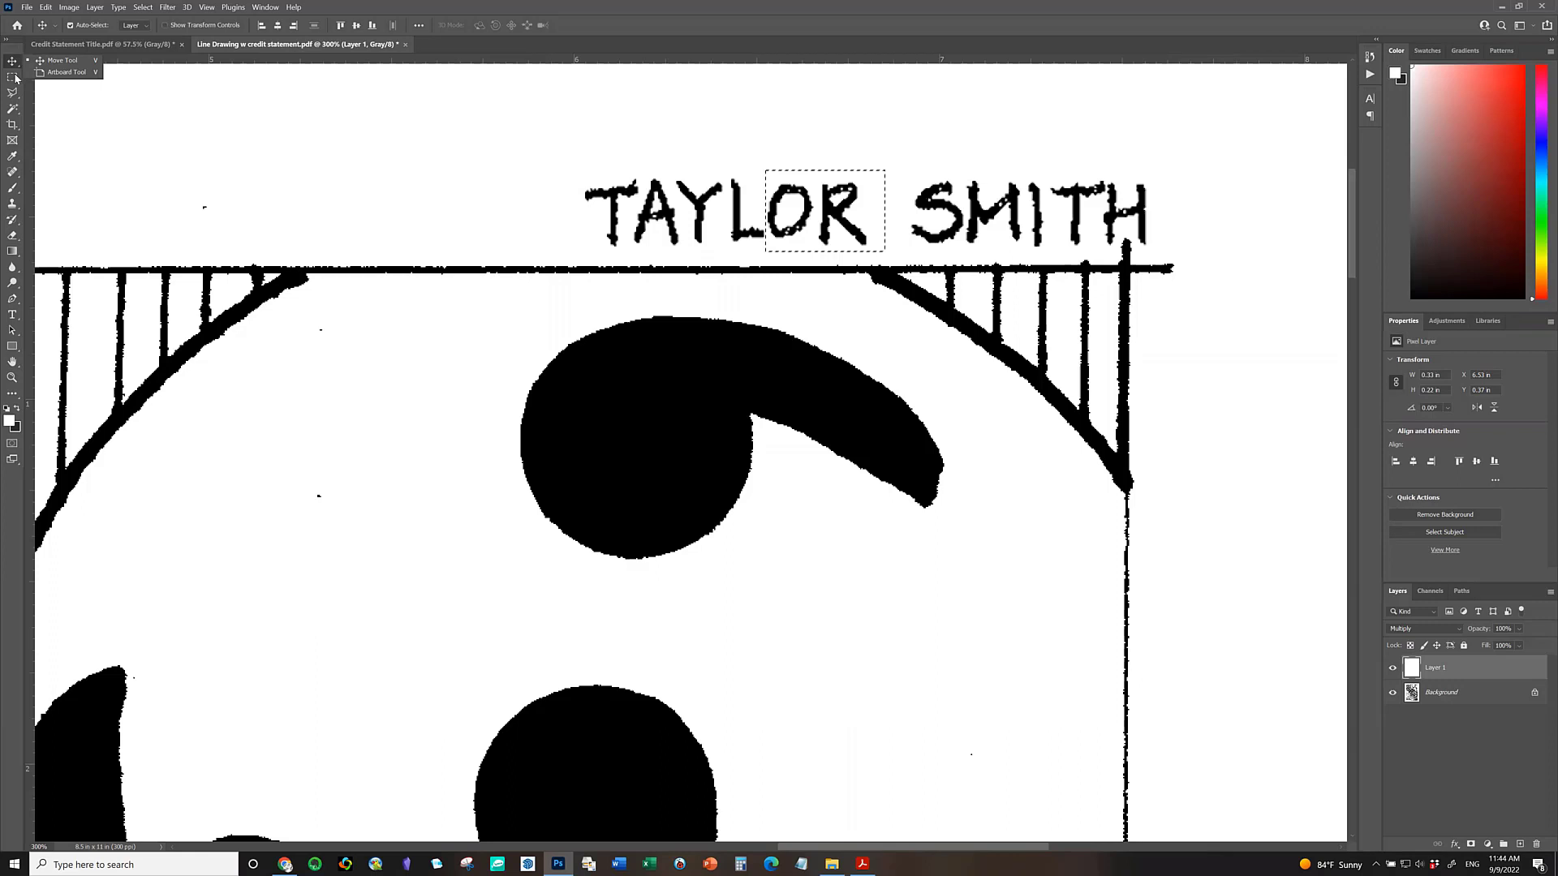
mouse_move(978, 9)
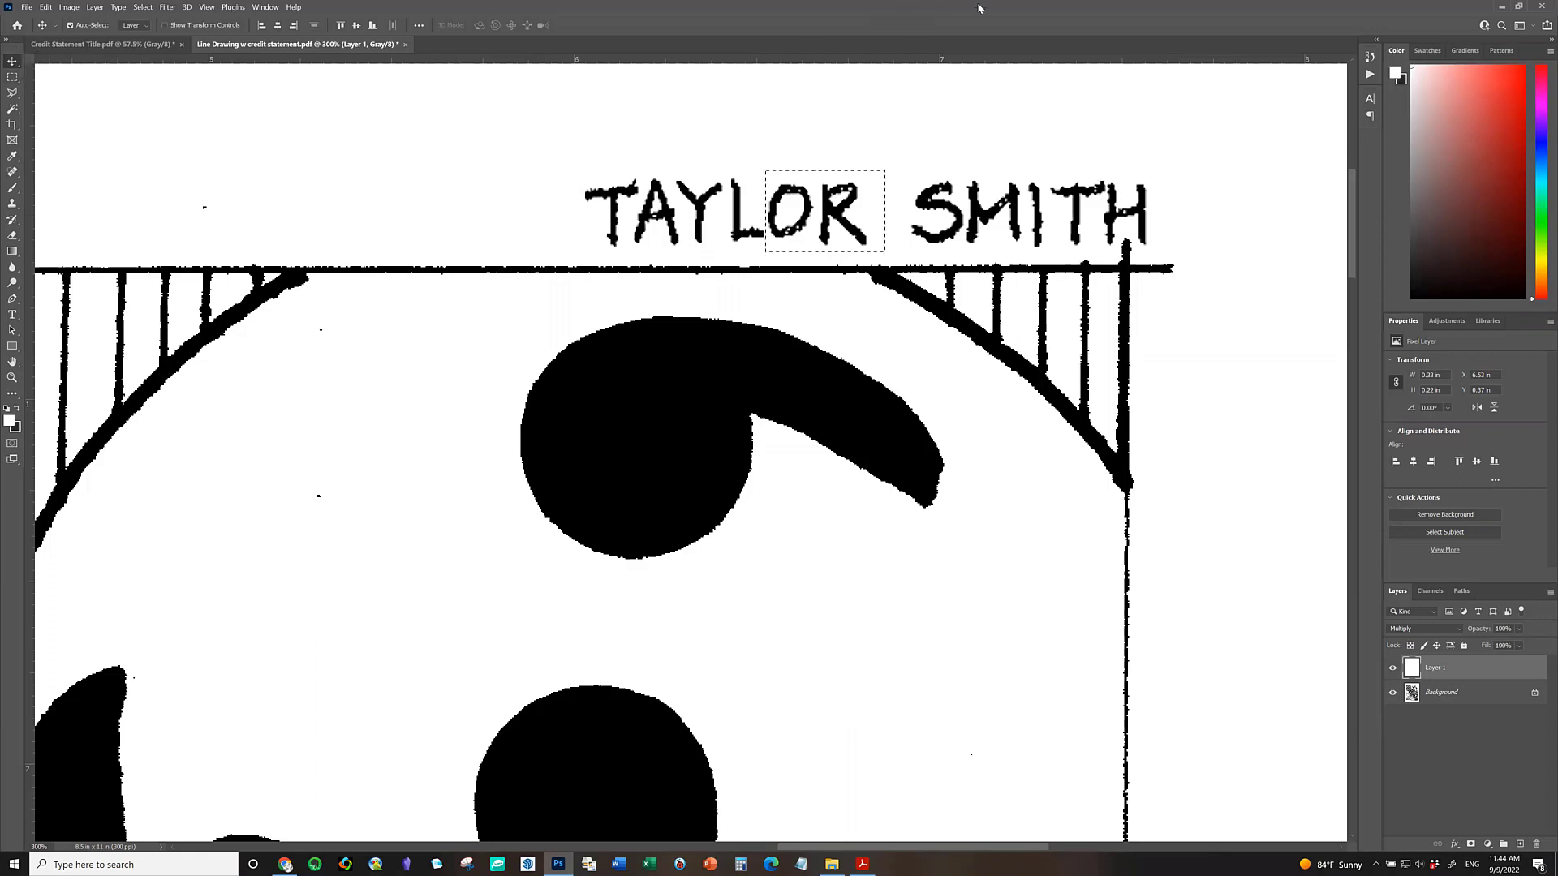
mouse_move(839, 144)
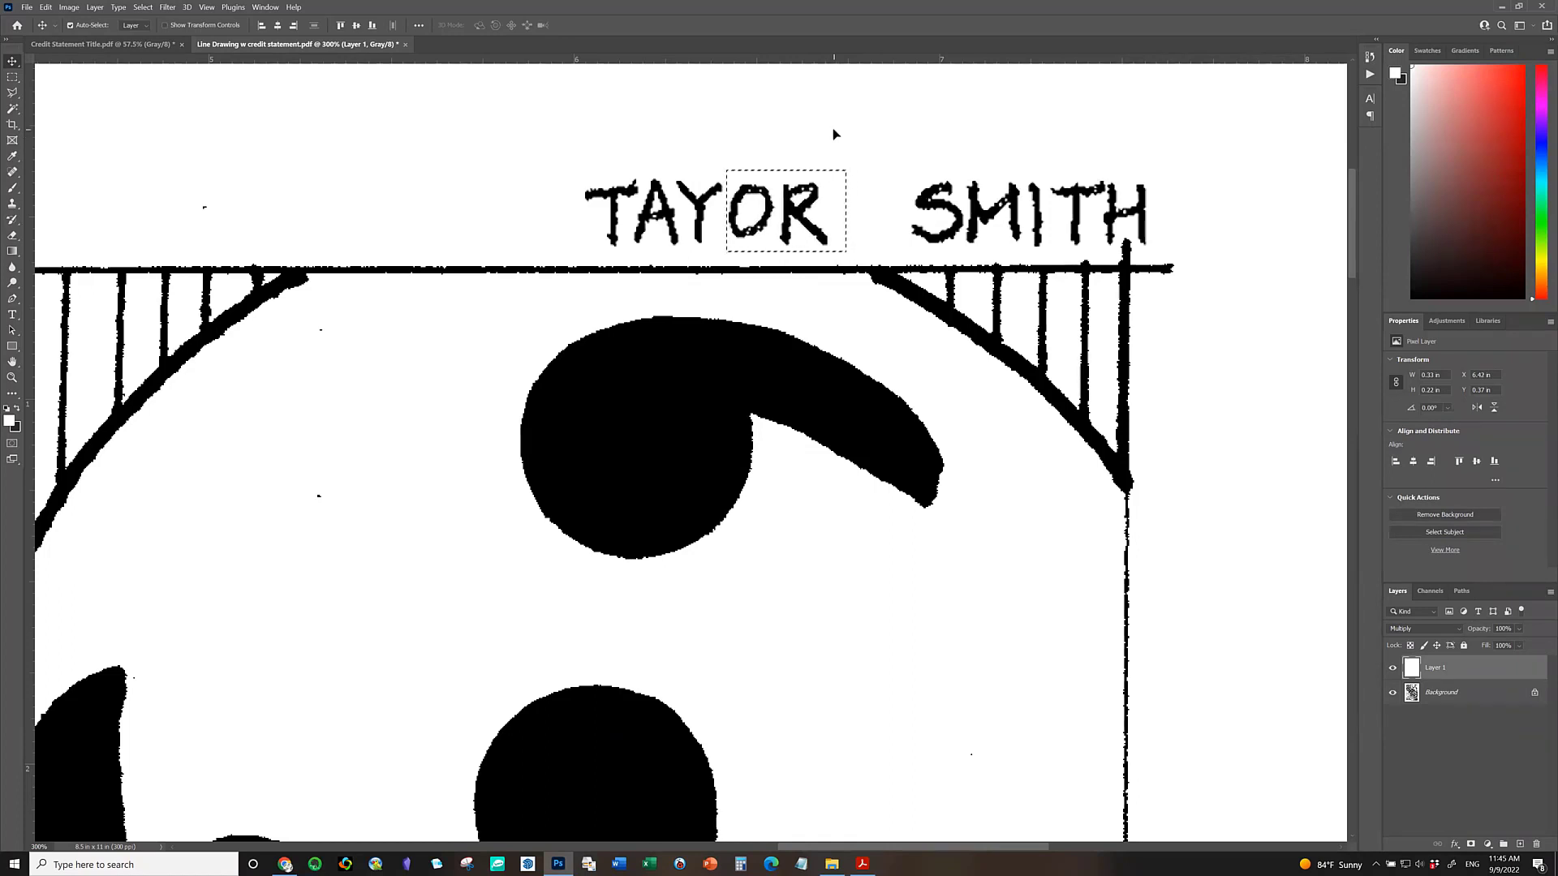
mouse_move(873, 163)
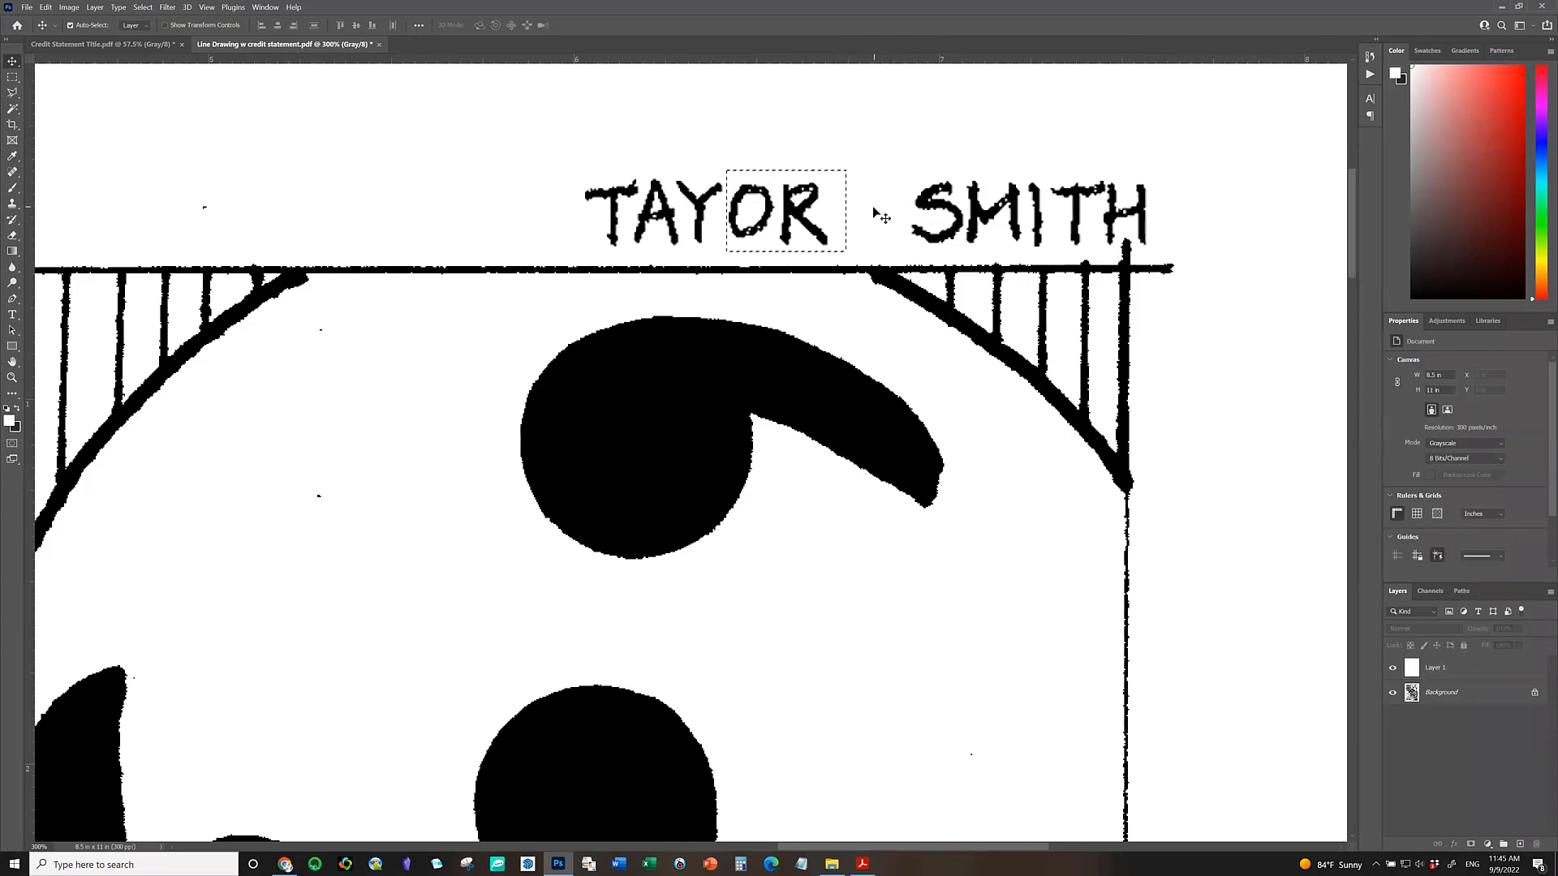
Reselect Layer 1 and clear the selection, leaving the name reading 'TAYOR SMITH'.
left_click(1434, 667)
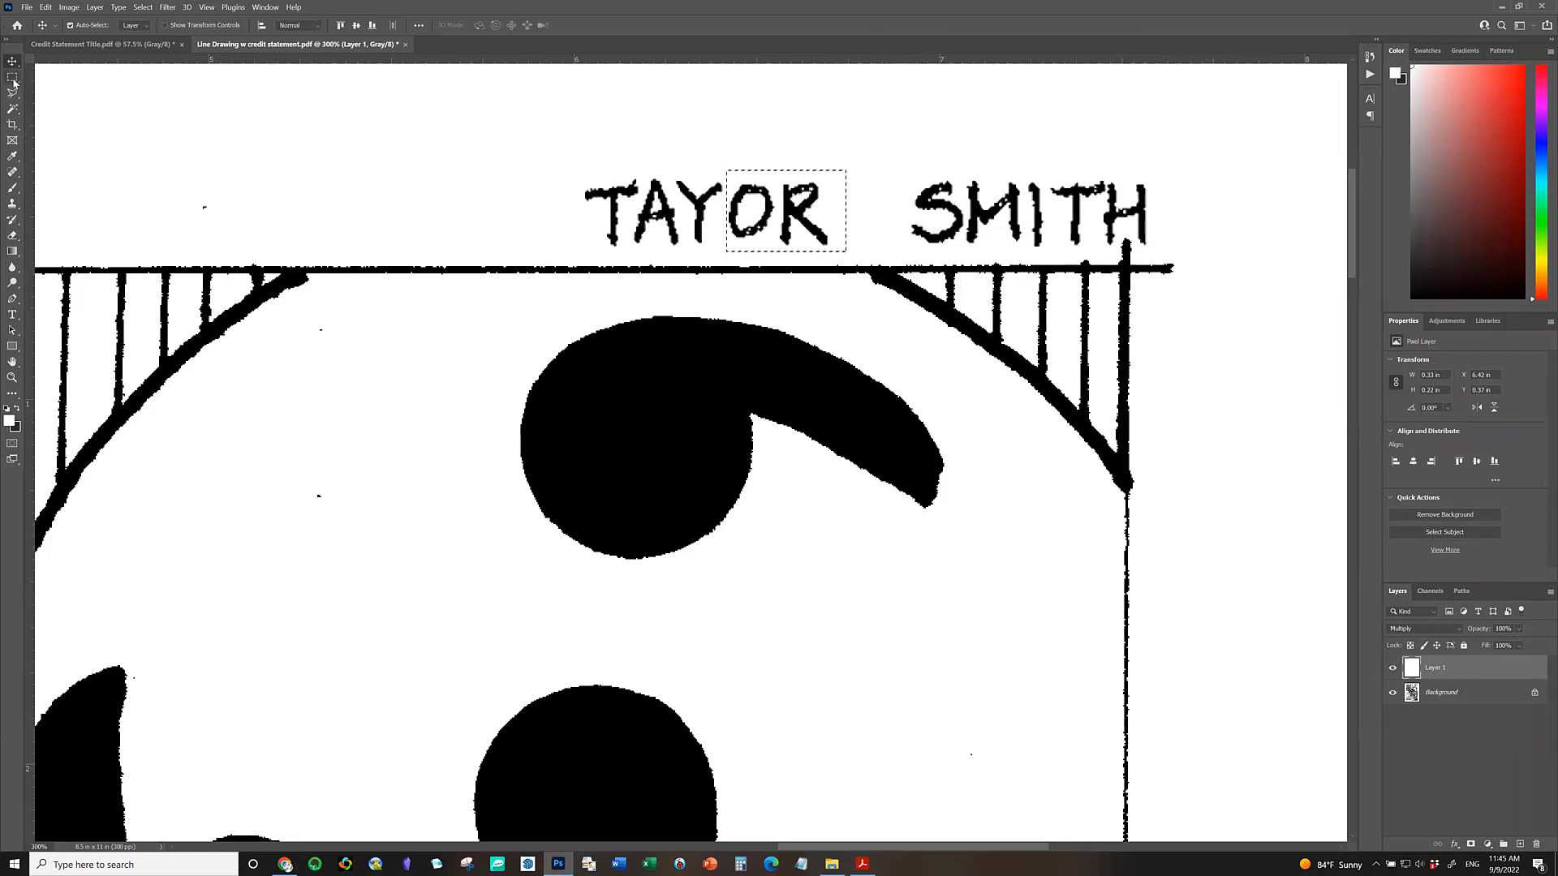
left_click(13, 78)
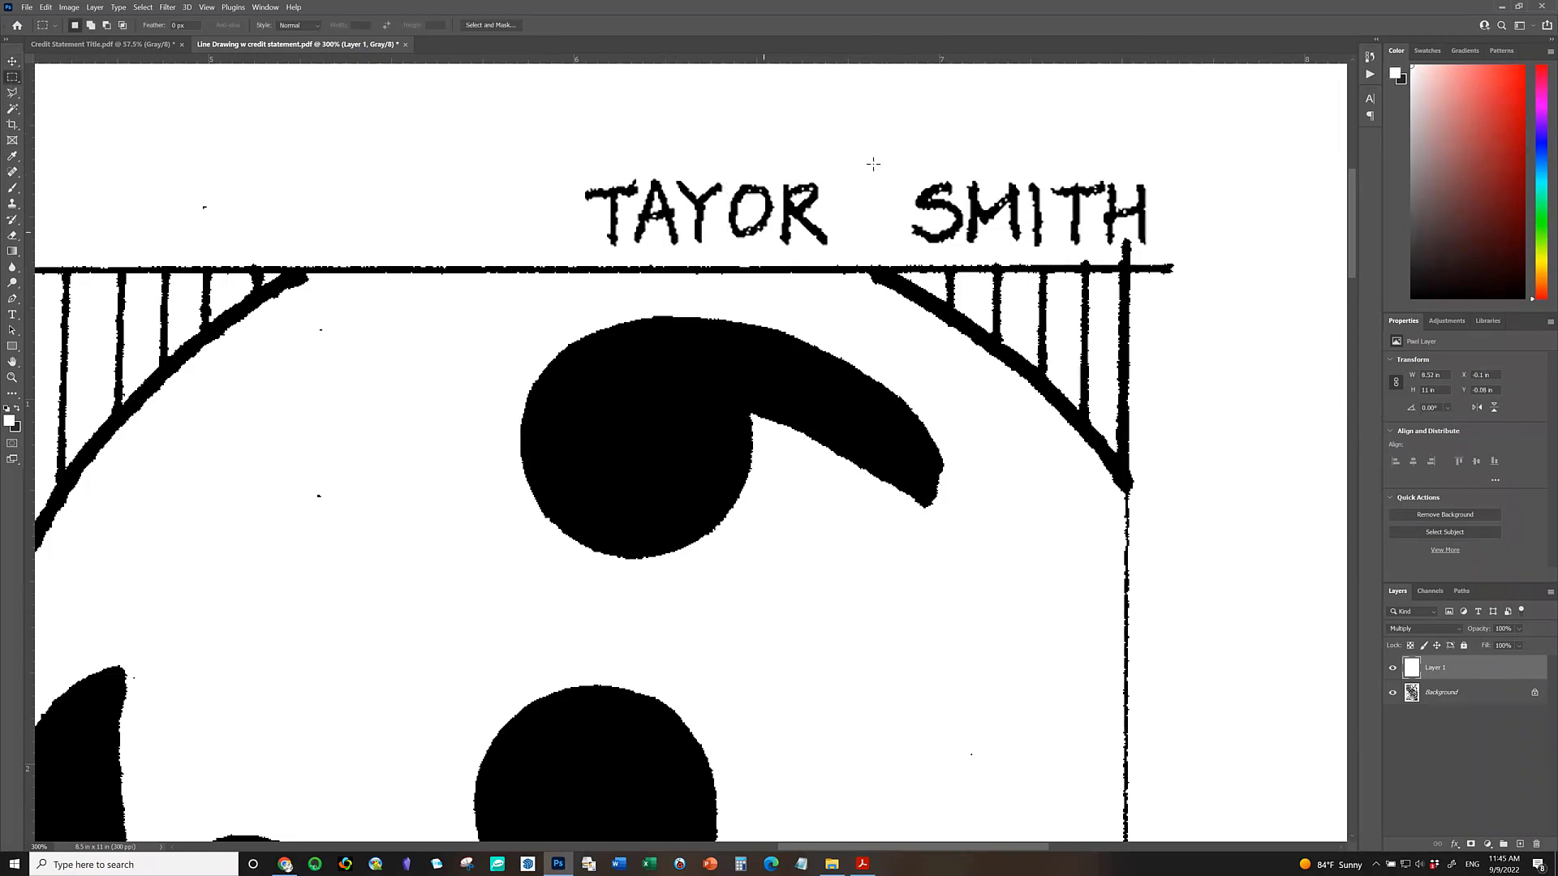